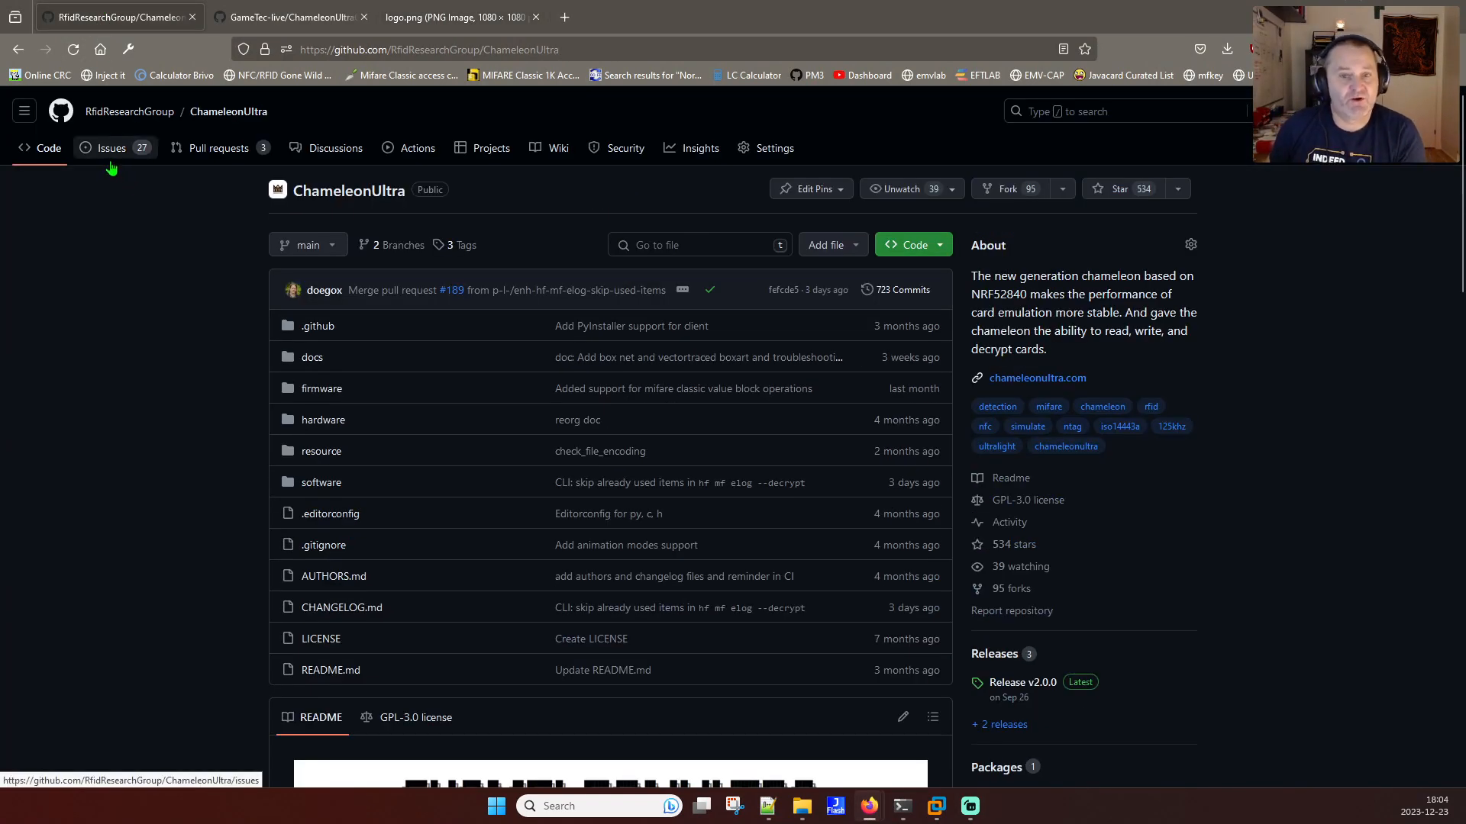
# - Scroll the ChameleonUltra repository page down and back up to the '723 Commits' link
pyautogui.scroll(-3)
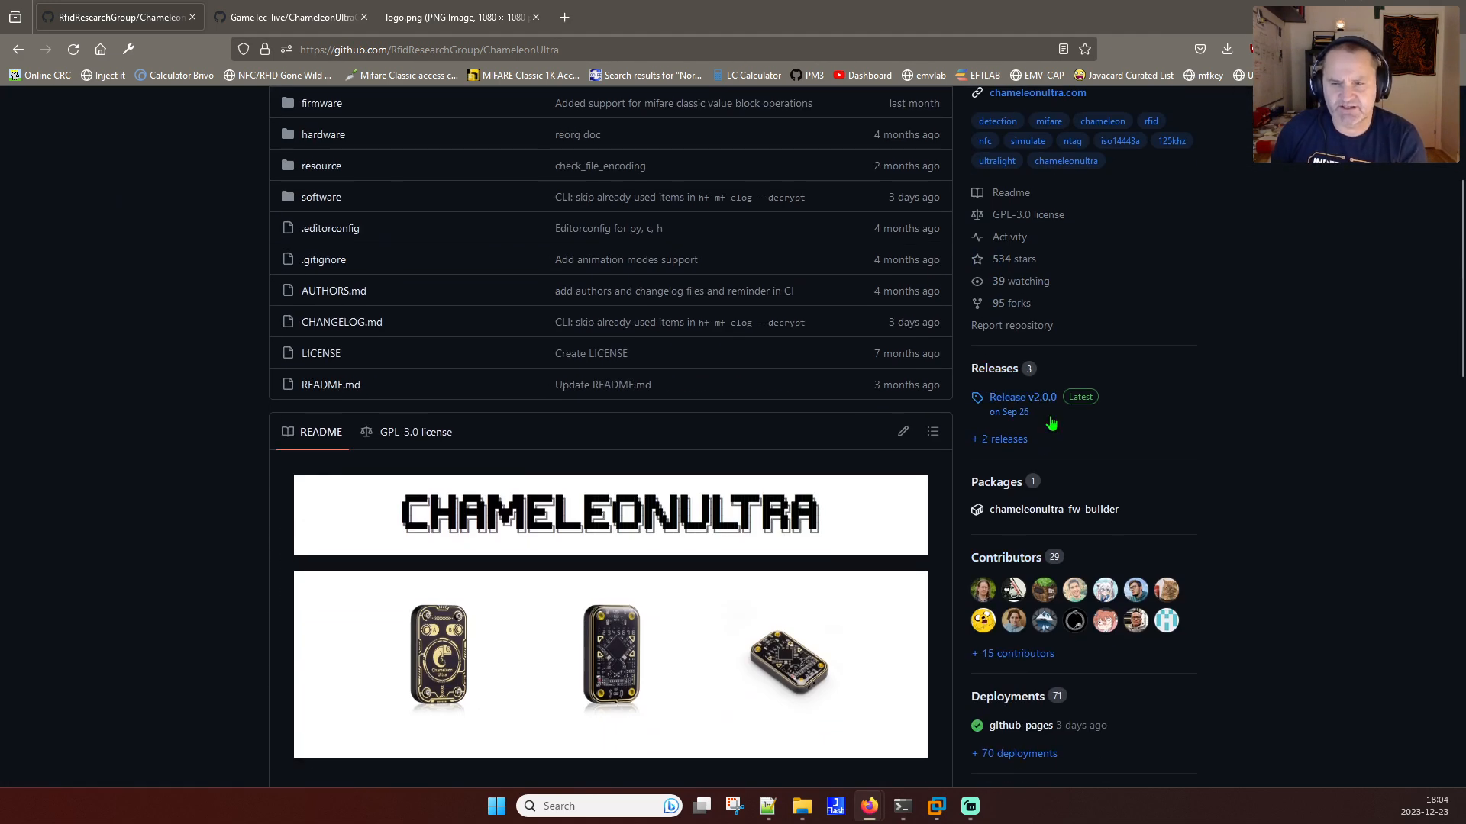
pyautogui.scroll(3)
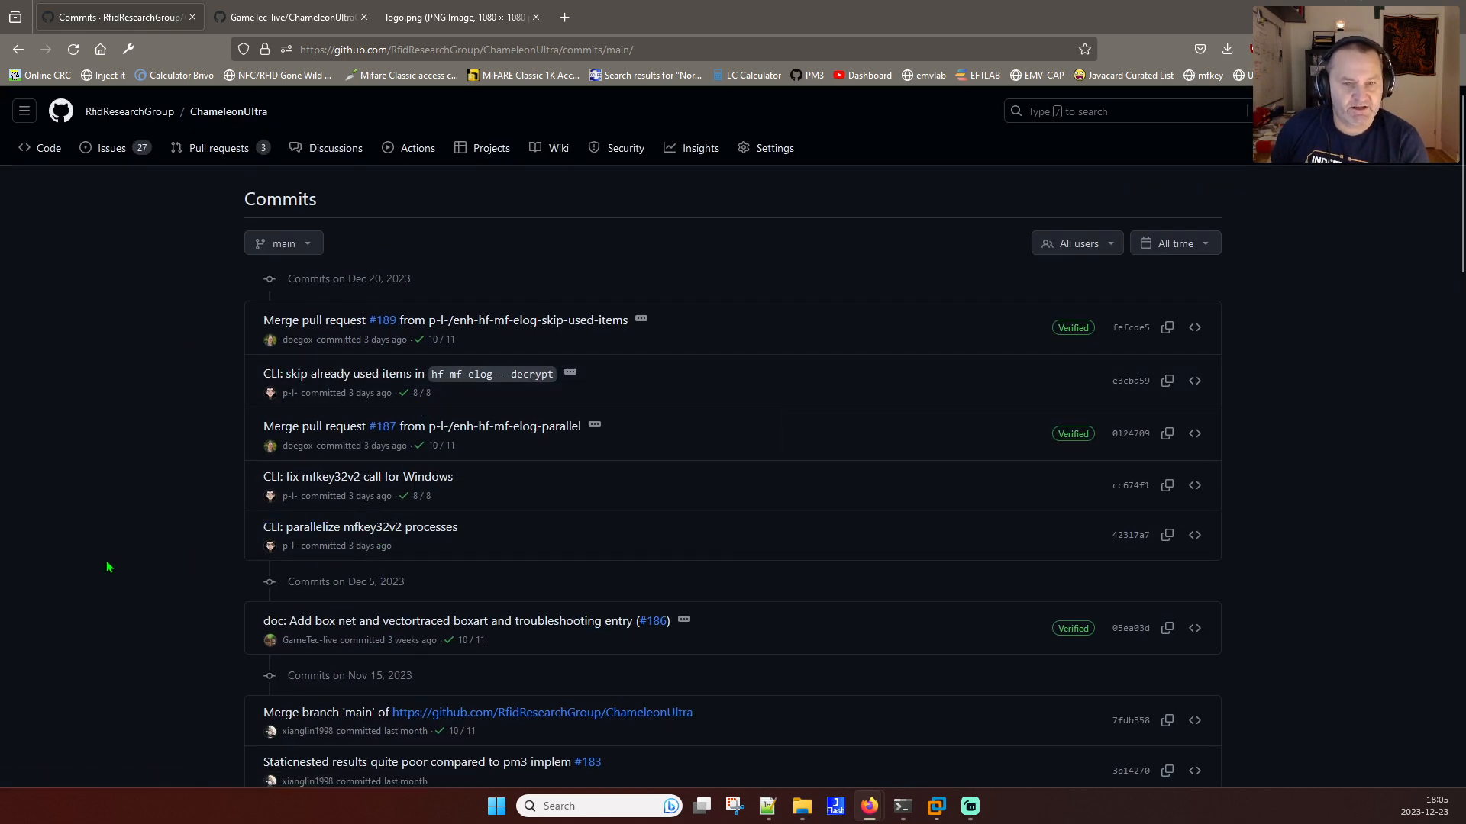
pyautogui.moveTo(148, 558)
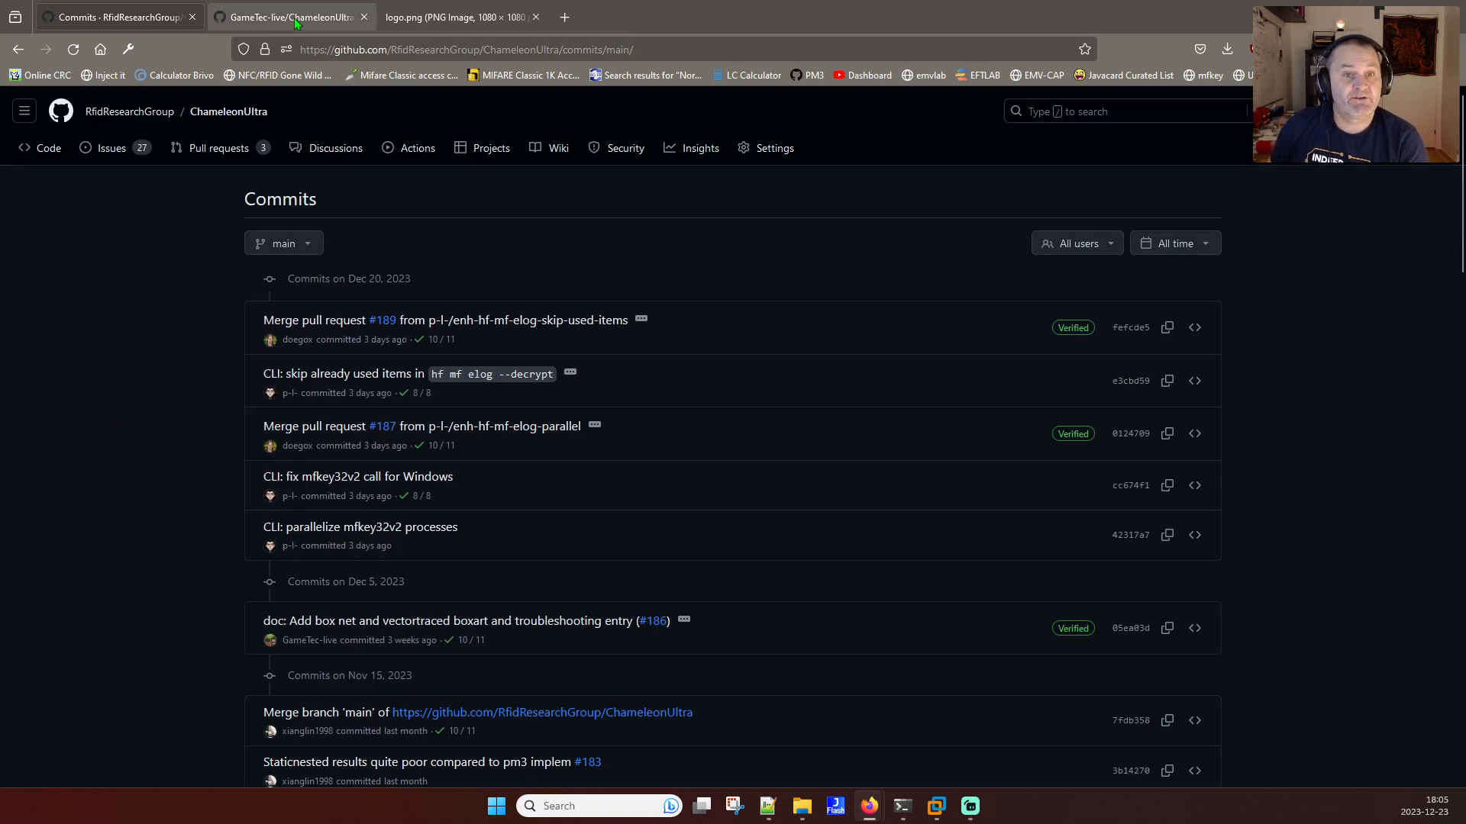
# - Switch to the GameTec-live/ChameleonUltraGUI tab and scroll its README to Installation
pyautogui.click(290, 16)
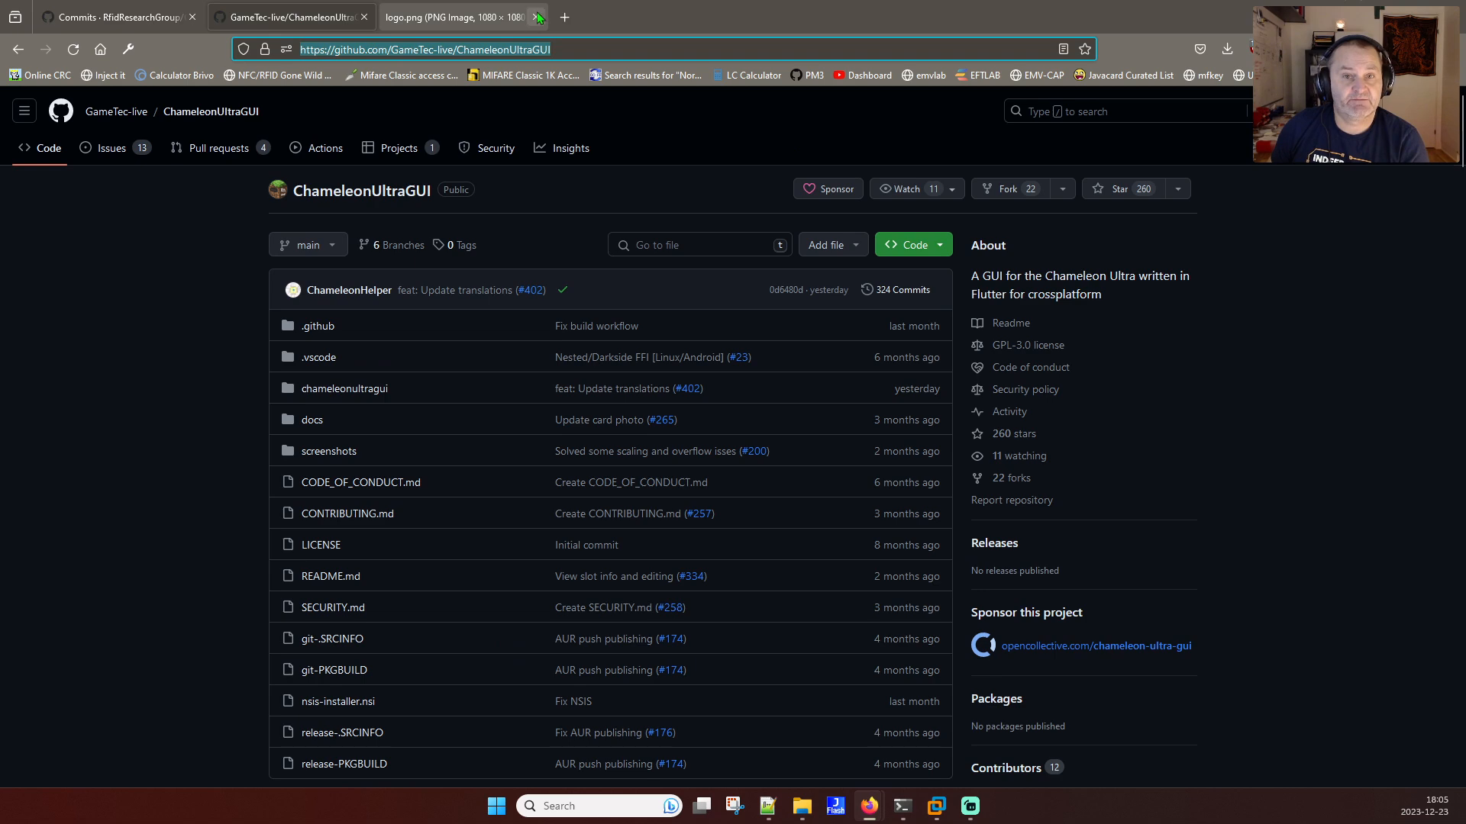
pyautogui.scroll(-3)
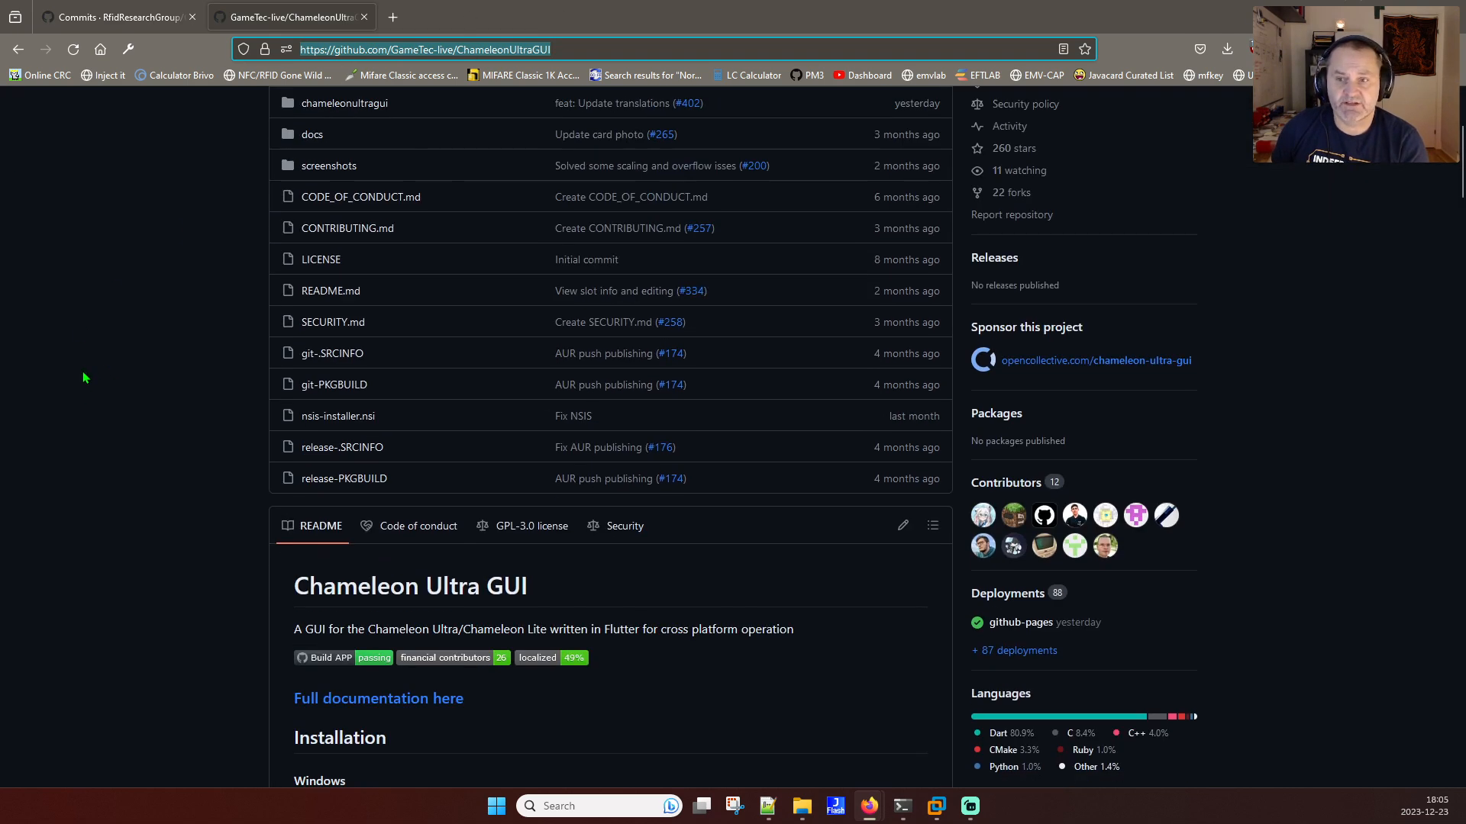
pyautogui.scroll(-3)
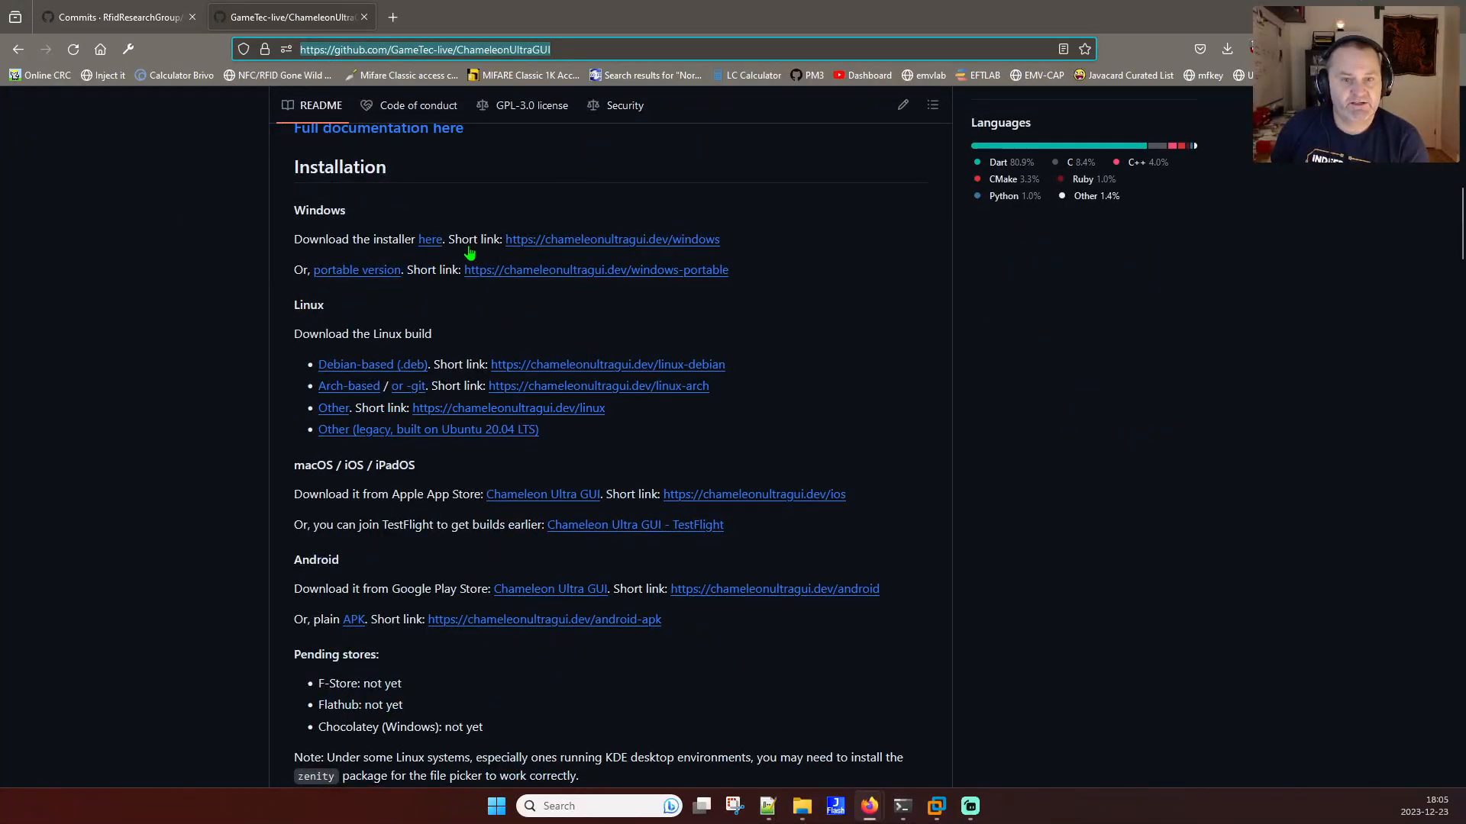
pyautogui.moveTo(479, 280)
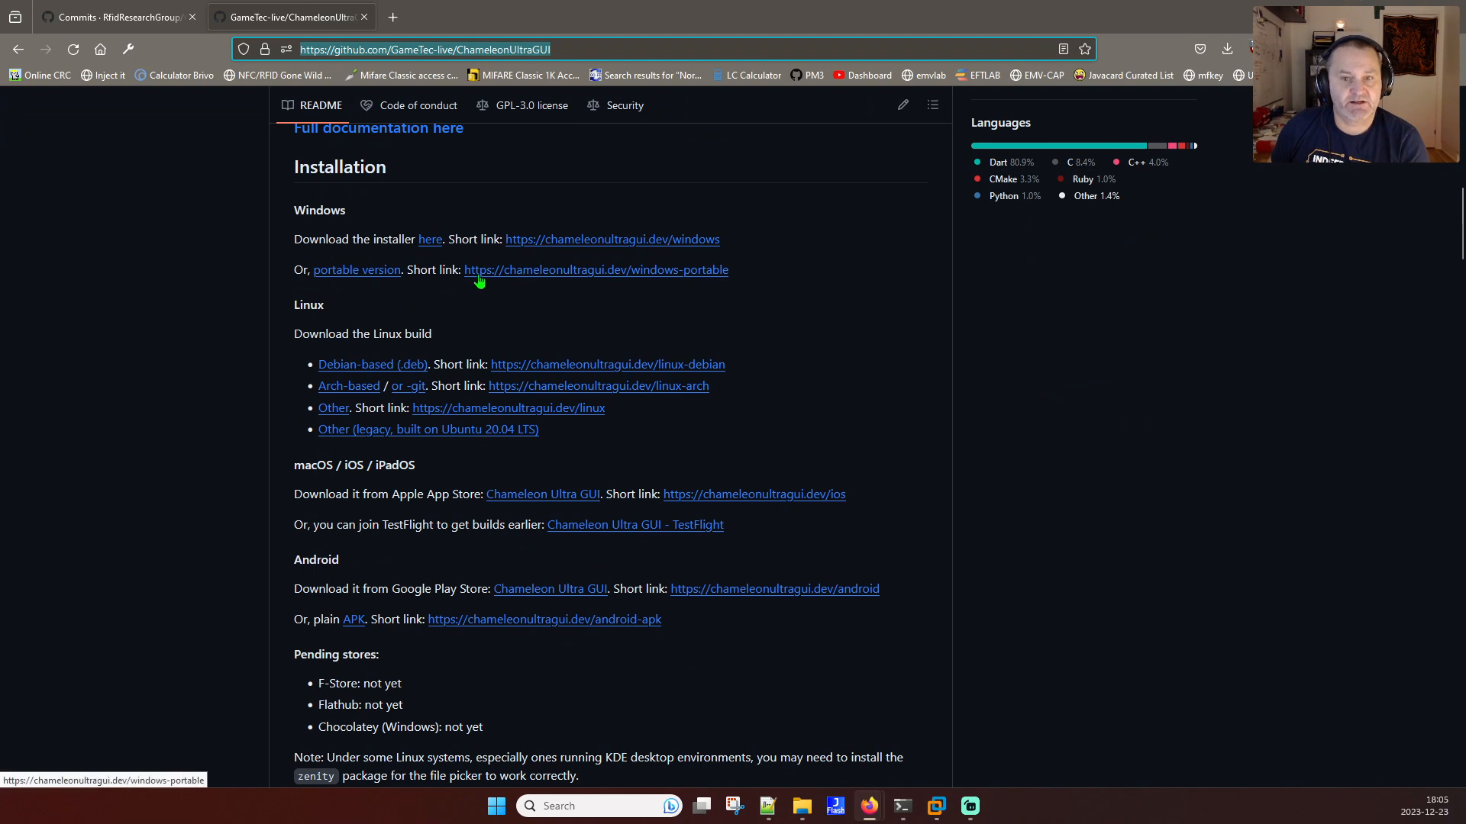
pyautogui.moveTo(611, 250)
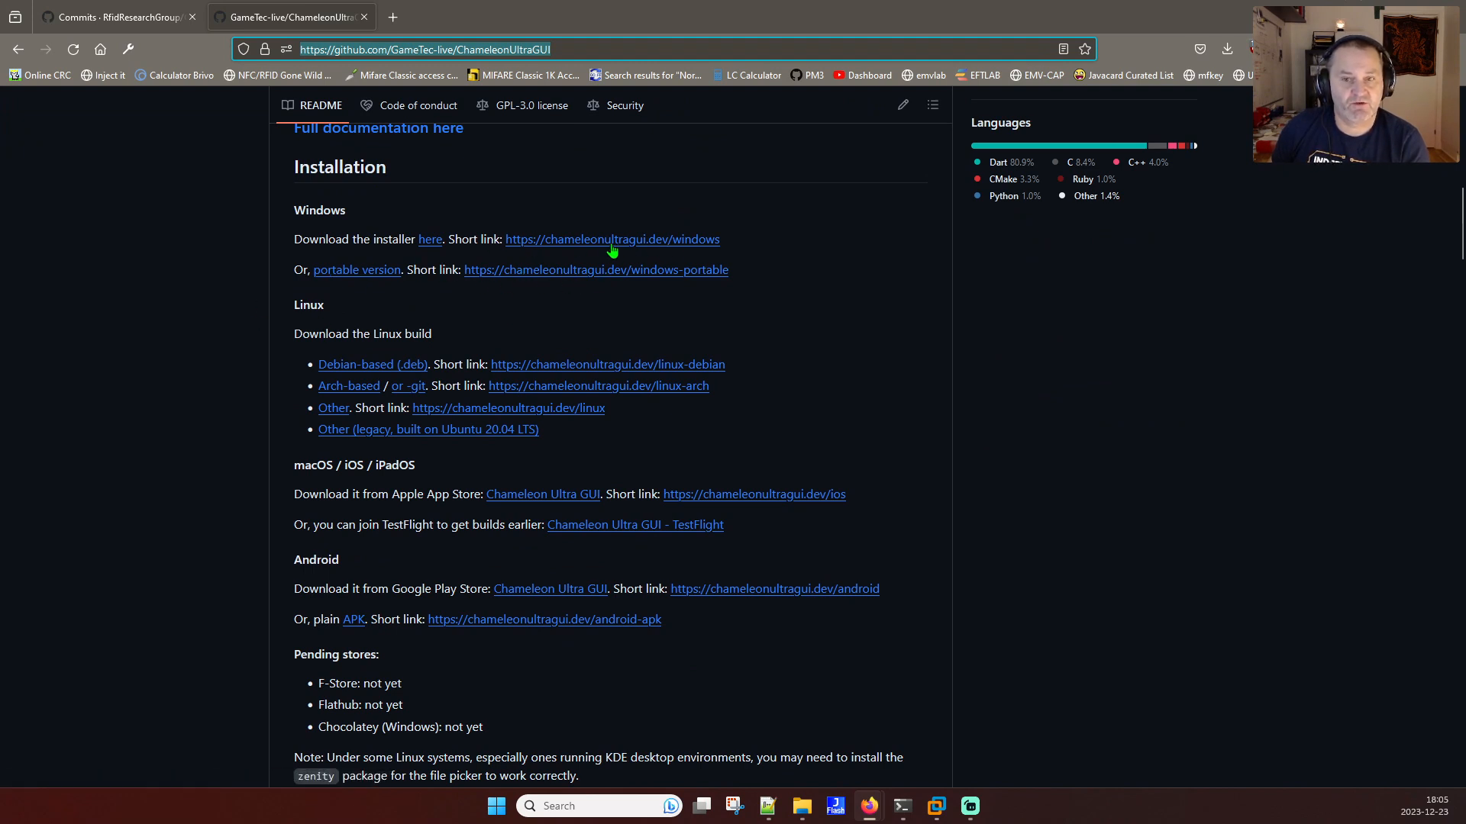
pyautogui.moveTo(615, 589)
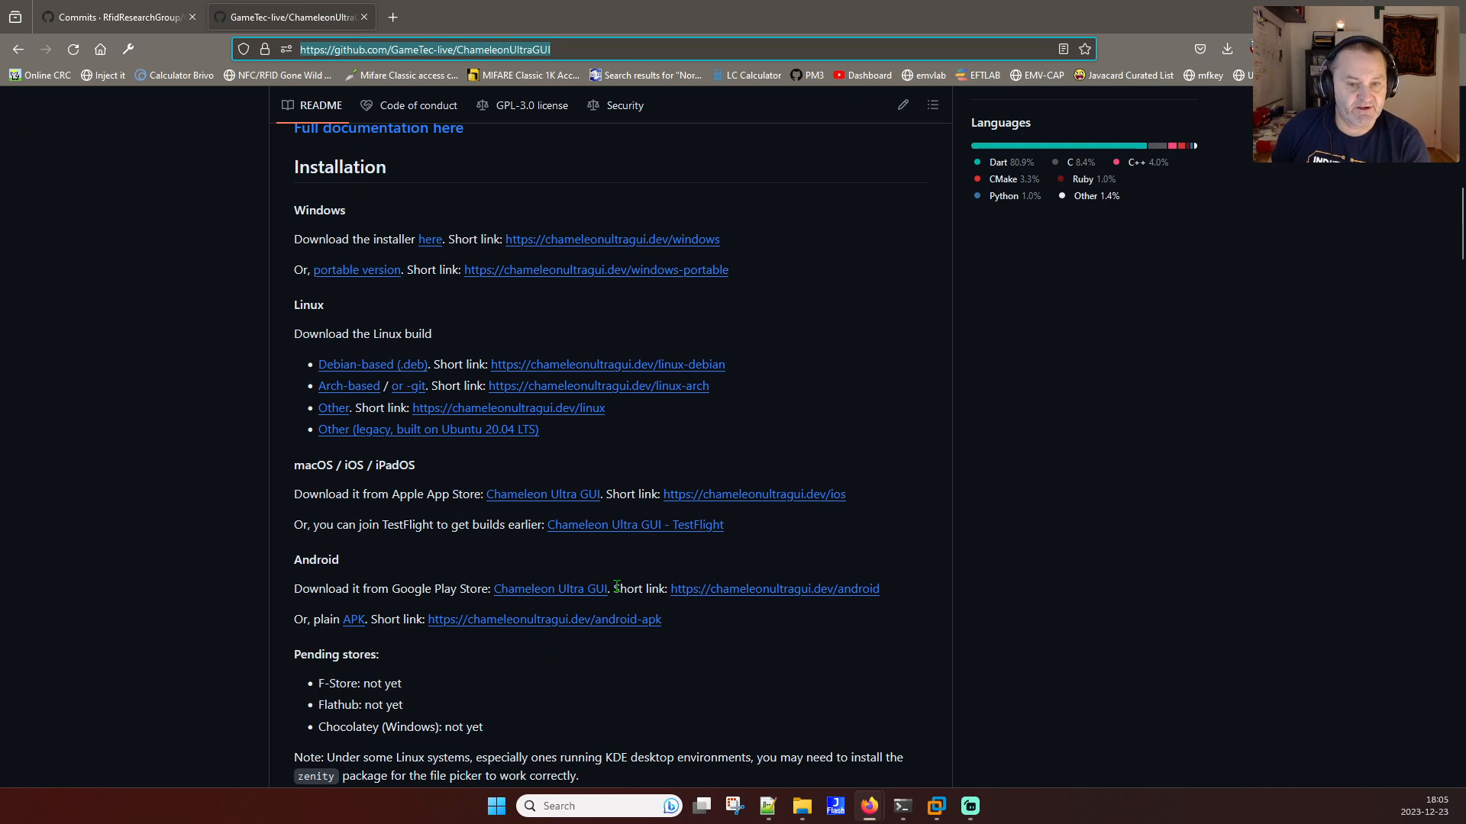
pyautogui.scroll(-3)
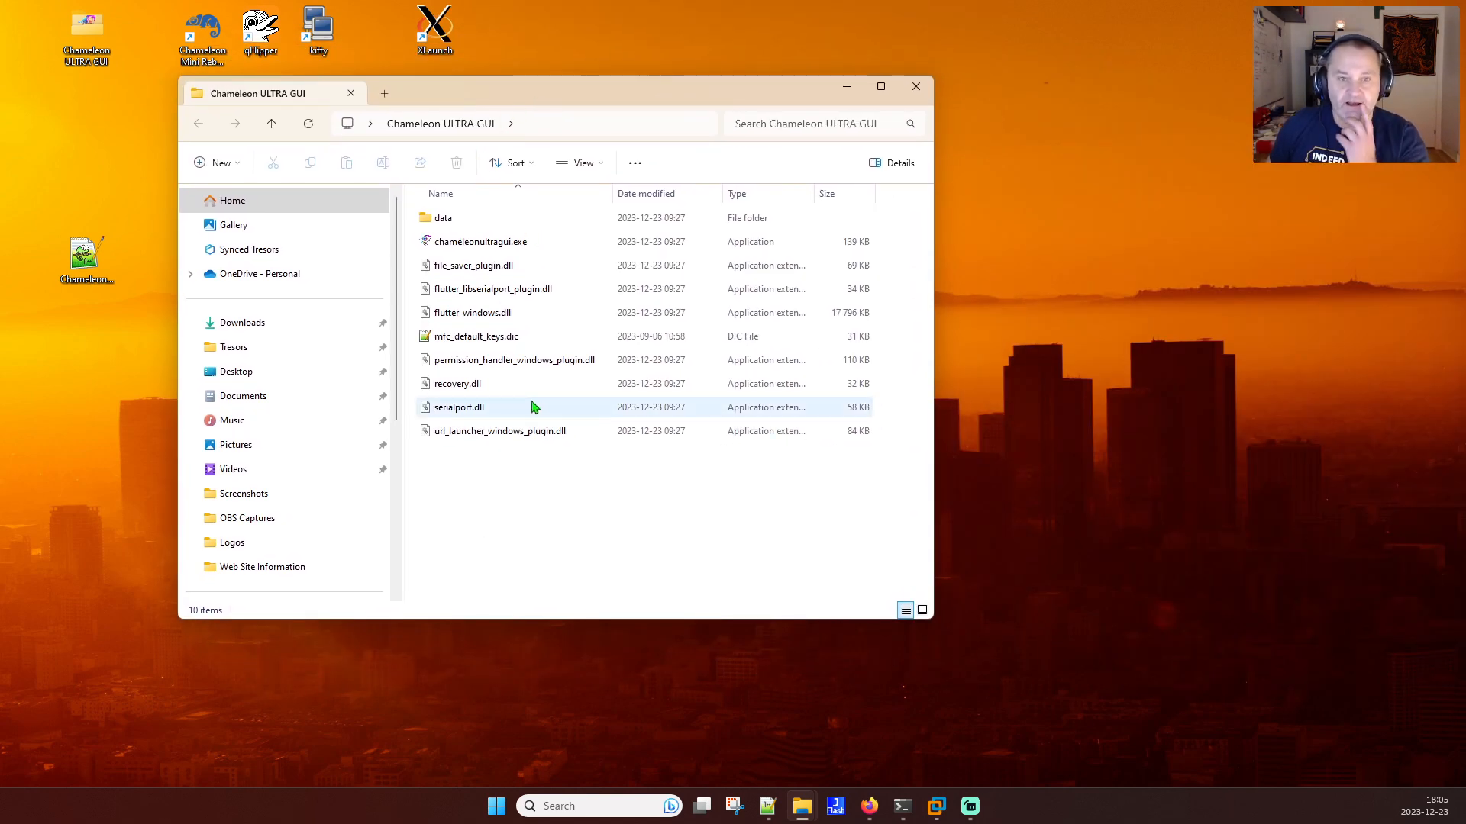
pyautogui.moveTo(546, 404)
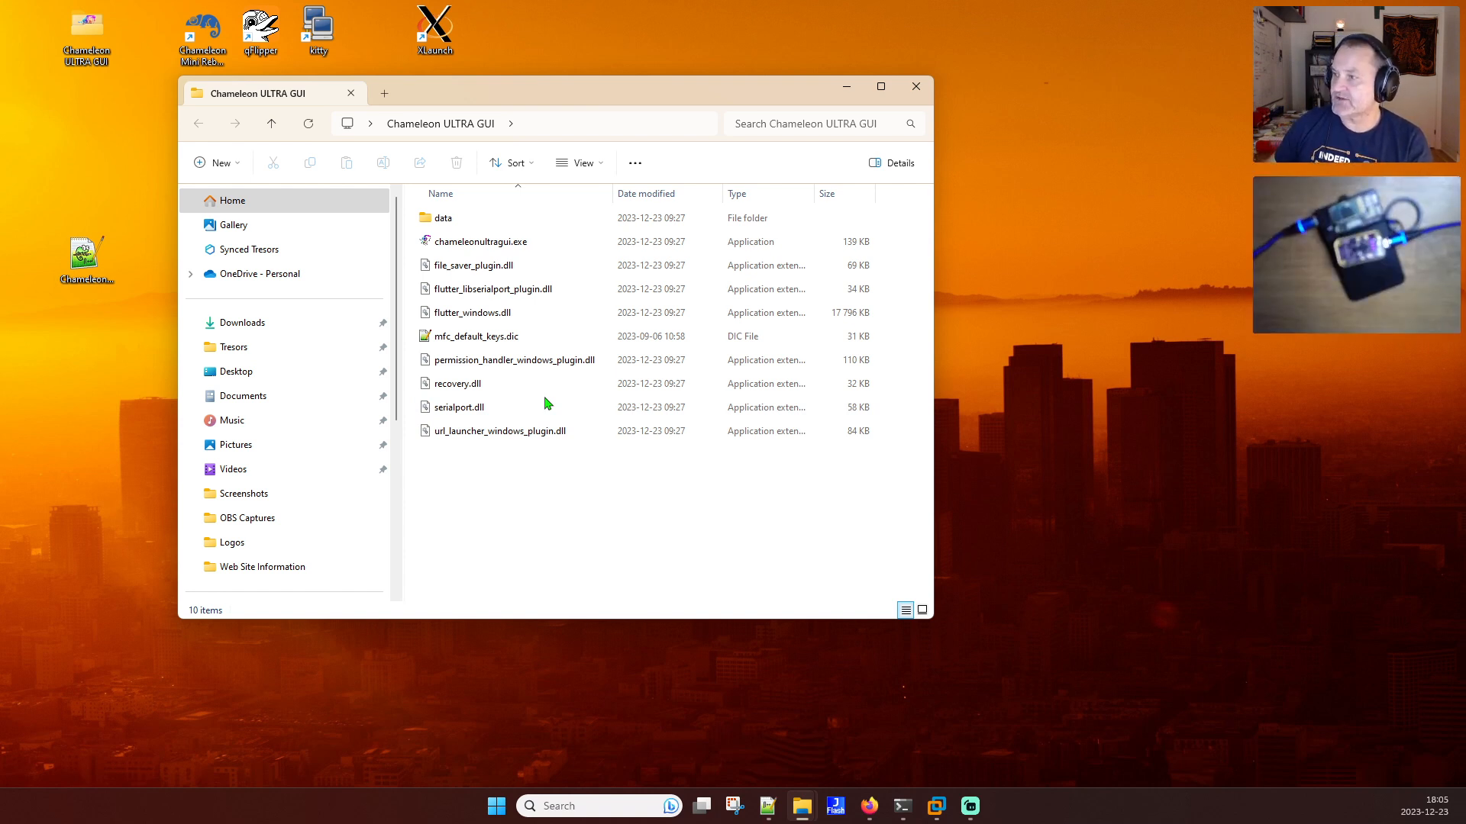
pyautogui.click(479, 241)
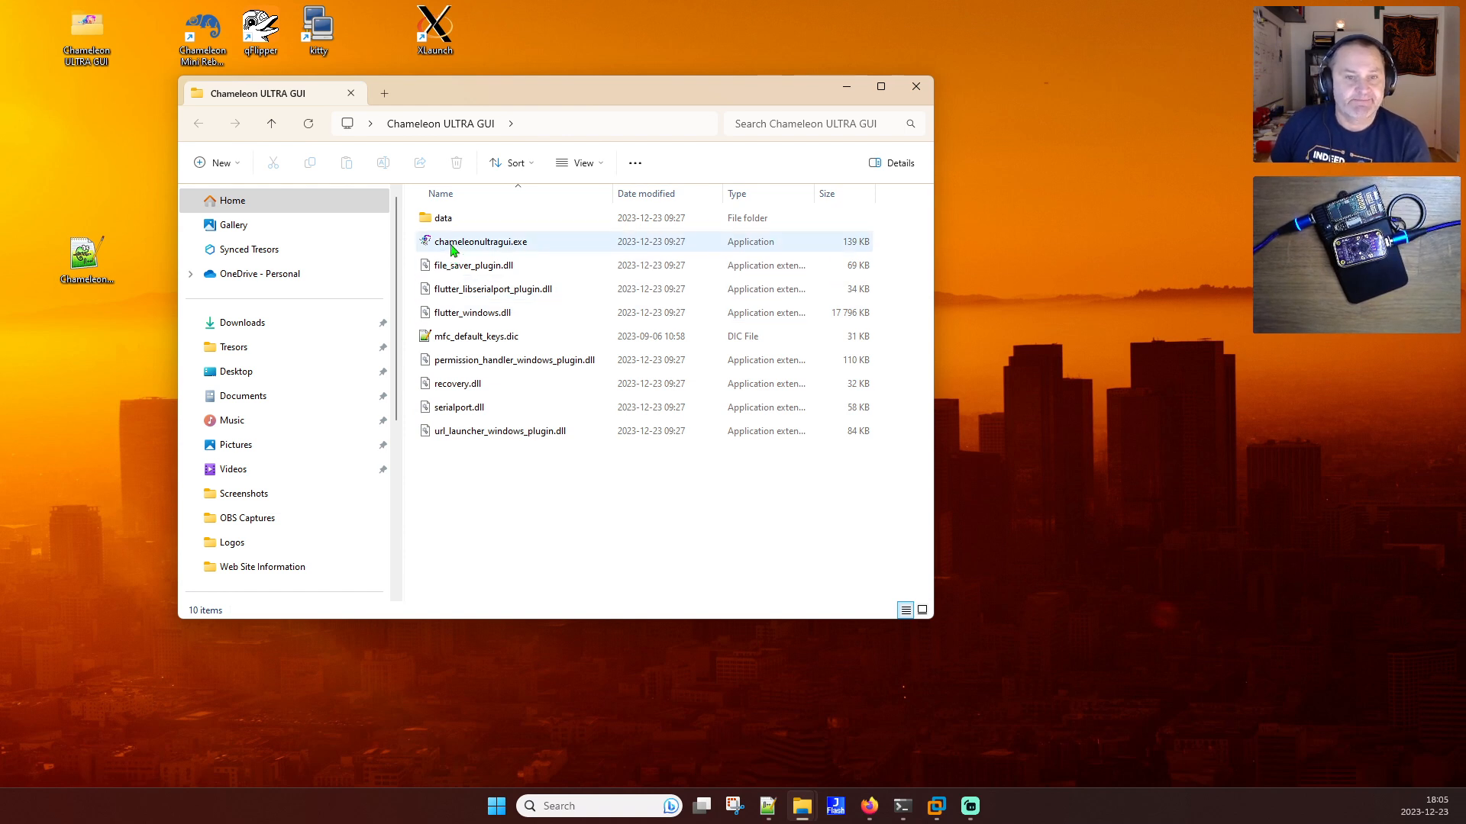
pyautogui.doubleClick(442, 217)
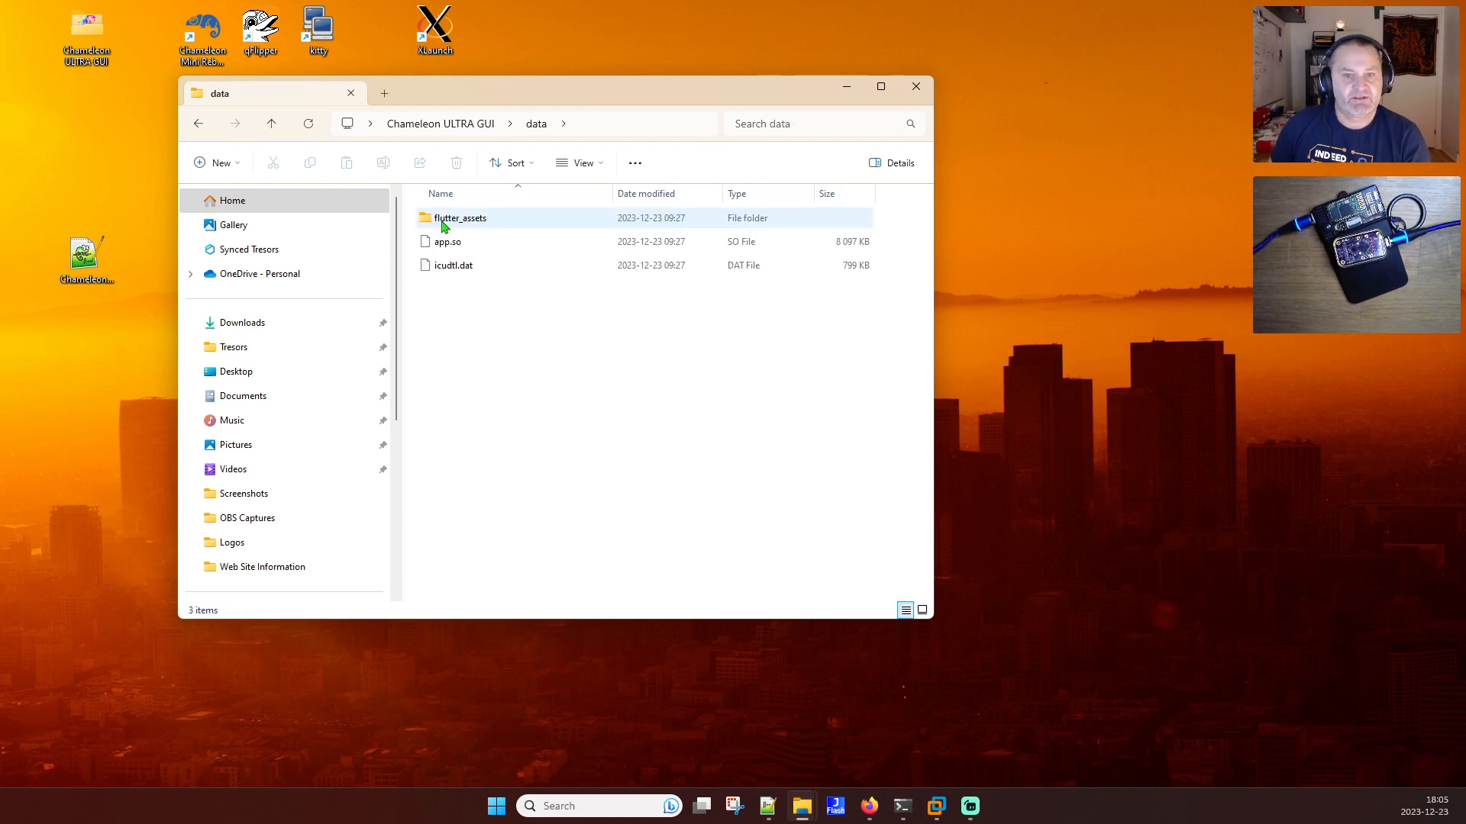
pyautogui.doubleClick(459, 218)
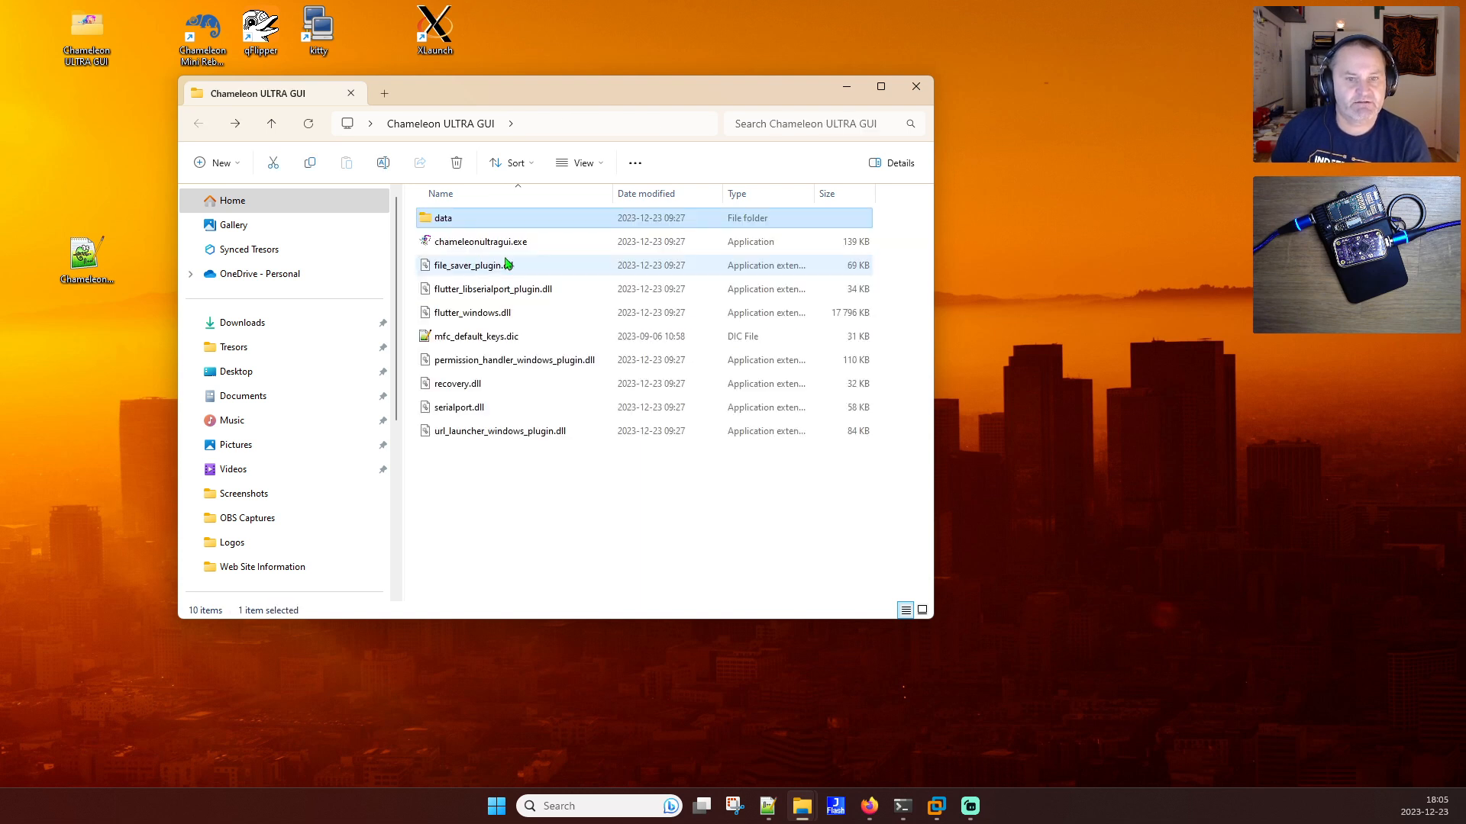
pyautogui.click(476, 336)
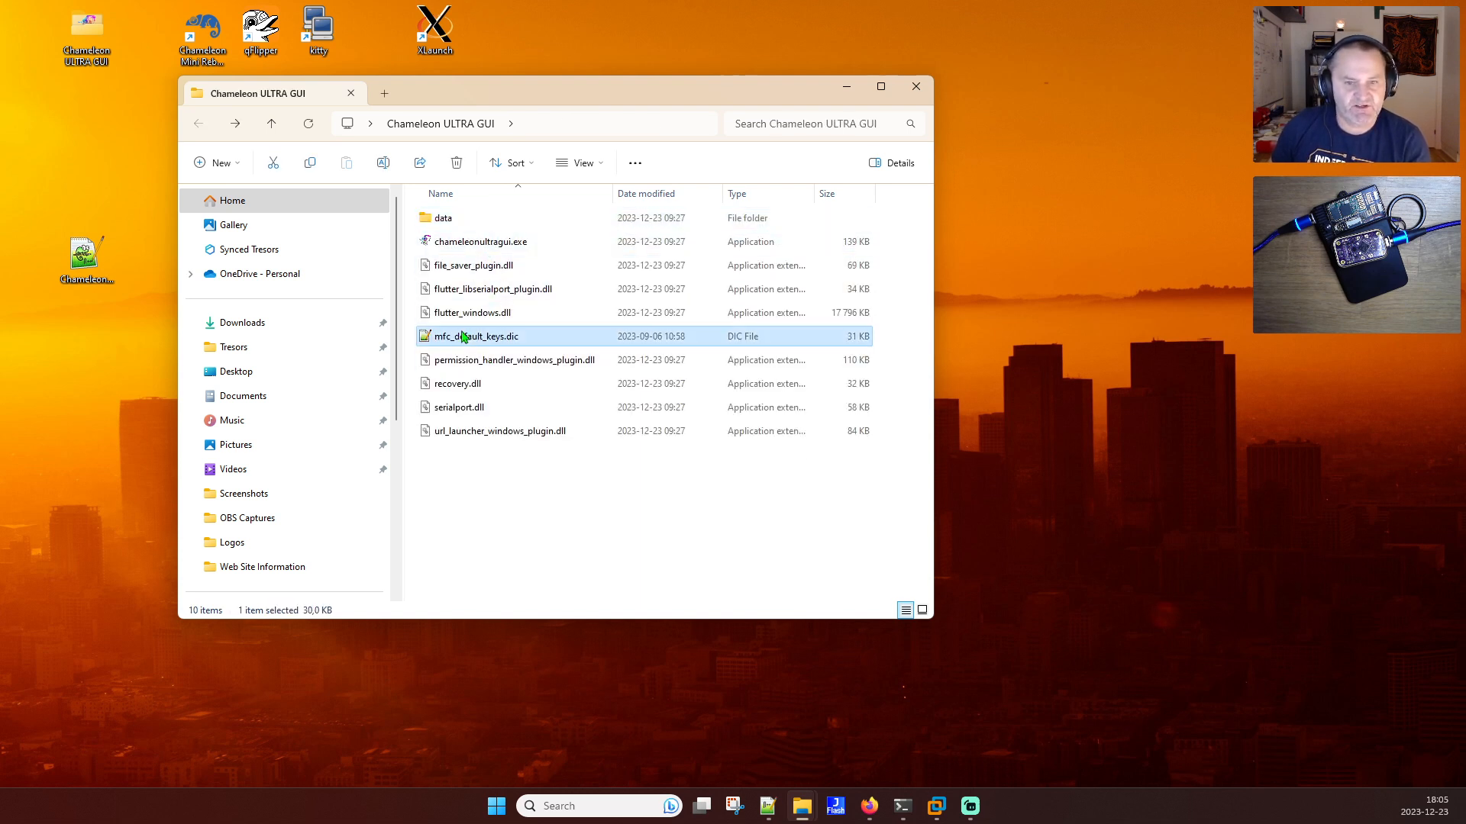
pyautogui.moveTo(463, 345)
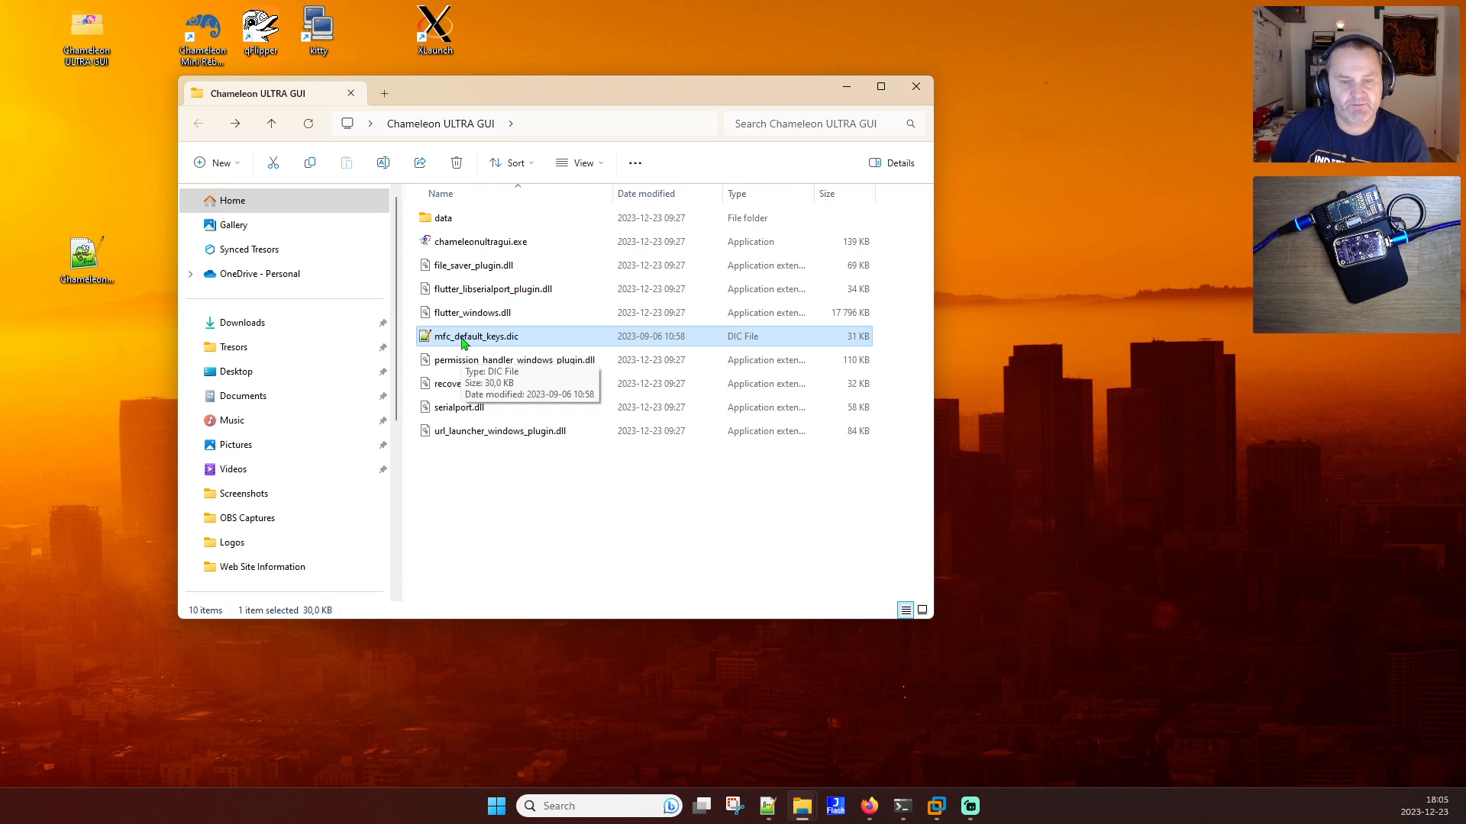
pyautogui.moveTo(471, 252)
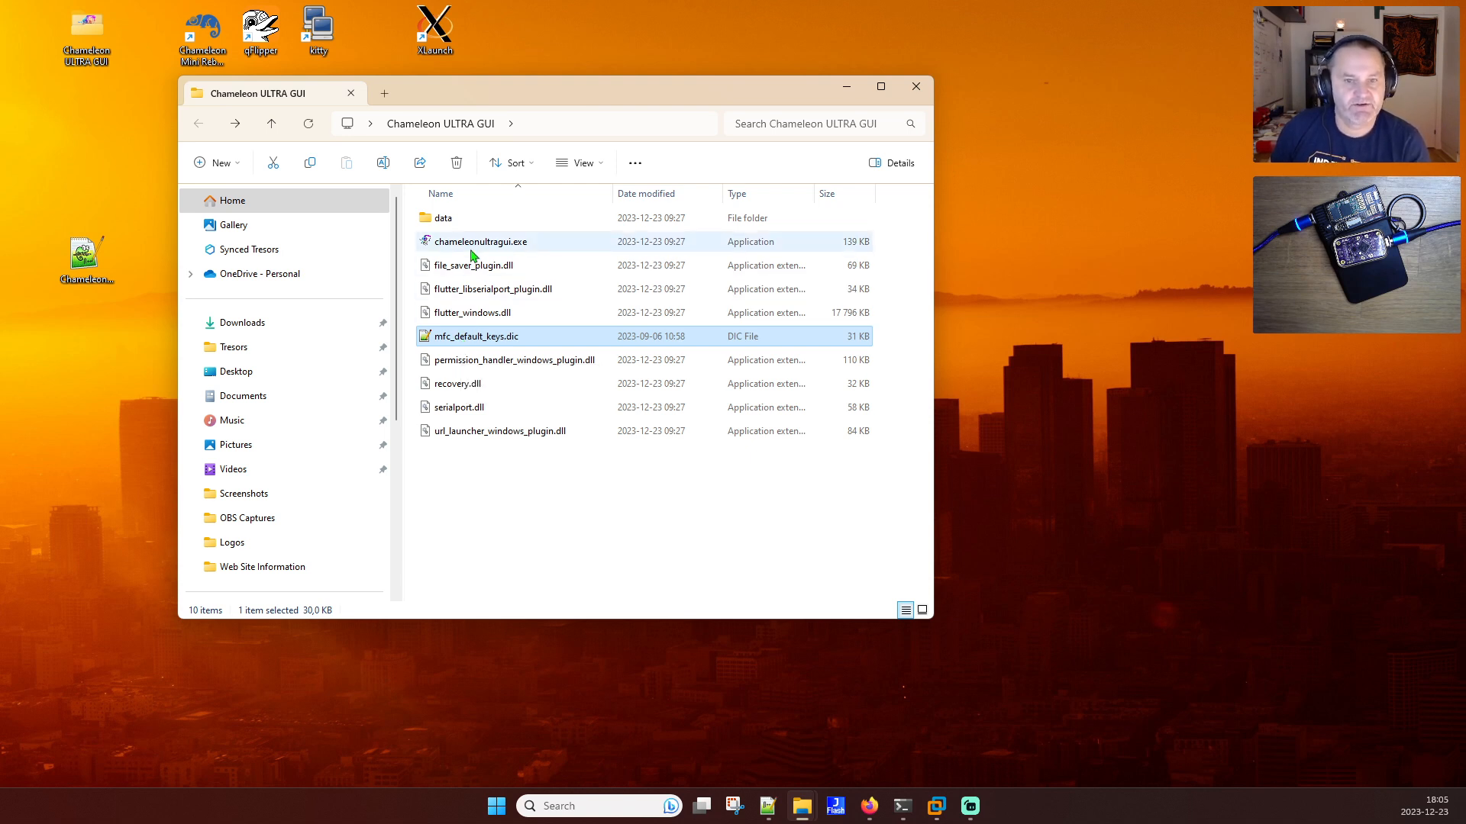
# - Launch chameleonultragui.exe, connect to the device on COM10, and check for firmware updates
pyautogui.click(480, 241)
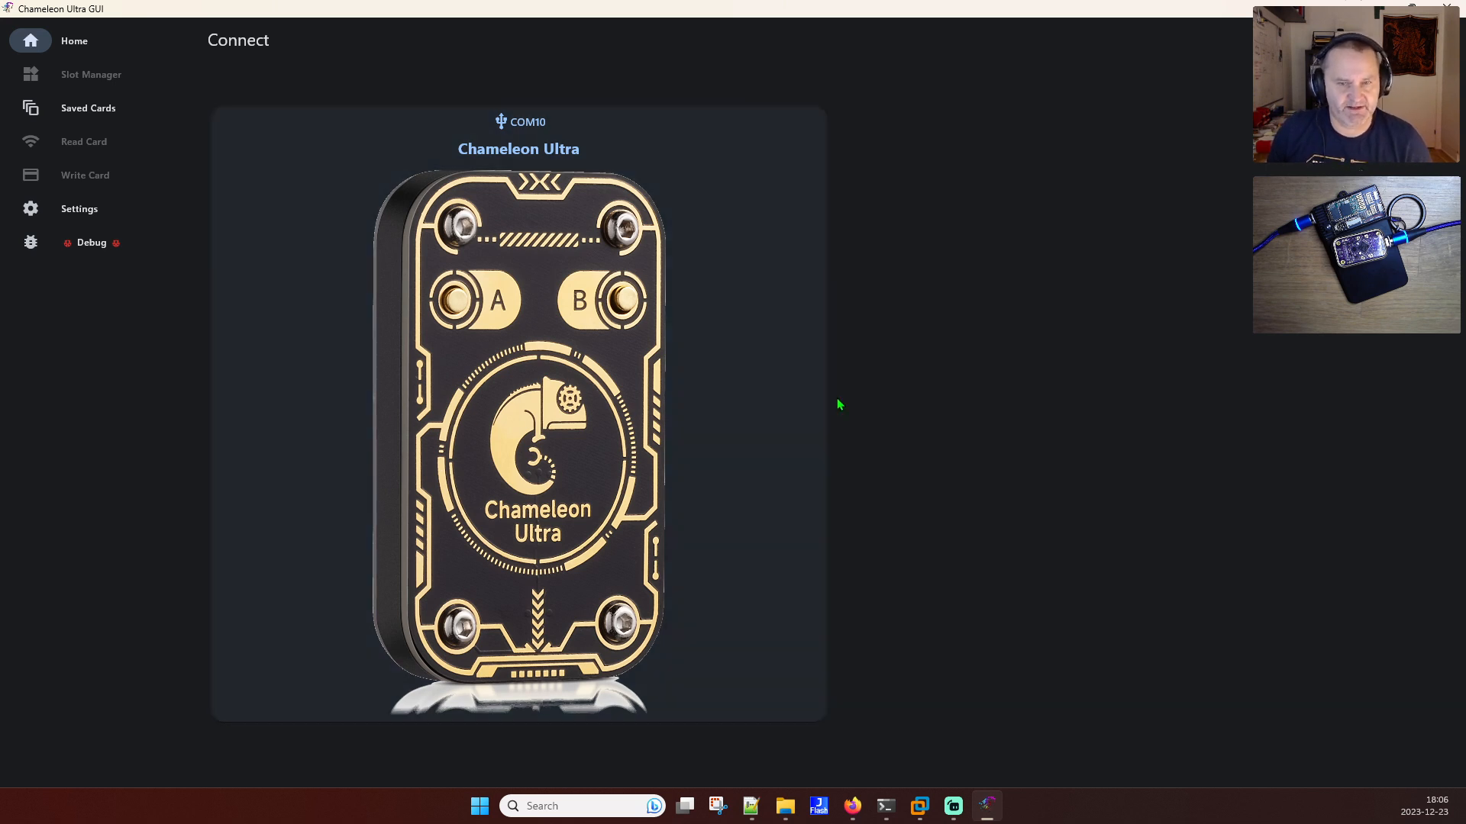
pyautogui.moveTo(271, 434)
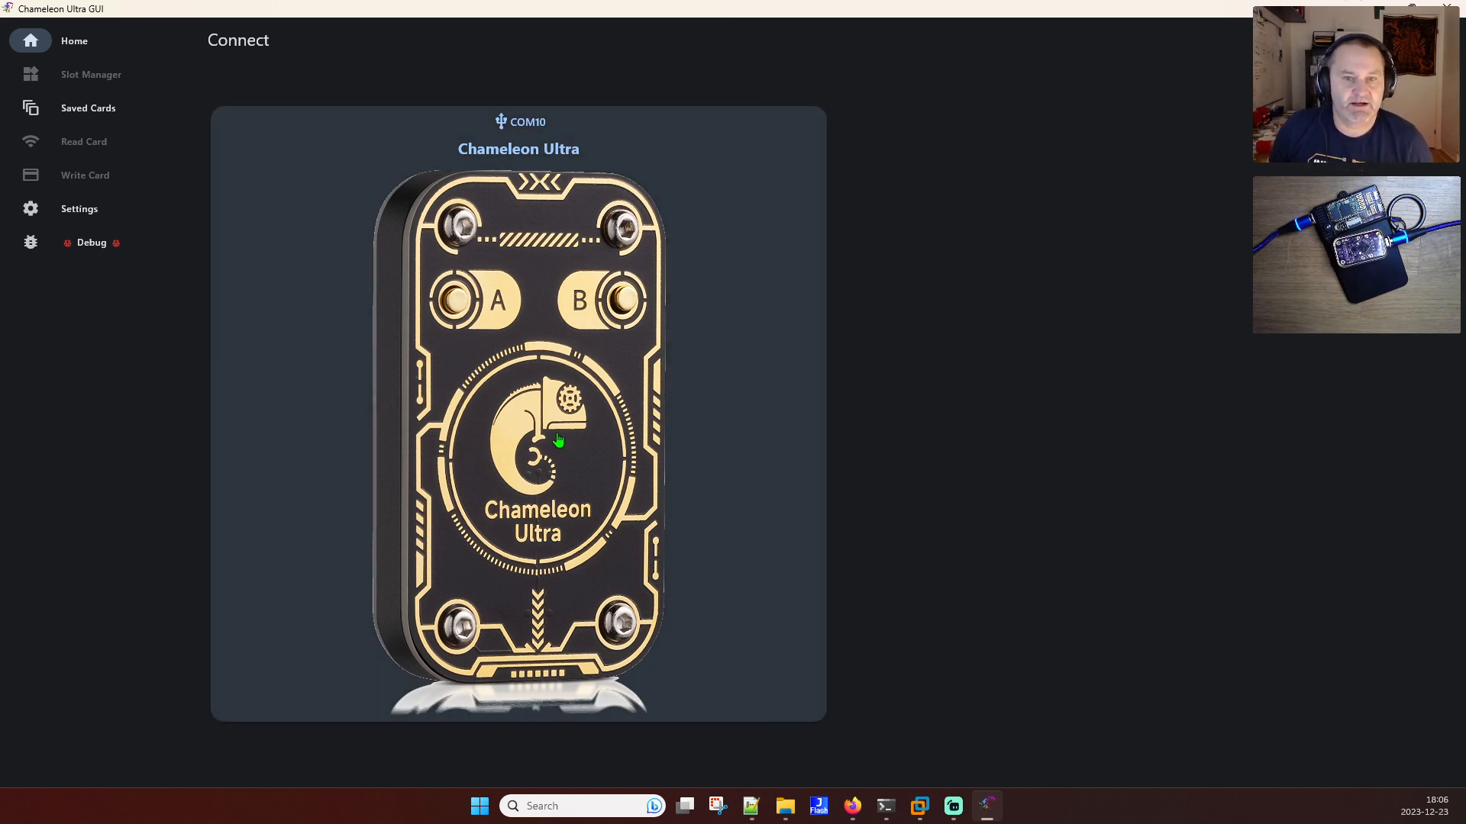
pyautogui.moveTo(446, 430)
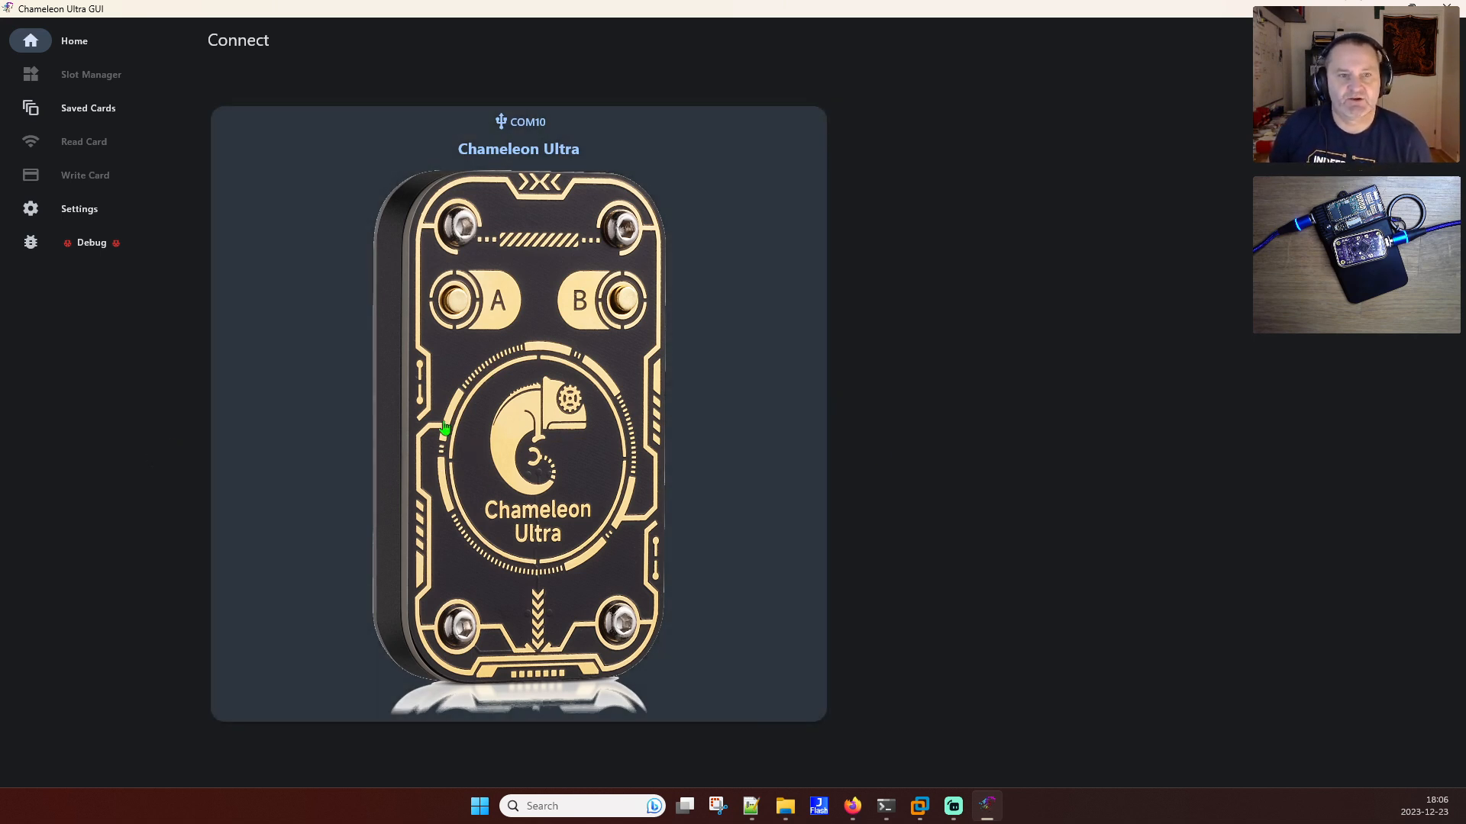
pyautogui.moveTo(96, 101)
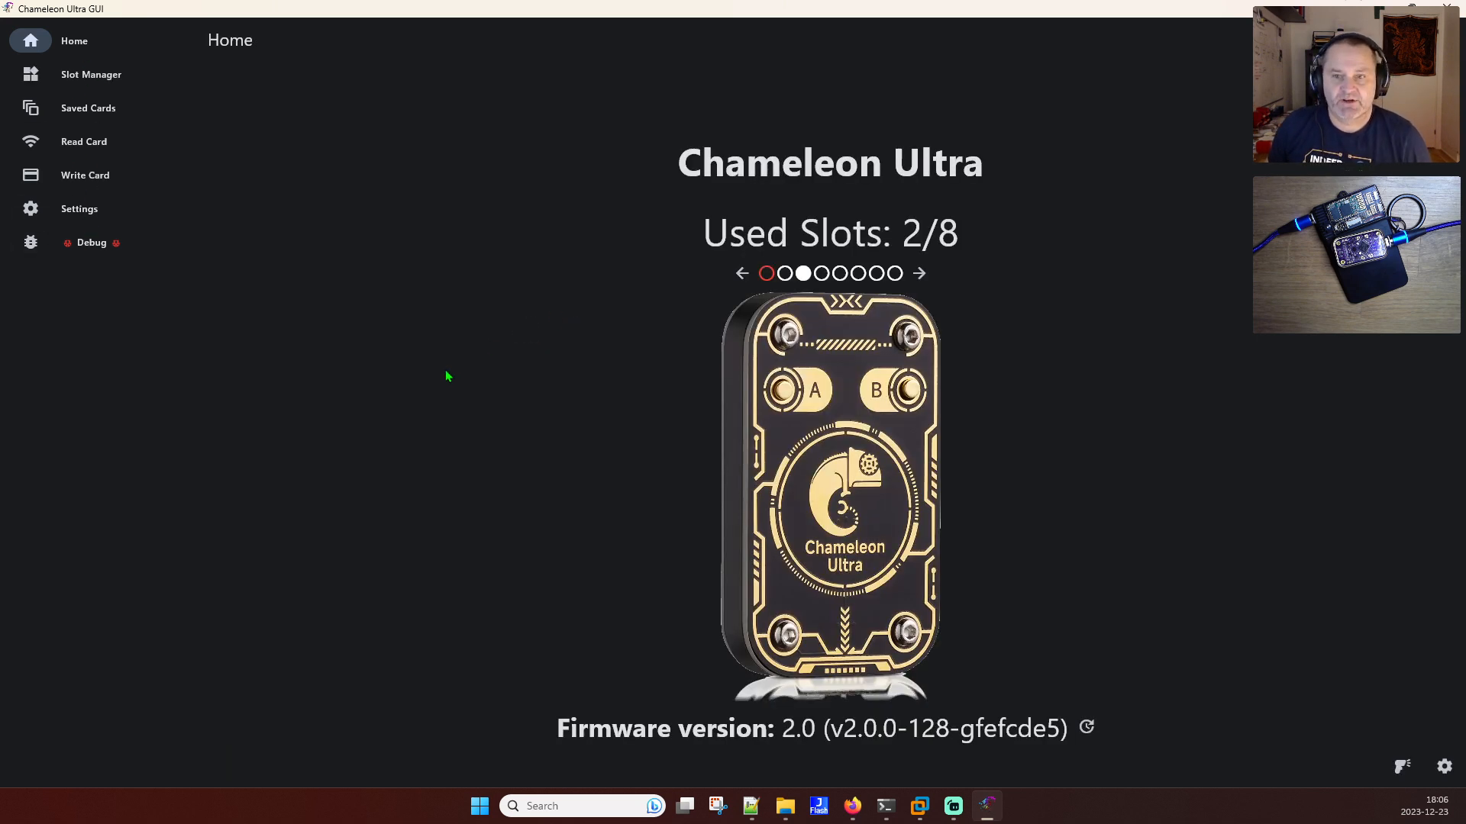
pyautogui.moveTo(519, 415)
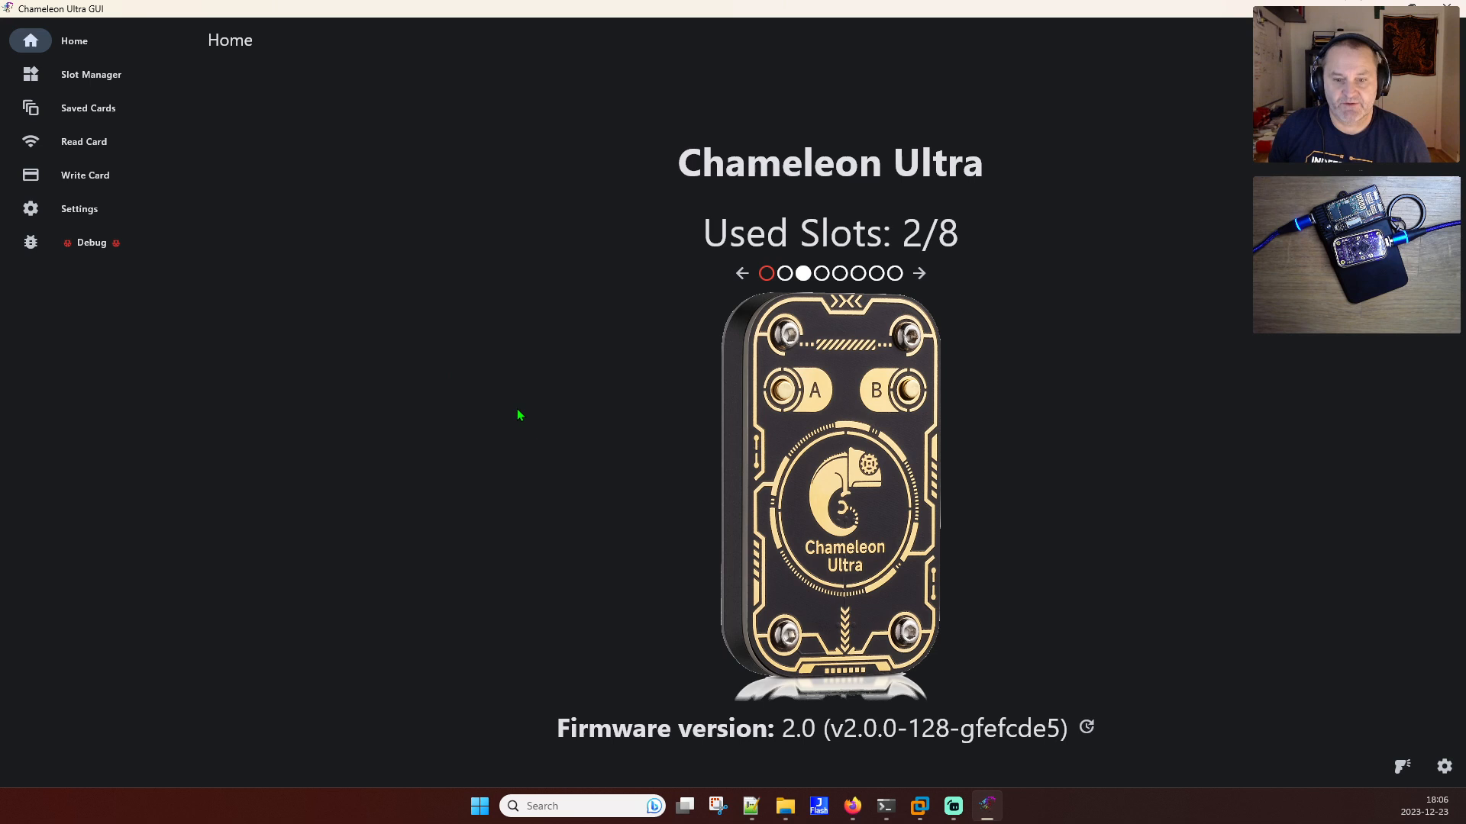
pyautogui.moveTo(848, 733)
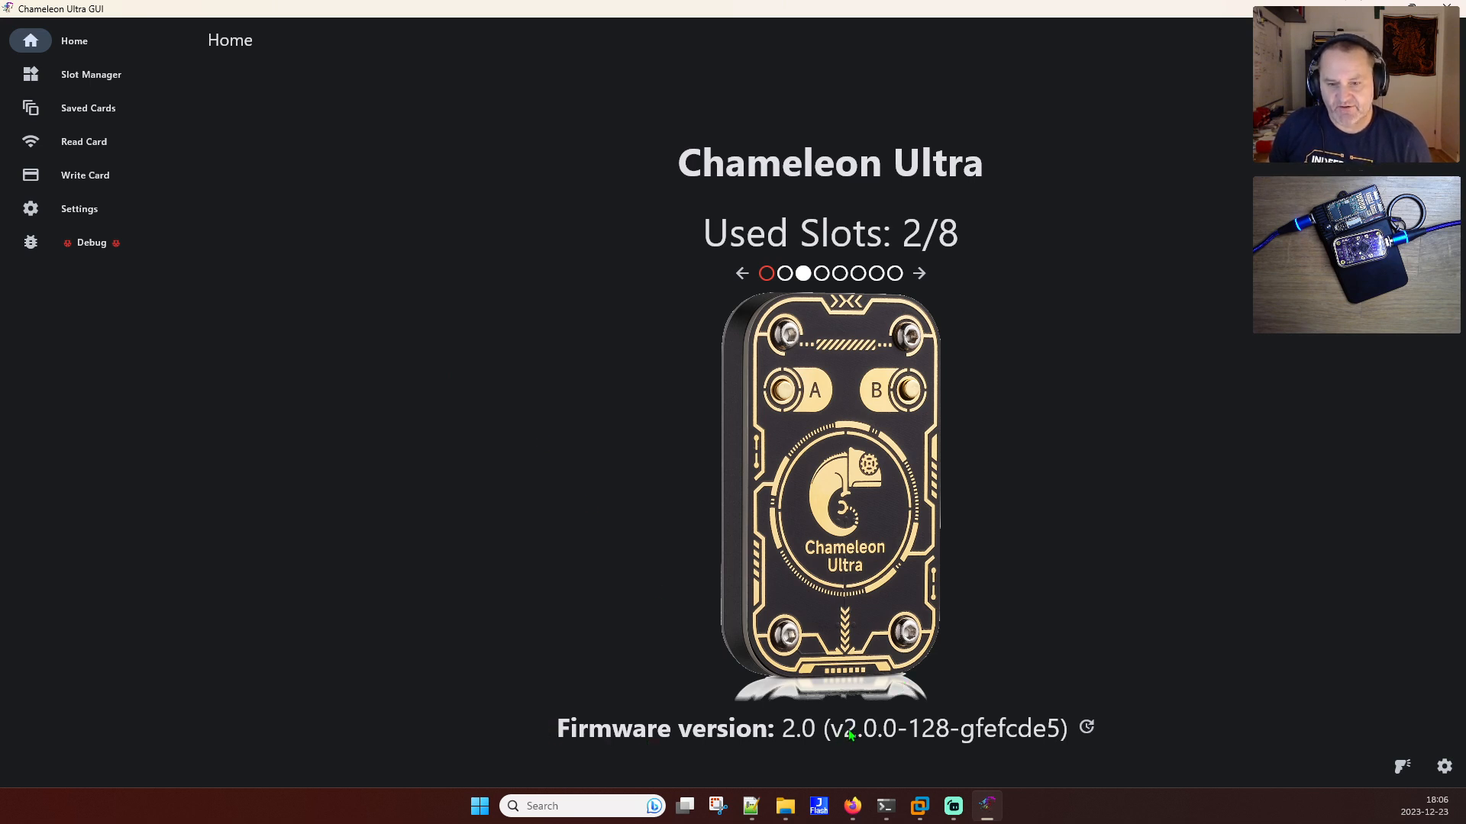
pyautogui.moveTo(1085, 728)
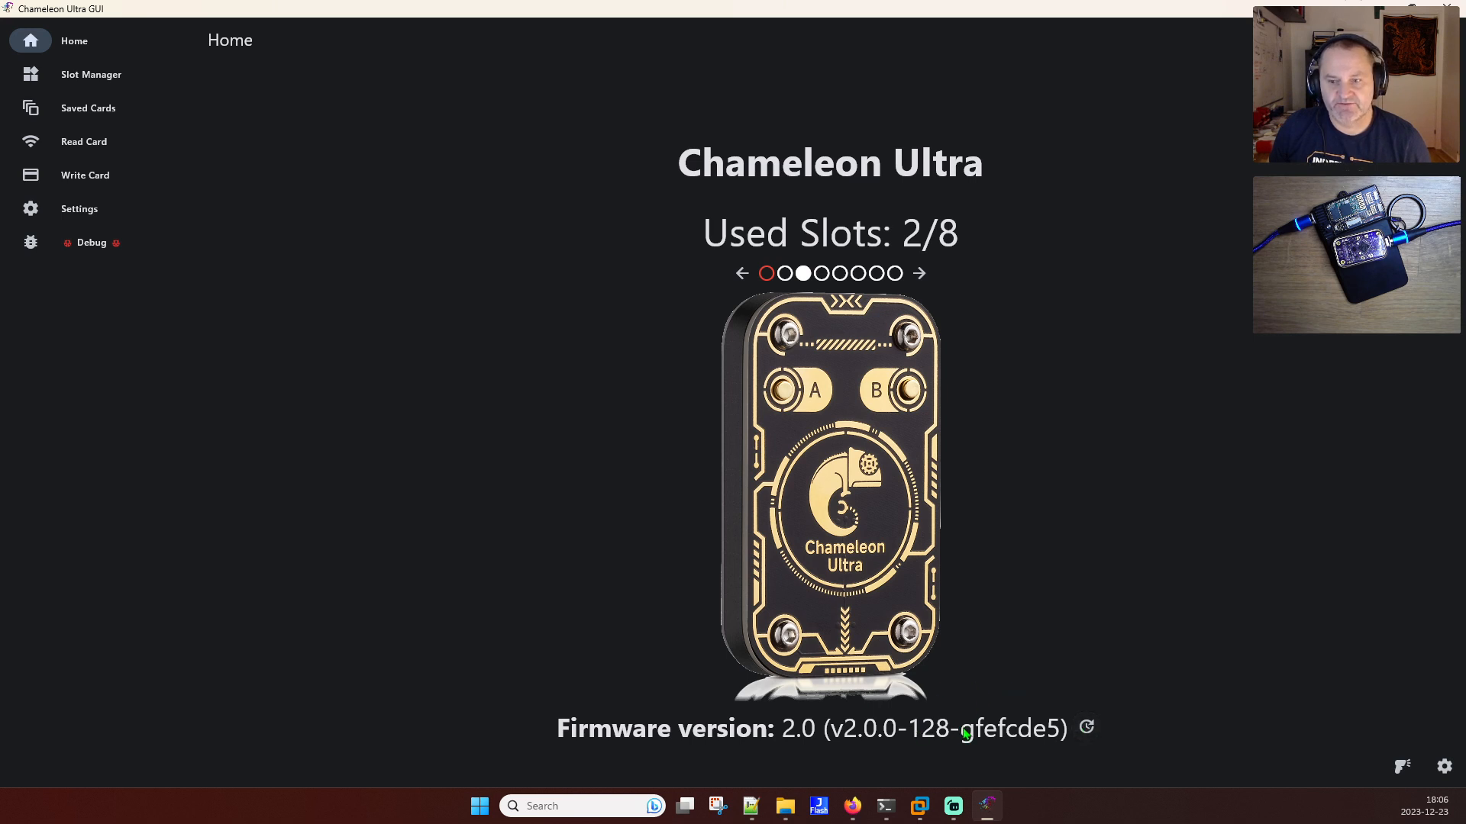
pyautogui.moveTo(1086, 728)
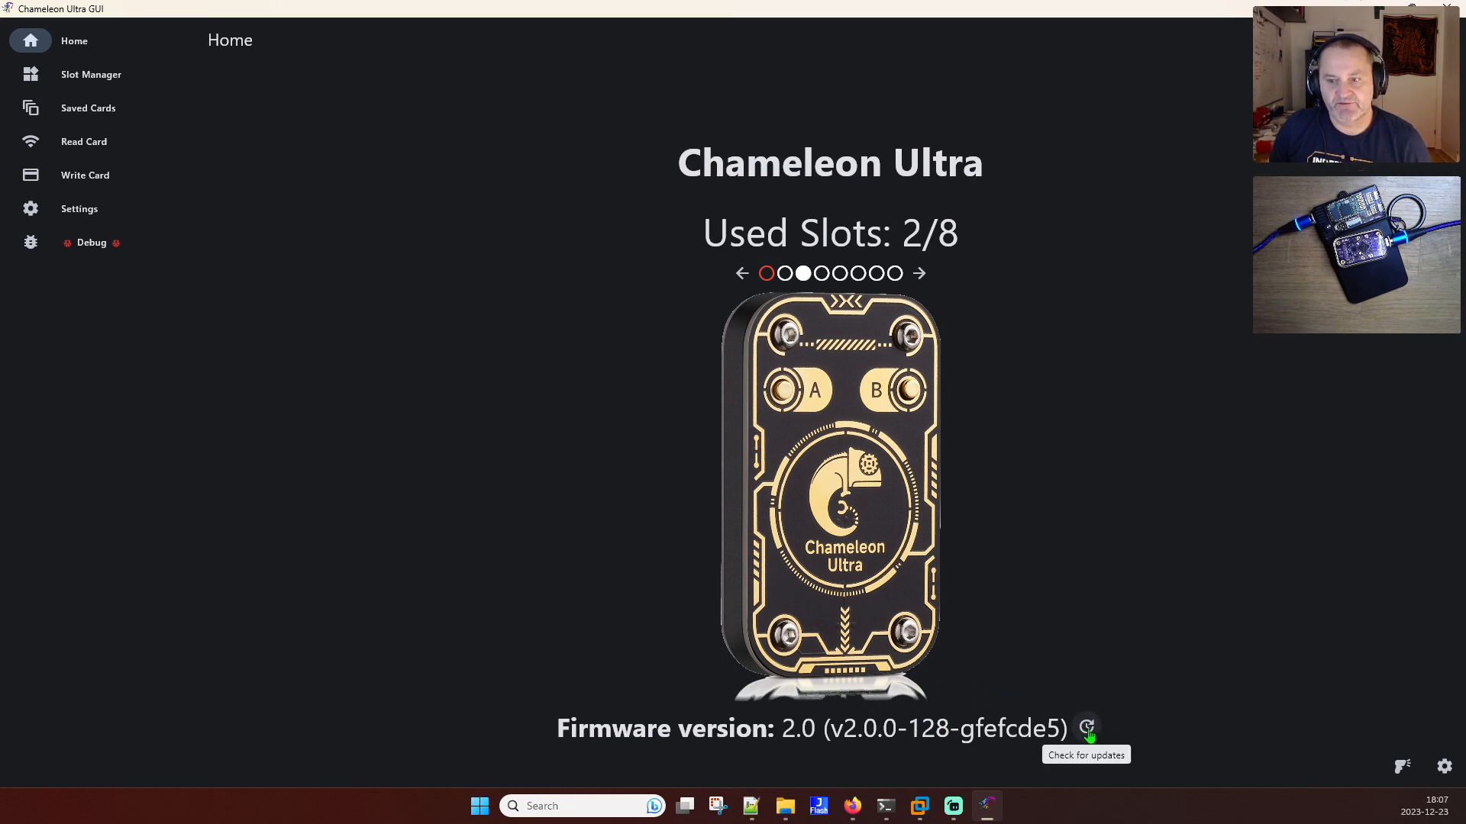
pyautogui.click(1085, 728)
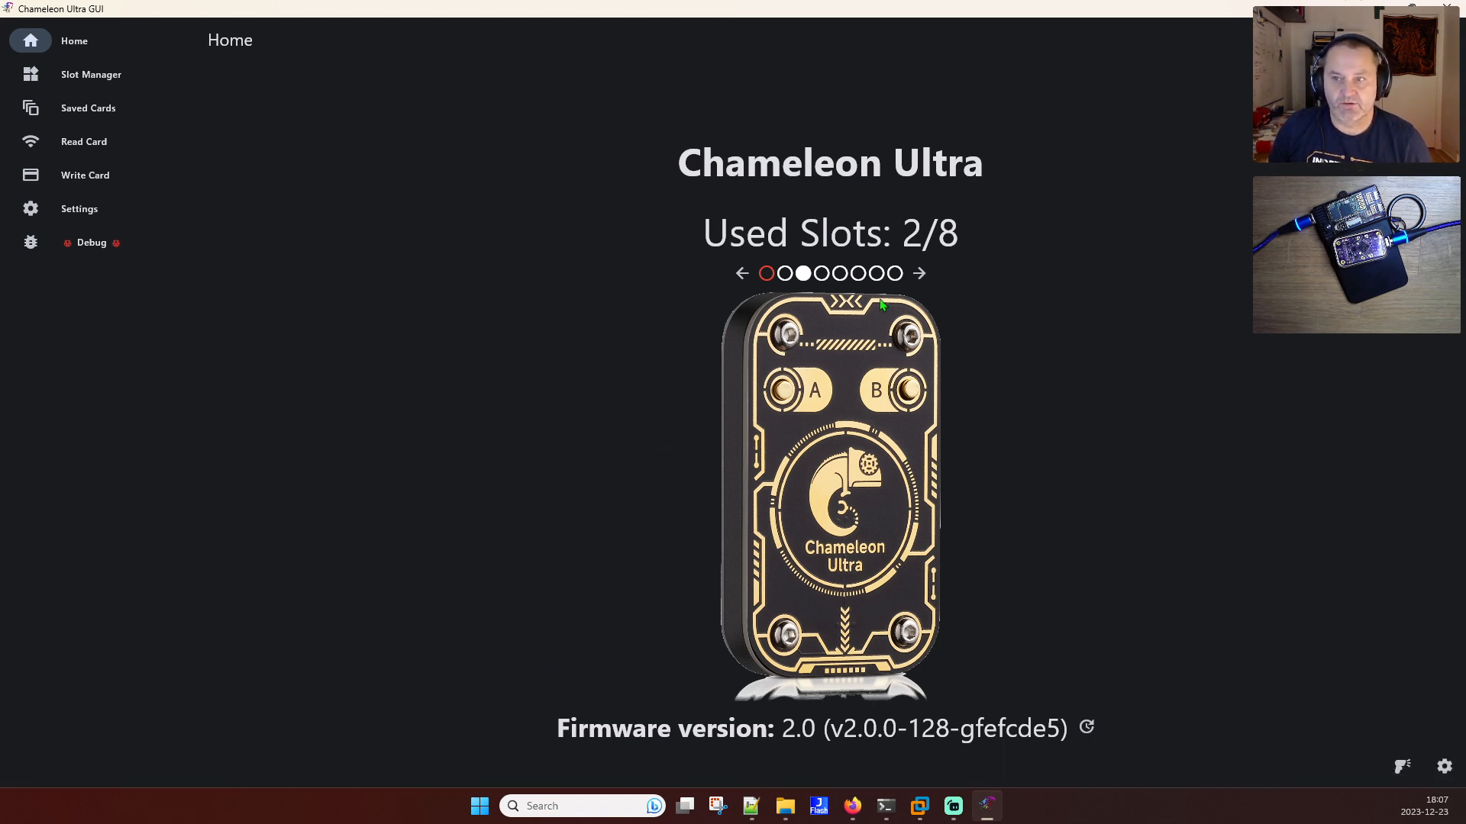
# - Toggle a slot's HF emulation on and off in Slot Settings, then go to Saved Cards
pyautogui.click(90, 74)
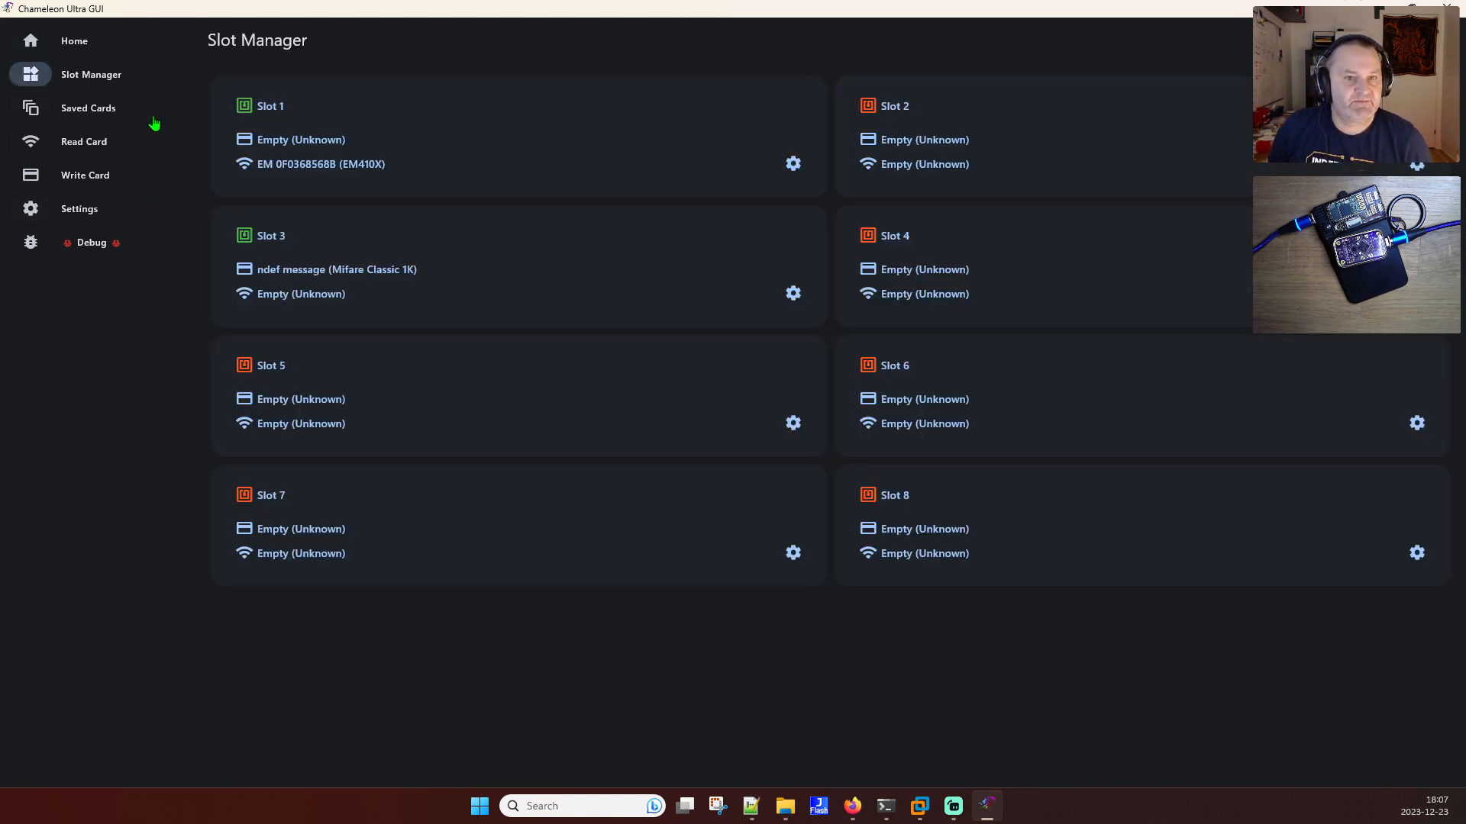
pyautogui.moveTo(902, 553)
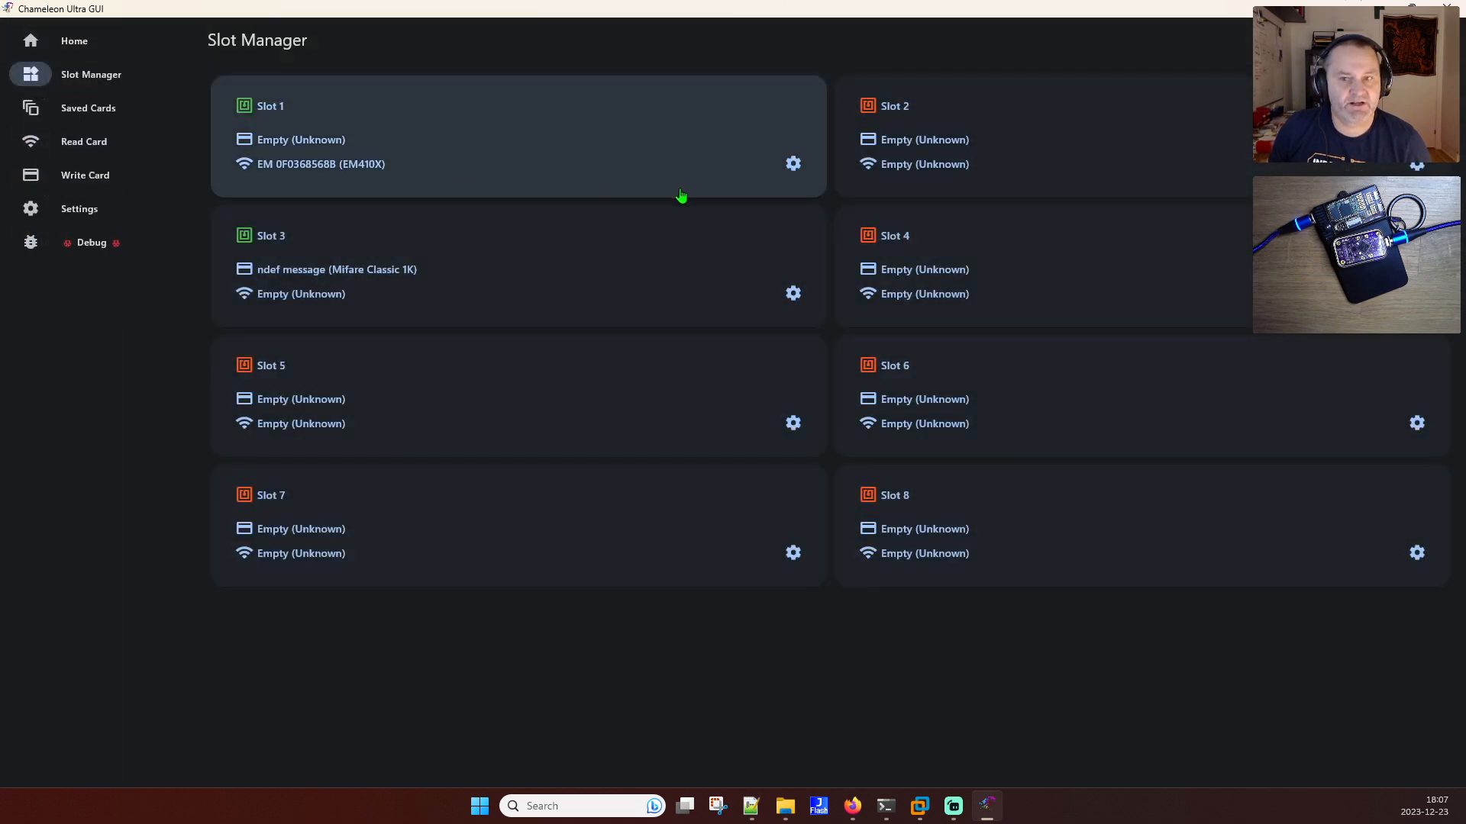
pyautogui.click(793, 162)
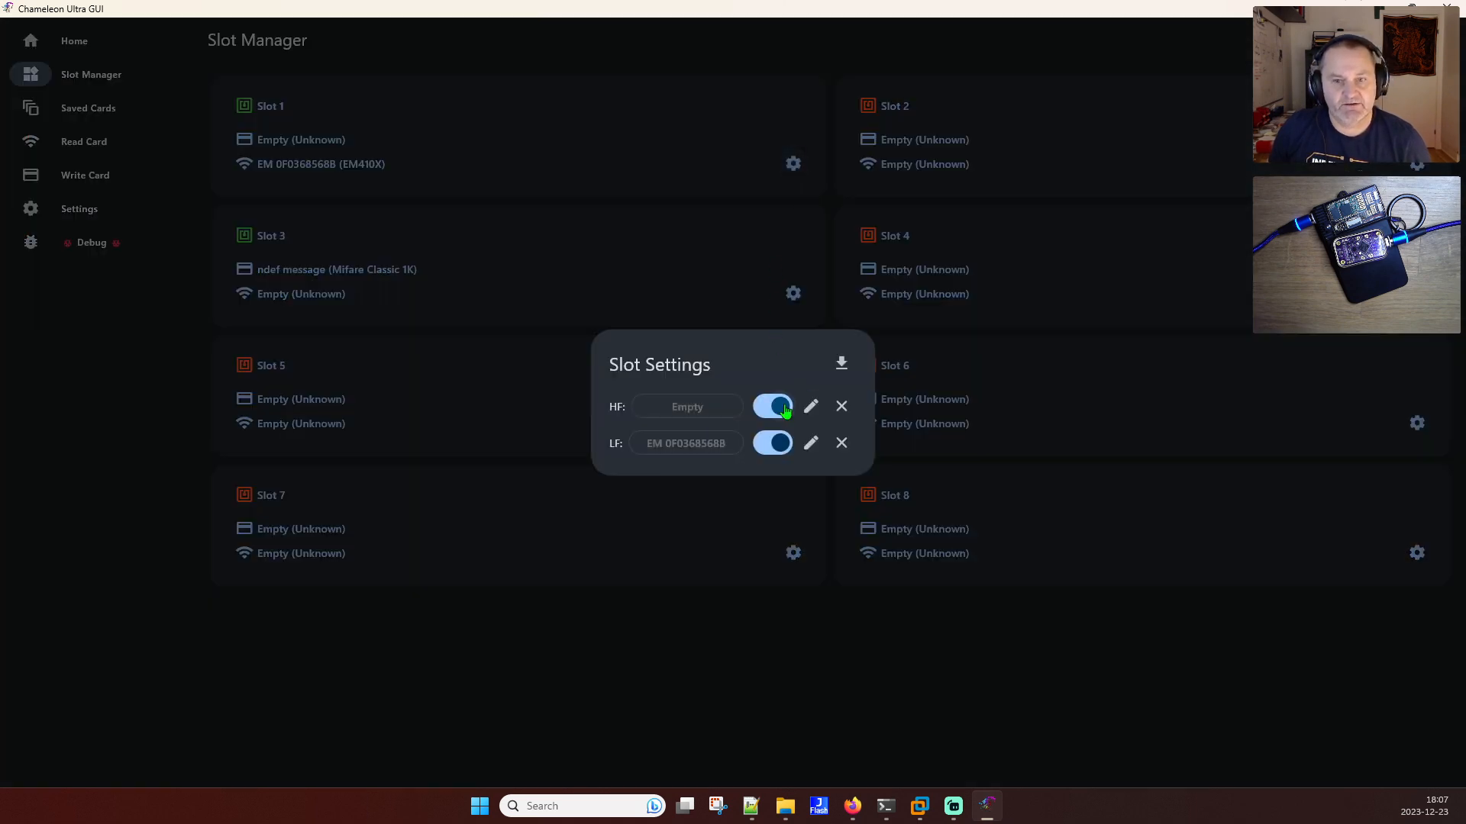
pyautogui.click(772, 405)
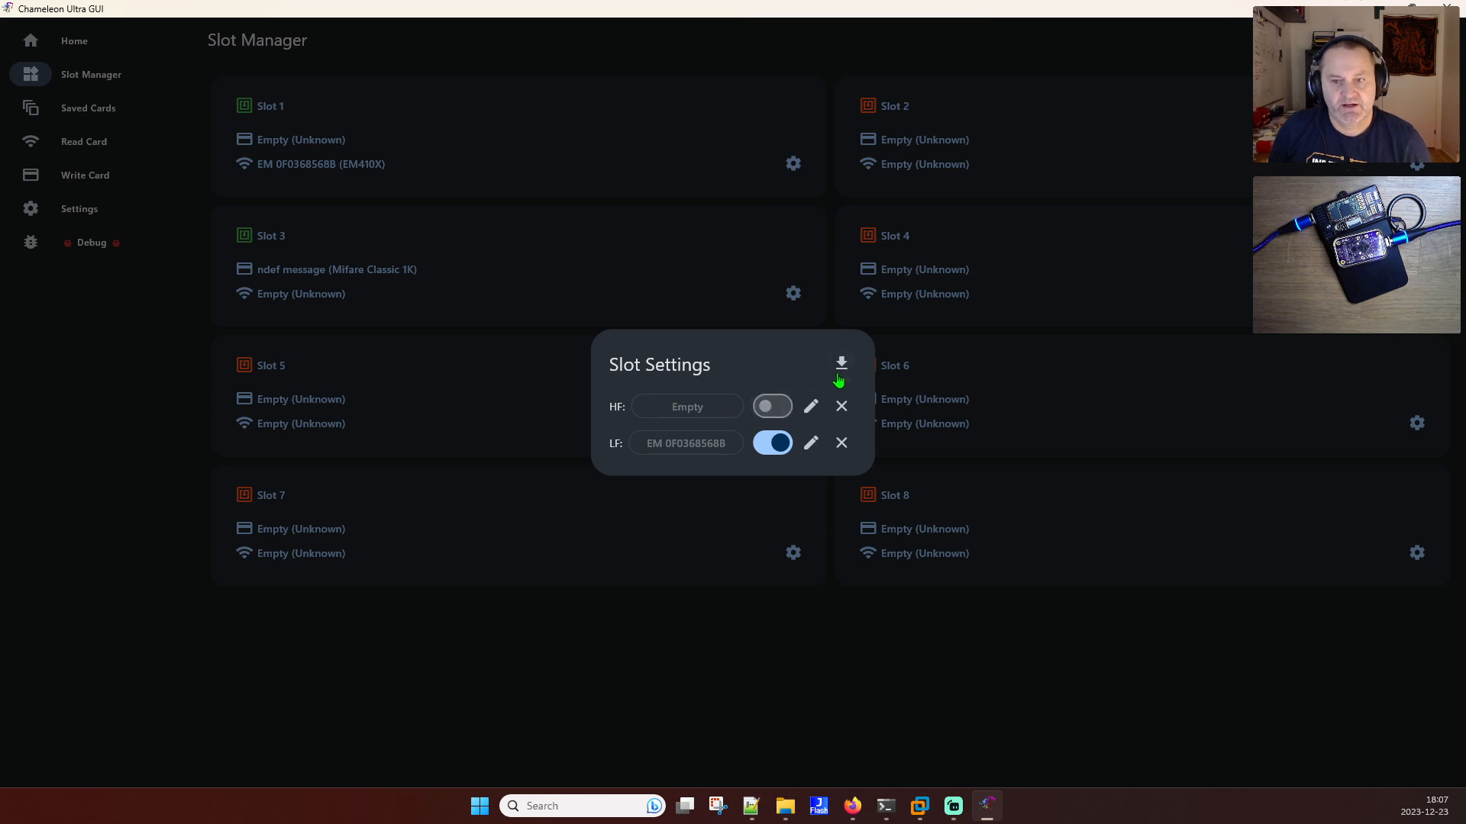
pyautogui.moveTo(229, 423)
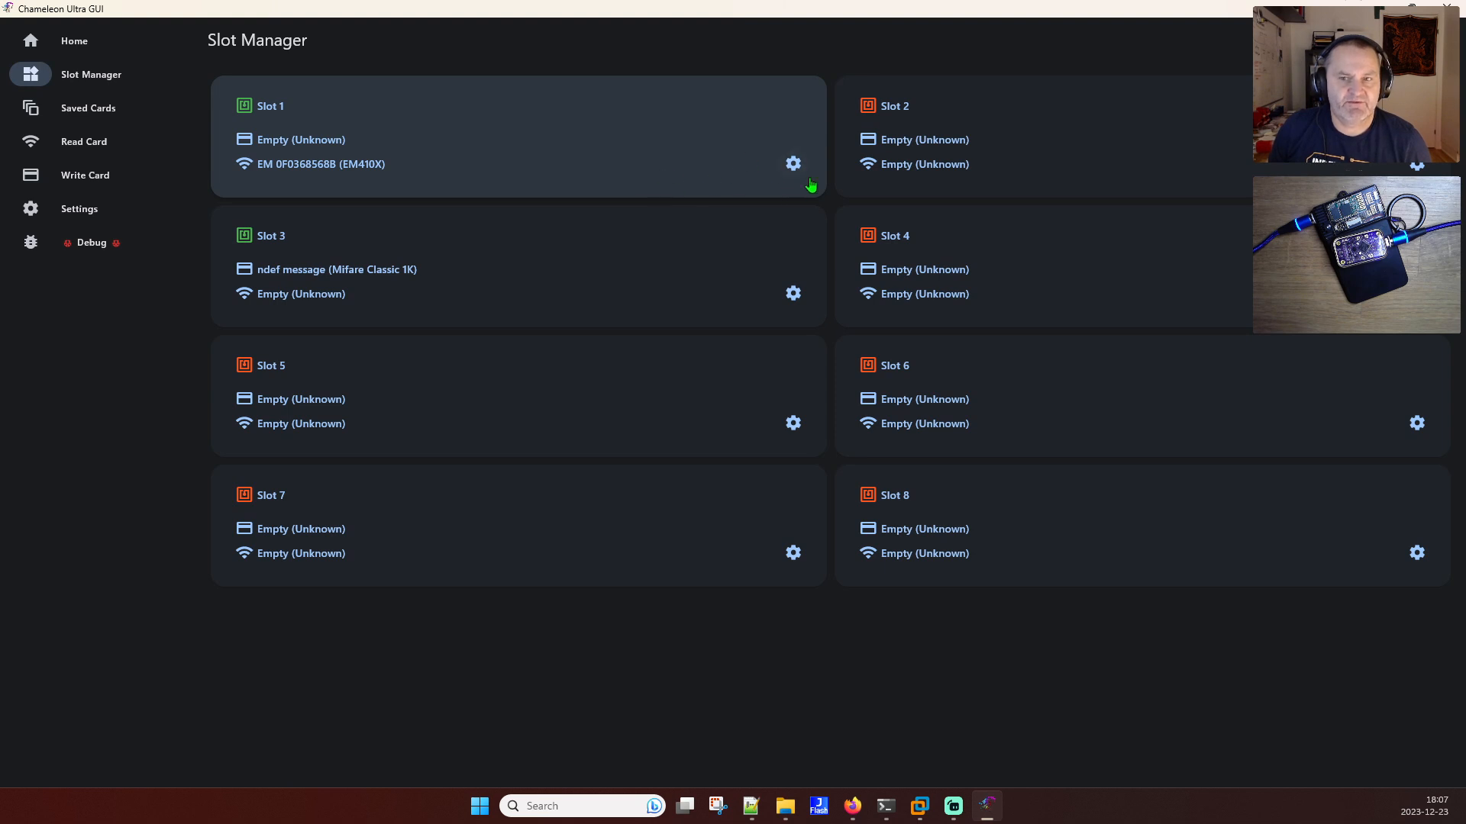
pyautogui.moveTo(605, 159)
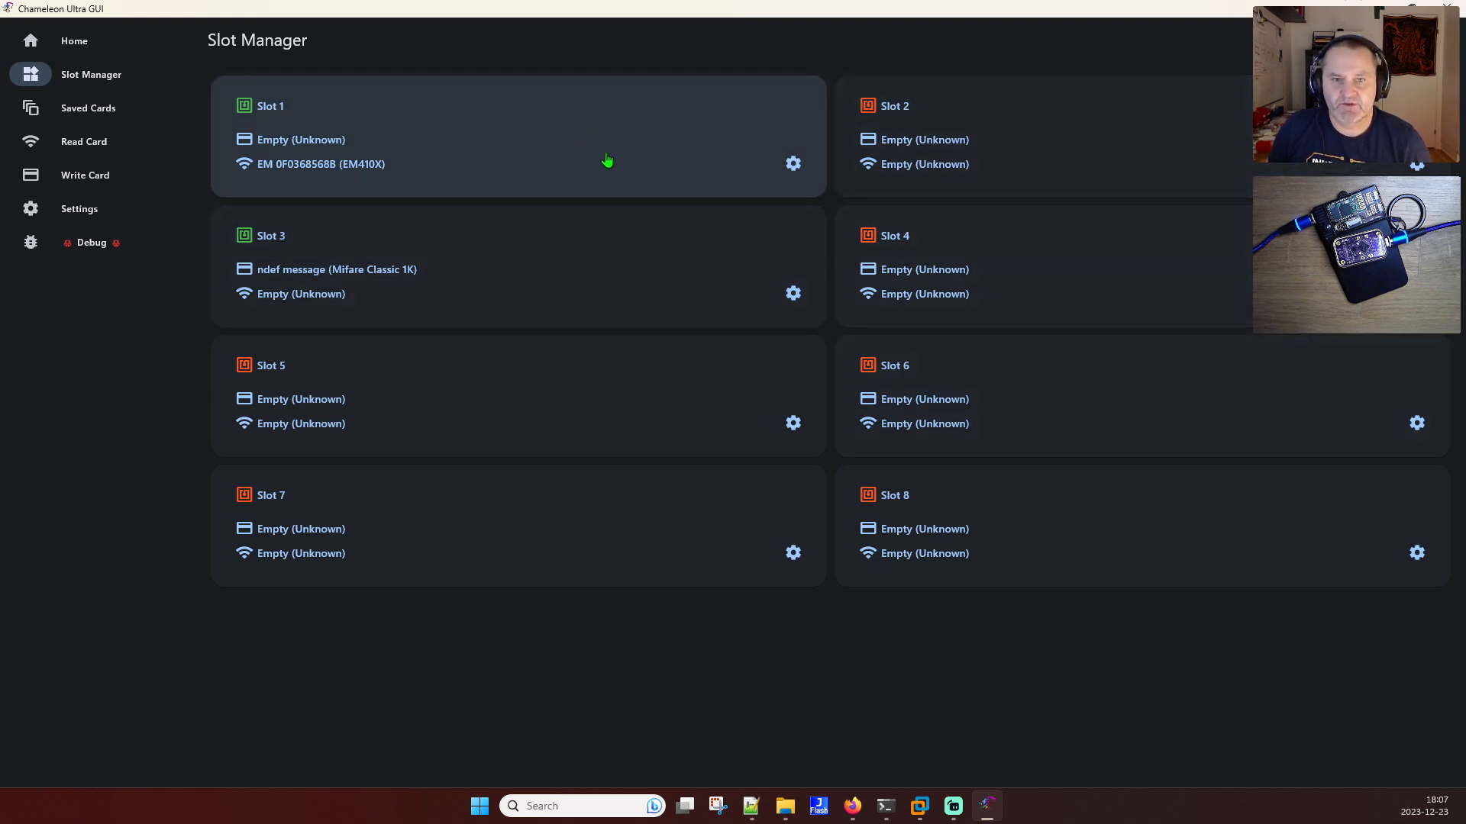
pyautogui.moveTo(574, 126)
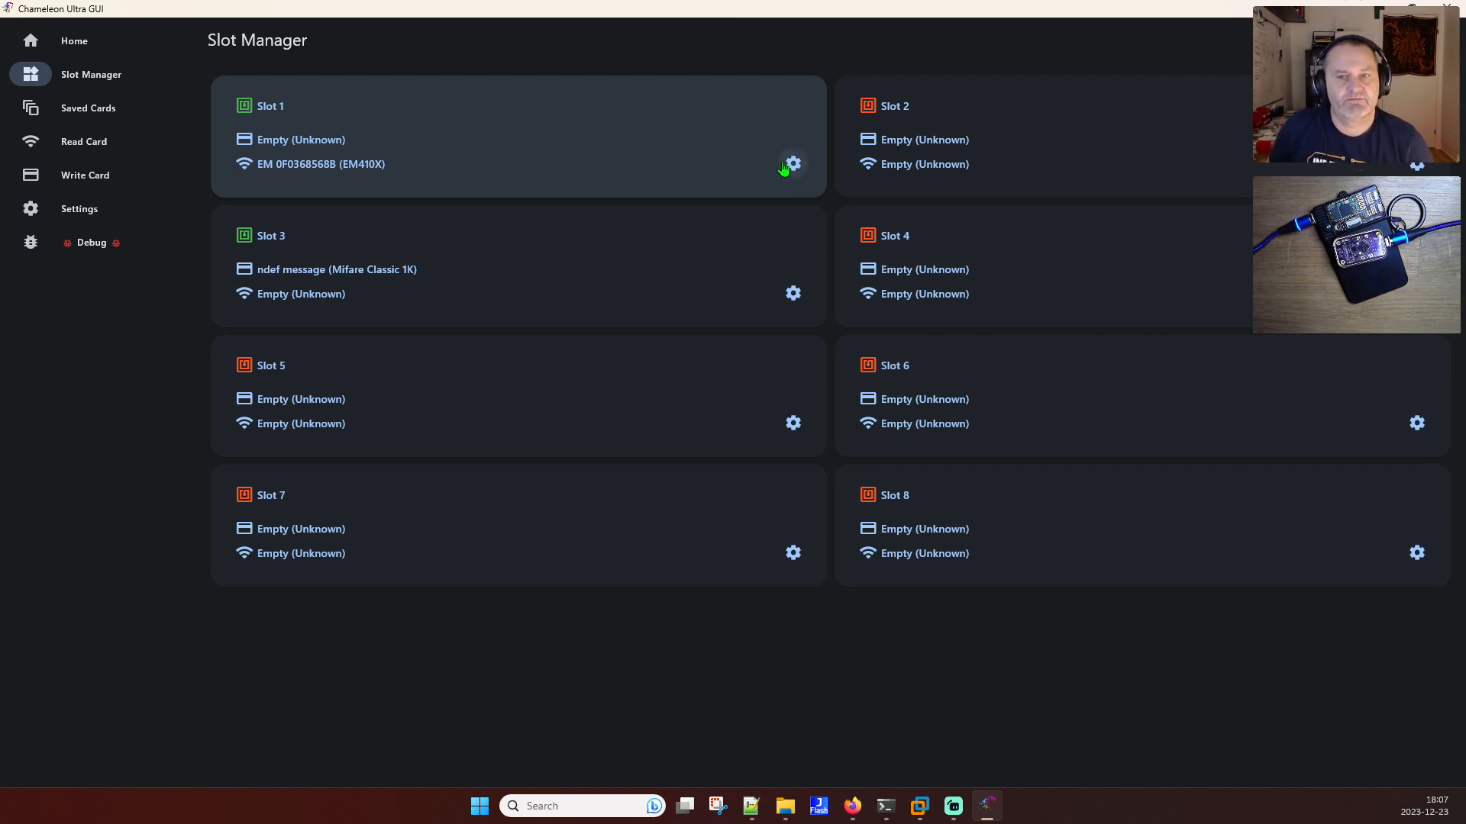
pyautogui.moveTo(521, 146)
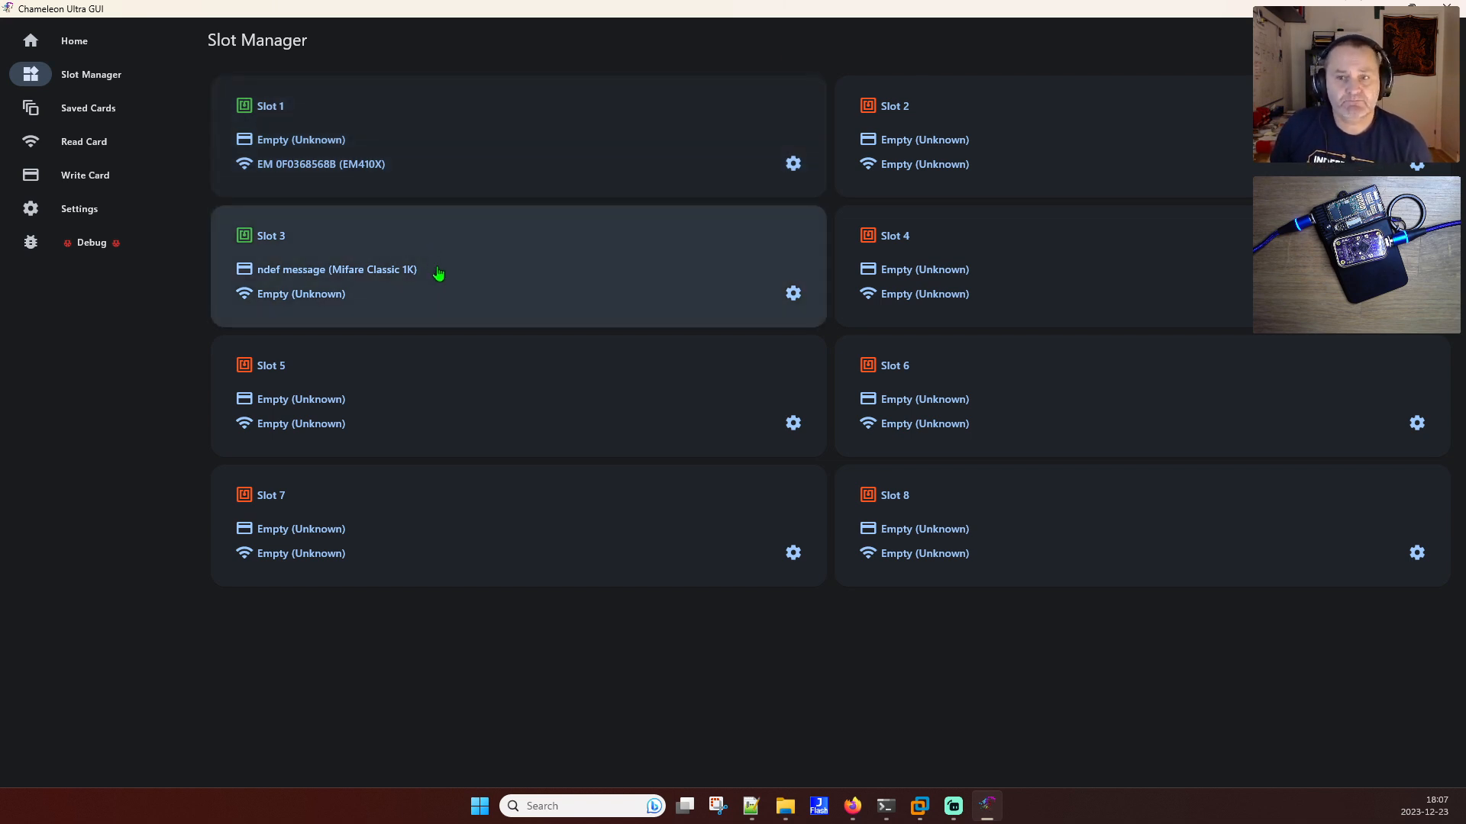
pyautogui.moveTo(470, 293)
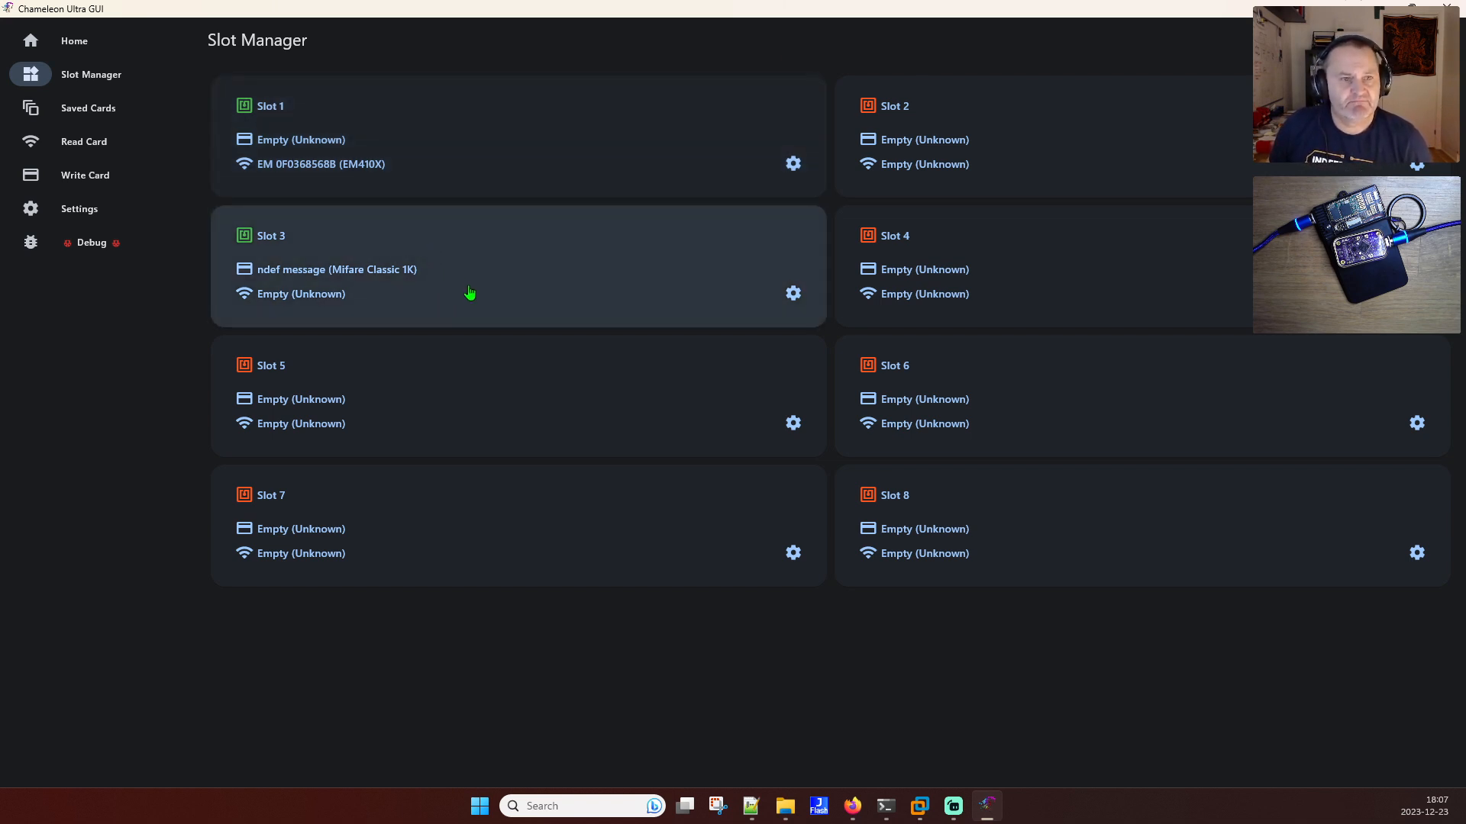
pyautogui.click(88, 107)
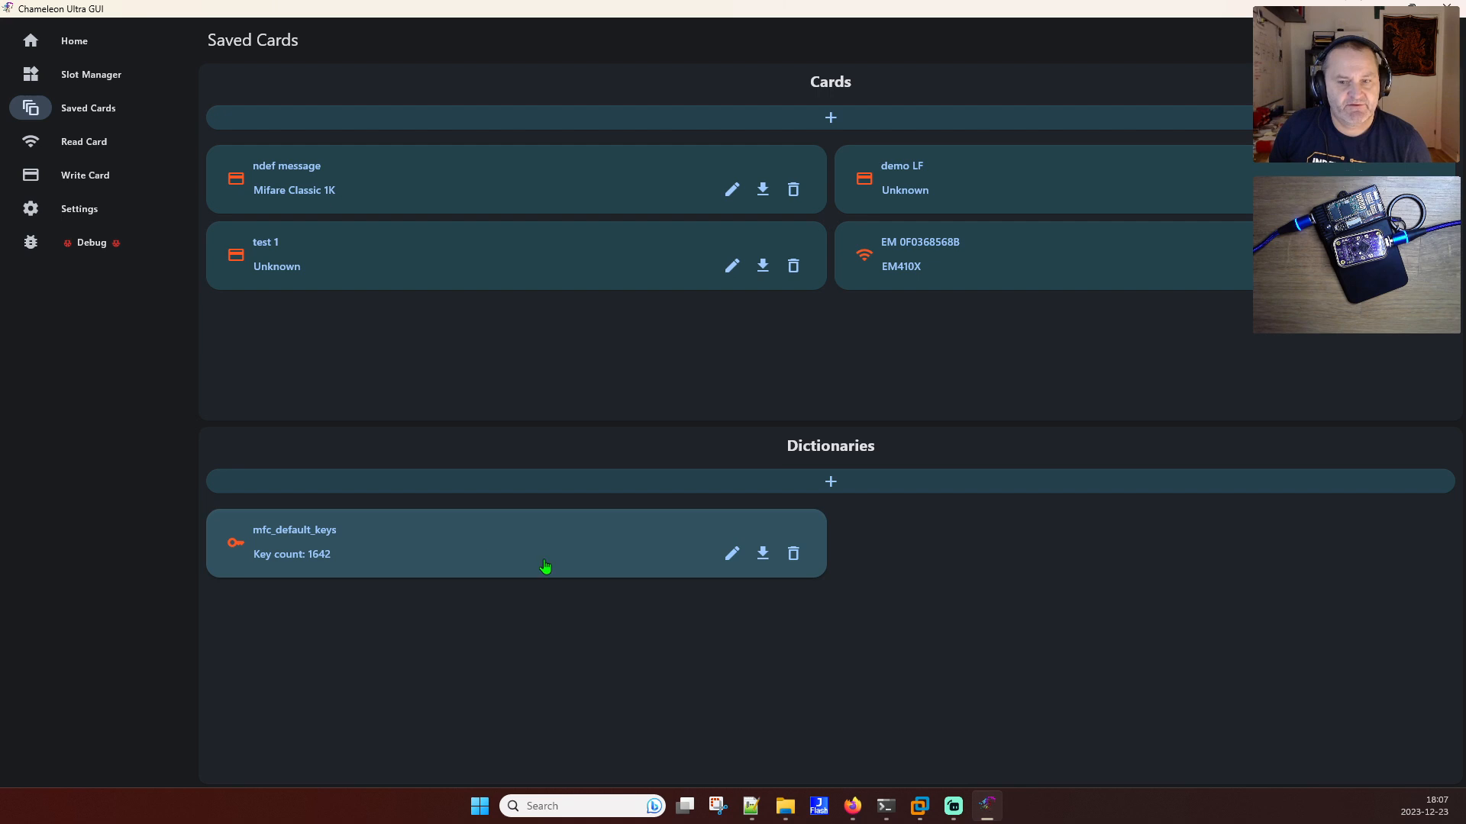
pyautogui.click(732, 554)
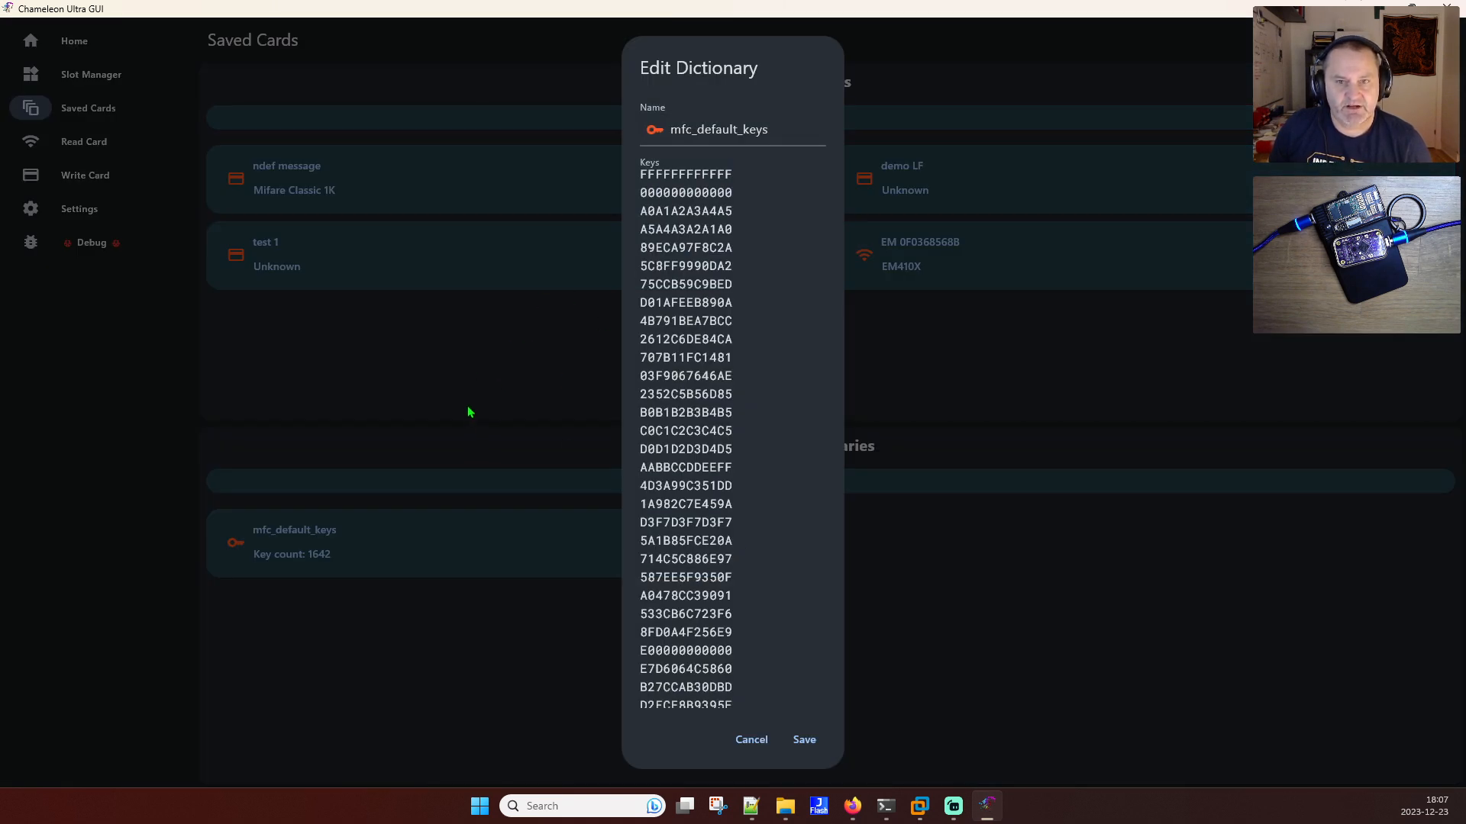
pyautogui.click(750, 739)
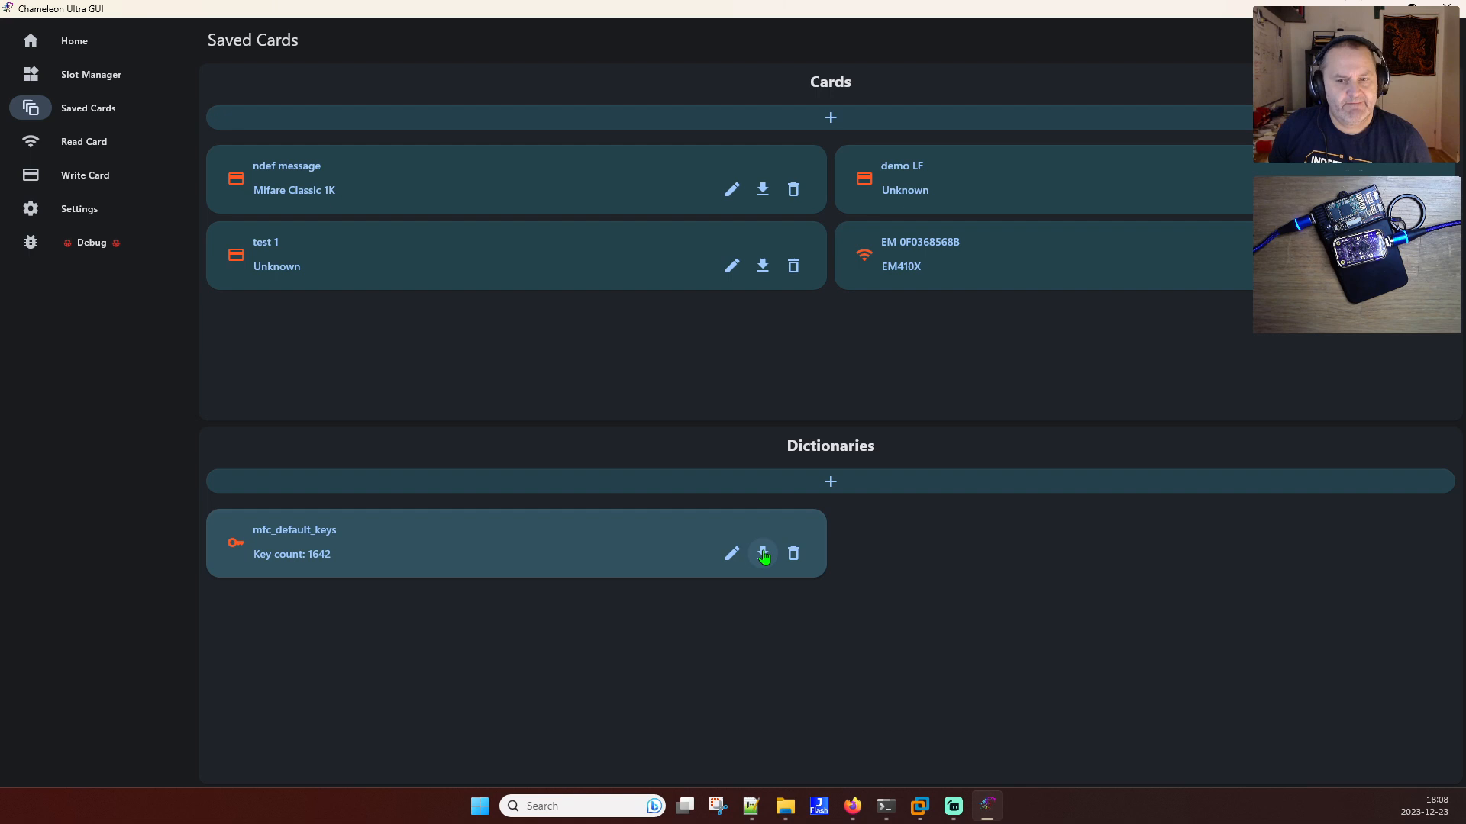
pyautogui.click(763, 554)
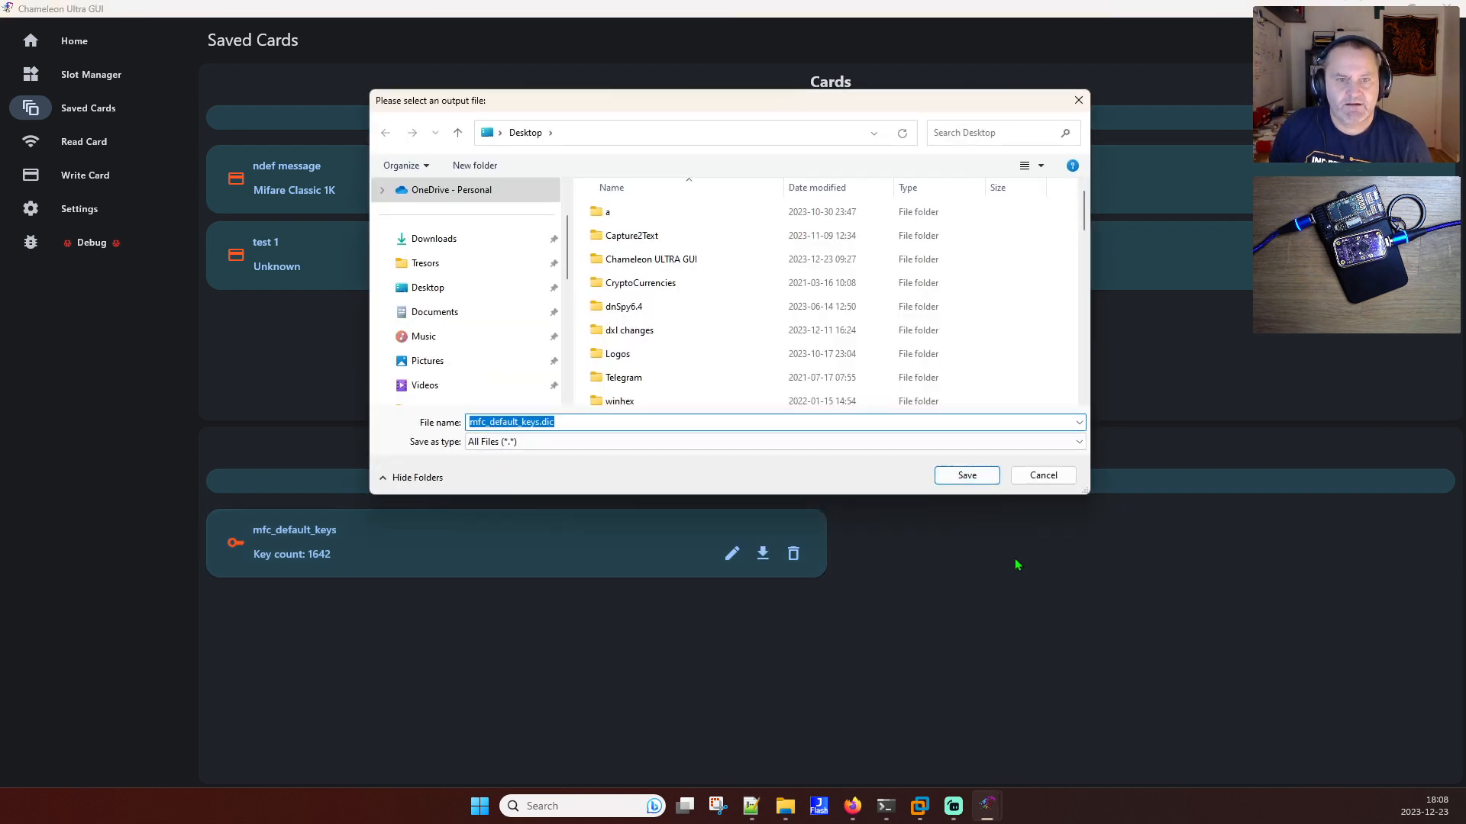
pyautogui.click(1041, 475)
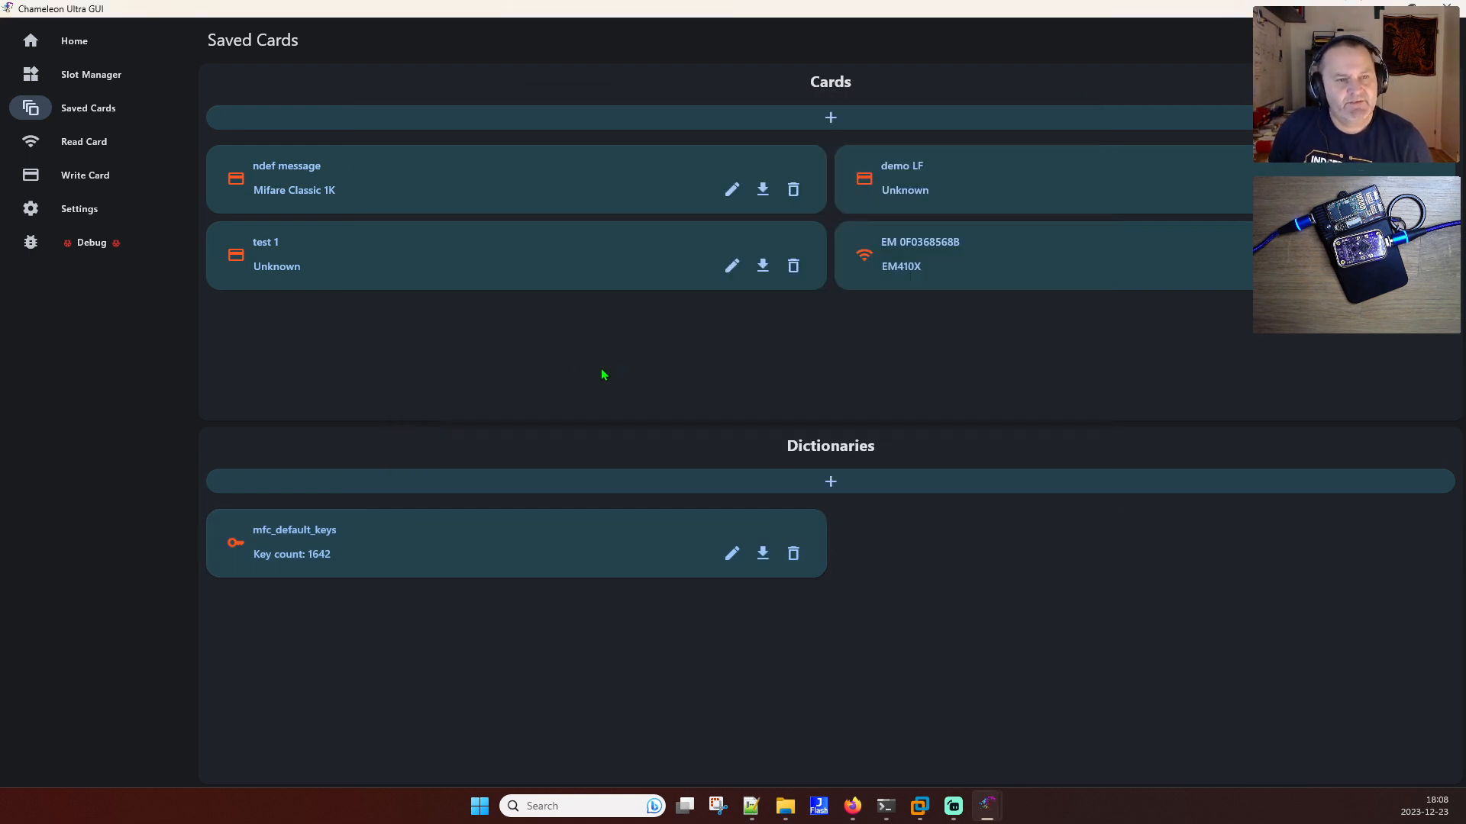
pyautogui.moveTo(580, 390)
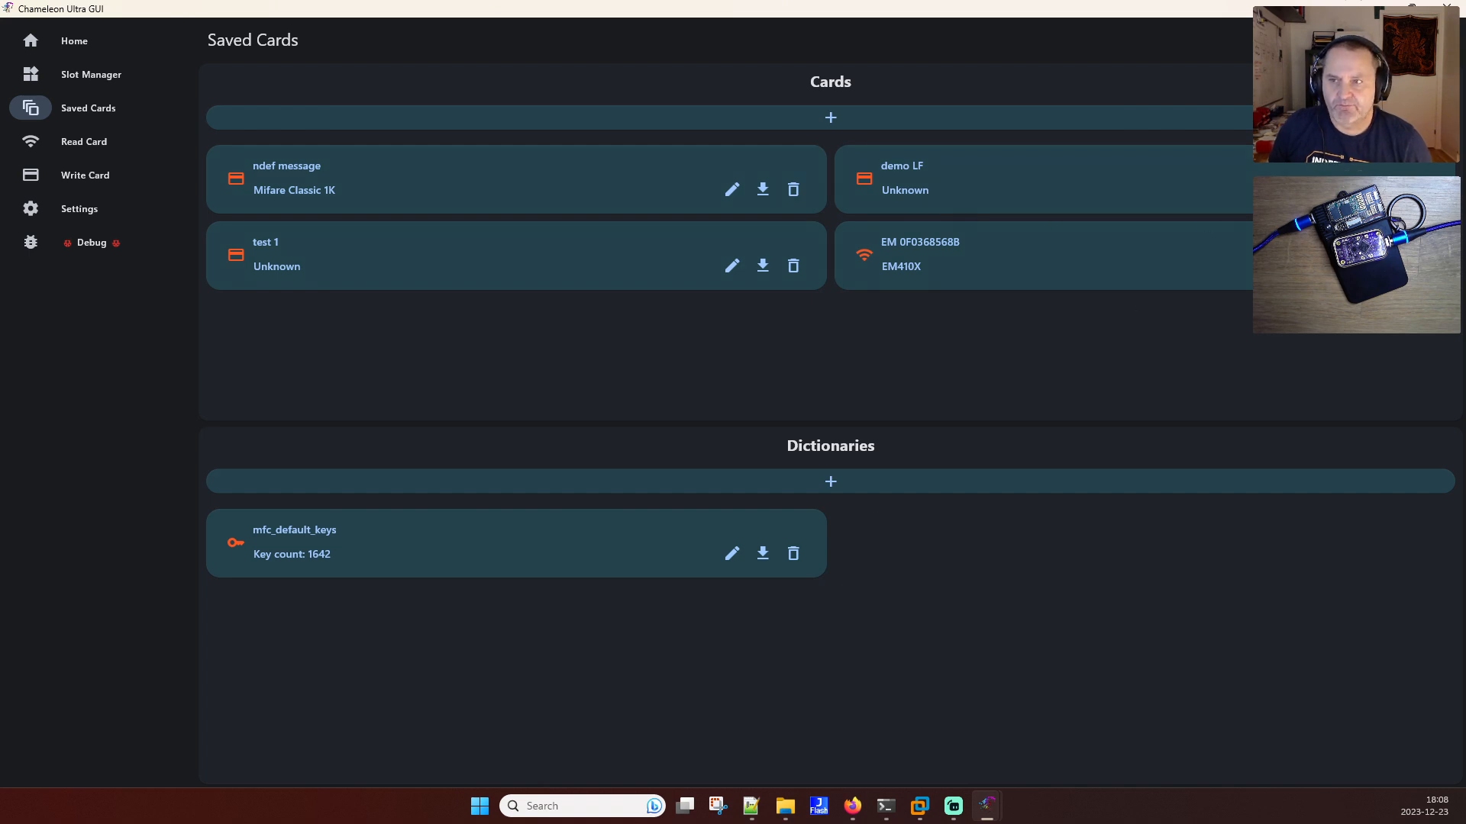
pyautogui.click(762, 554)
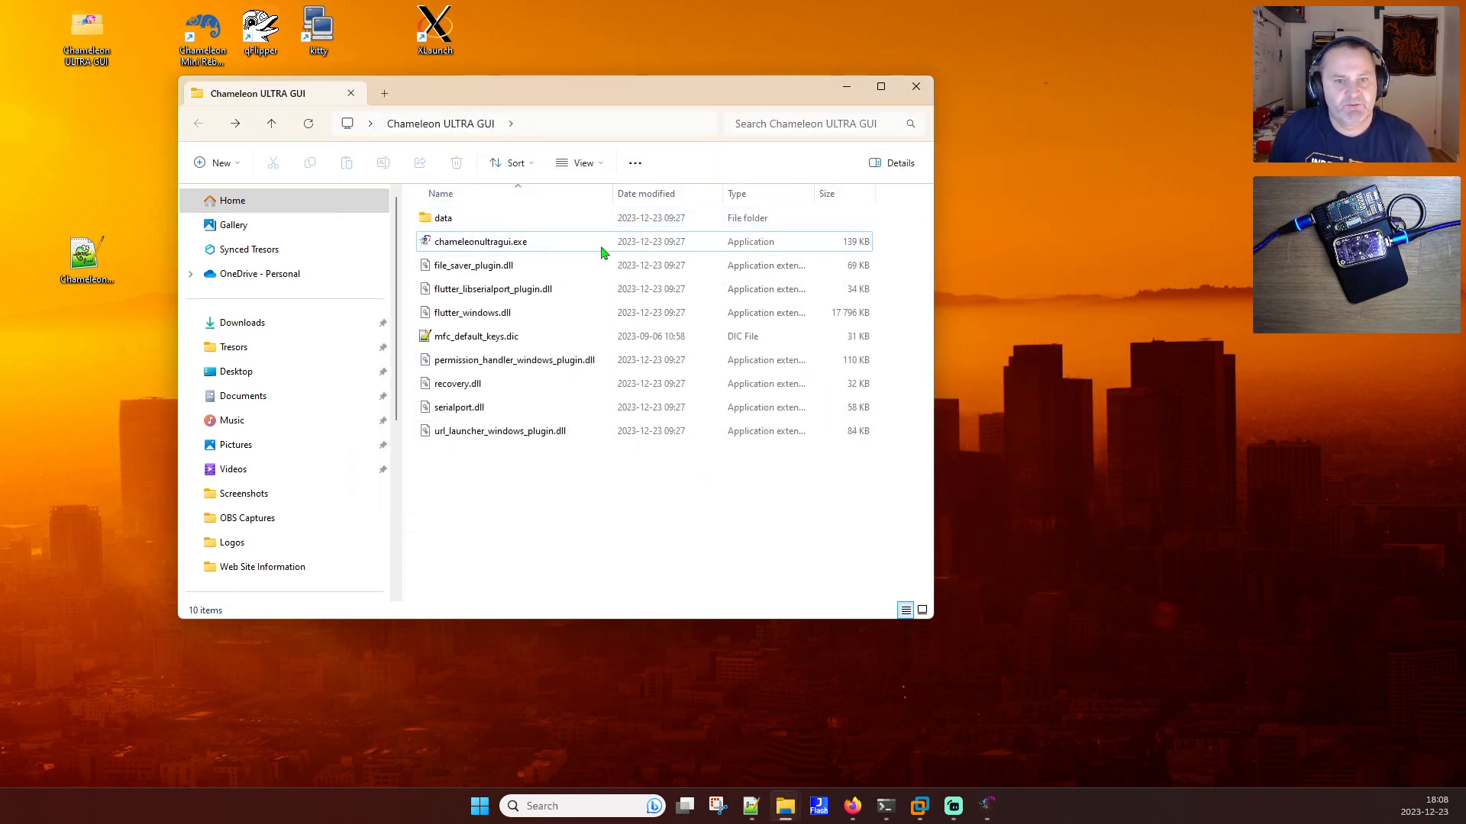
pyautogui.click(442, 218)
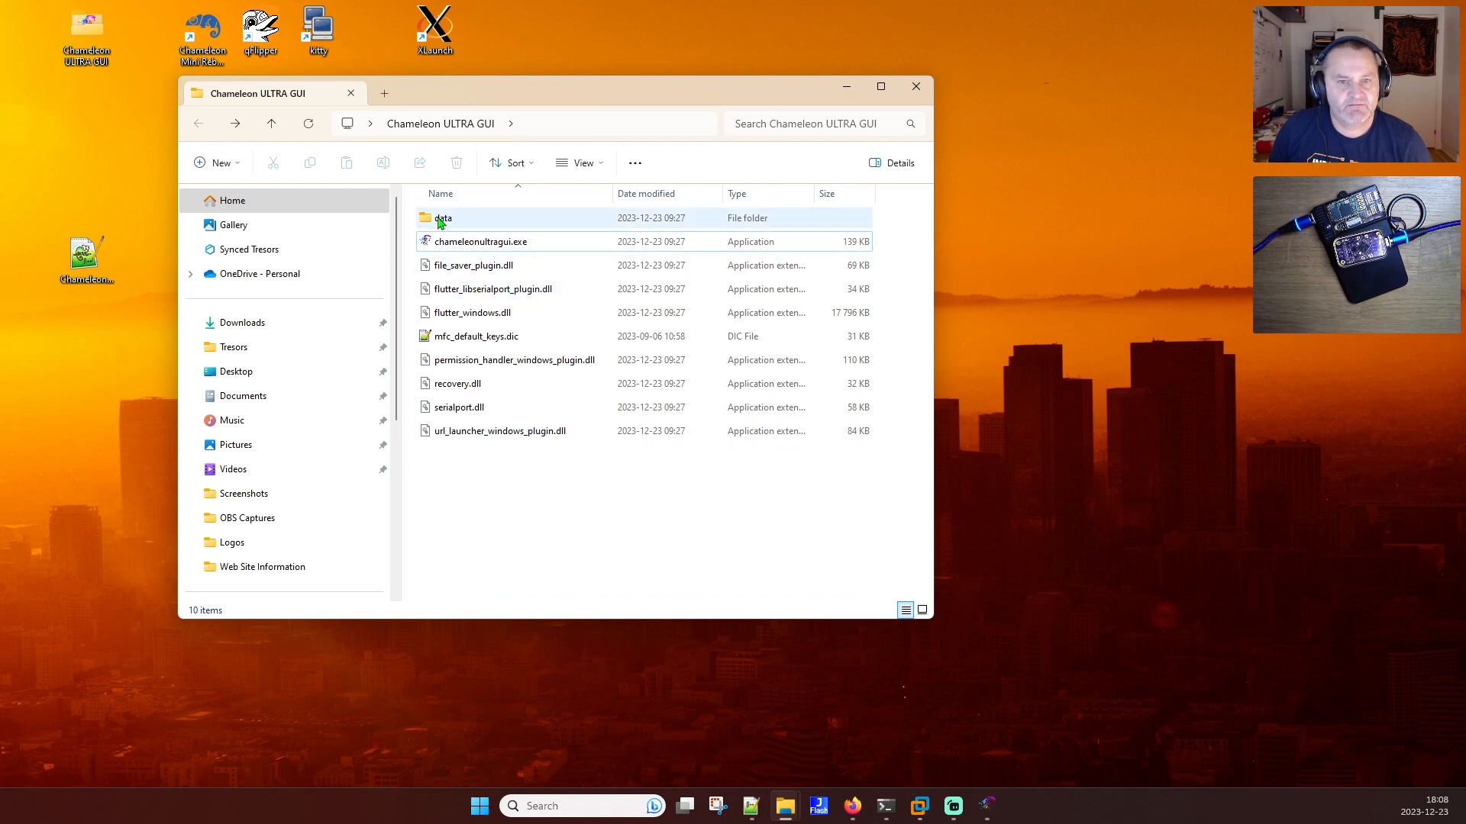
pyautogui.doubleClick(443, 217)
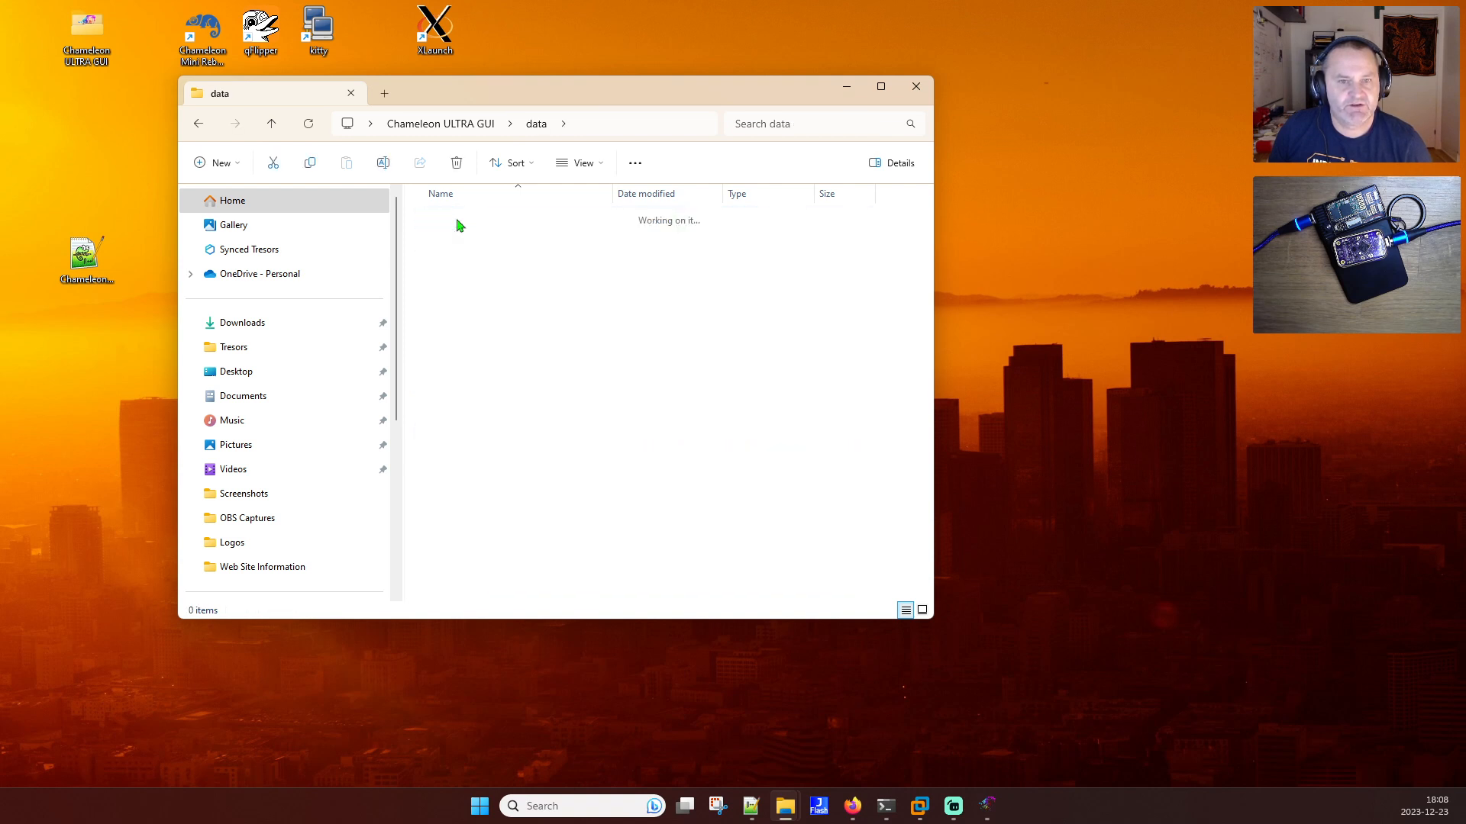
pyautogui.click(271, 122)
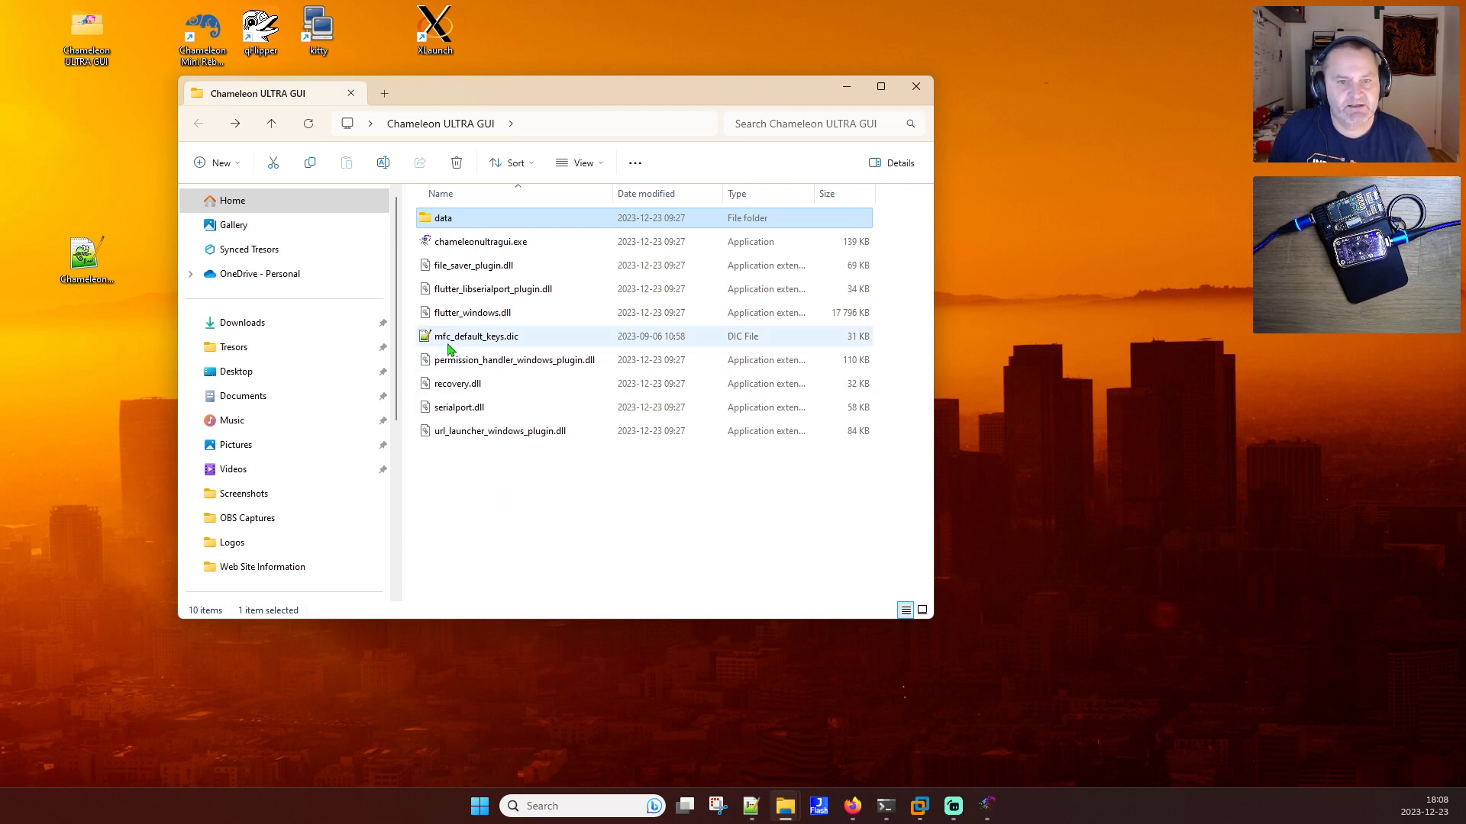
pyautogui.click(475, 336)
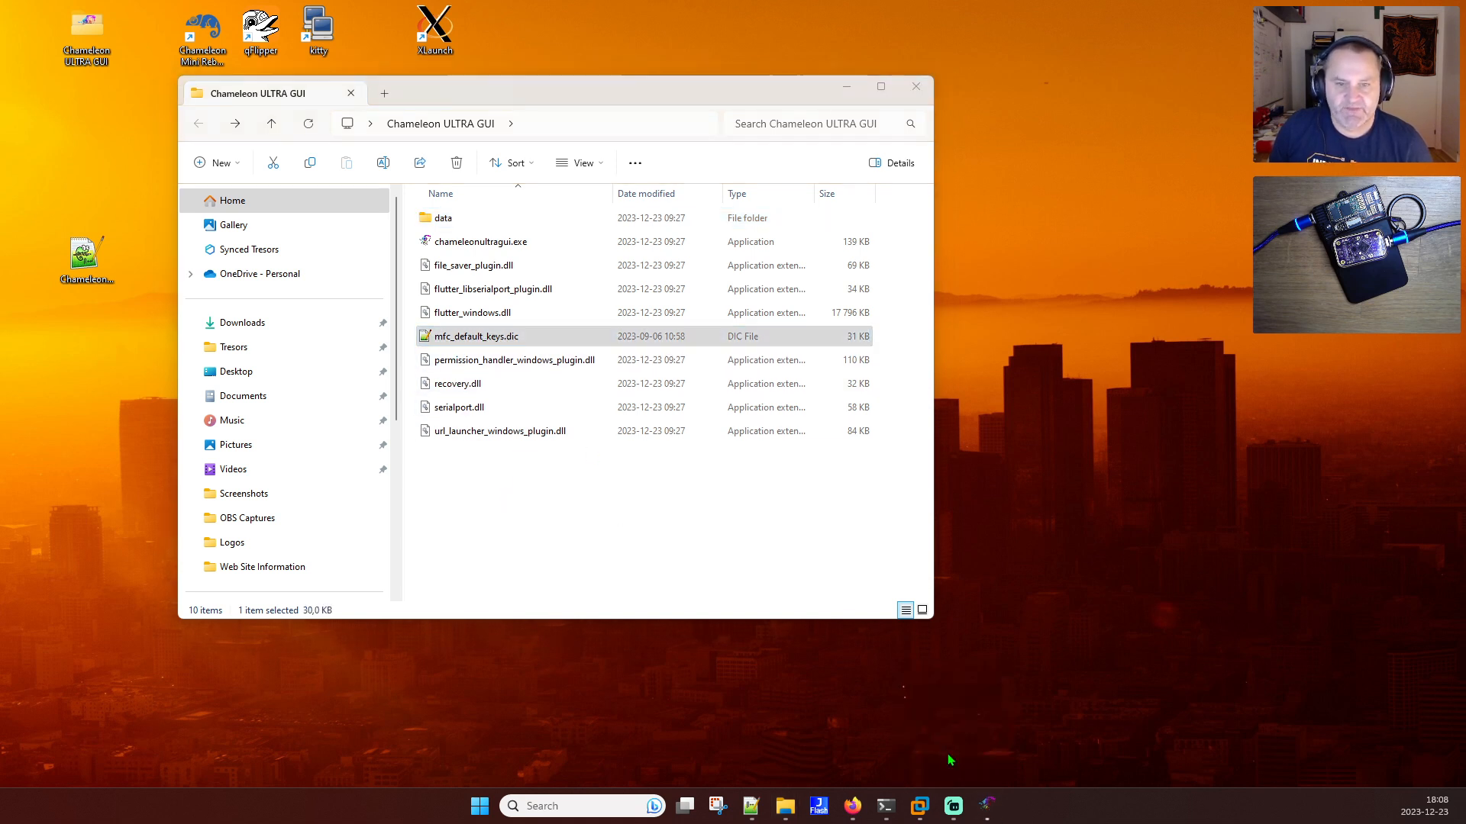
pyautogui.click(984, 806)
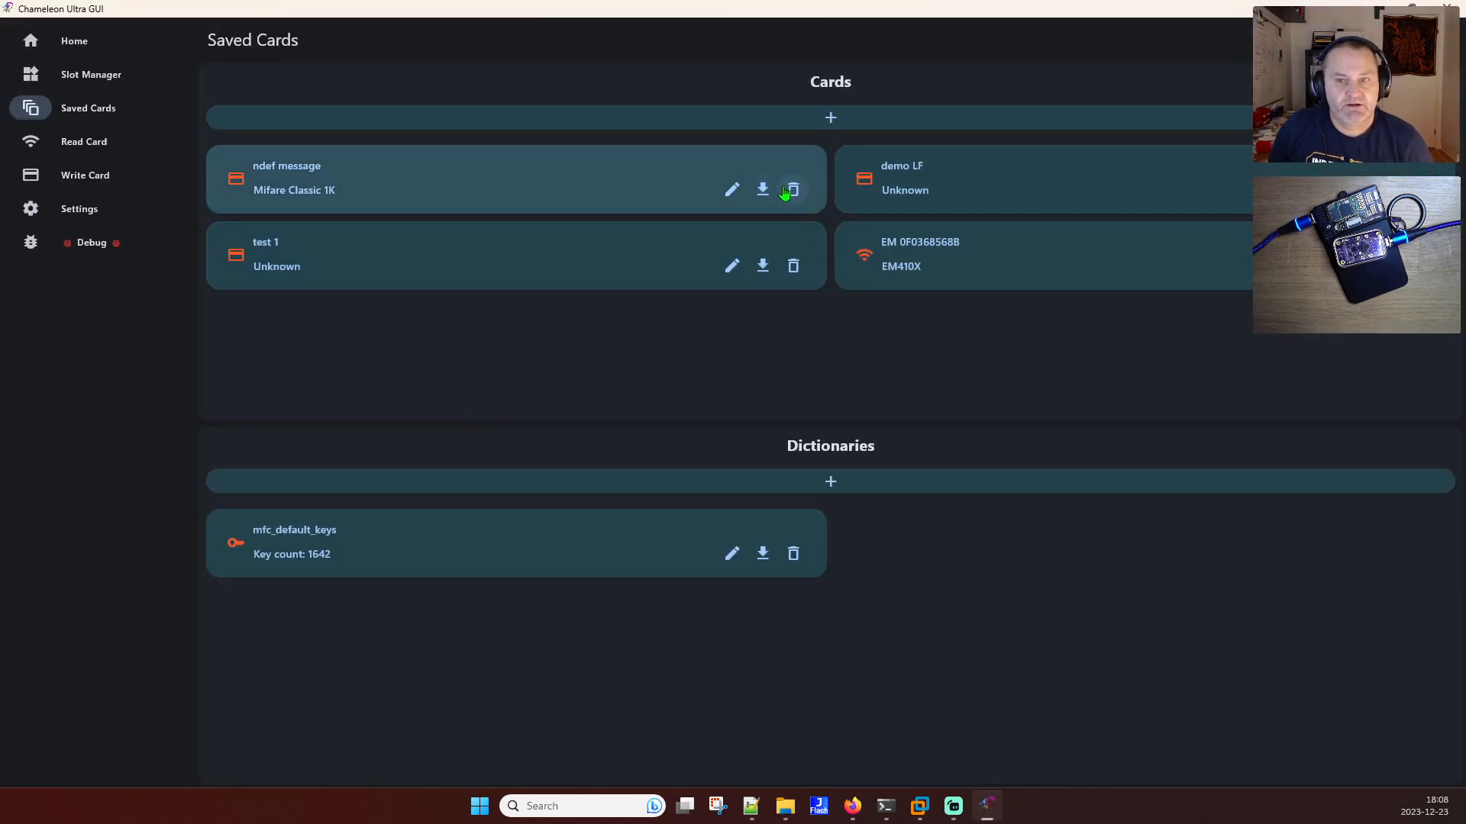
# - Save the 'ndef message' card as ndef message.json in the Chameleon ULTRA GUI folder
pyautogui.click(762, 191)
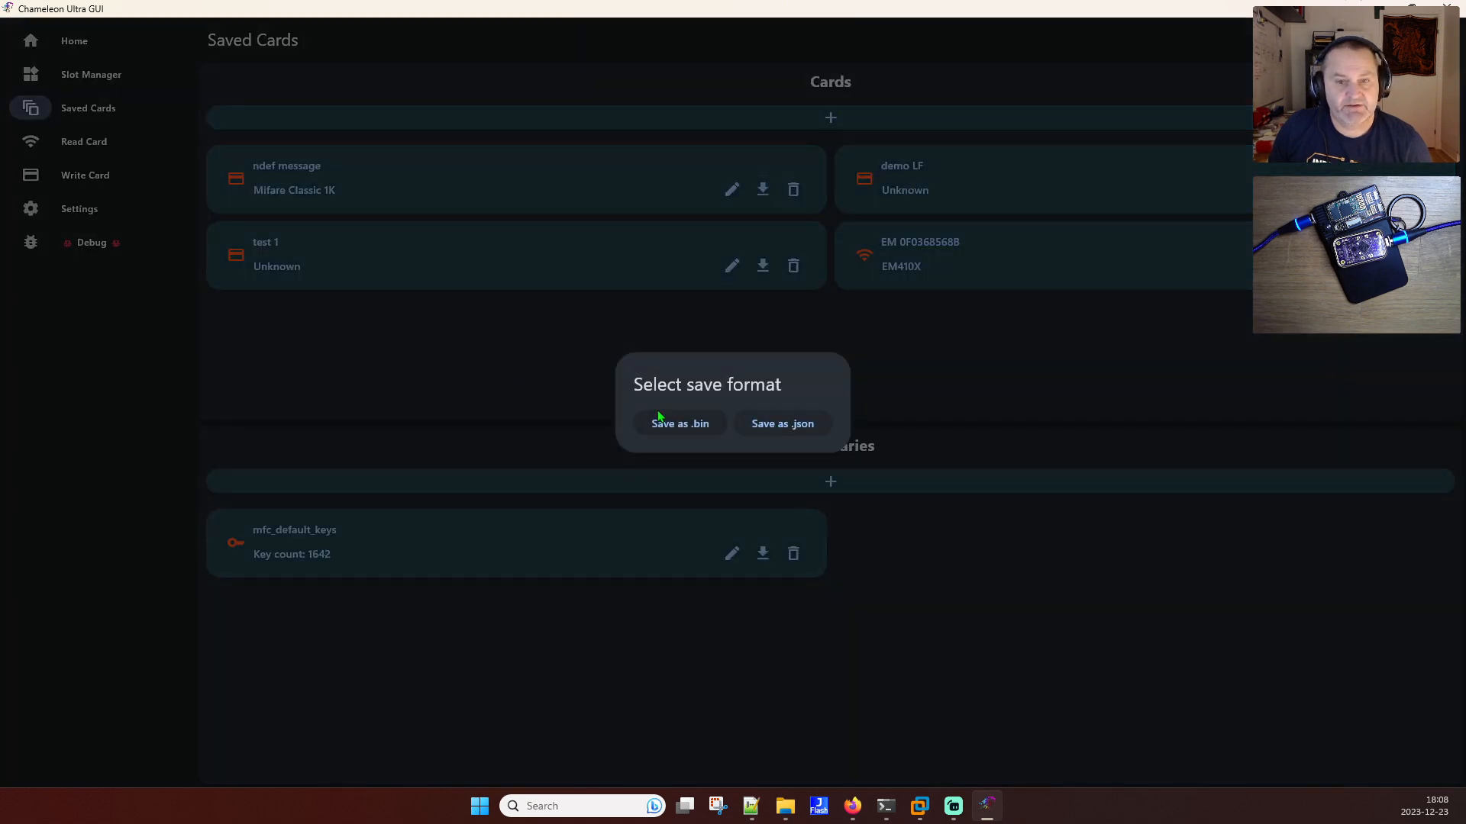
pyautogui.click(679, 423)
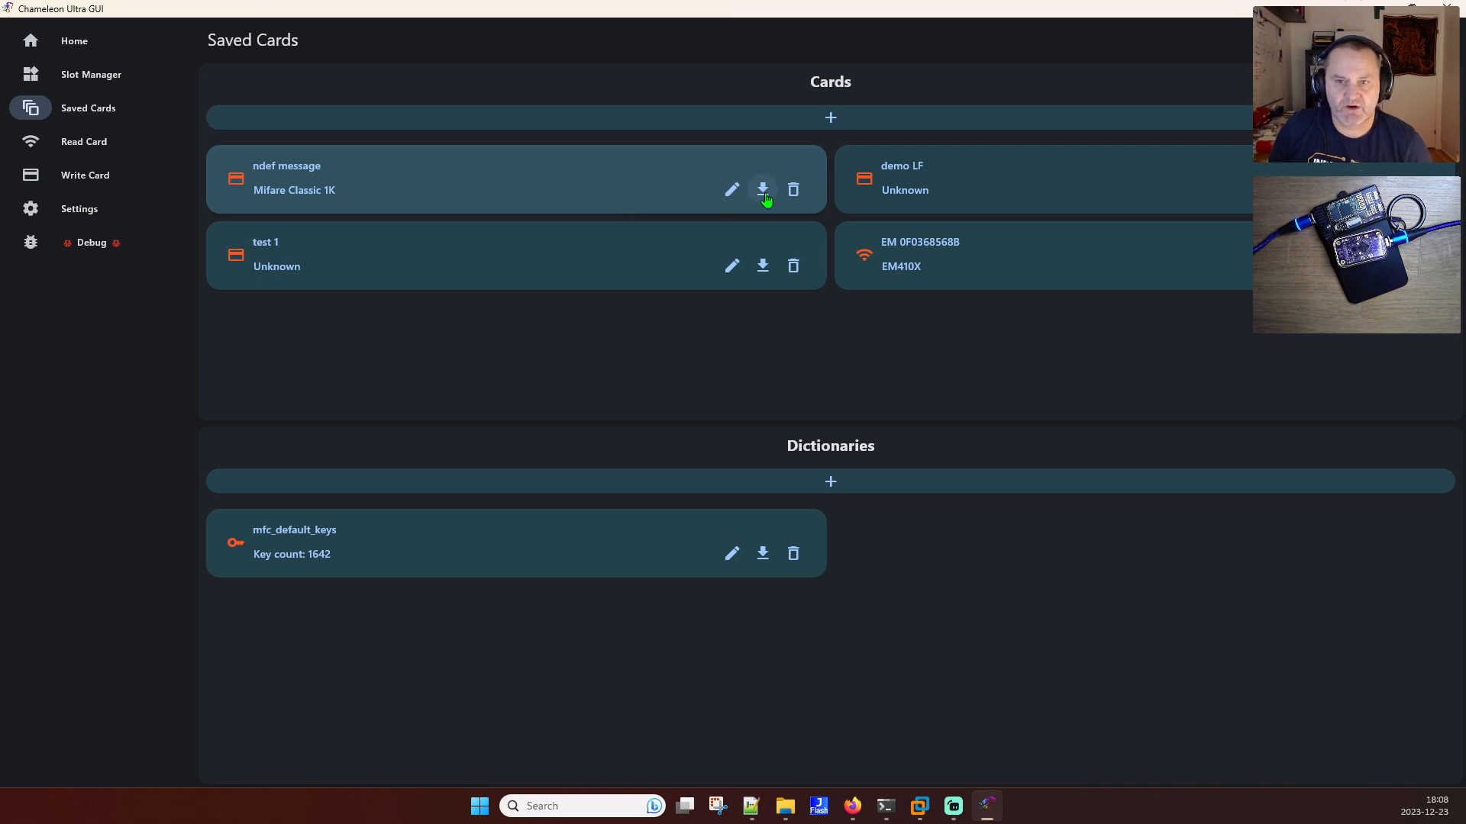
pyautogui.click(763, 190)
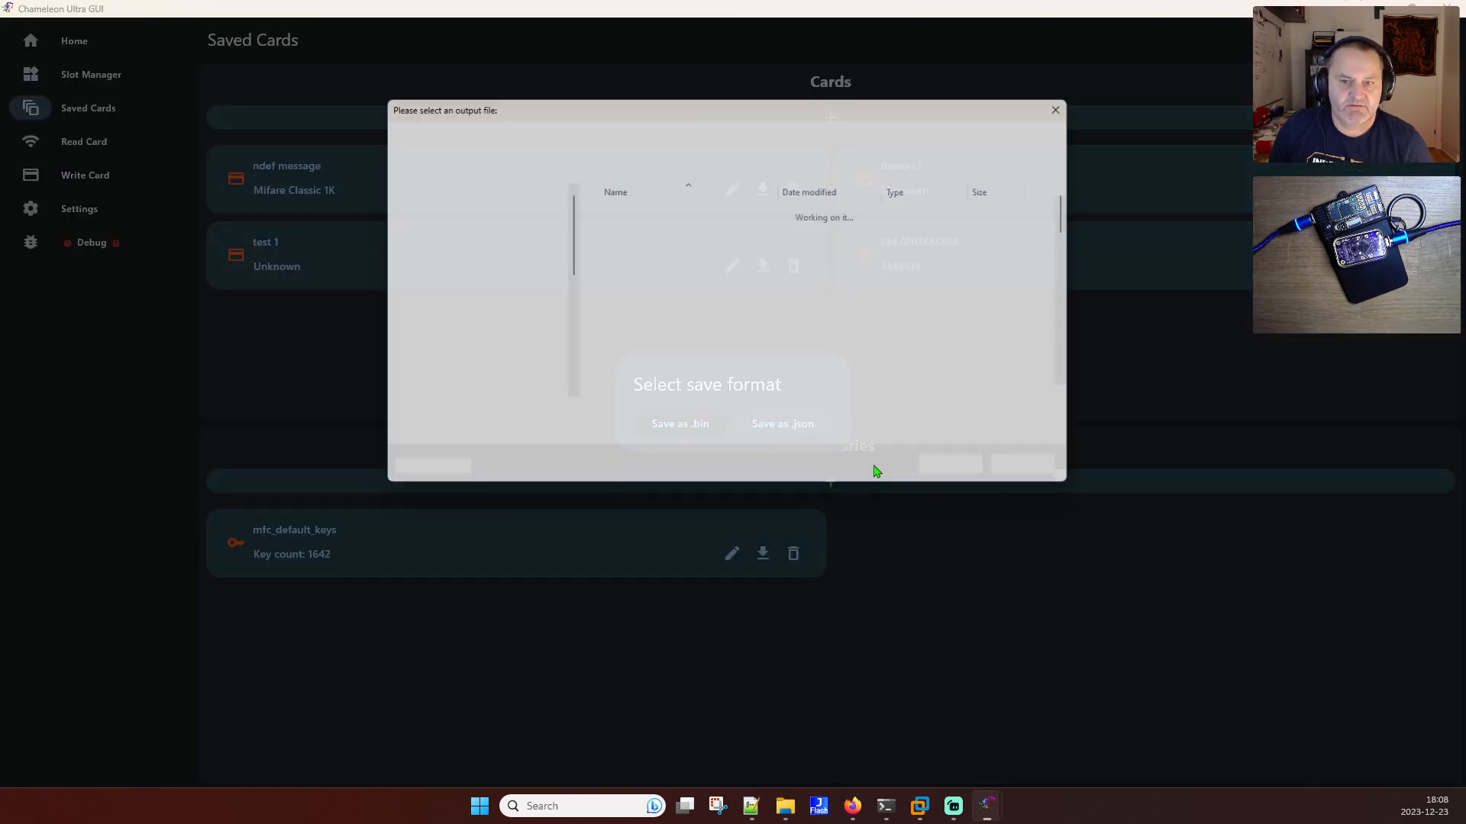
pyautogui.click(782, 424)
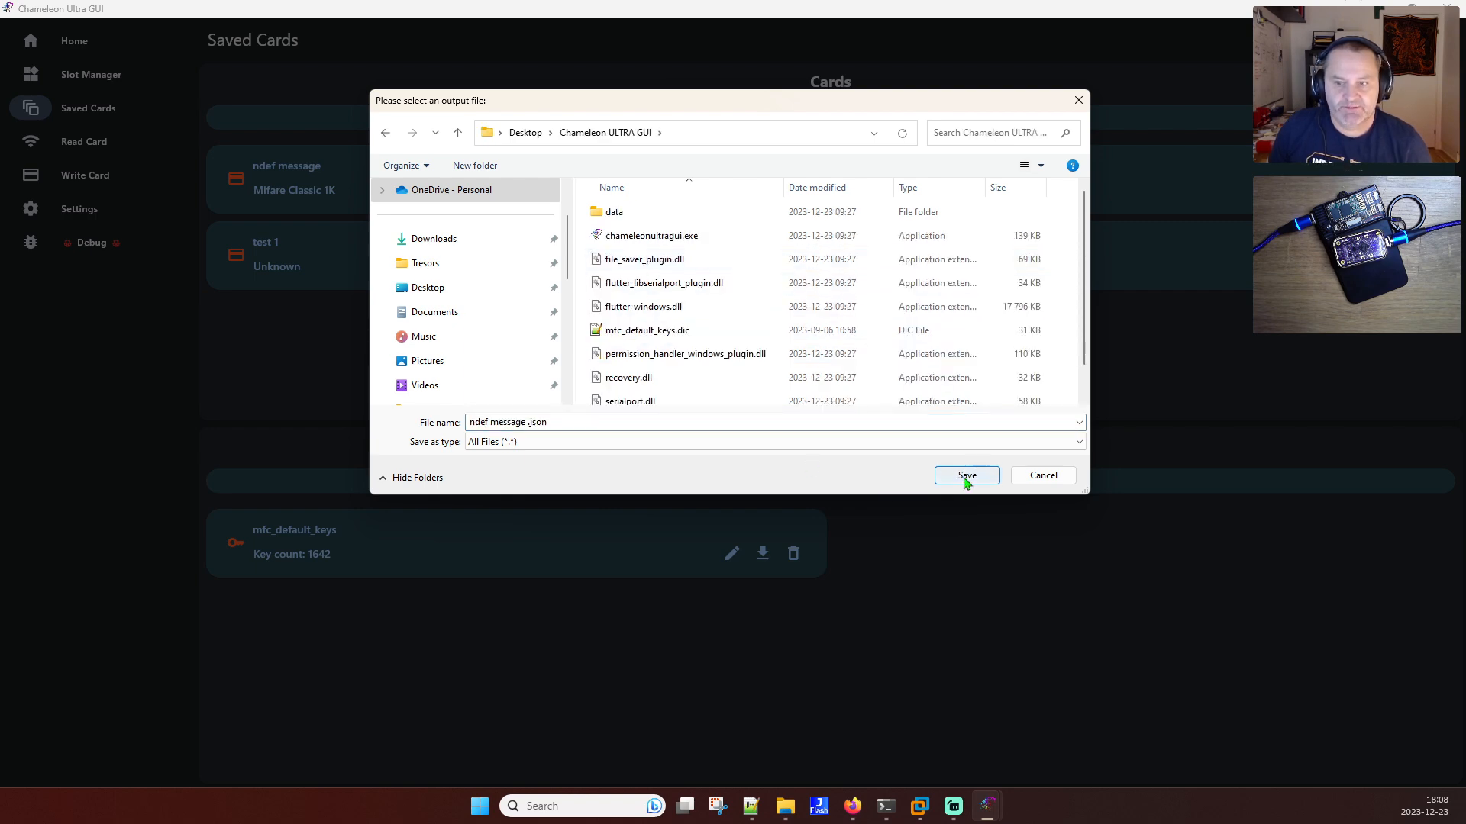
pyautogui.click(966, 475)
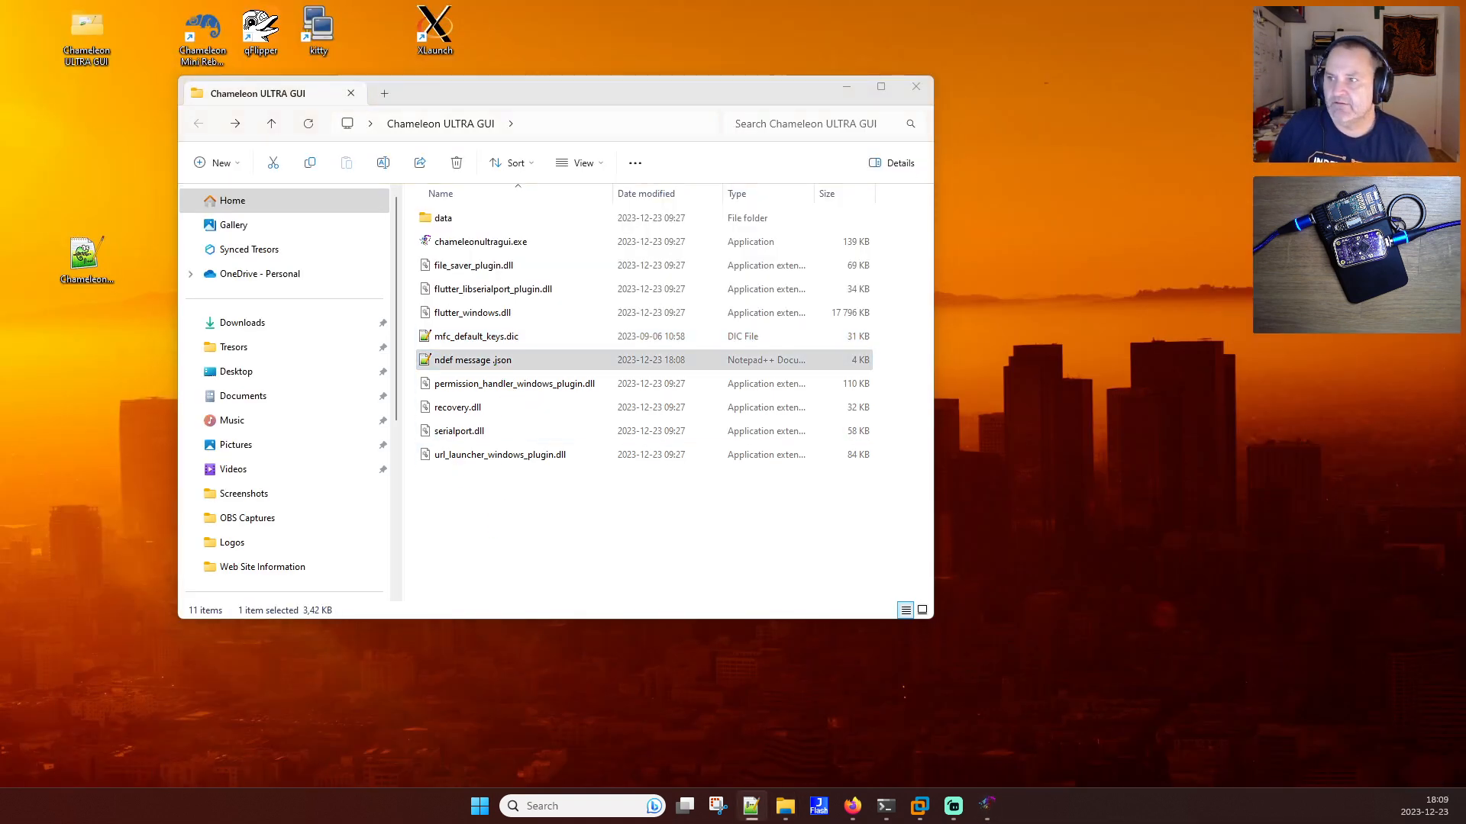
# - Open ndef message.json in a maximized Notepad++ to read its UID, SAK, ATQA and blocks
pyautogui.doubleClick(472, 359)
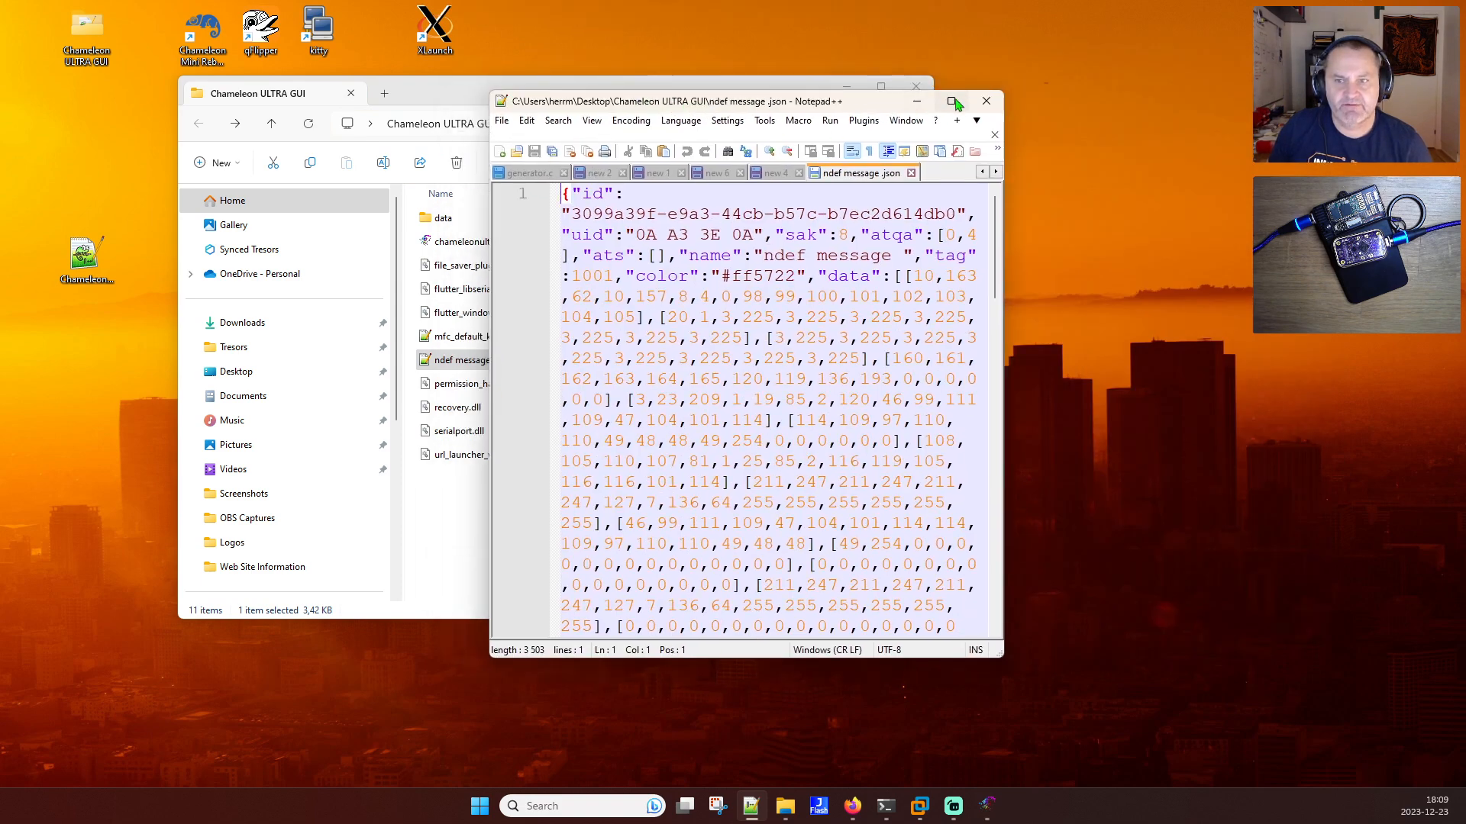
pyautogui.click(954, 101)
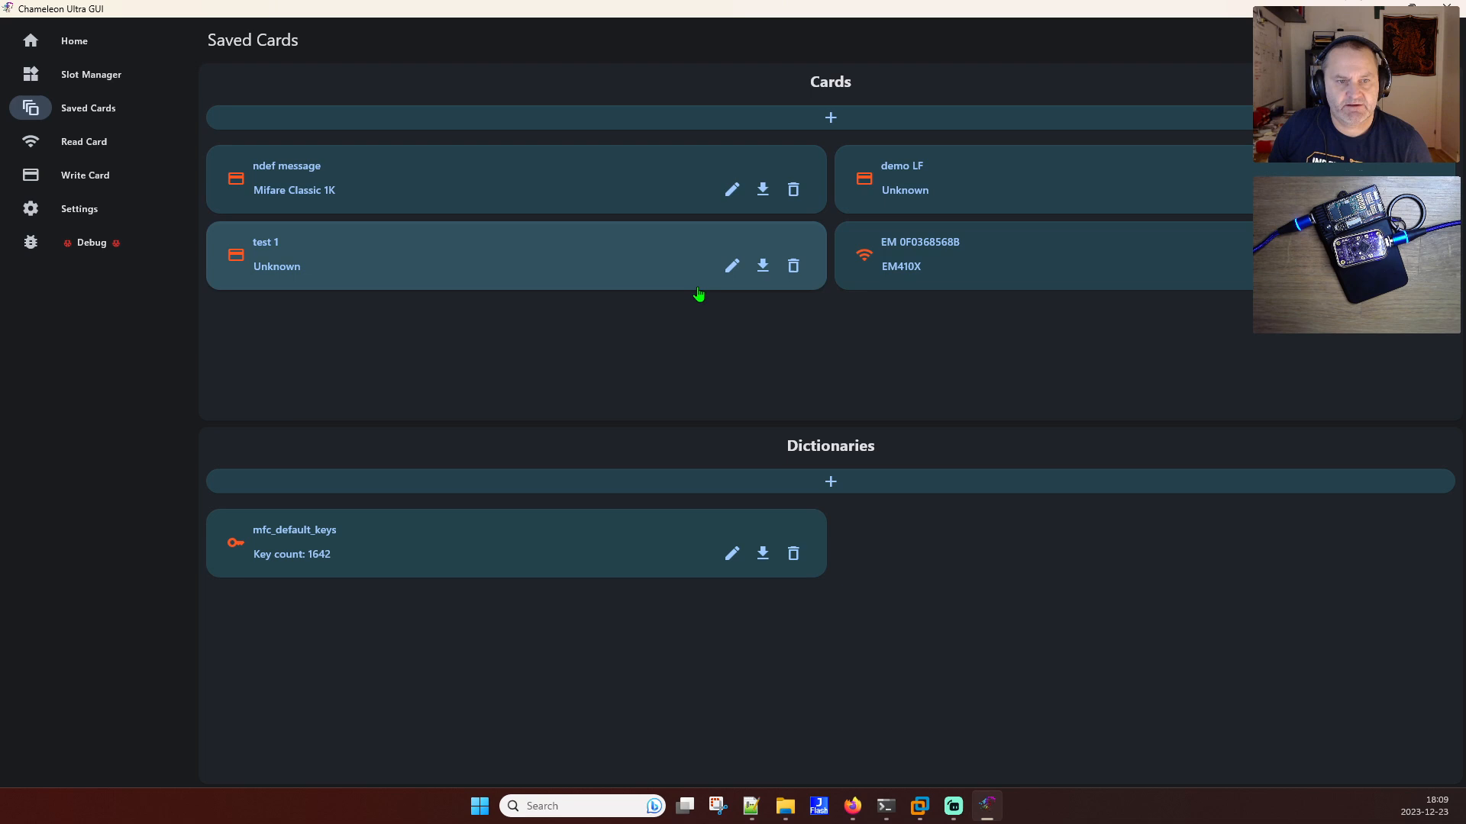
pyautogui.moveTo(749, 337)
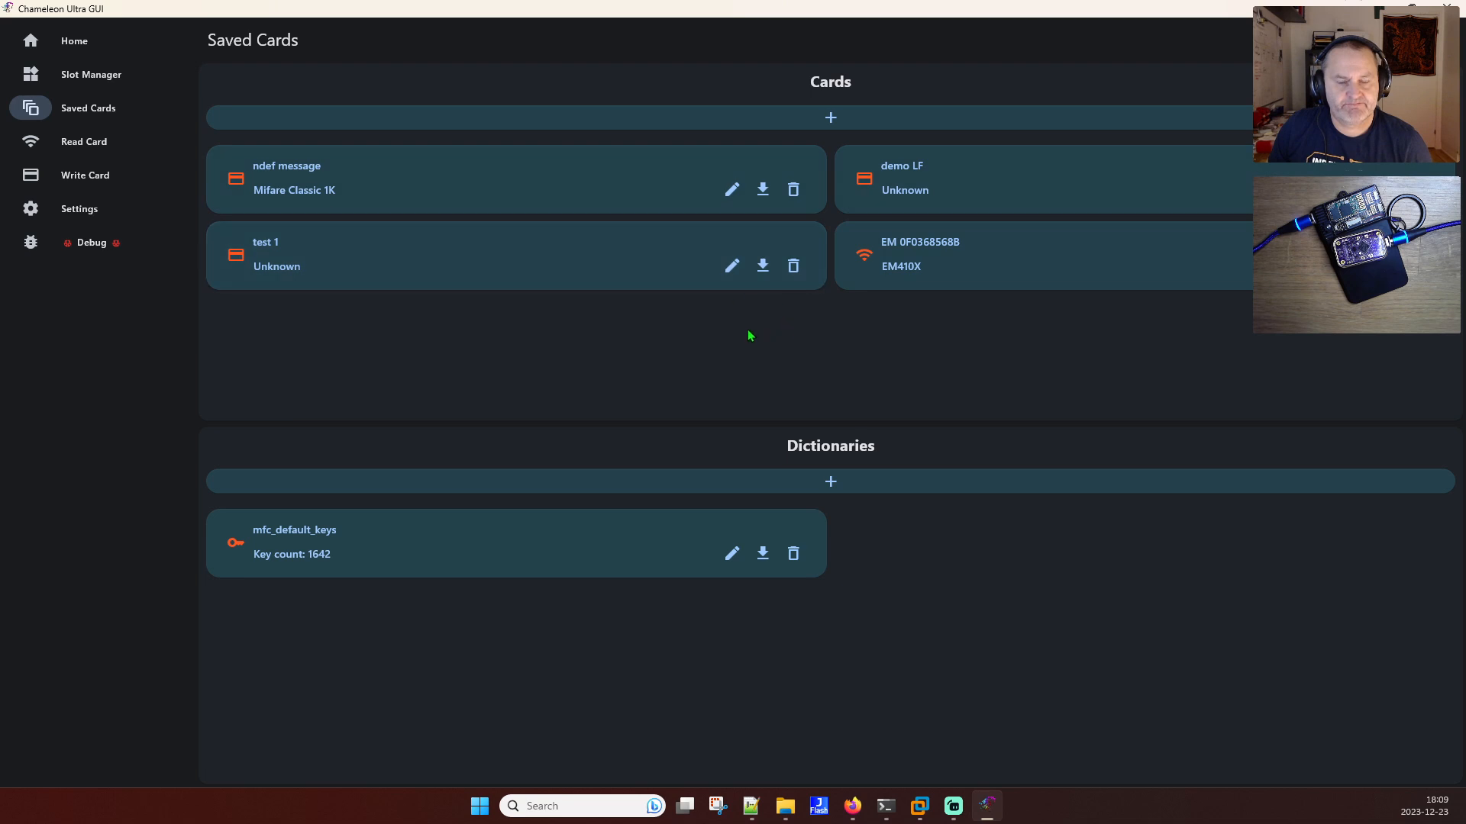
pyautogui.moveTo(903, 308)
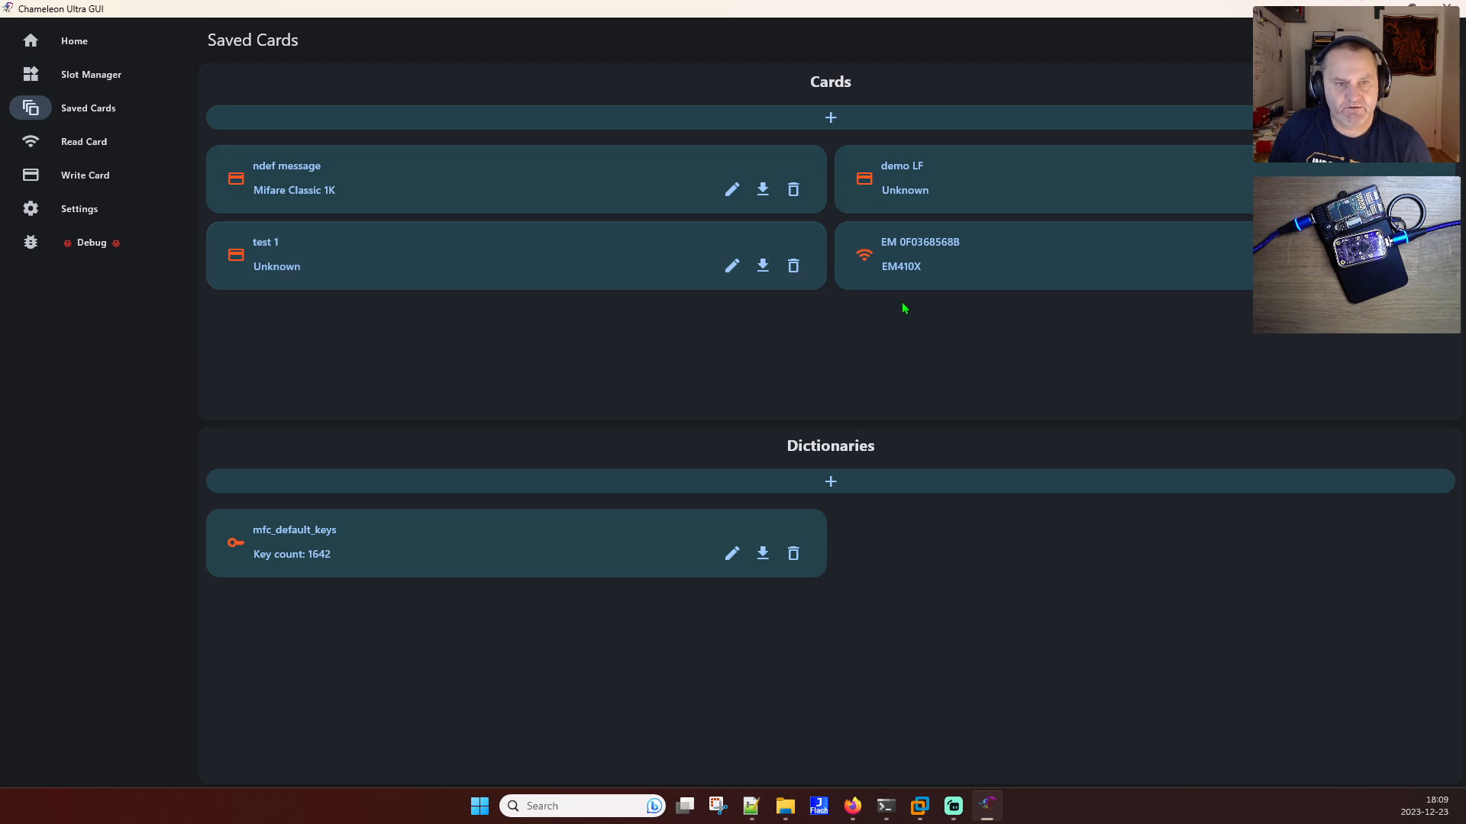
pyautogui.moveTo(666, 204)
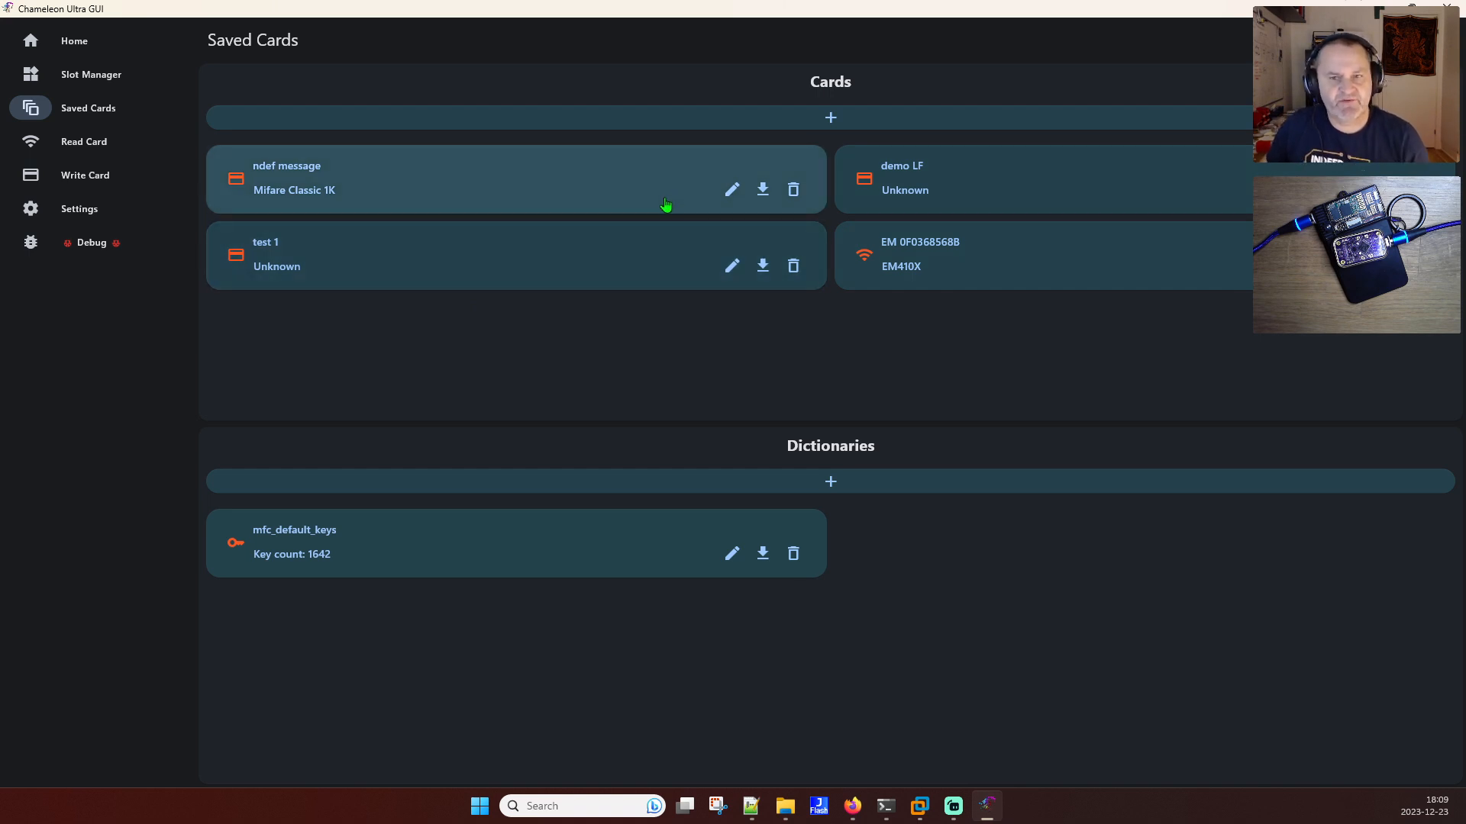
pyautogui.moveTo(671, 225)
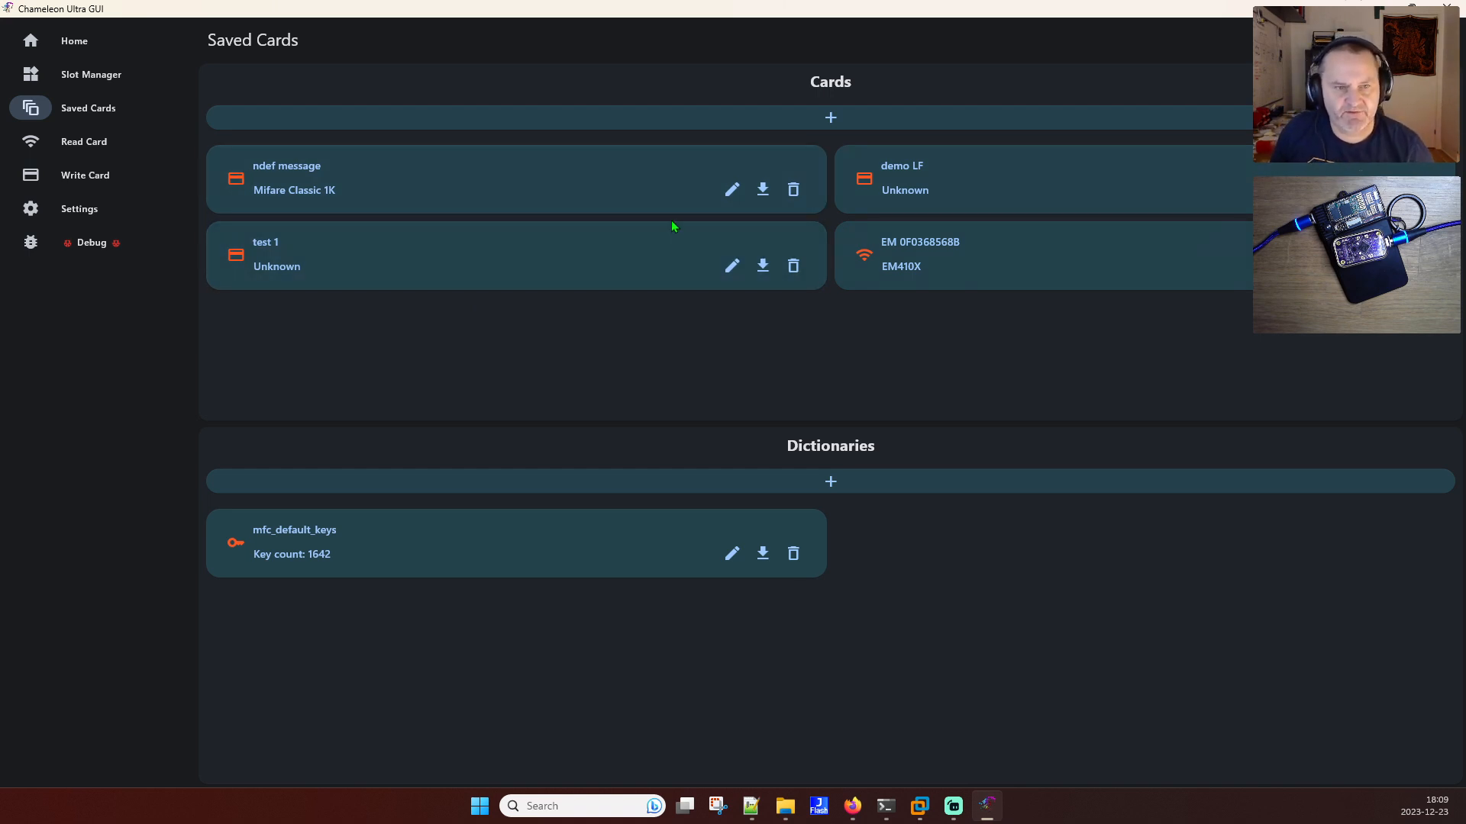
pyautogui.moveTo(665, 269)
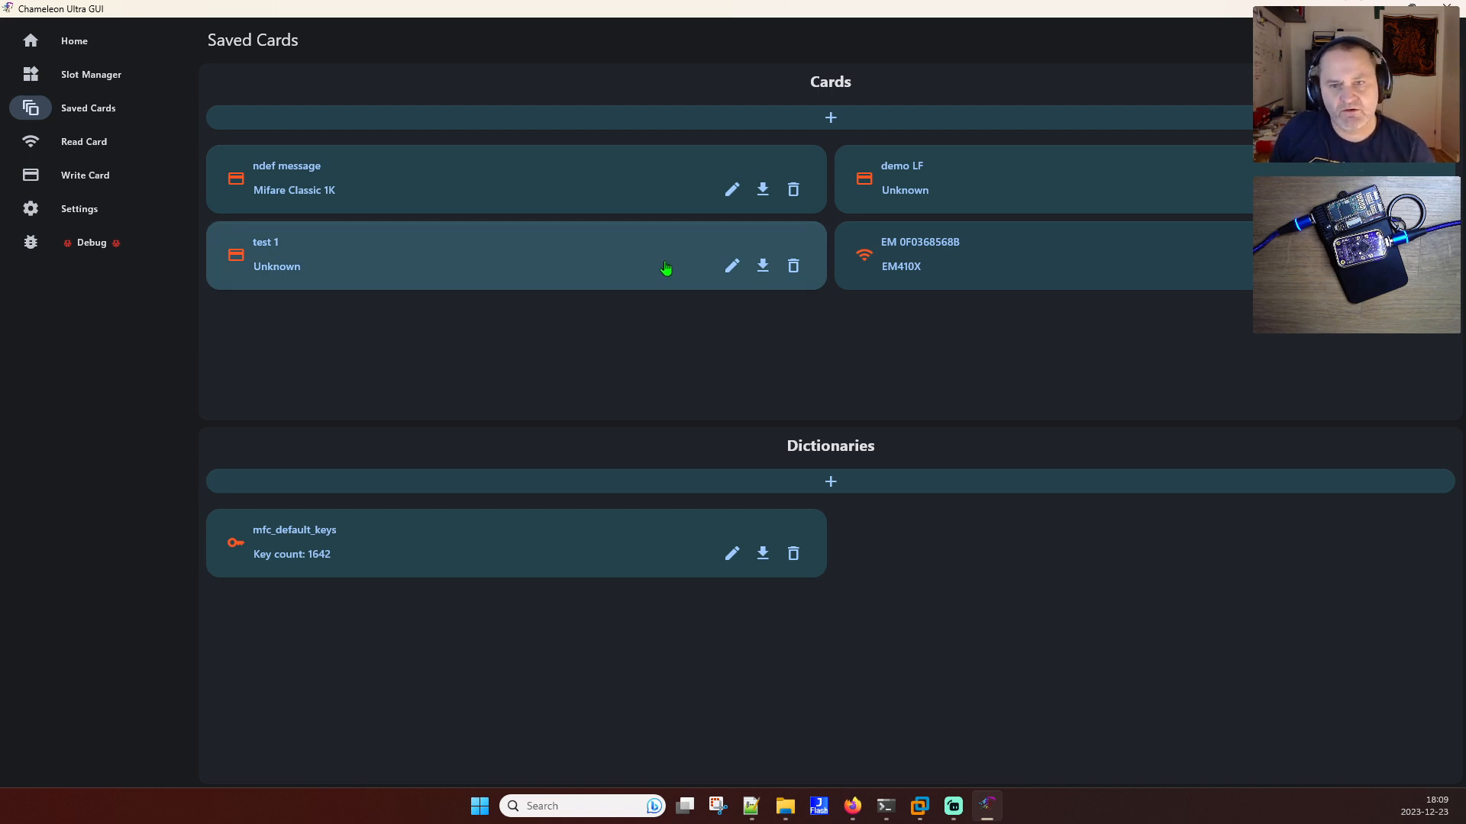
pyautogui.moveTo(661, 309)
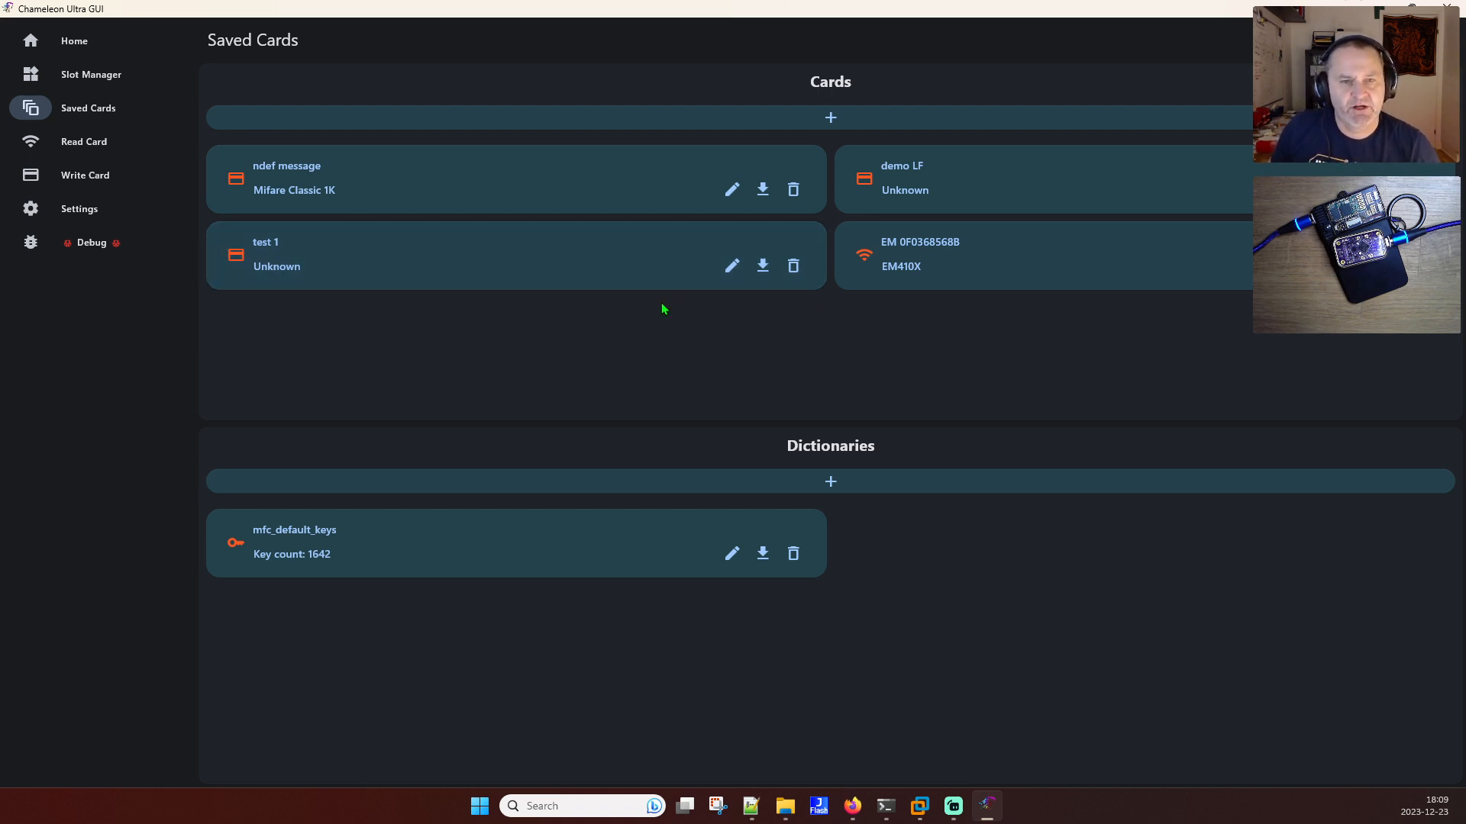
pyautogui.moveTo(492, 389)
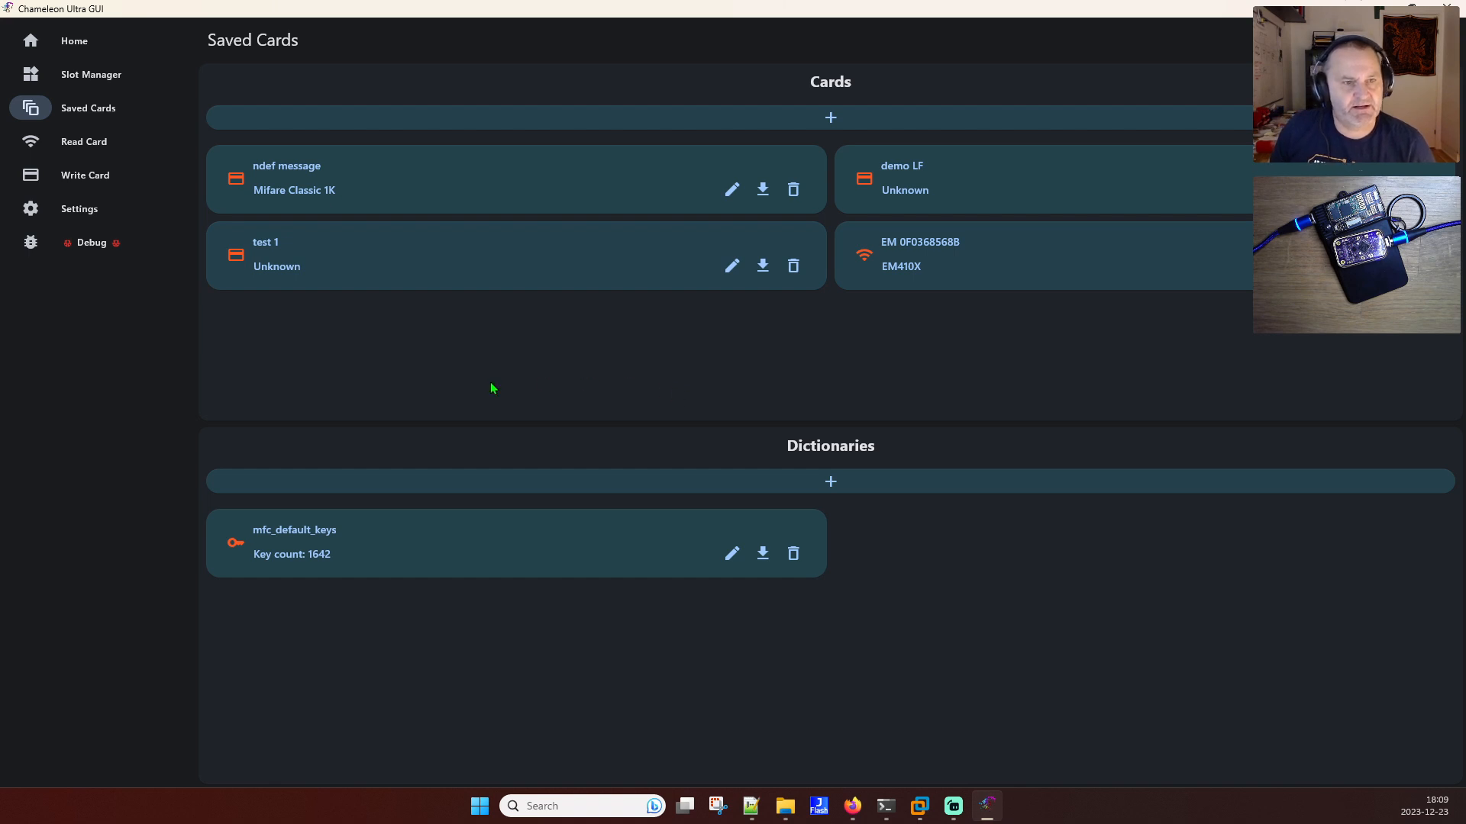
pyautogui.moveTo(292, 321)
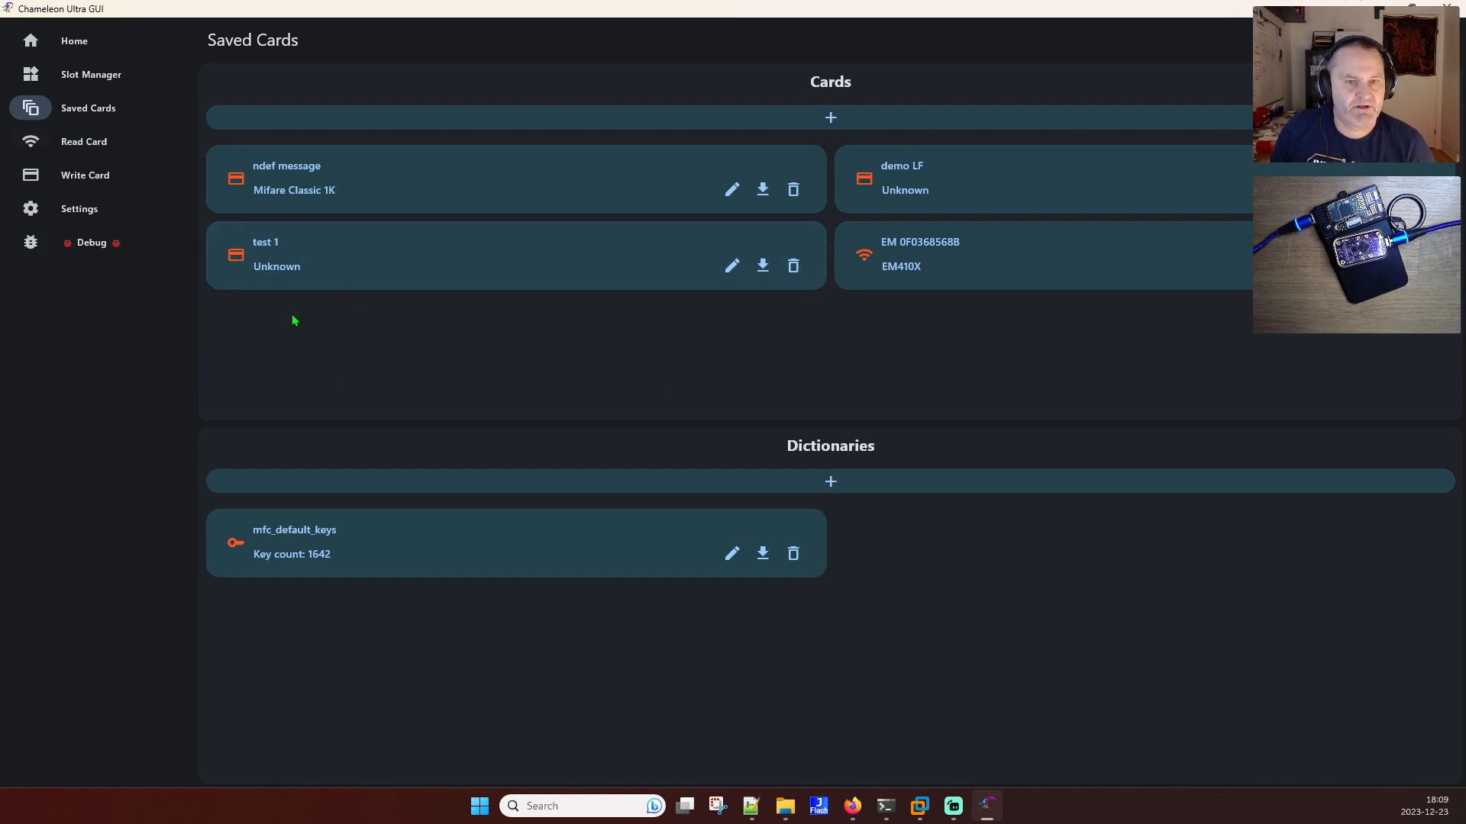
# - Open the Saved Cards import file dialog with + and cancel it
pyautogui.click(829, 117)
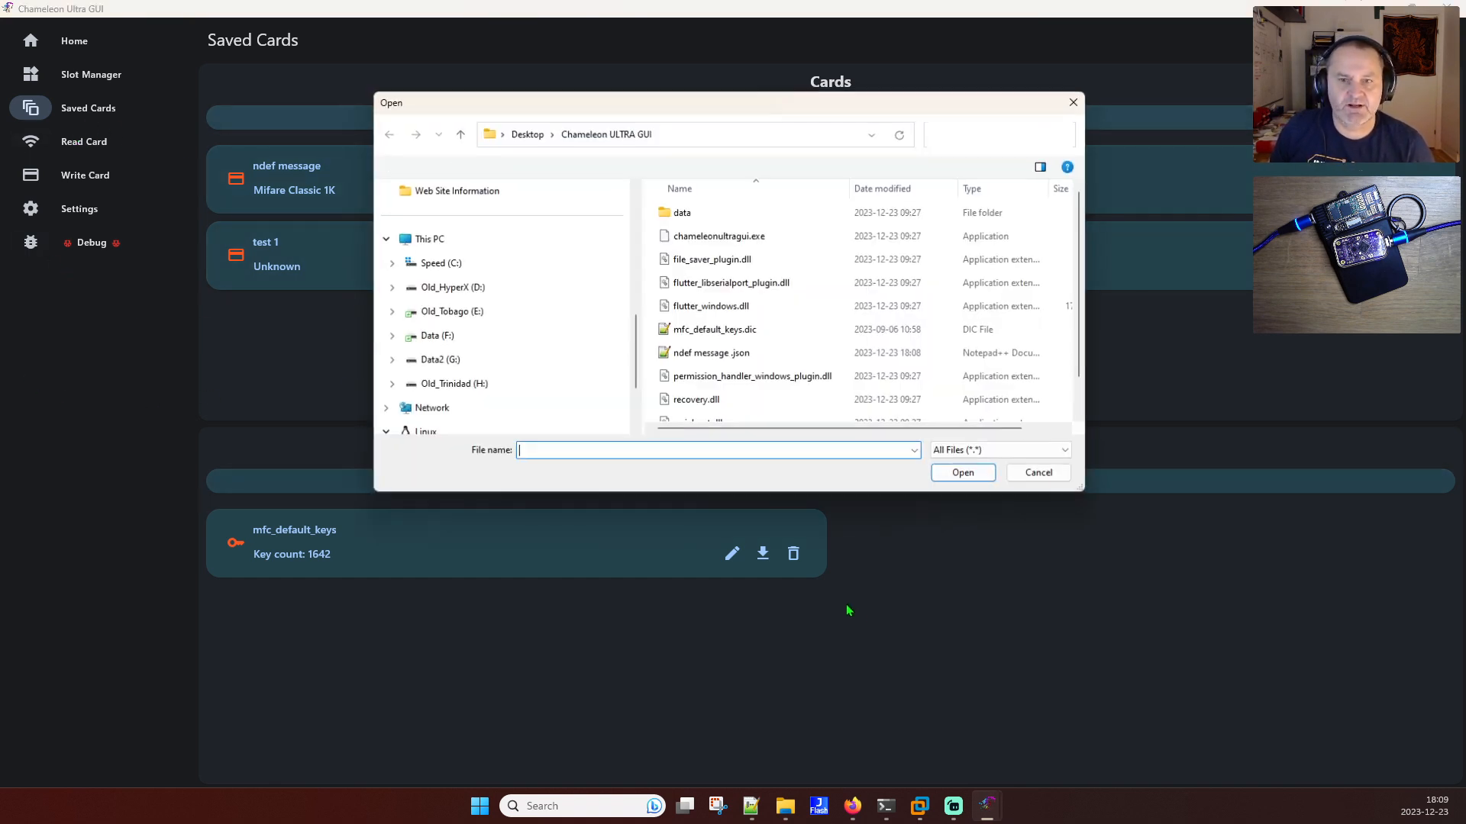
pyautogui.click(1036, 471)
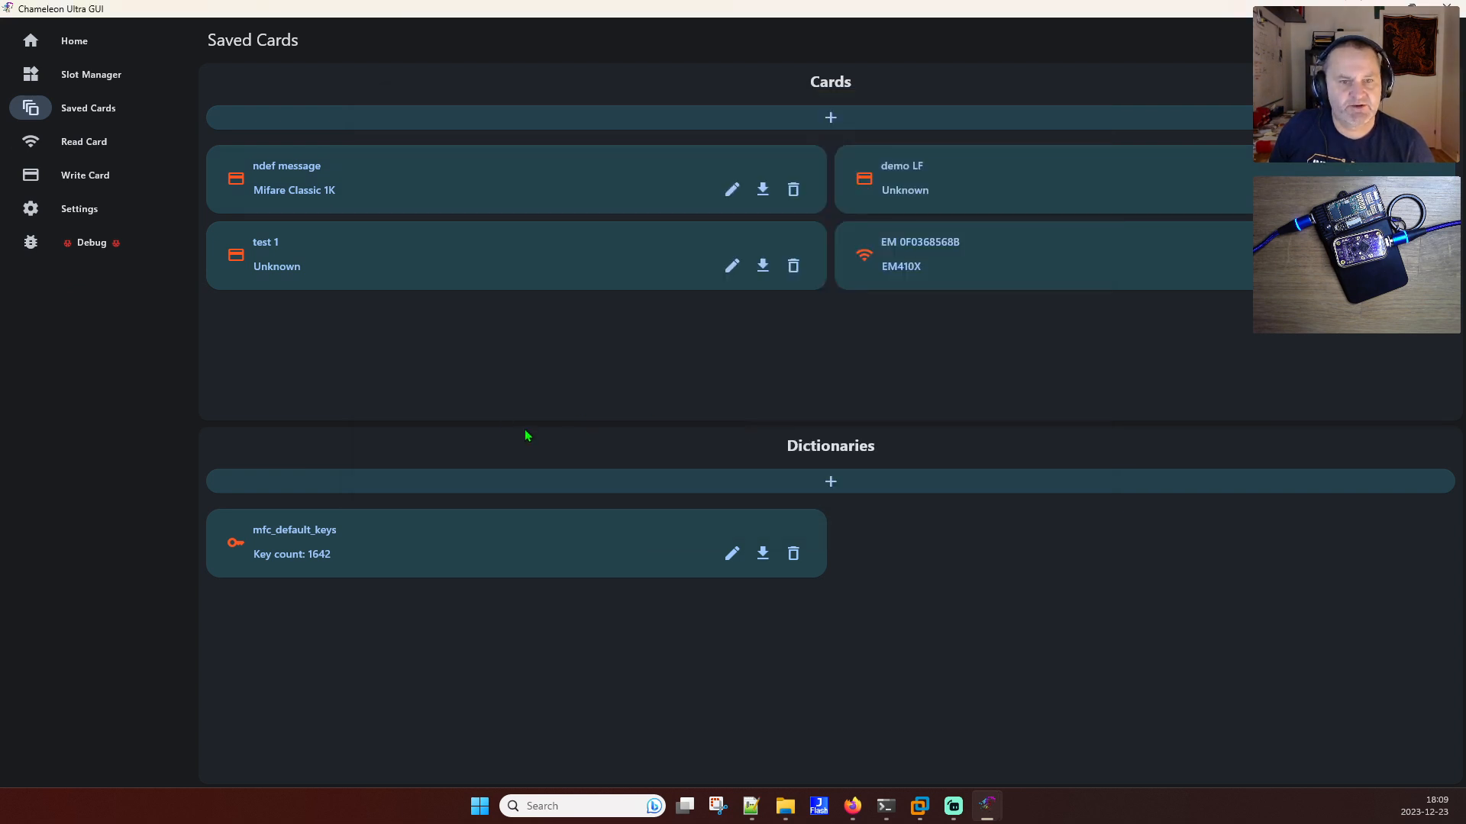
pyautogui.moveTo(104, 403)
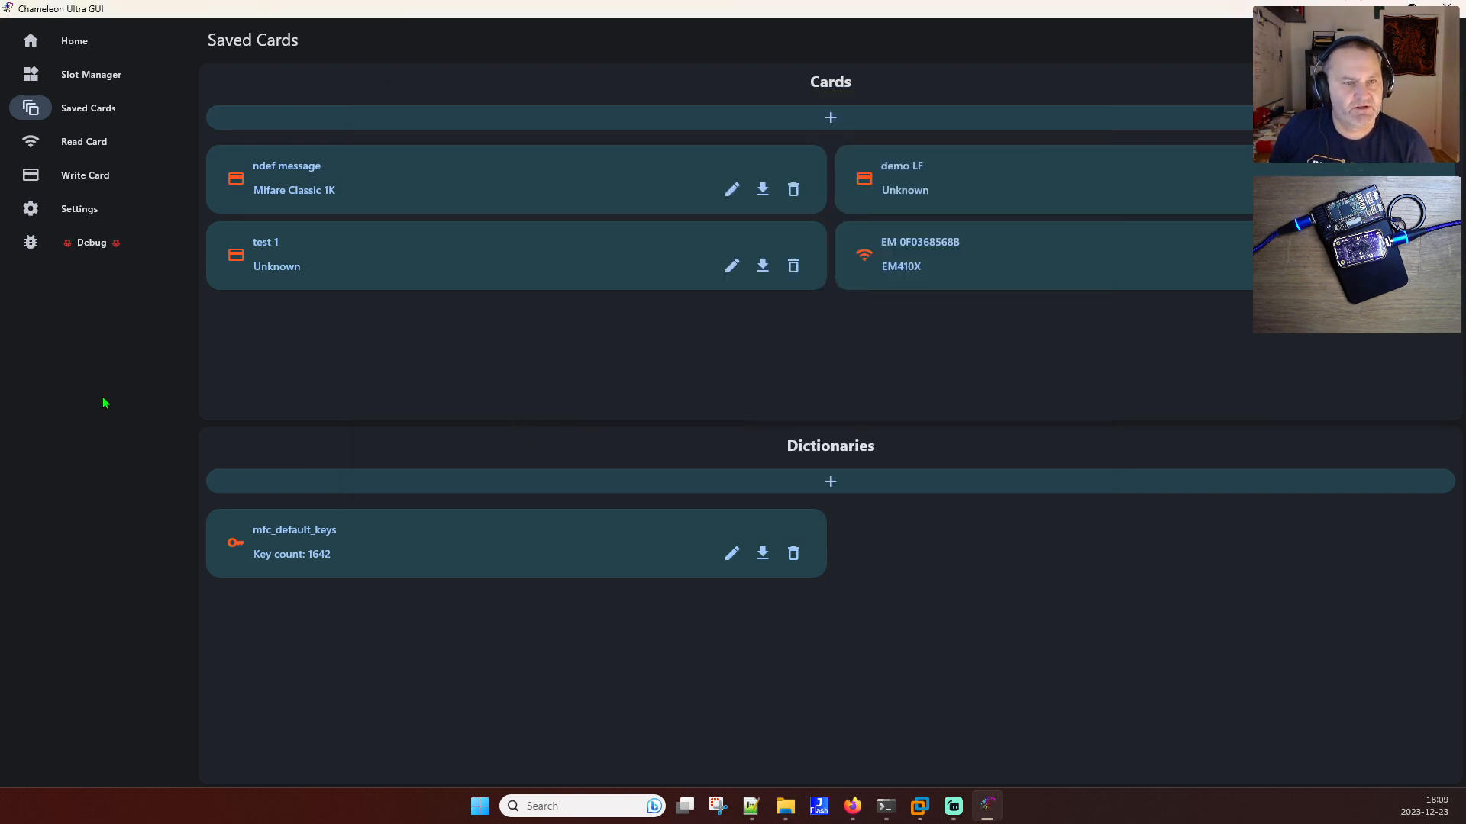
pyautogui.moveTo(416, 374)
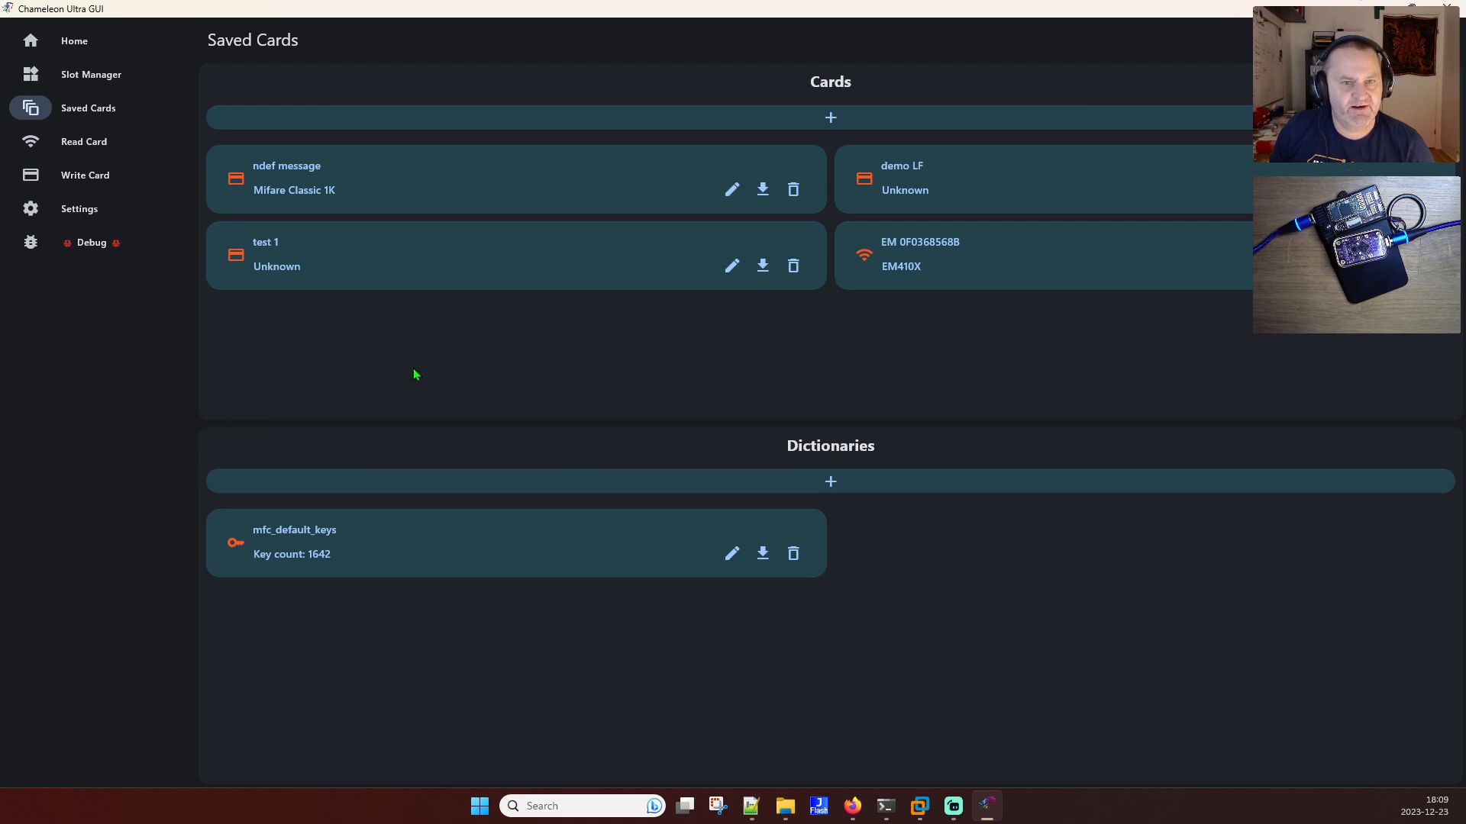
pyautogui.moveTo(503, 369)
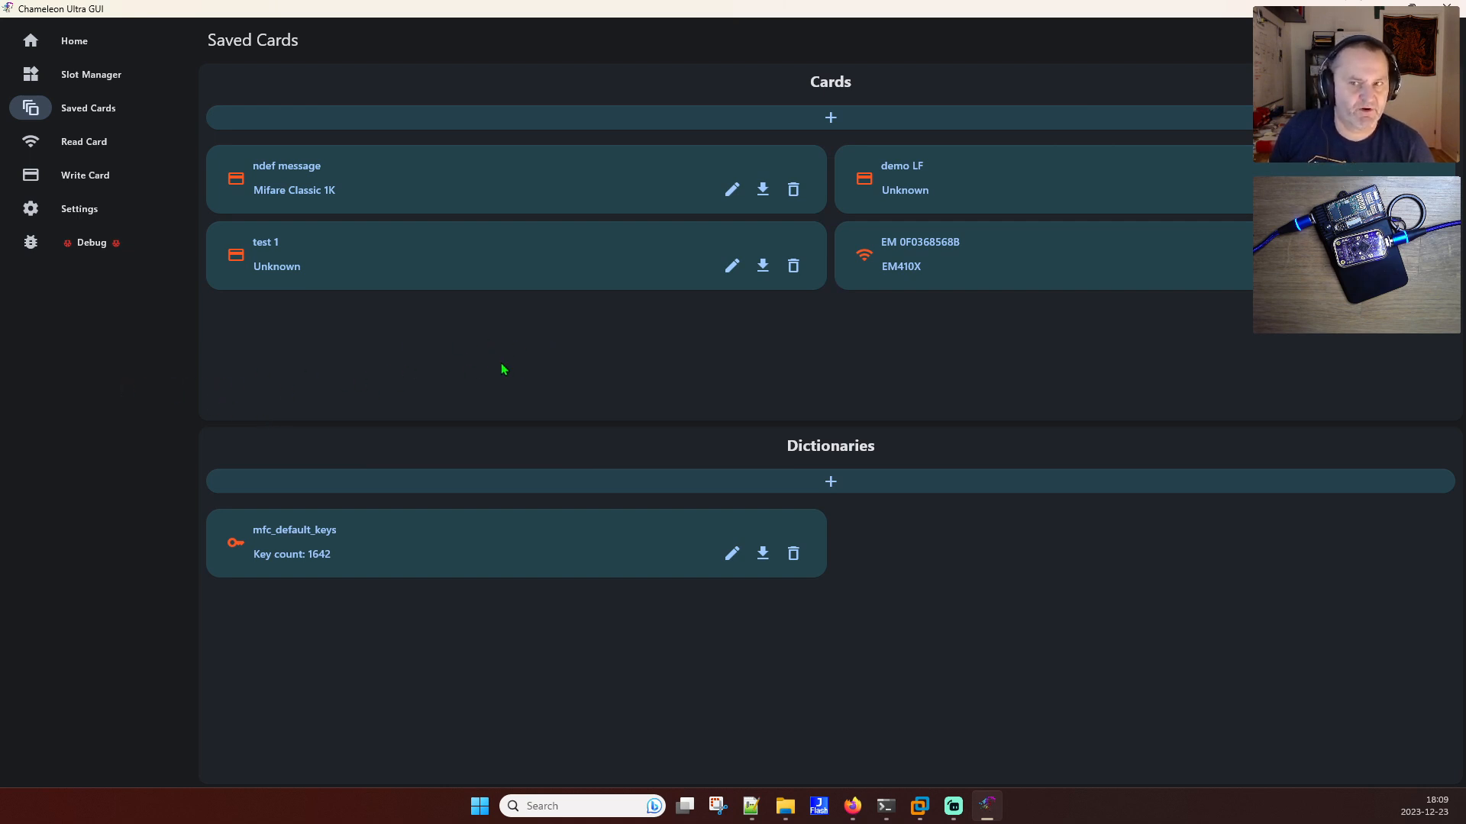
pyautogui.moveTo(78, 381)
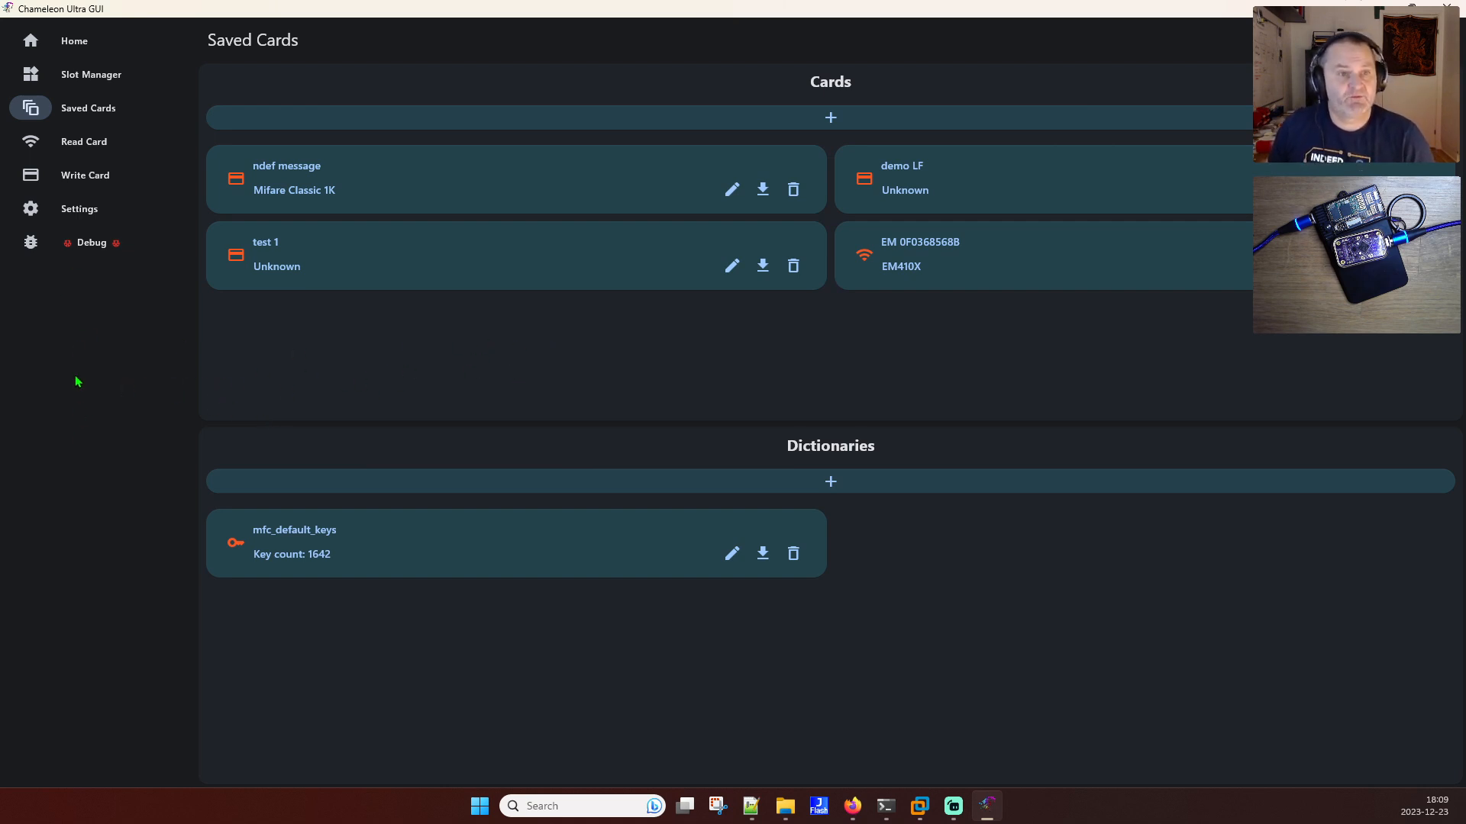
# - Visit Read Card's empty HF/LF tag info, then Write Card showing 'Not Implemented'
pyautogui.click(83, 141)
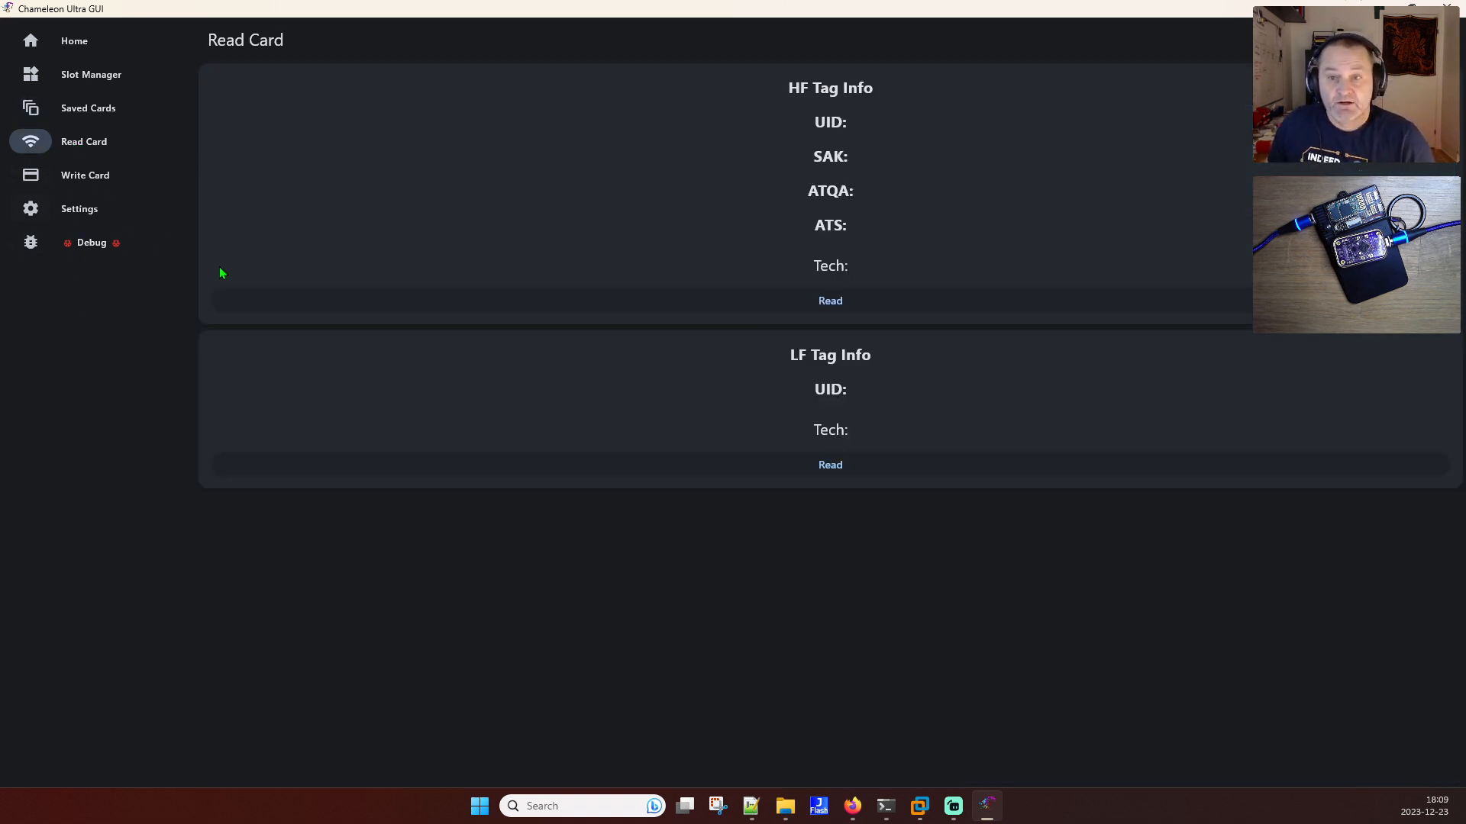
pyautogui.moveTo(774, 175)
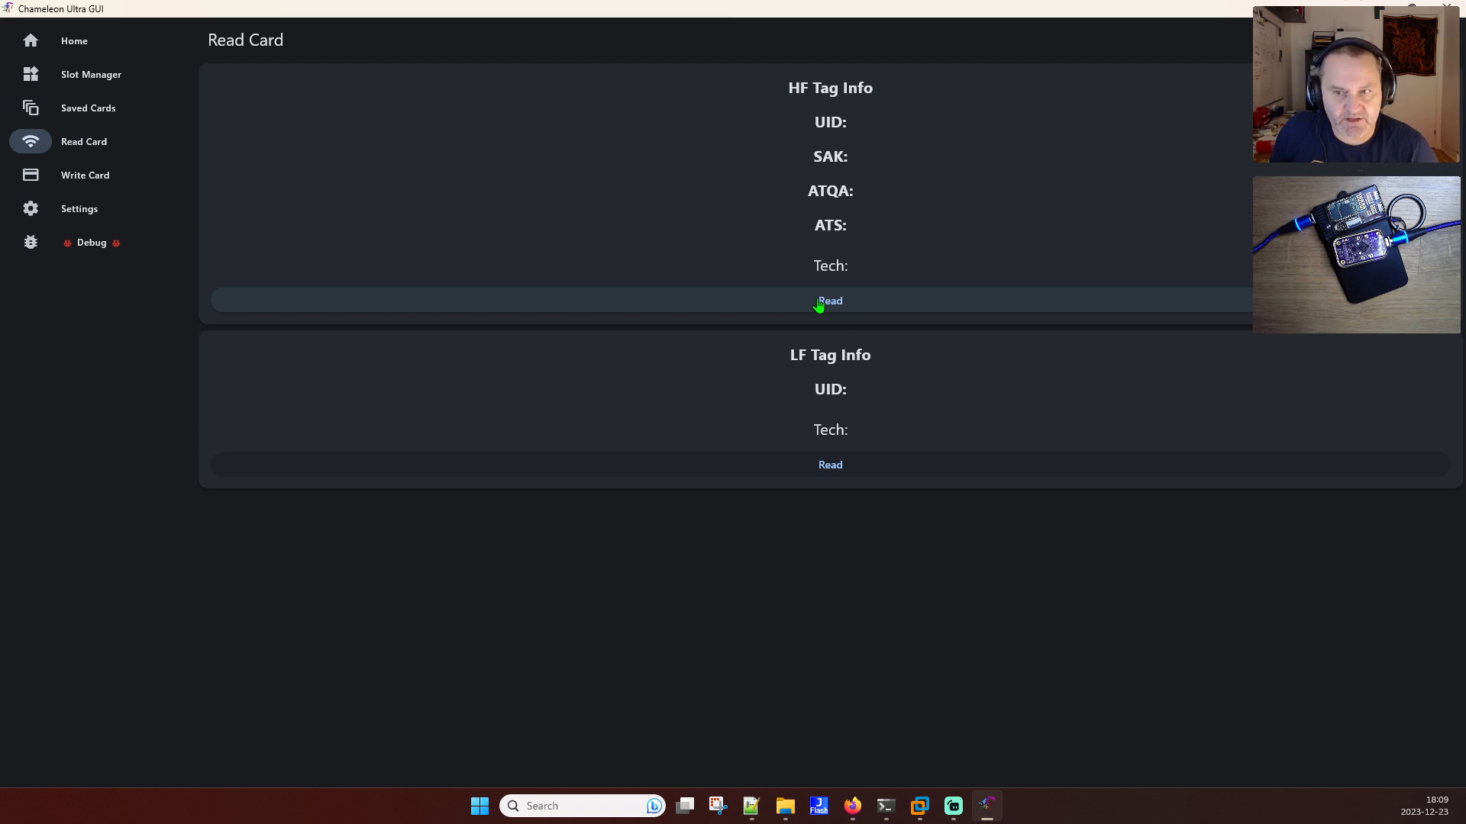
pyautogui.moveTo(671, 465)
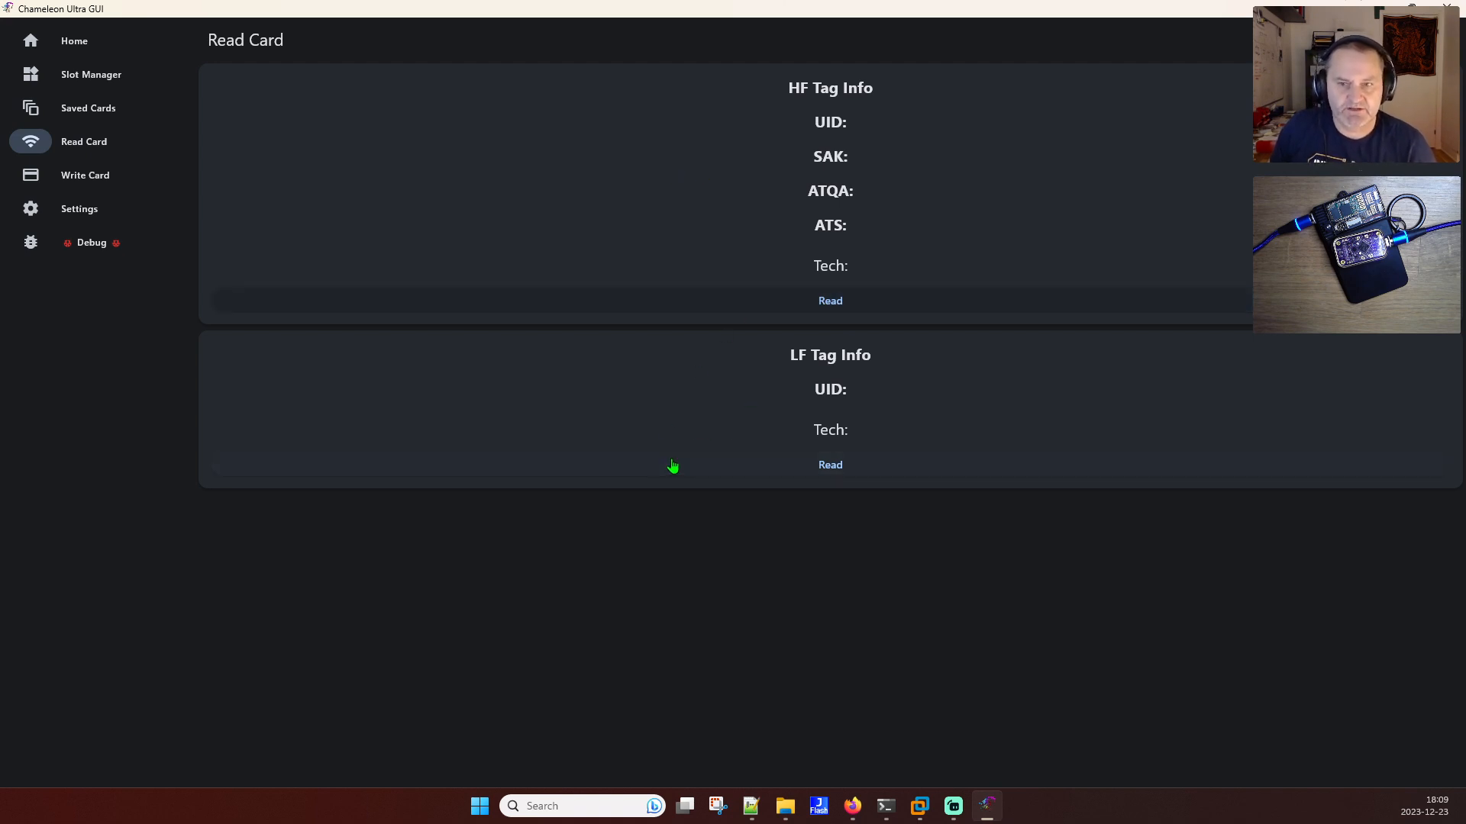
pyautogui.click(84, 175)
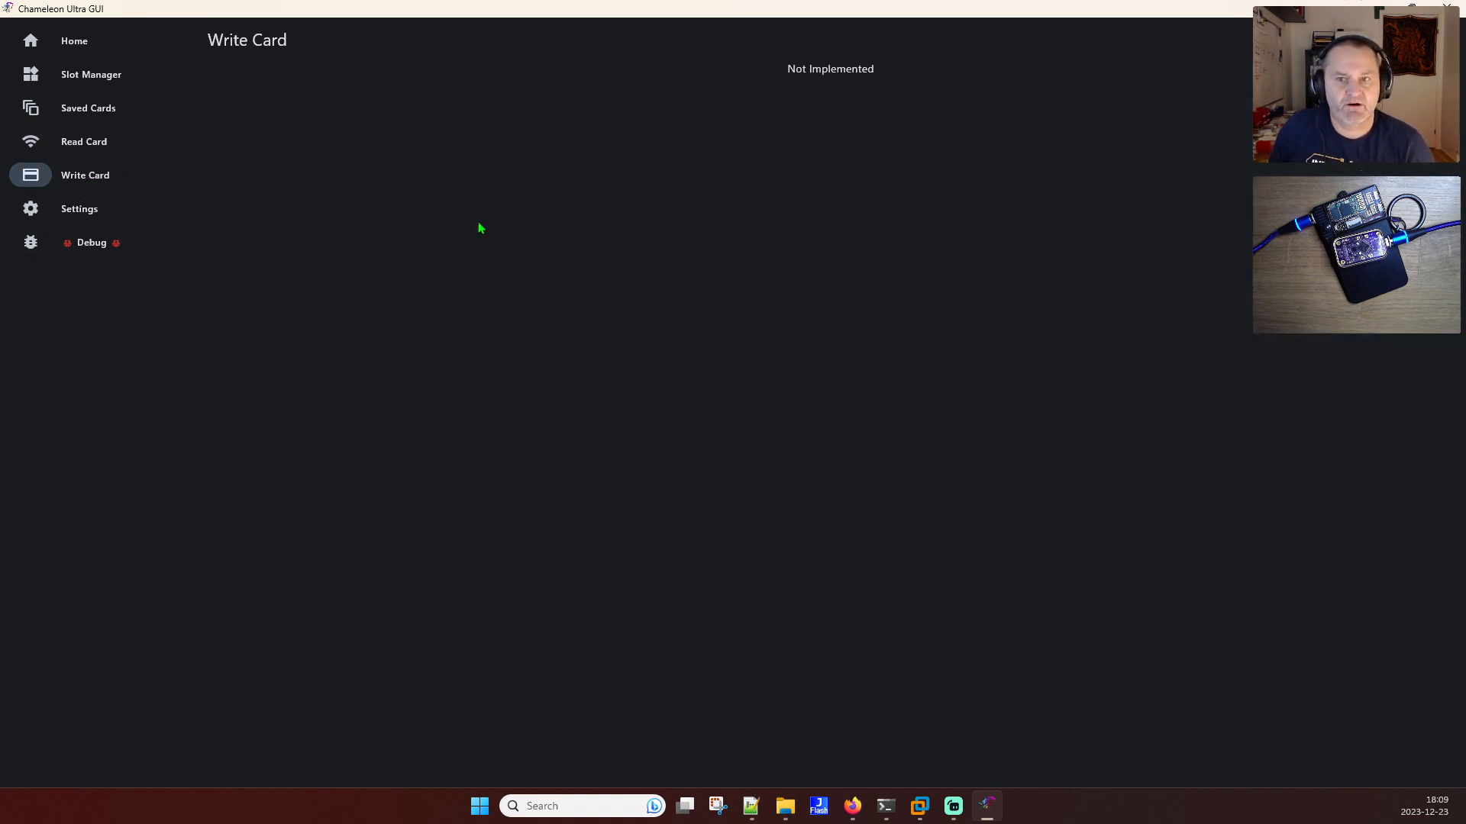
# - In Settings, switch the interface language to Italiano, then back to English
pyautogui.click(79, 208)
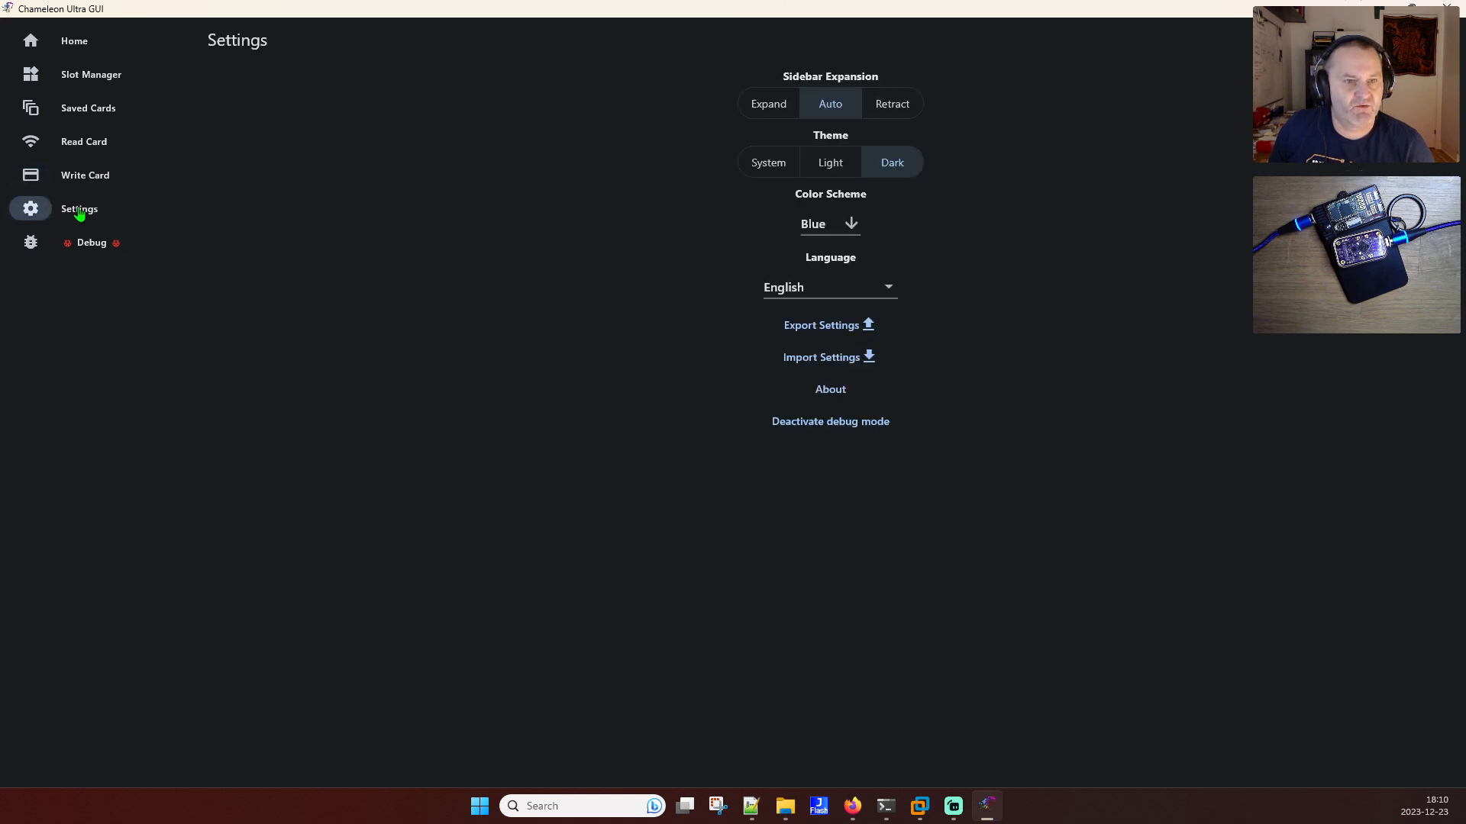
pyautogui.moveTo(822, 325)
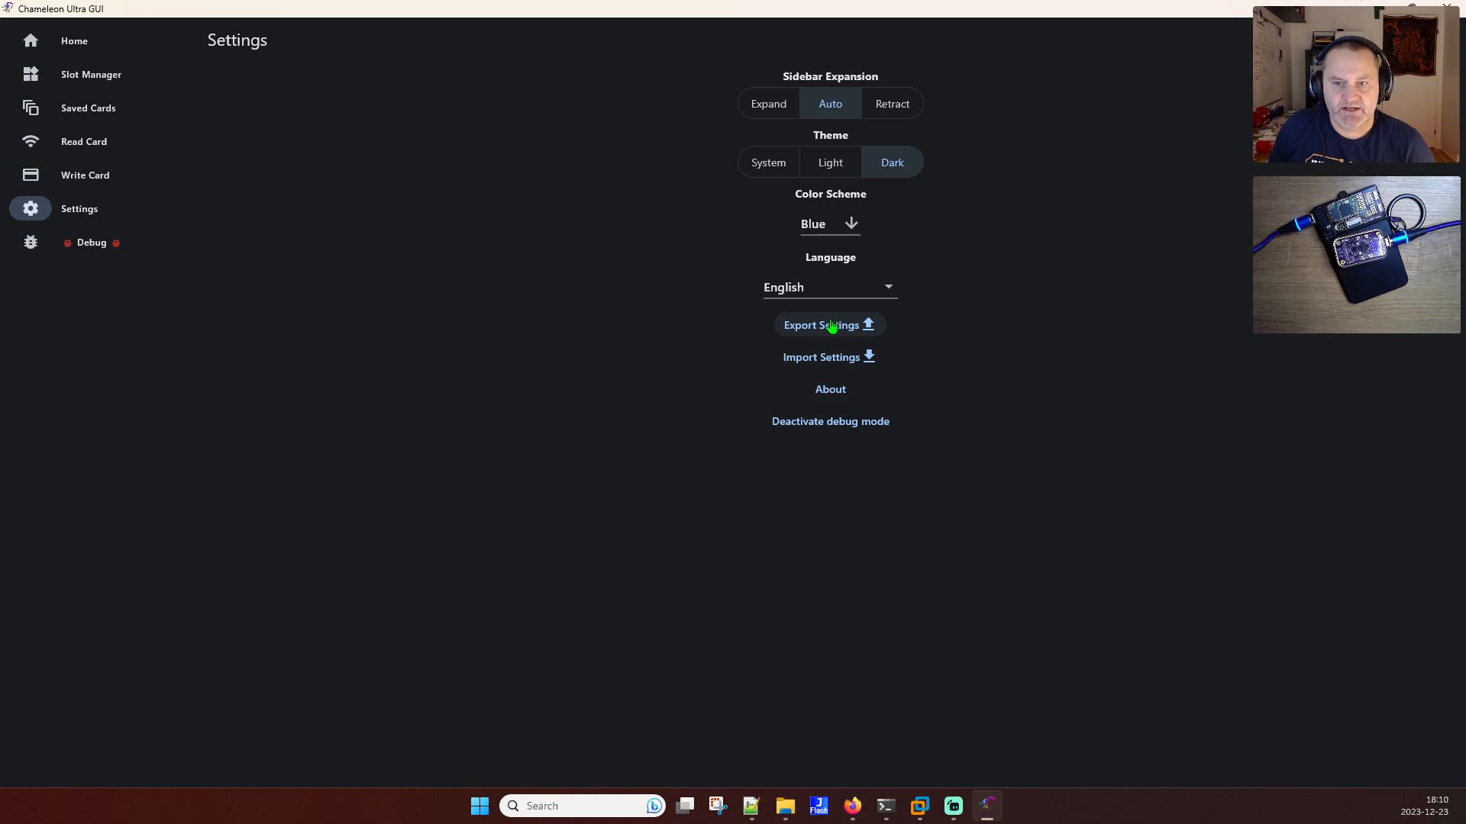
pyautogui.moveTo(895, 305)
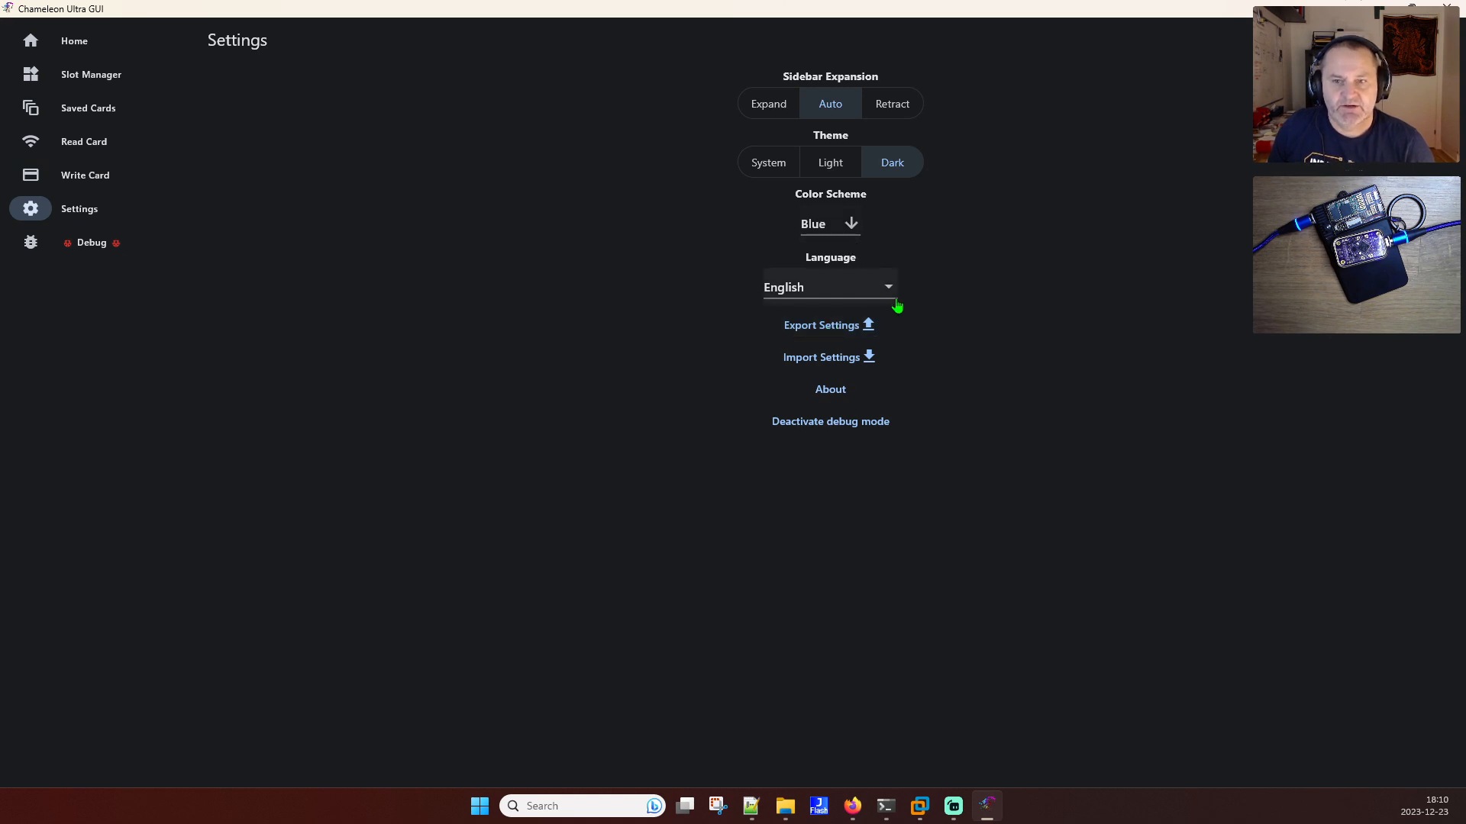
pyautogui.click(826, 287)
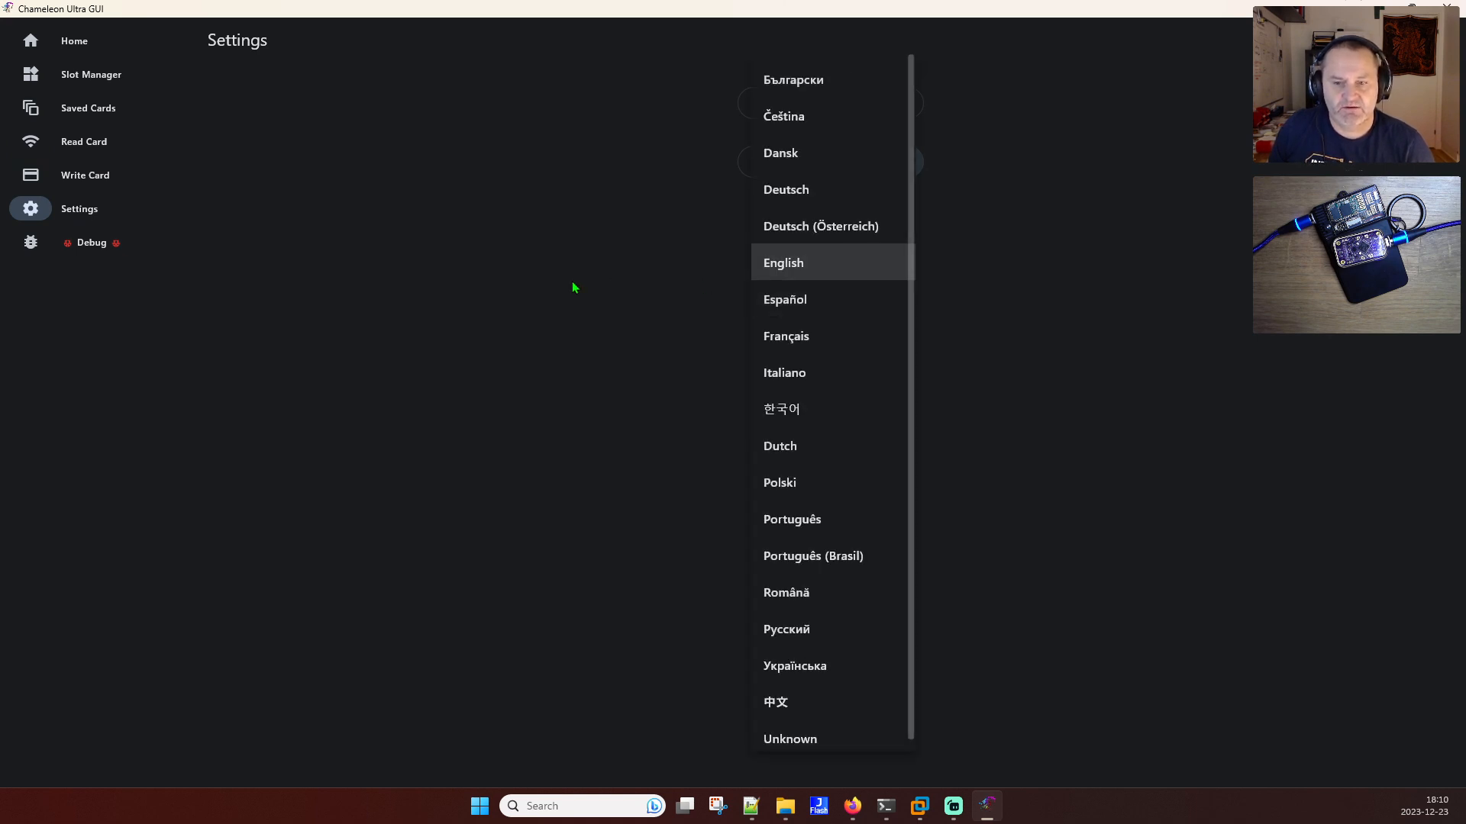
pyautogui.click(783, 263)
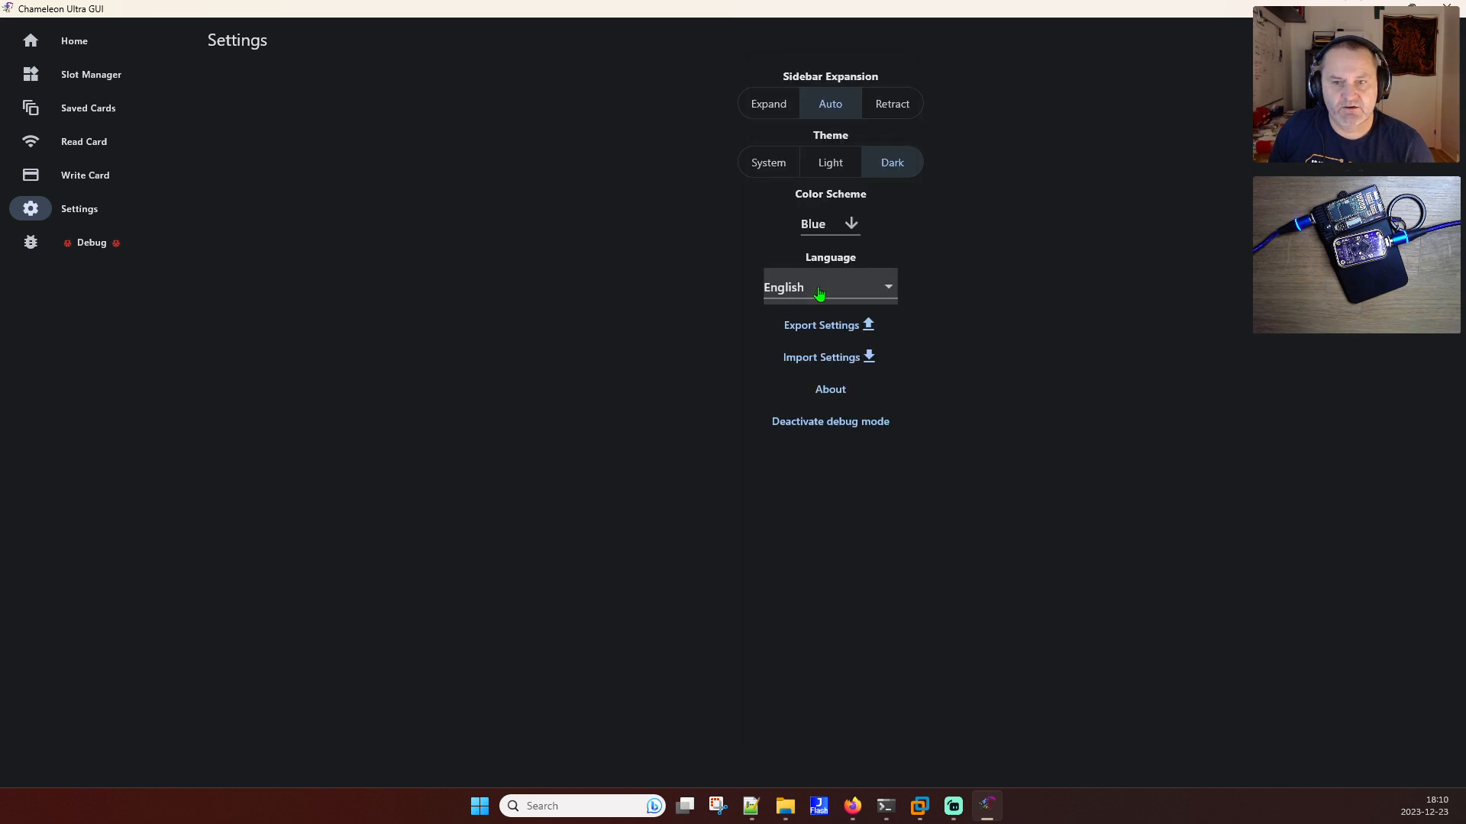
pyautogui.click(829, 287)
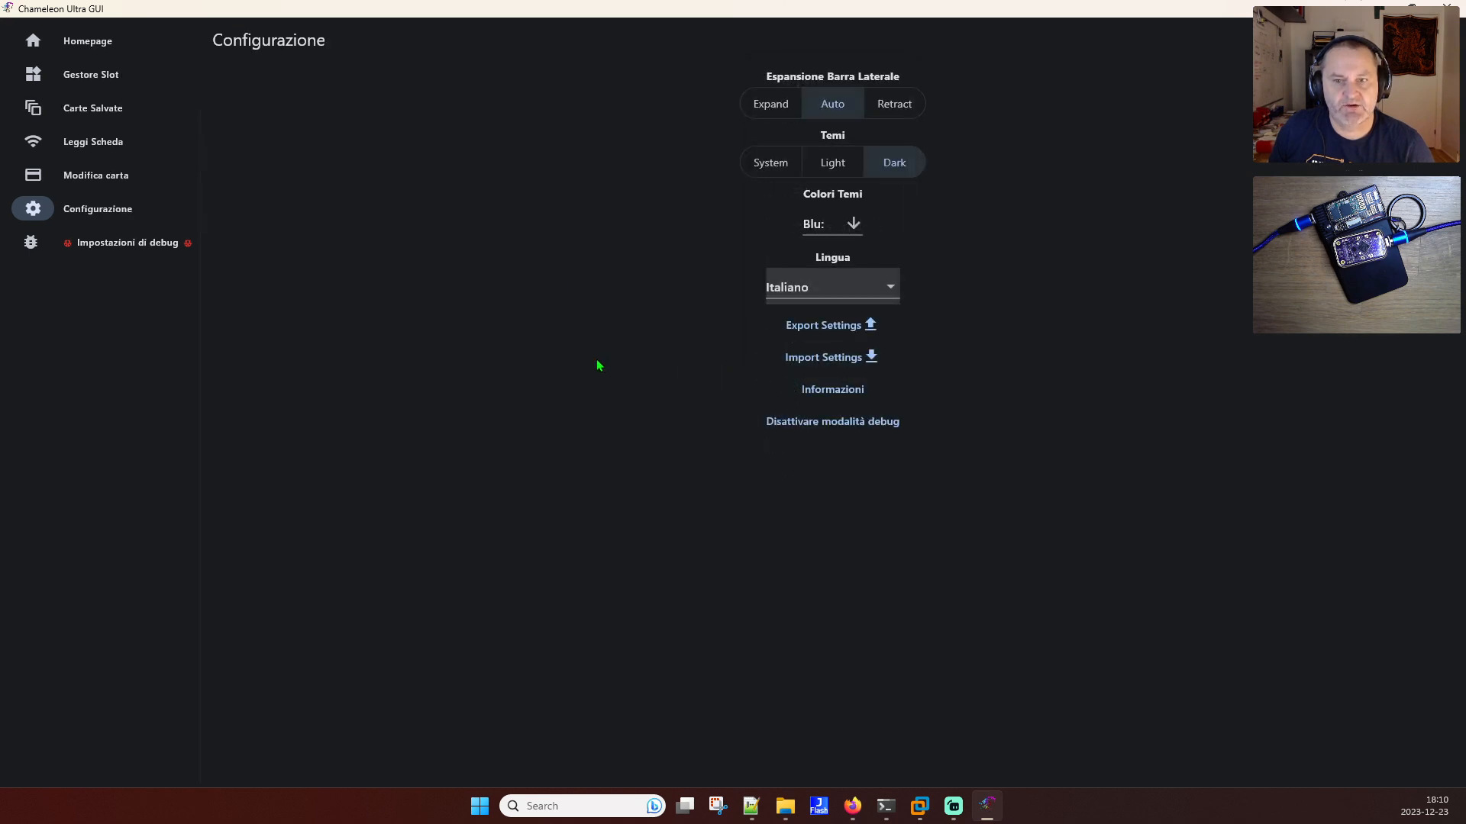
pyautogui.click(829, 286)
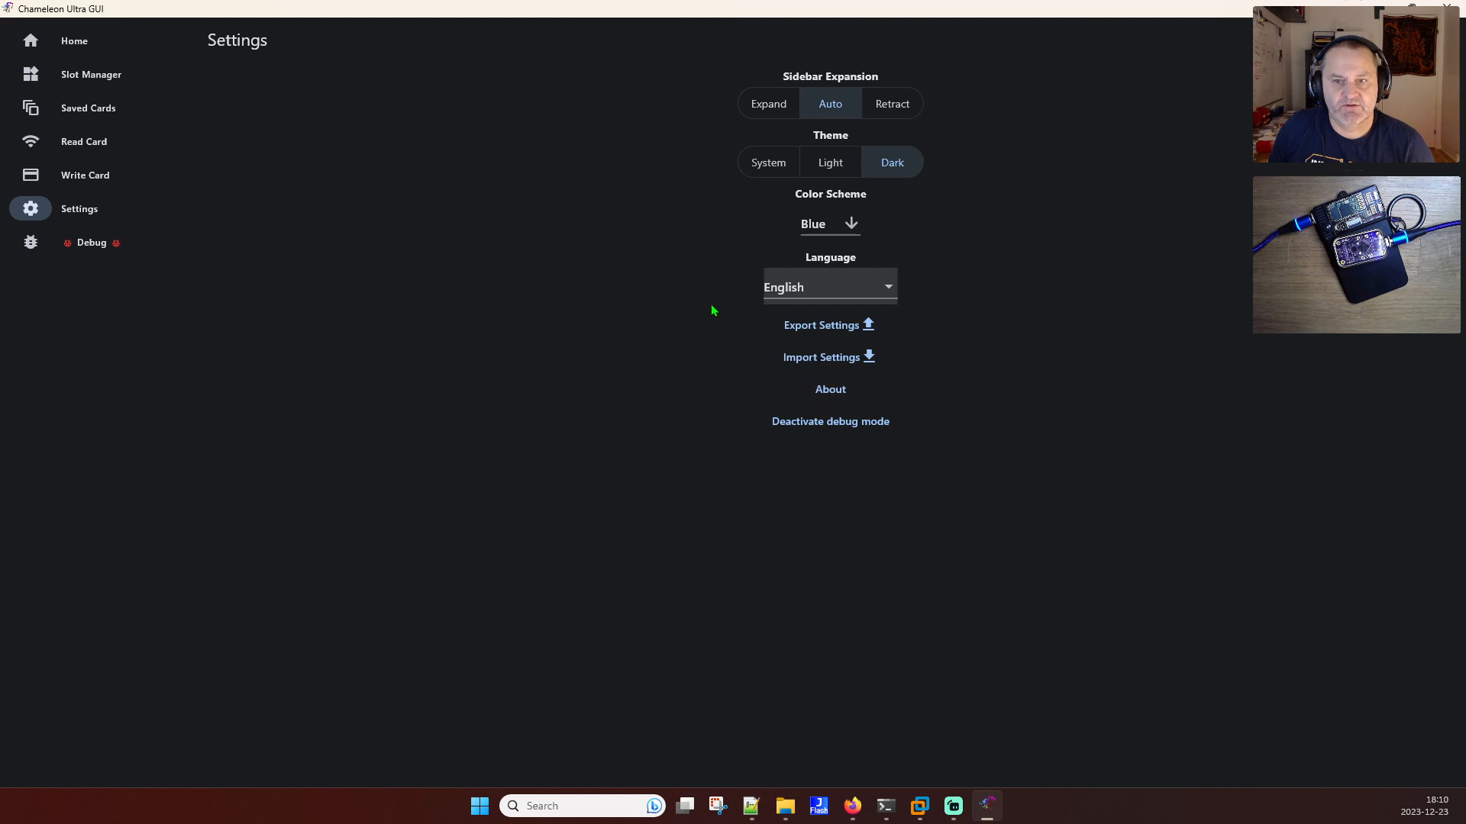
pyautogui.moveTo(655, 368)
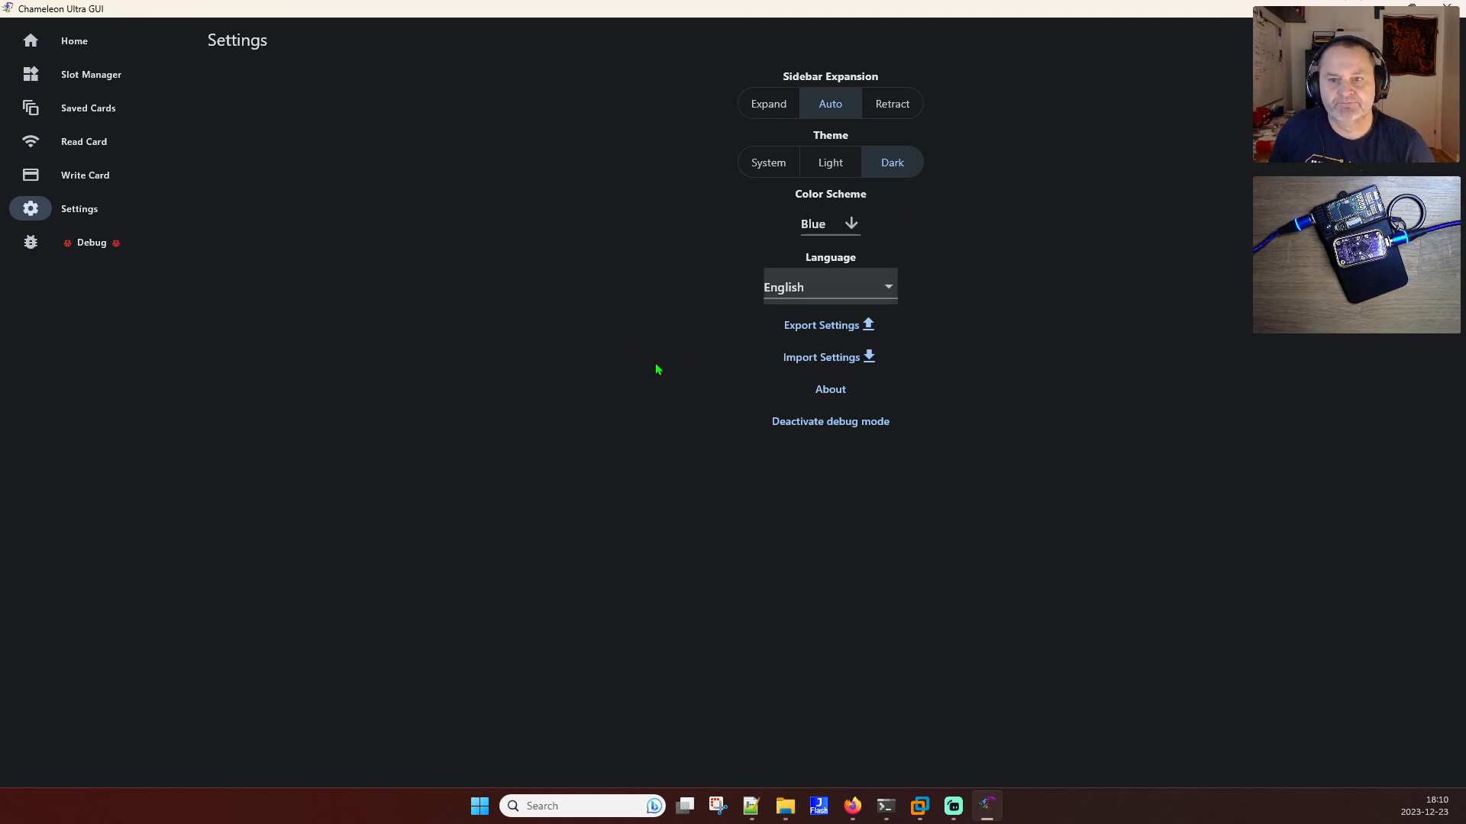
# - Export the settings as ChameleonUltraGUISettings.json via JSON File, then close the prompt
pyautogui.click(821, 324)
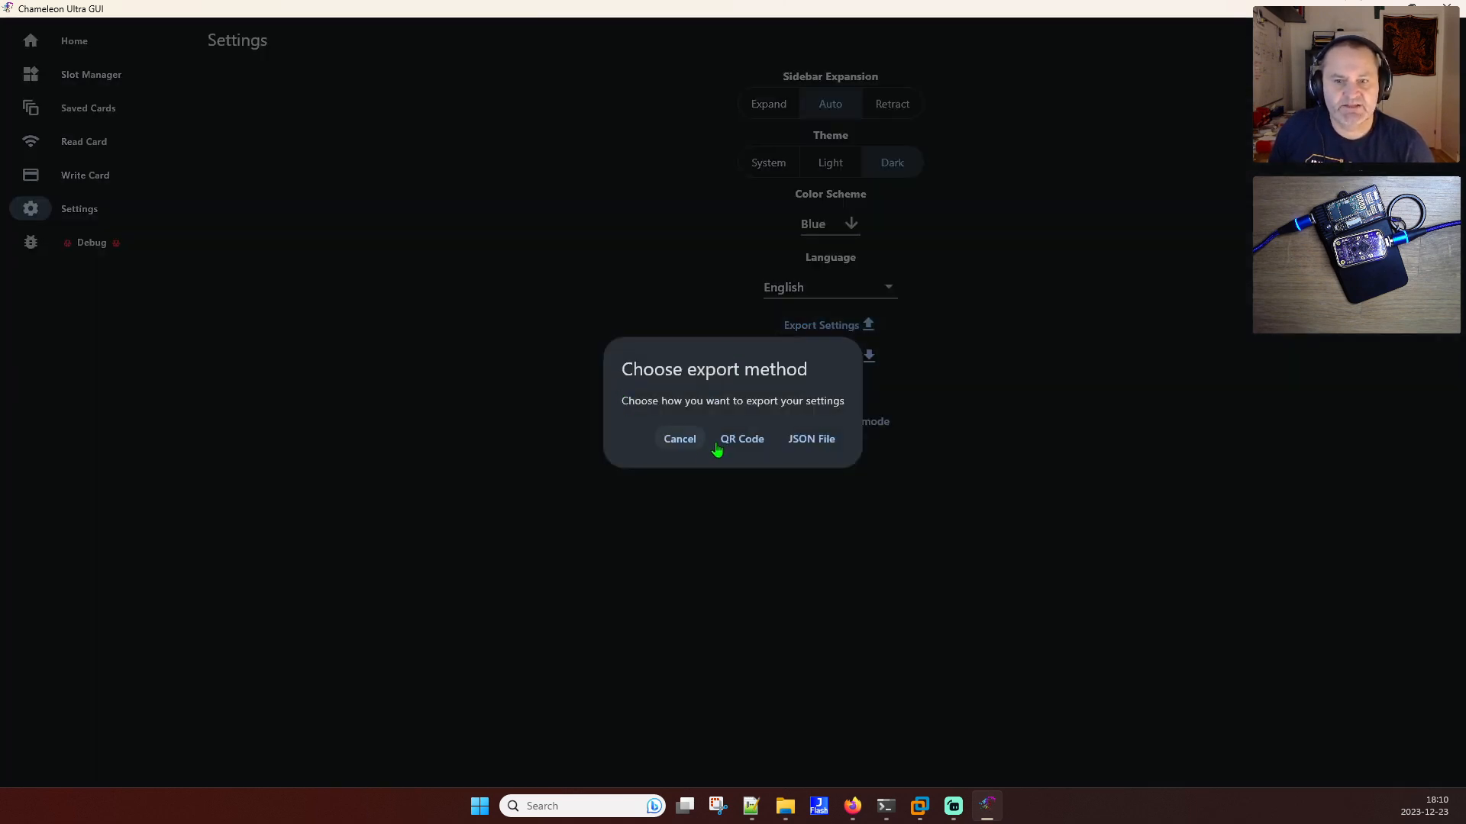
pyautogui.click(741, 438)
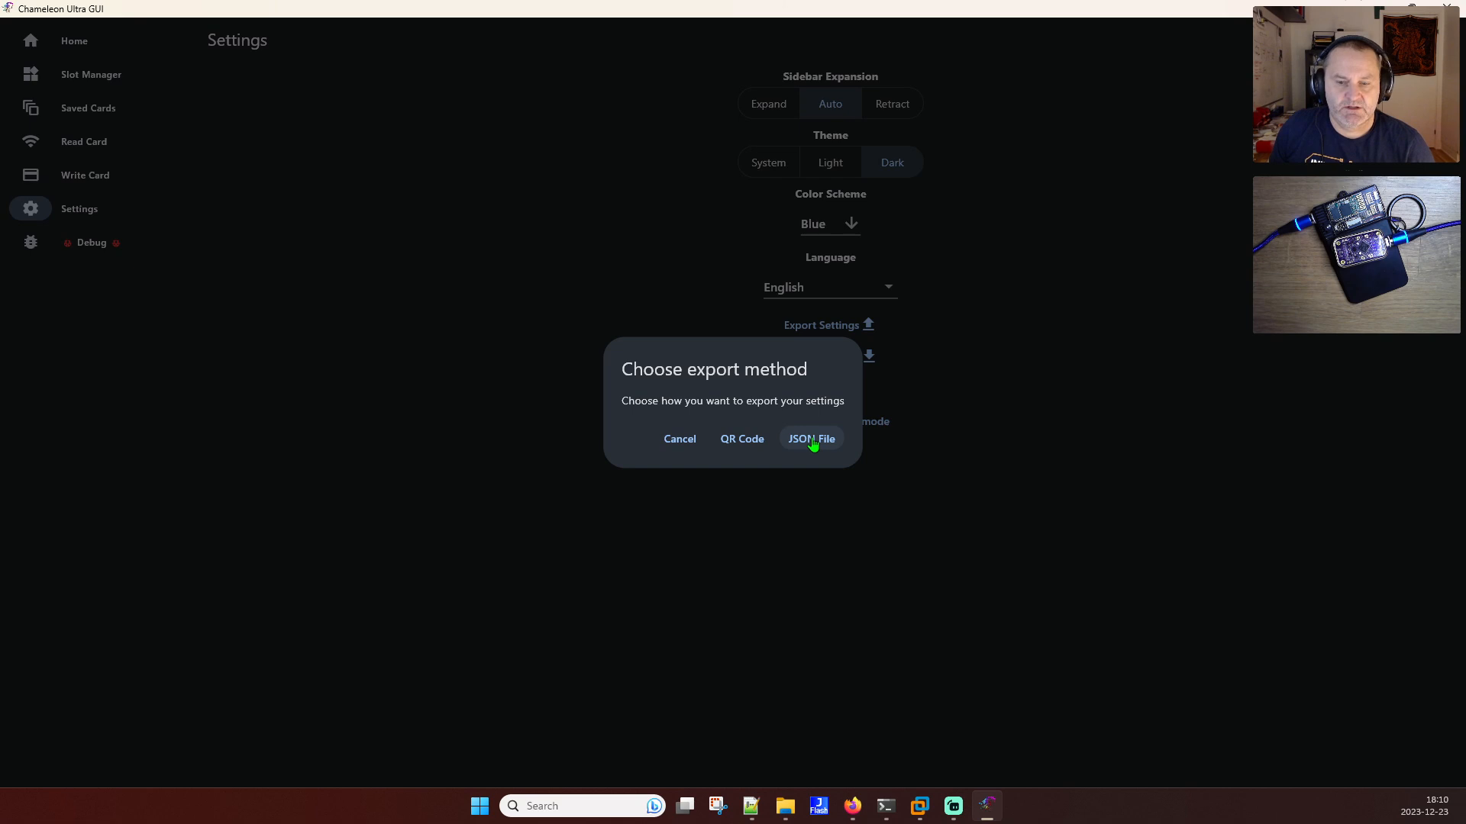
pyautogui.click(810, 438)
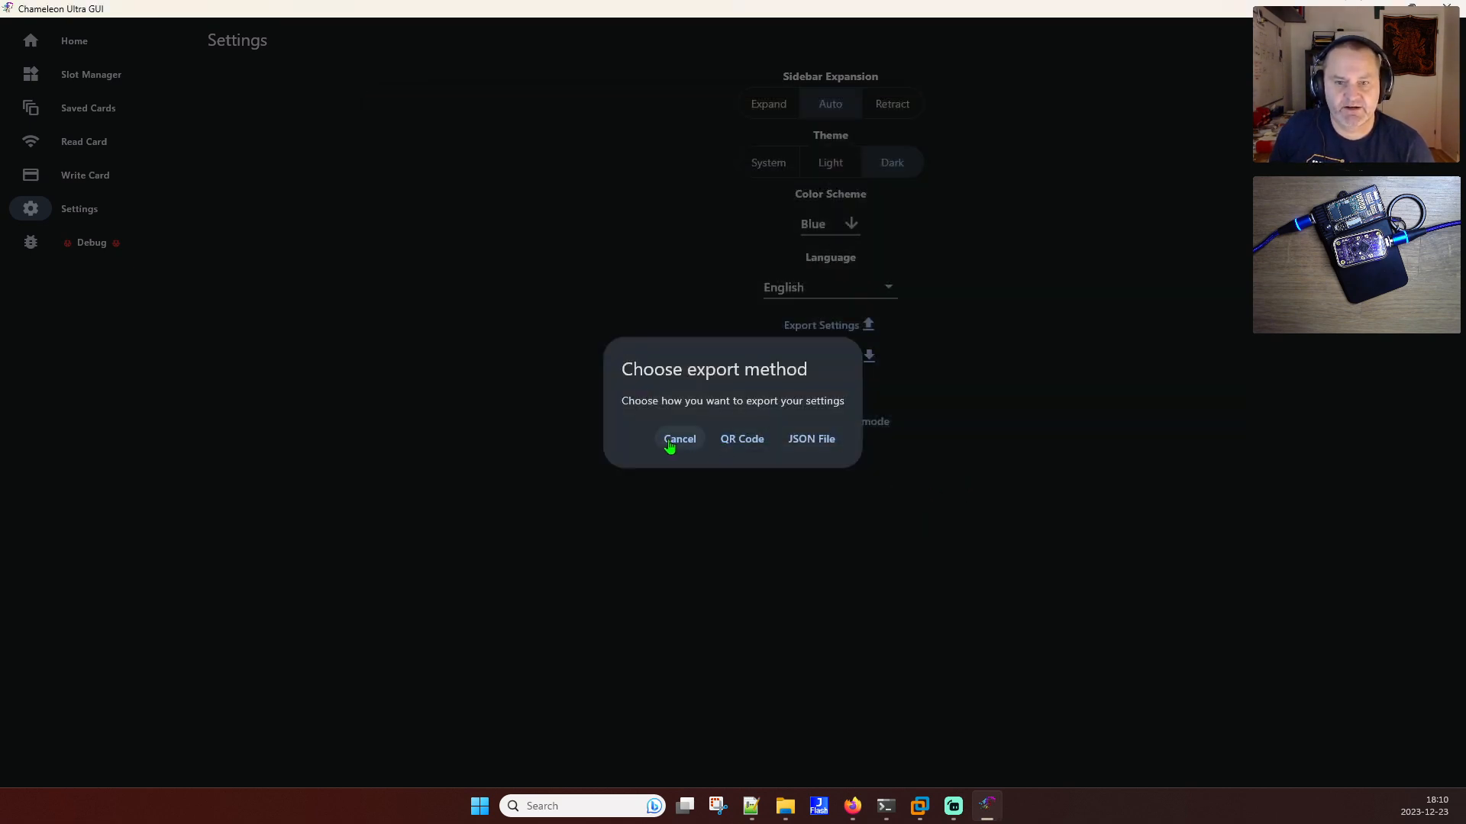
pyautogui.click(679, 438)
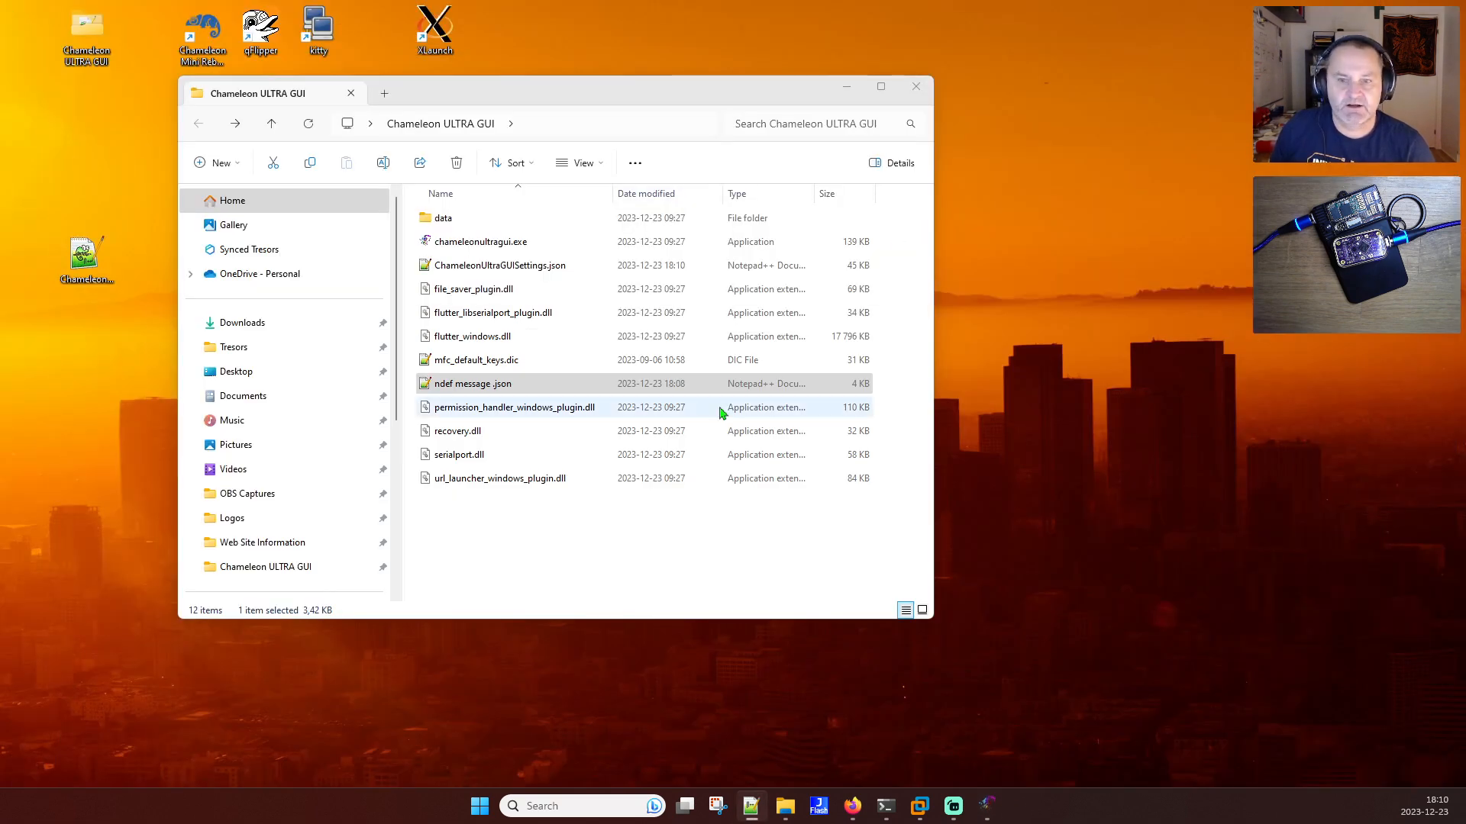
# - Open ChameleonUltraGUISettings.json in Notepad++ and scroll through its saved cards, debug flag and locale
pyautogui.click(500, 264)
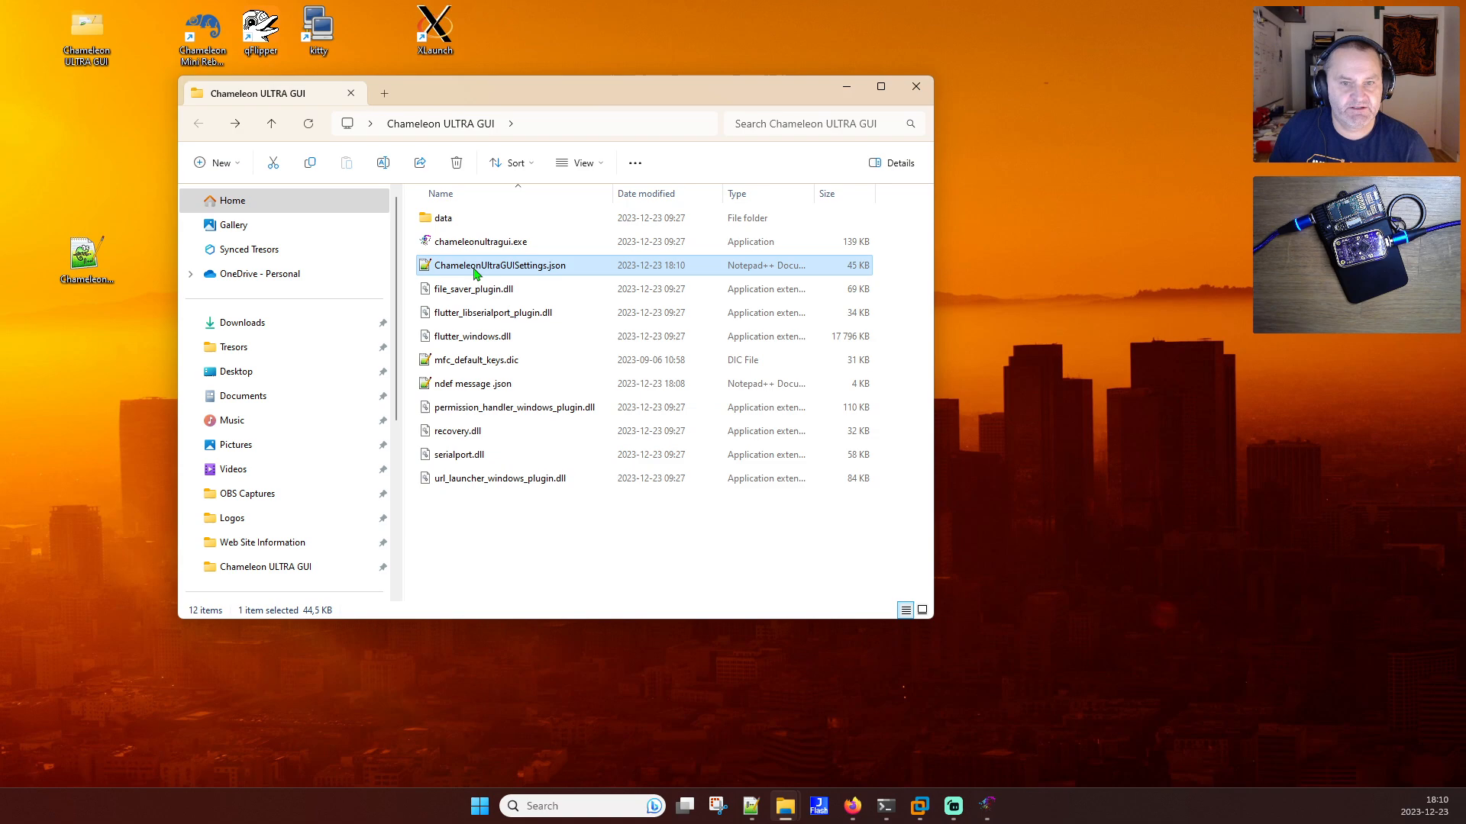
pyautogui.doubleClick(511, 266)
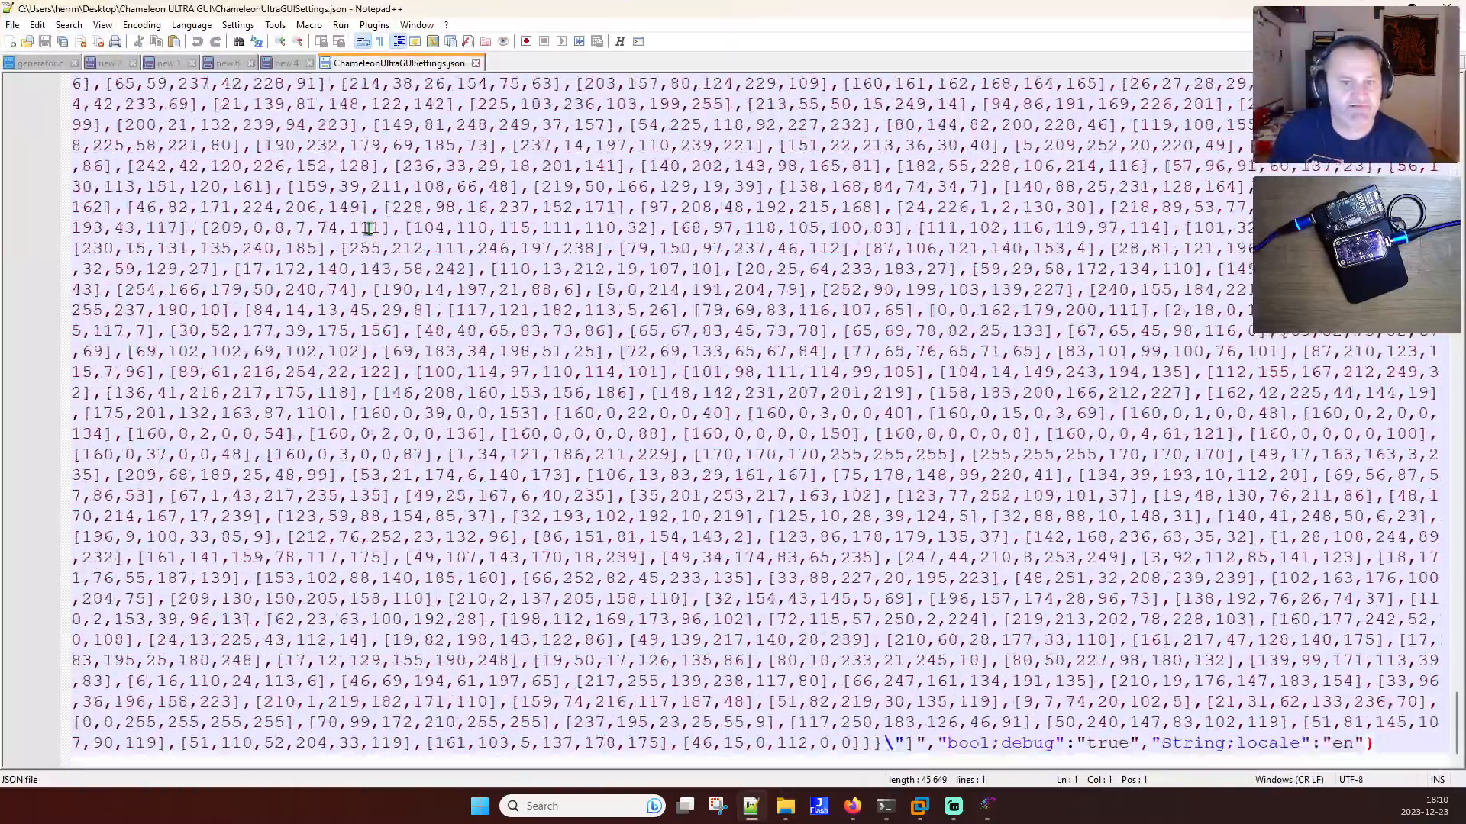
pyautogui.scroll(-3)
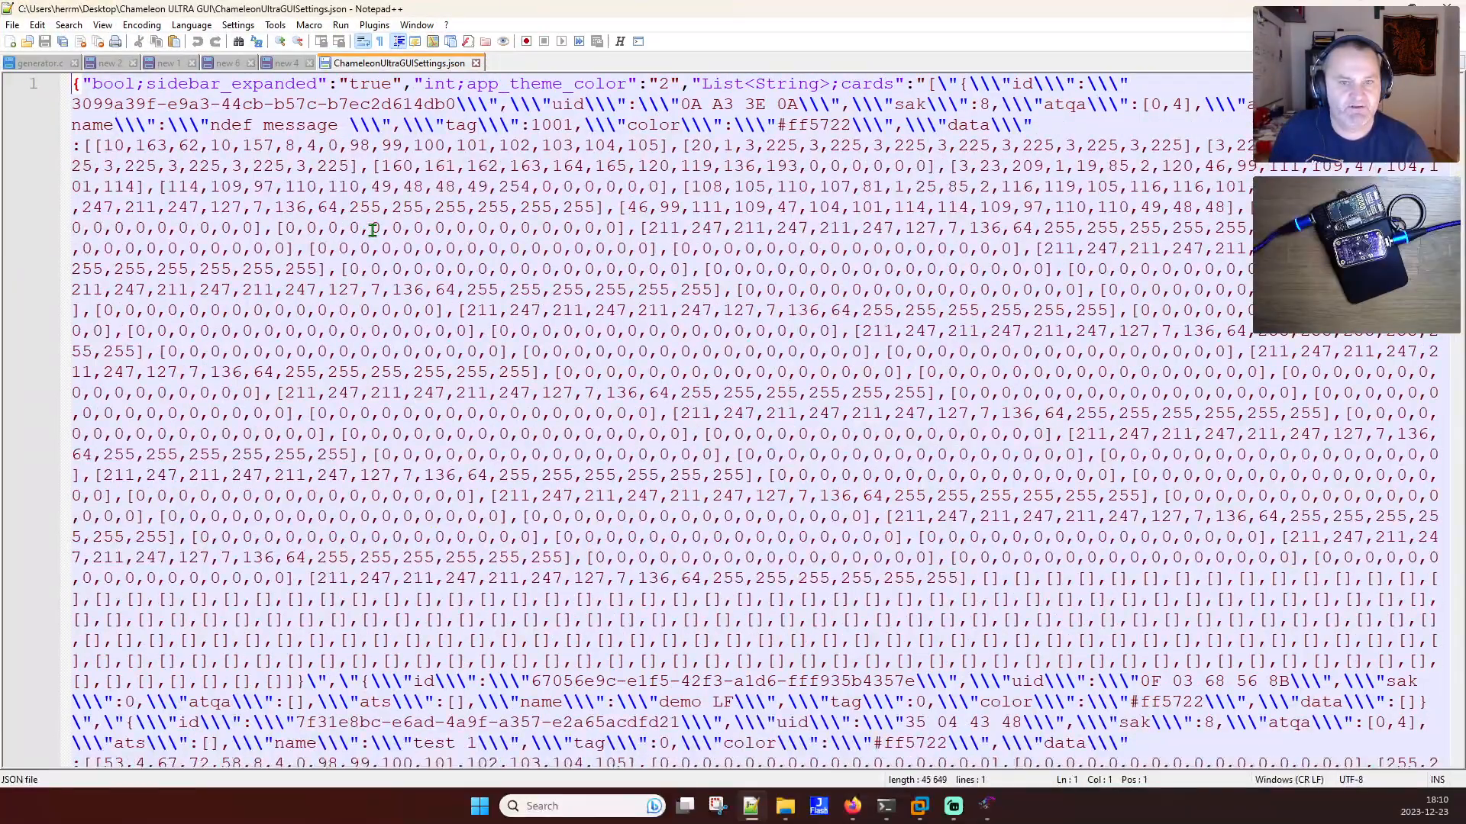
pyautogui.scroll(-3)
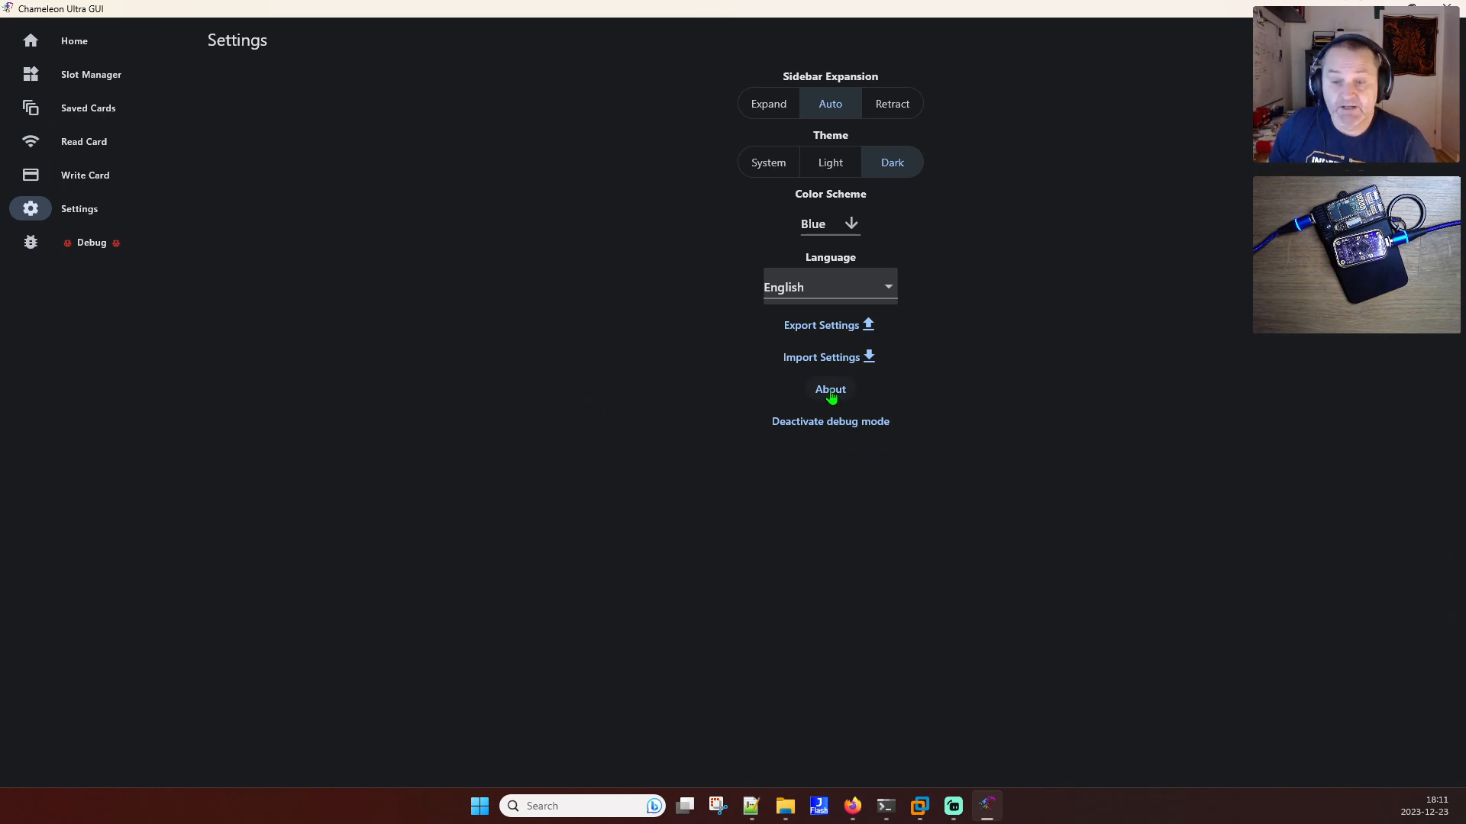
pyautogui.click(829, 389)
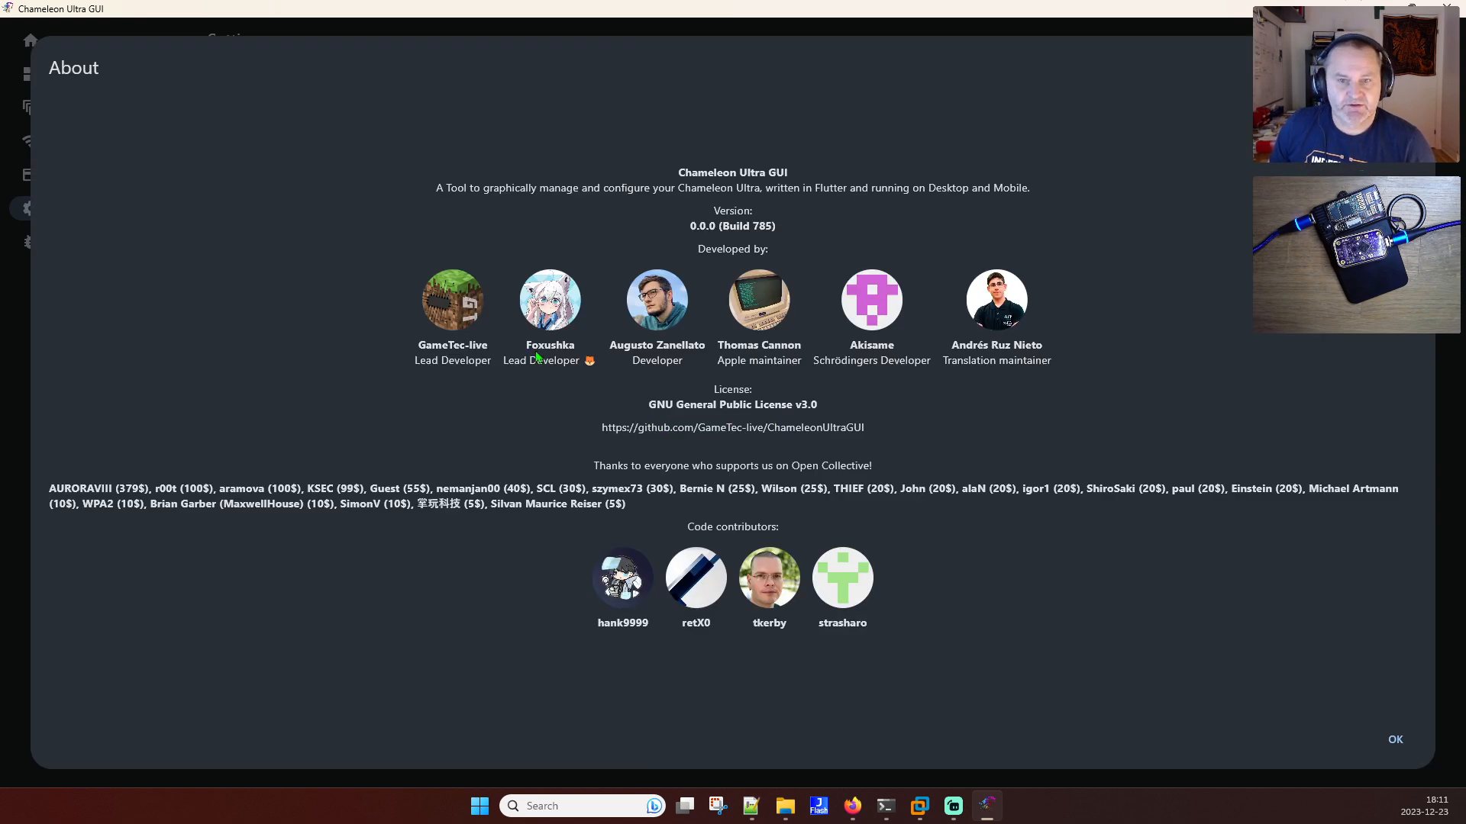
pyautogui.moveTo(1000, 453)
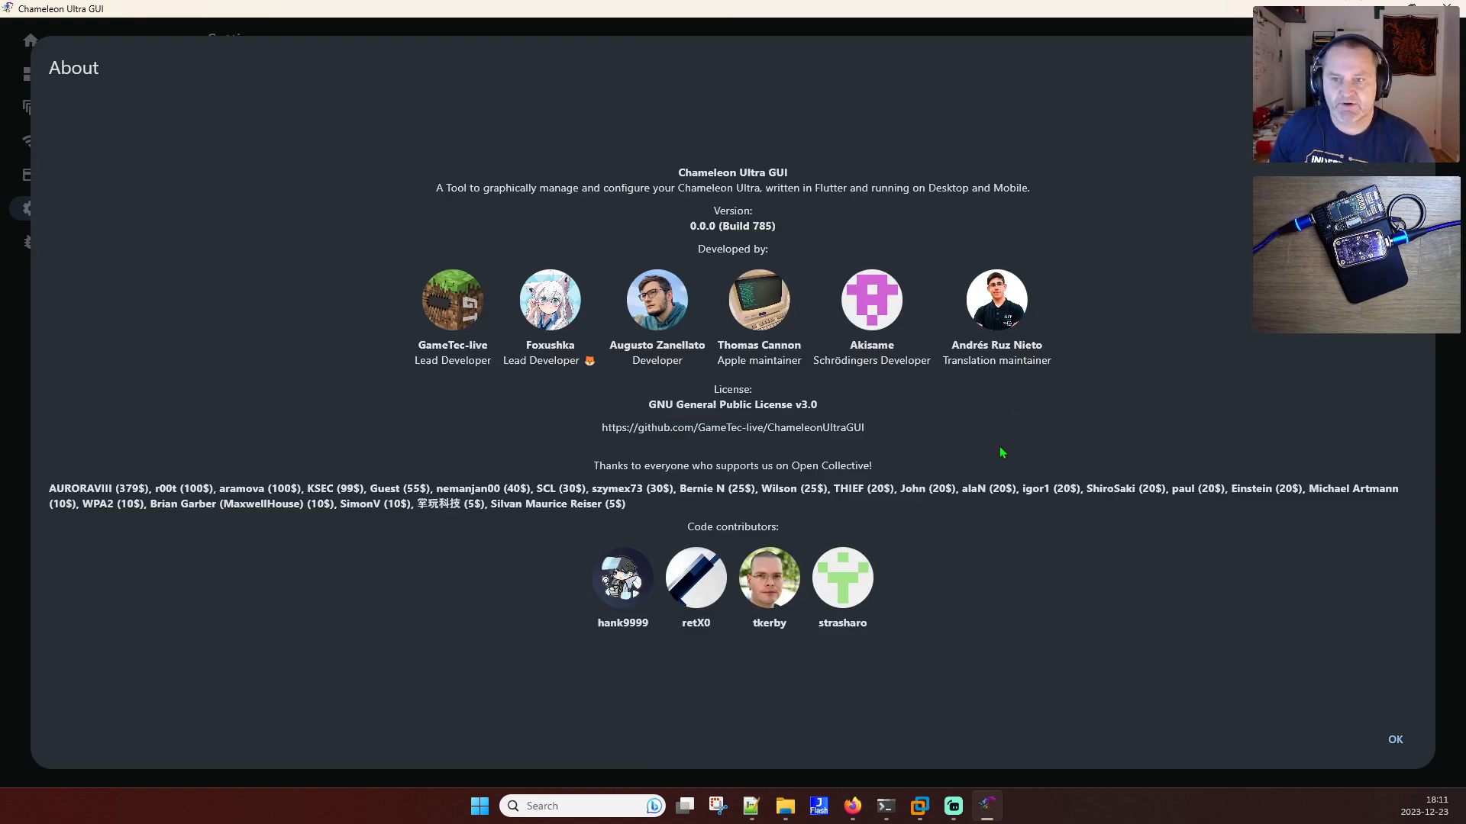
pyautogui.moveTo(586, 622)
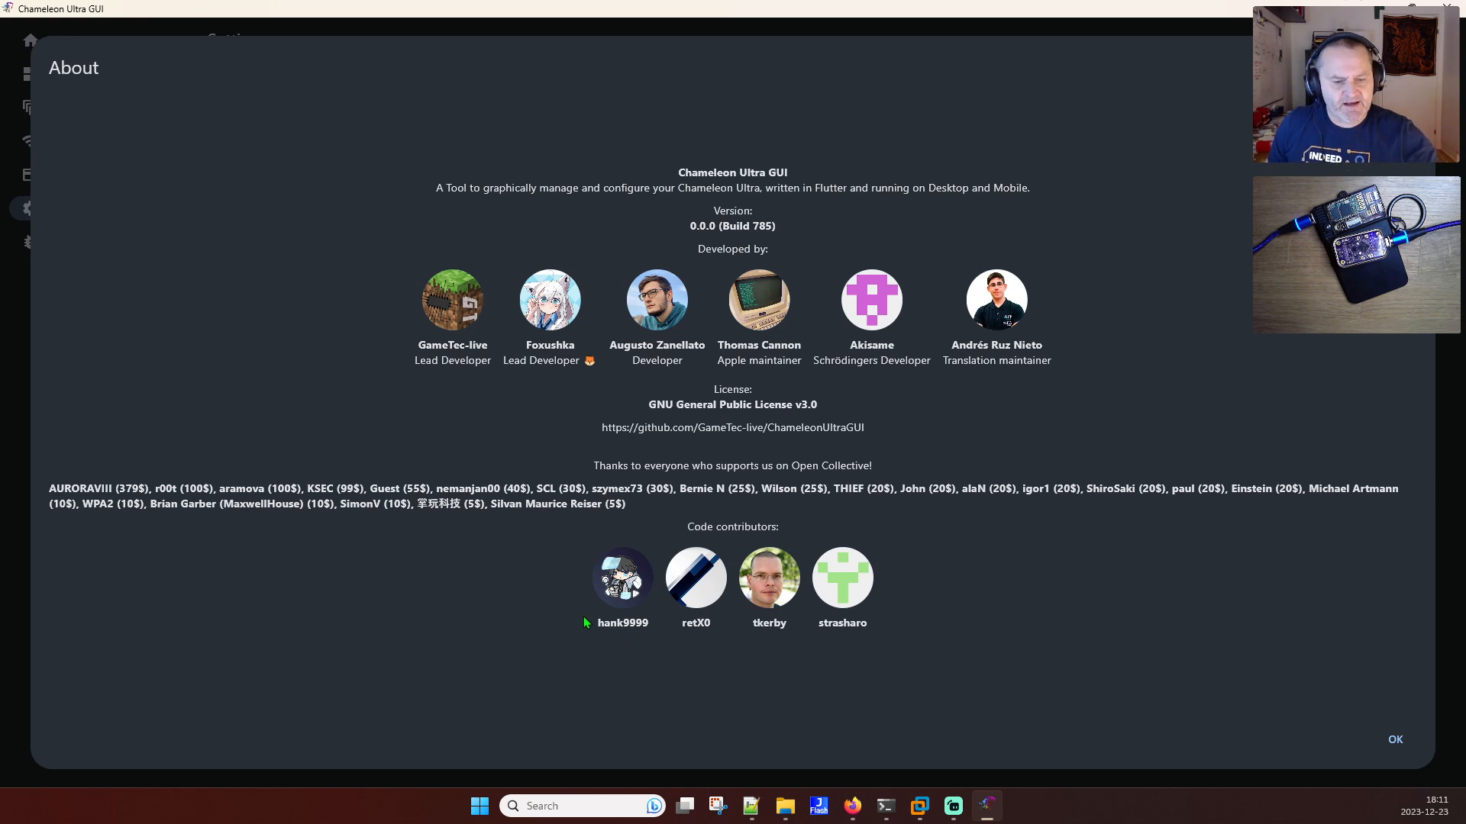
pyautogui.moveTo(577, 582)
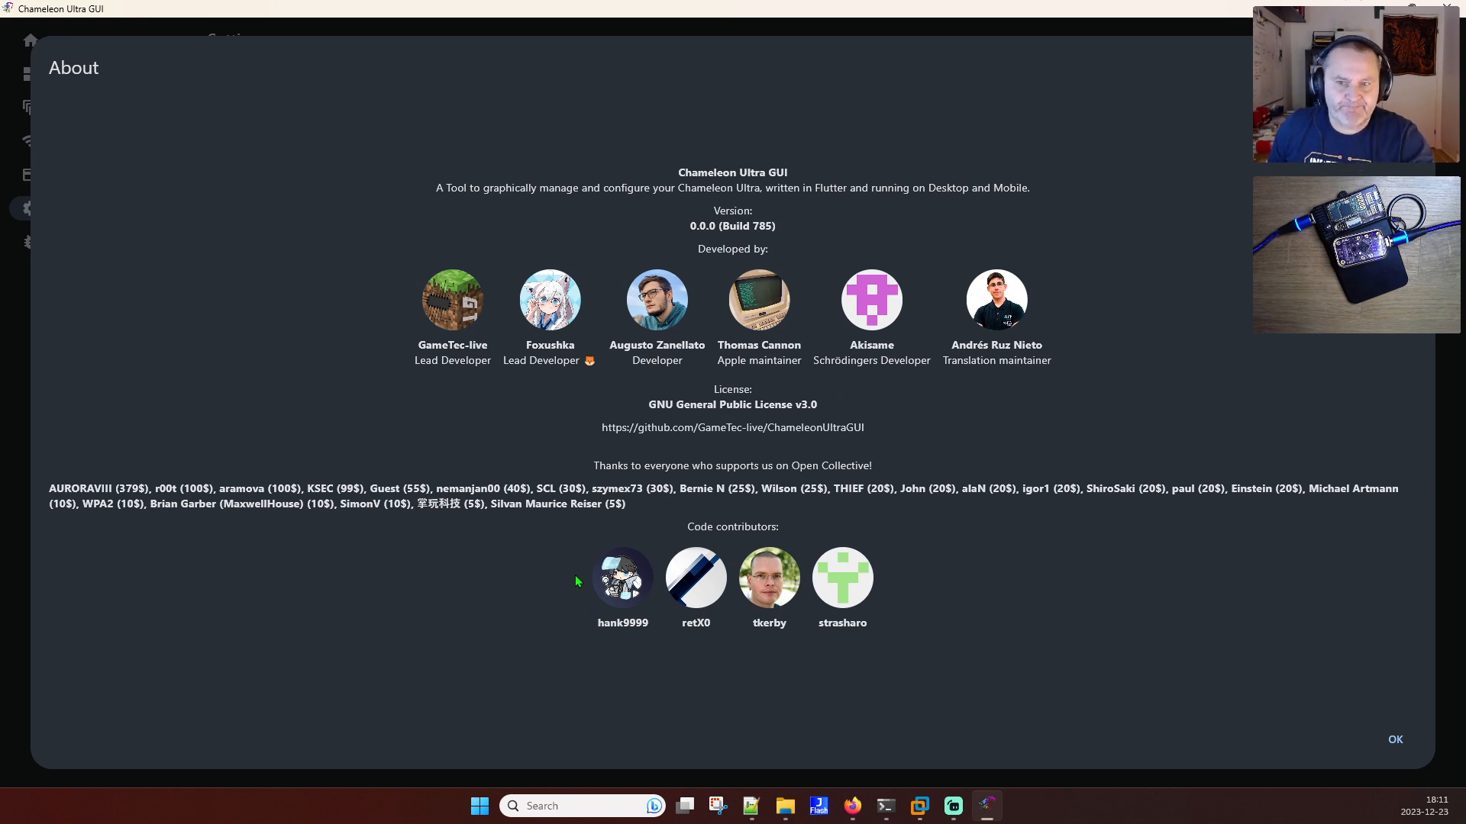
pyautogui.moveTo(544, 587)
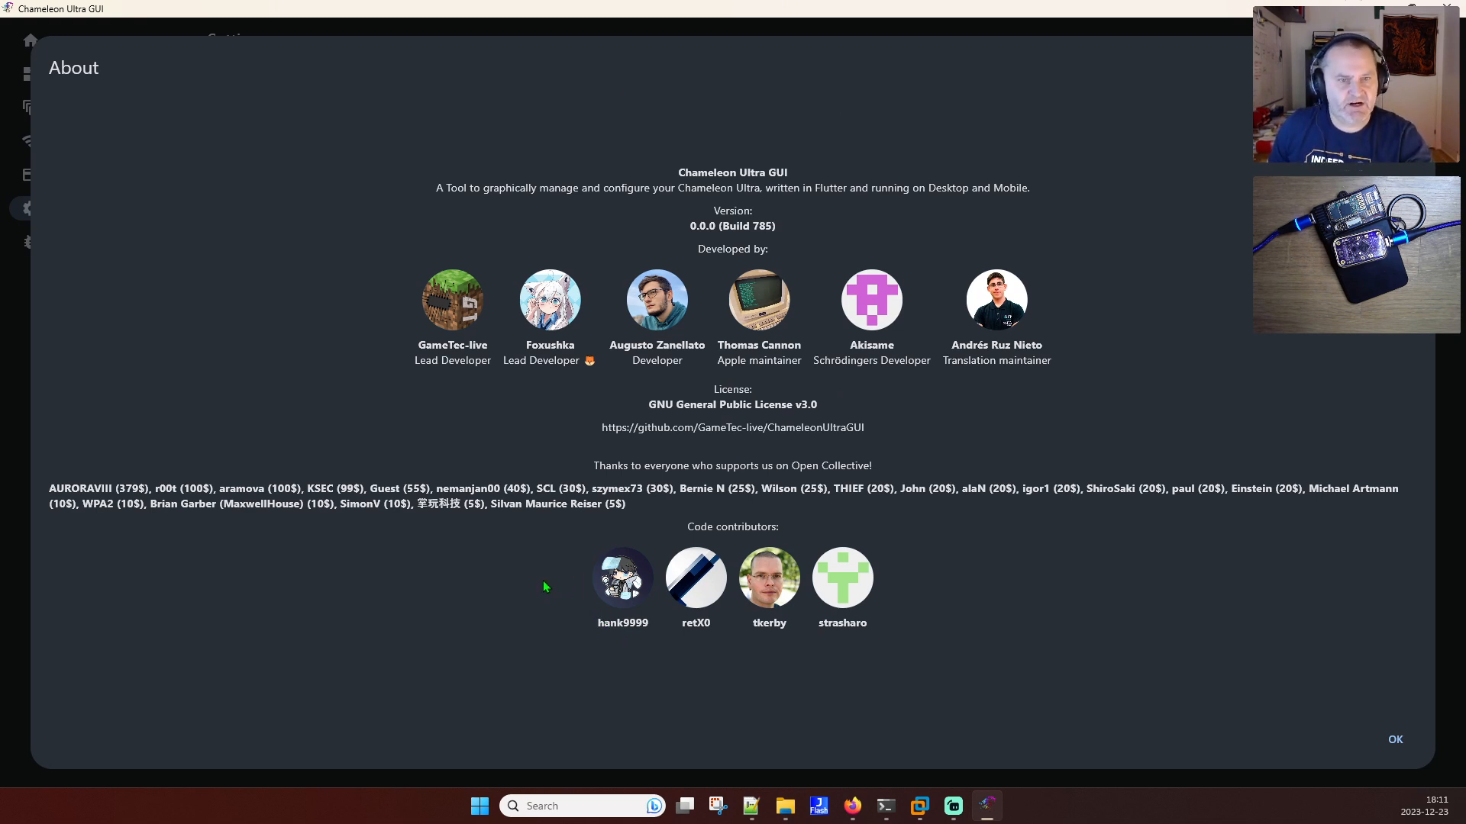
pyautogui.click(1392, 740)
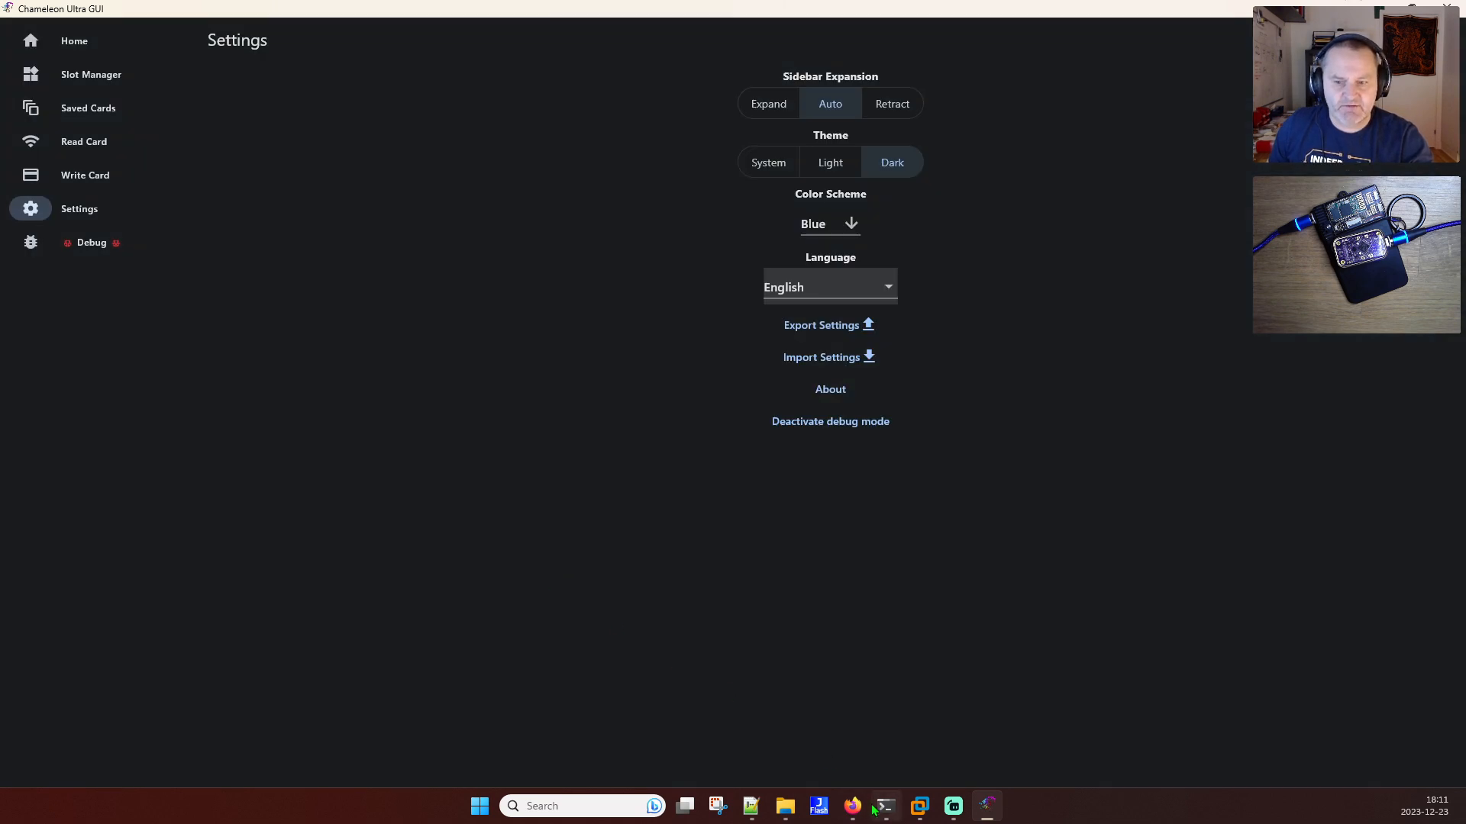
pyautogui.click(850, 806)
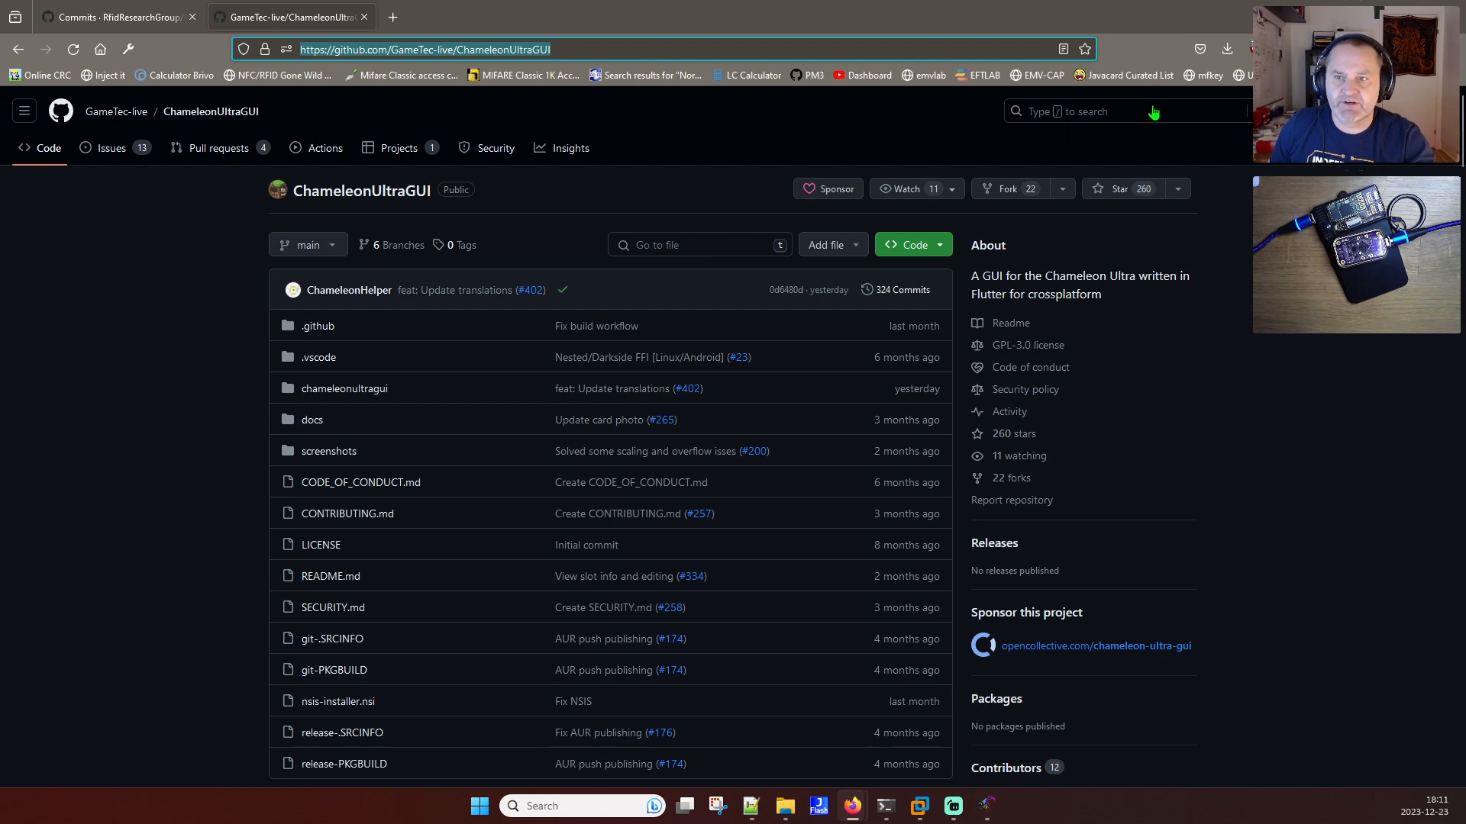
# - Search the ChameleonUltraGUI repository code for 'https' and scroll through the matching files
pyautogui.write('hameleonUltraGUI h')
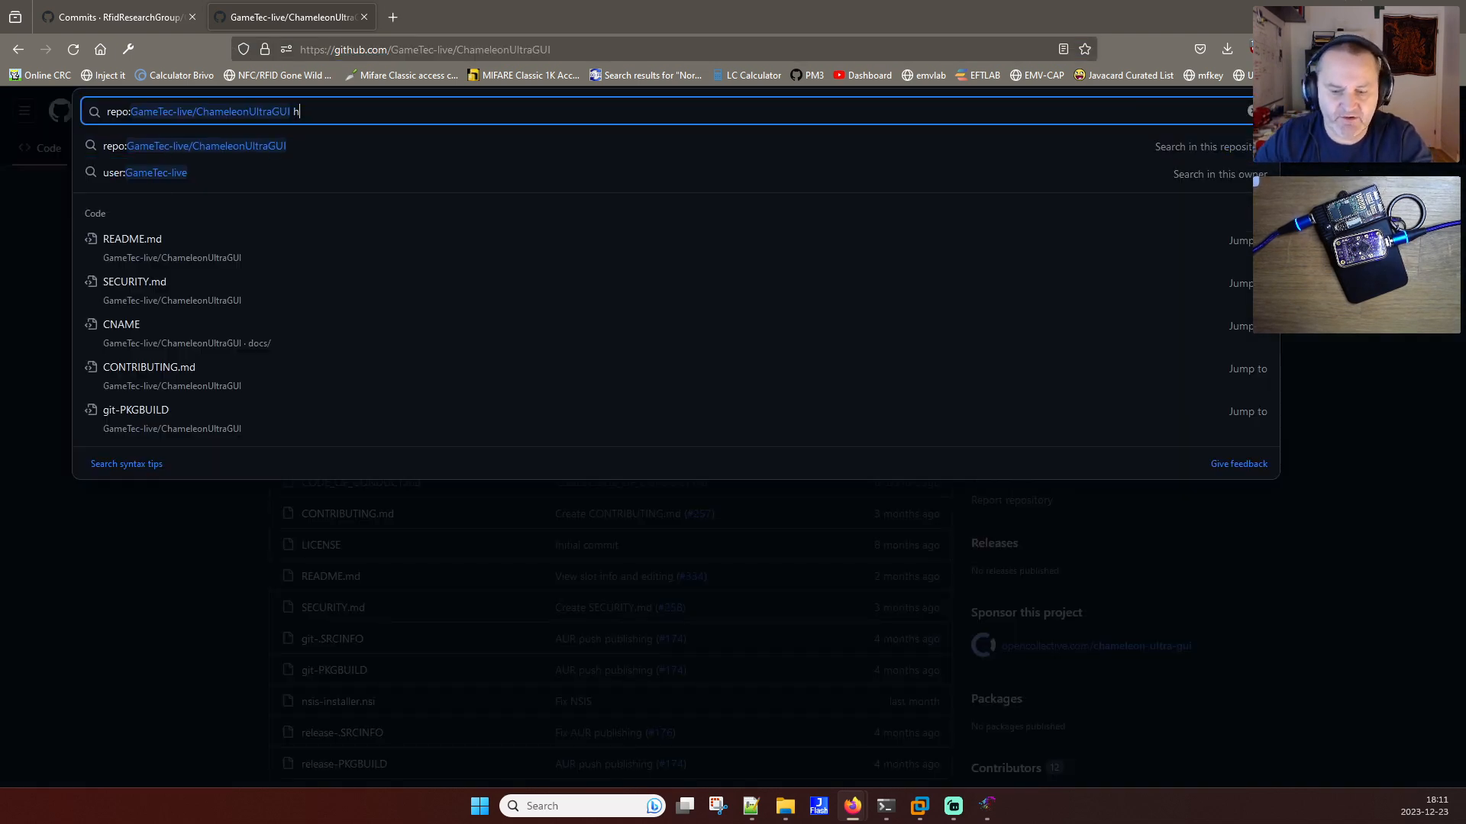
pyautogui.press('Escape')
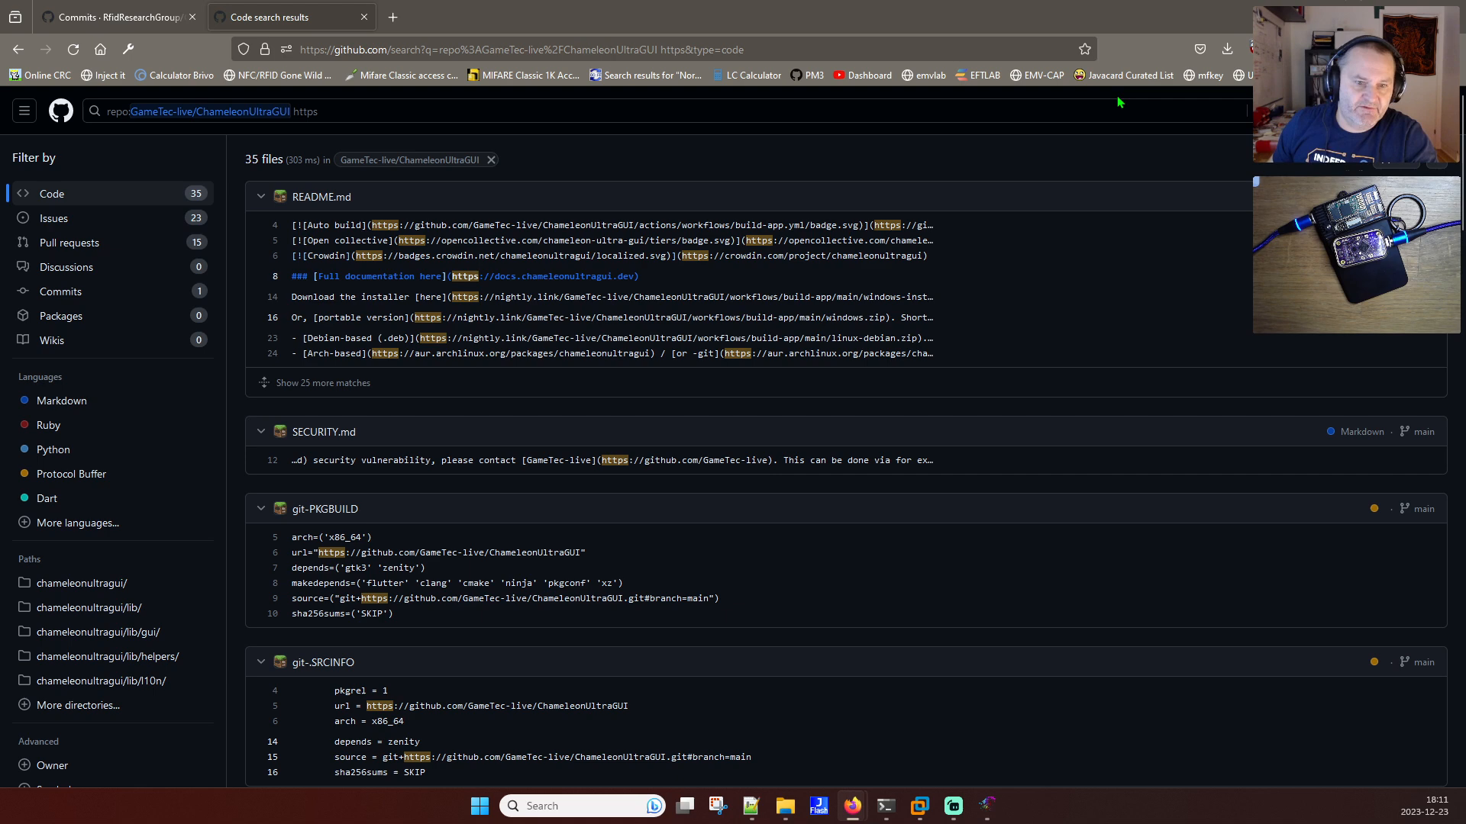
pyautogui.scroll(-3)
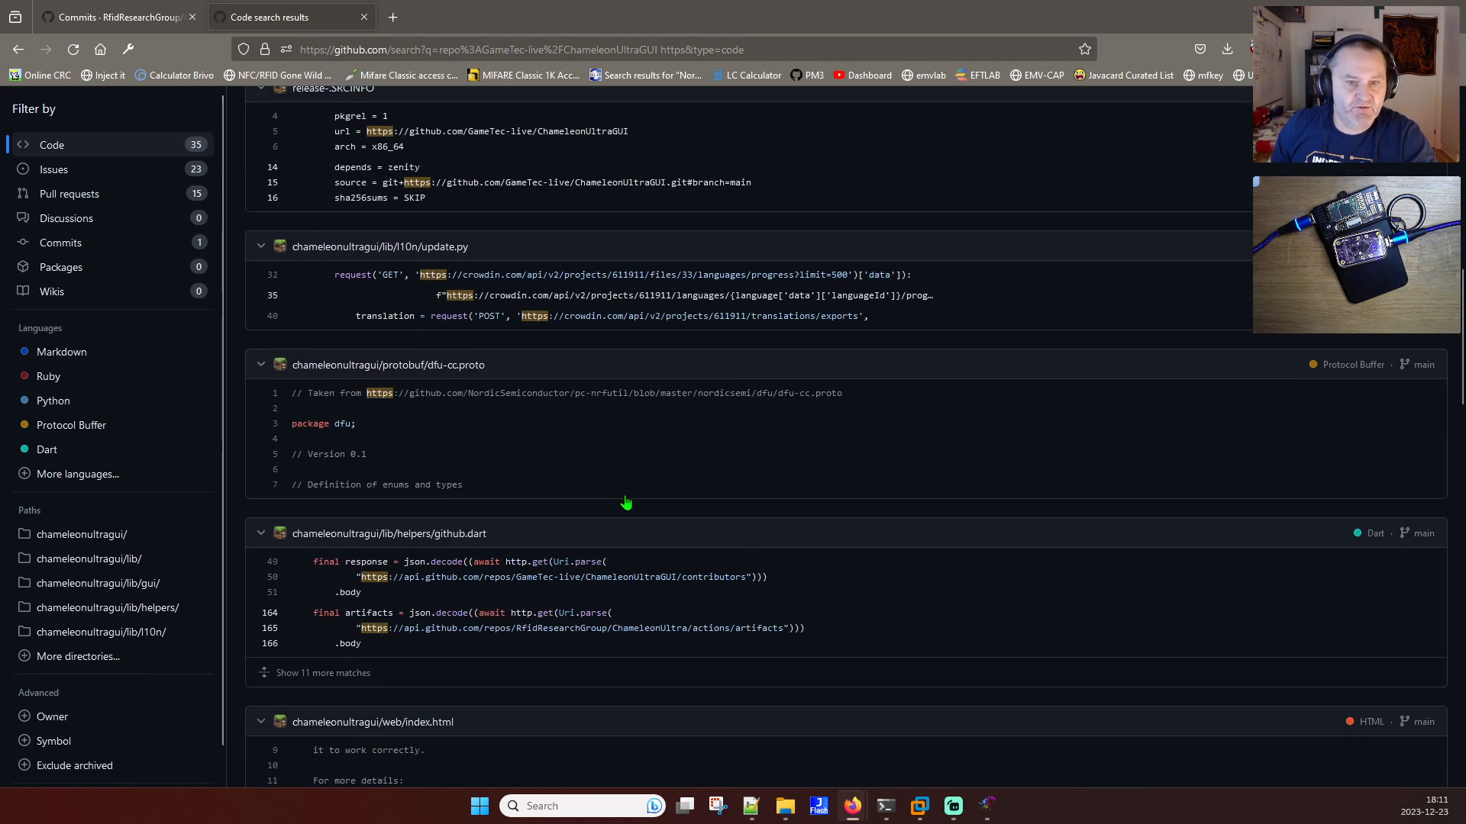
pyautogui.scroll(-3)
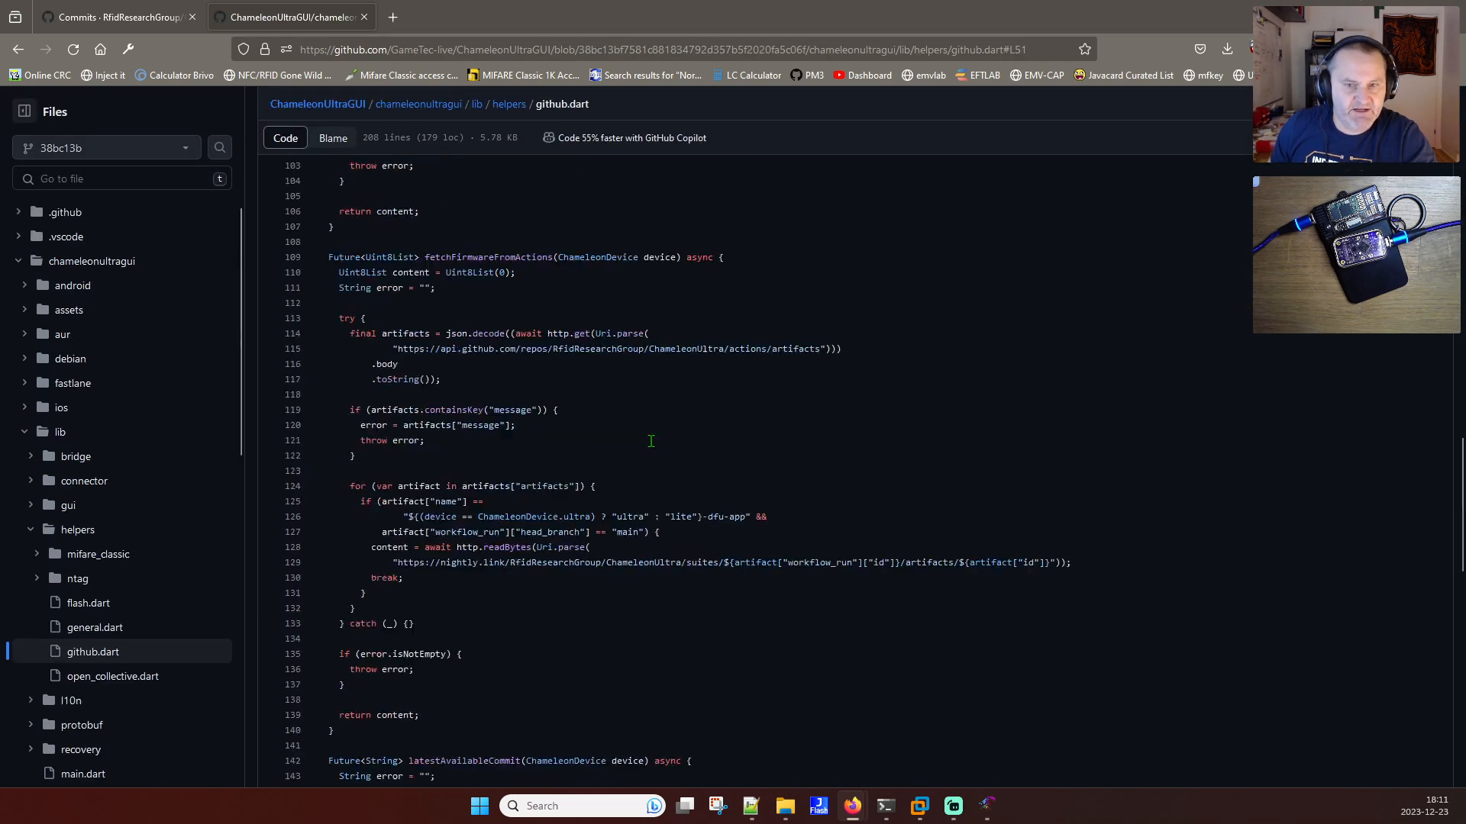
pyautogui.scroll(-3)
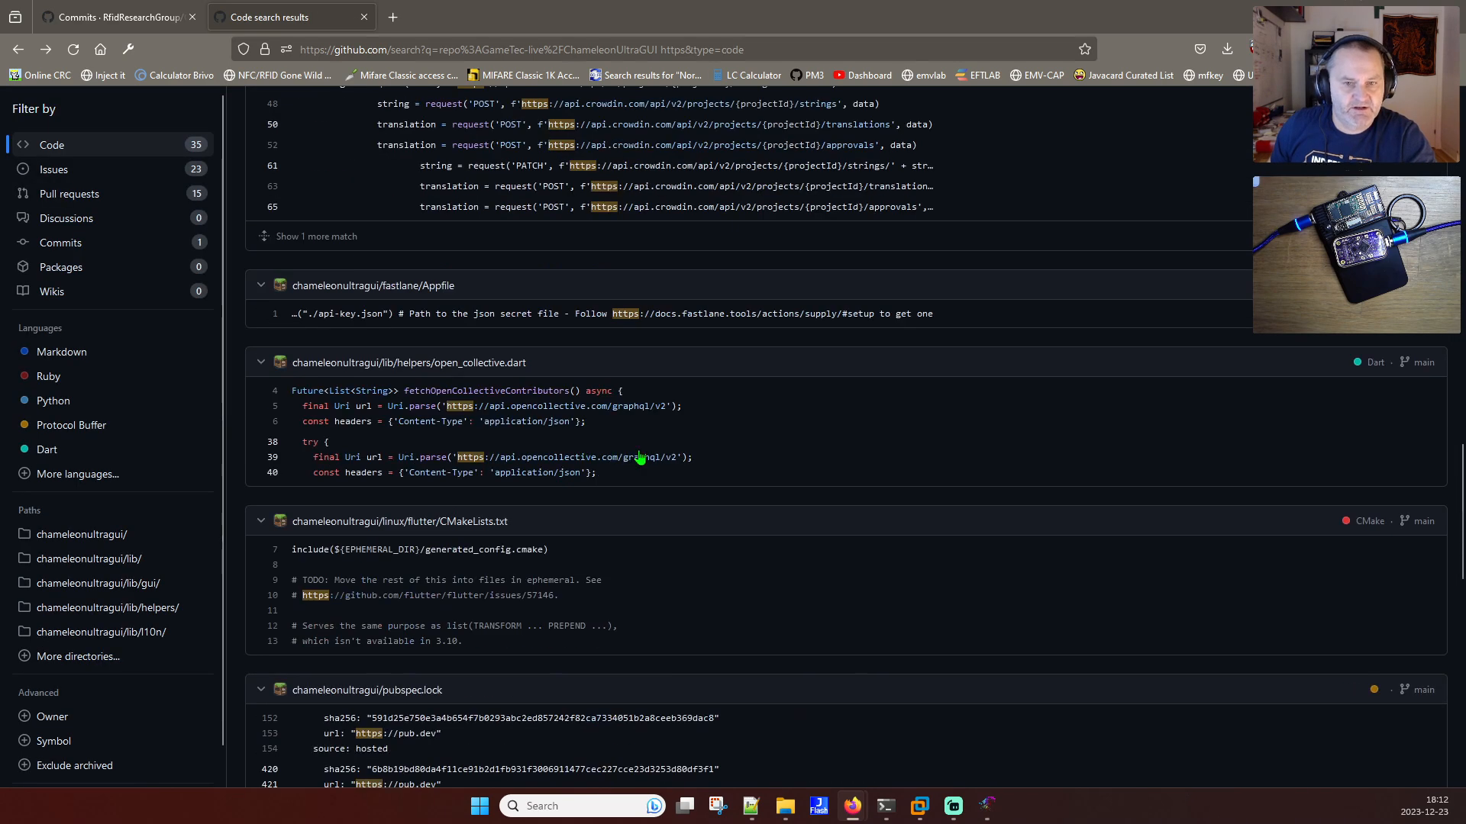
pyautogui.scroll(-3)
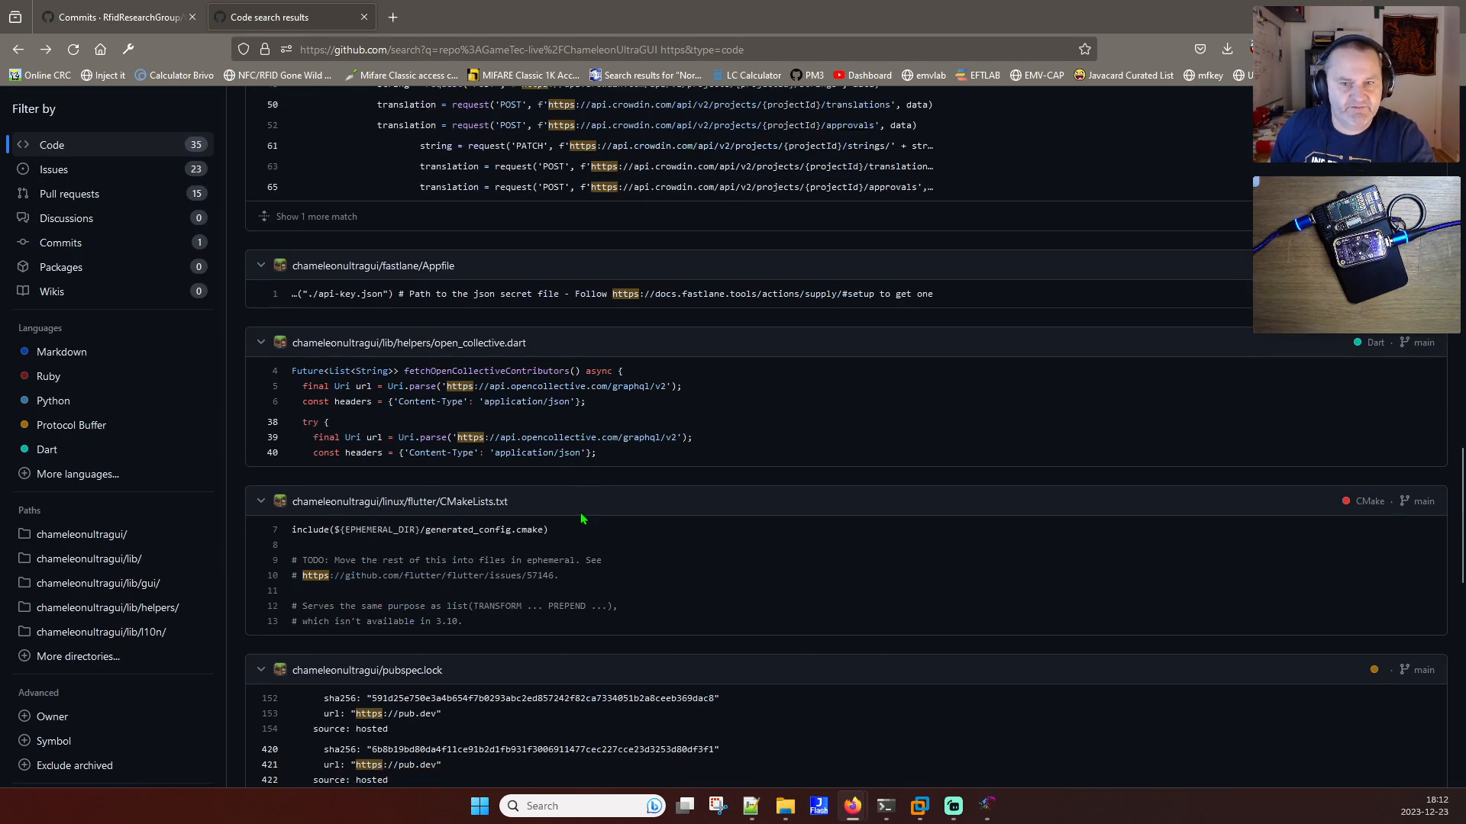
pyautogui.scroll(-3)
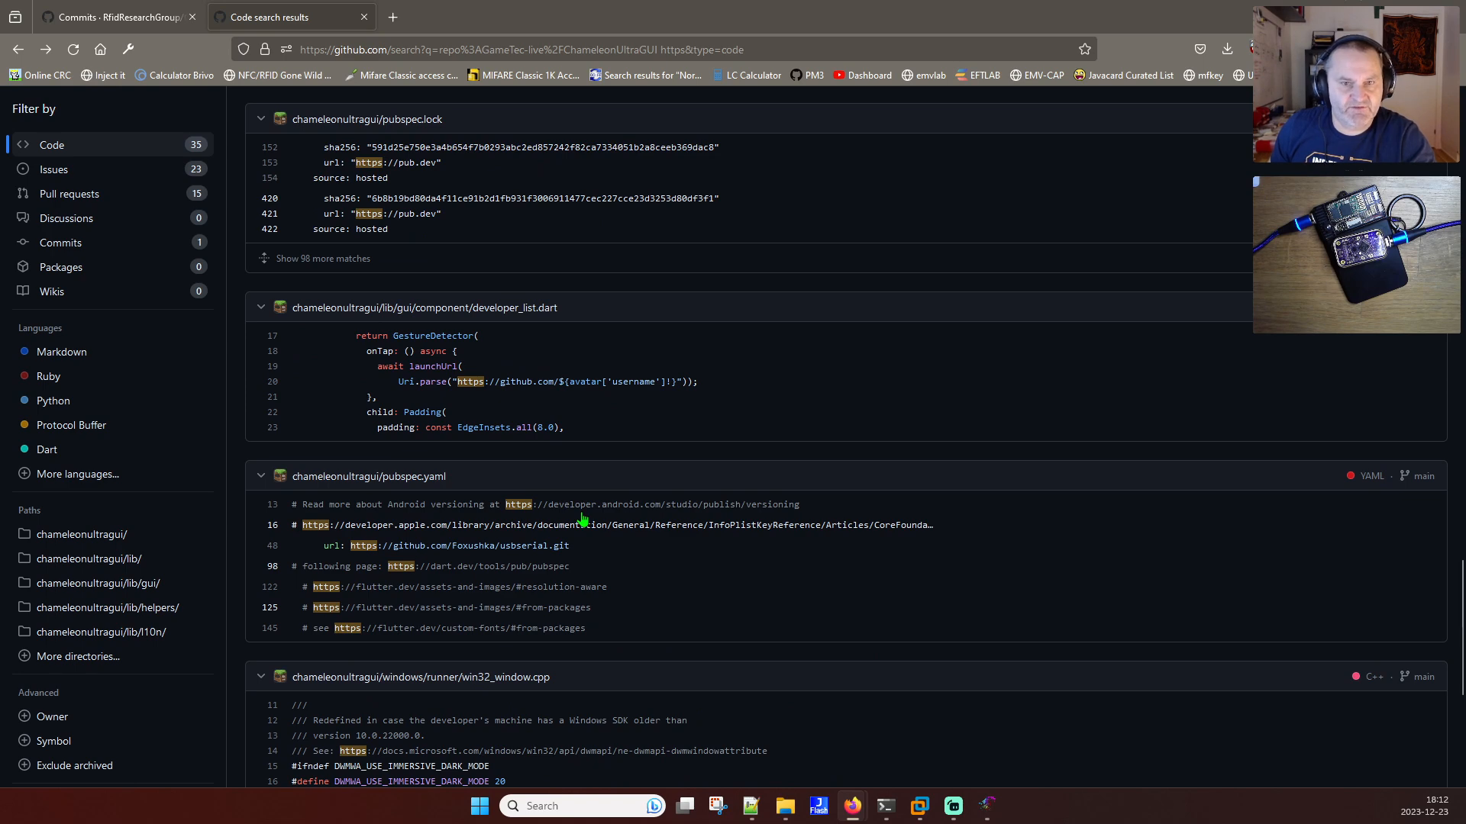
pyautogui.moveTo(490, 385)
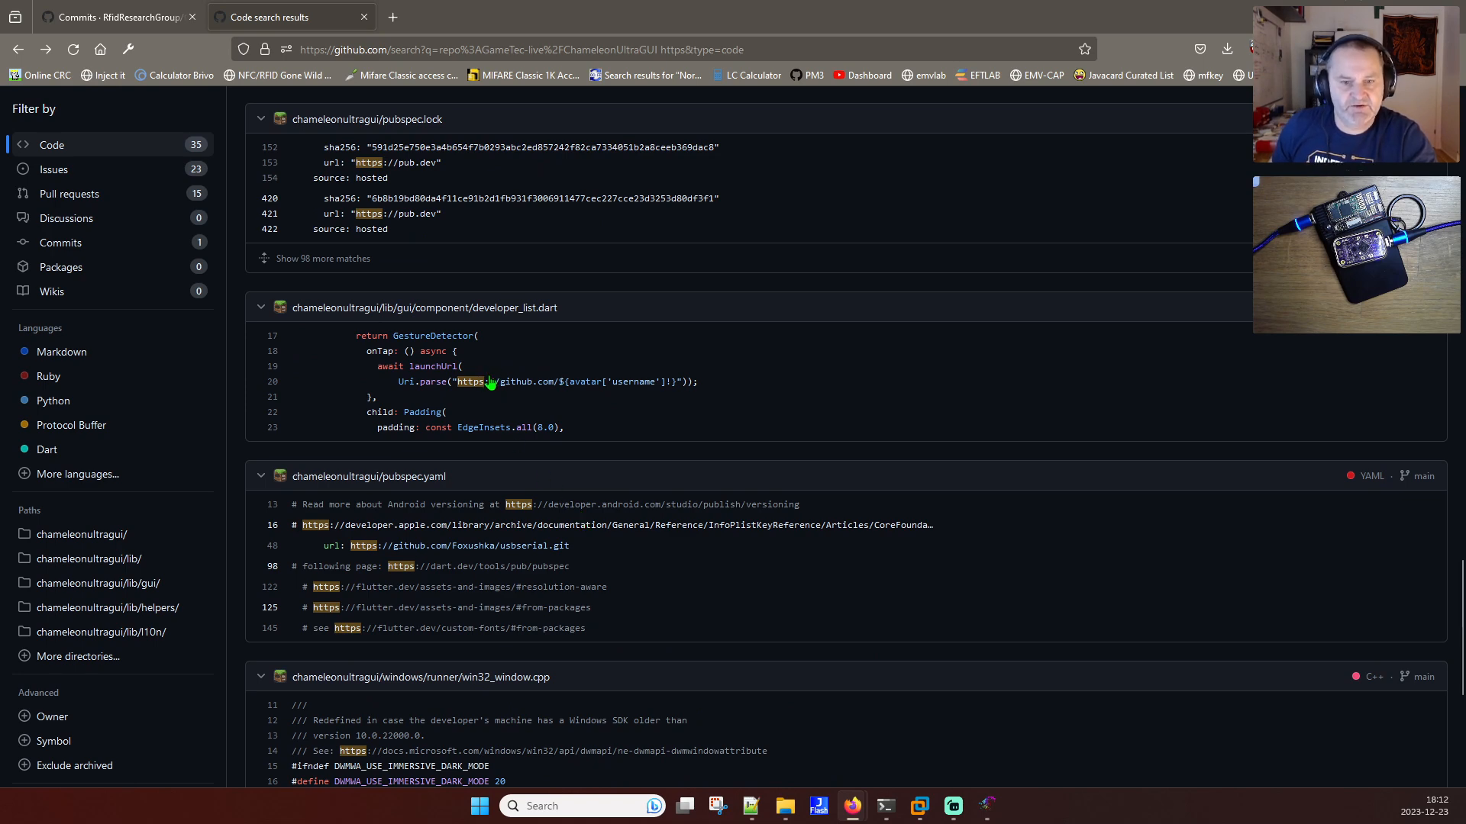
pyautogui.scroll(-3)
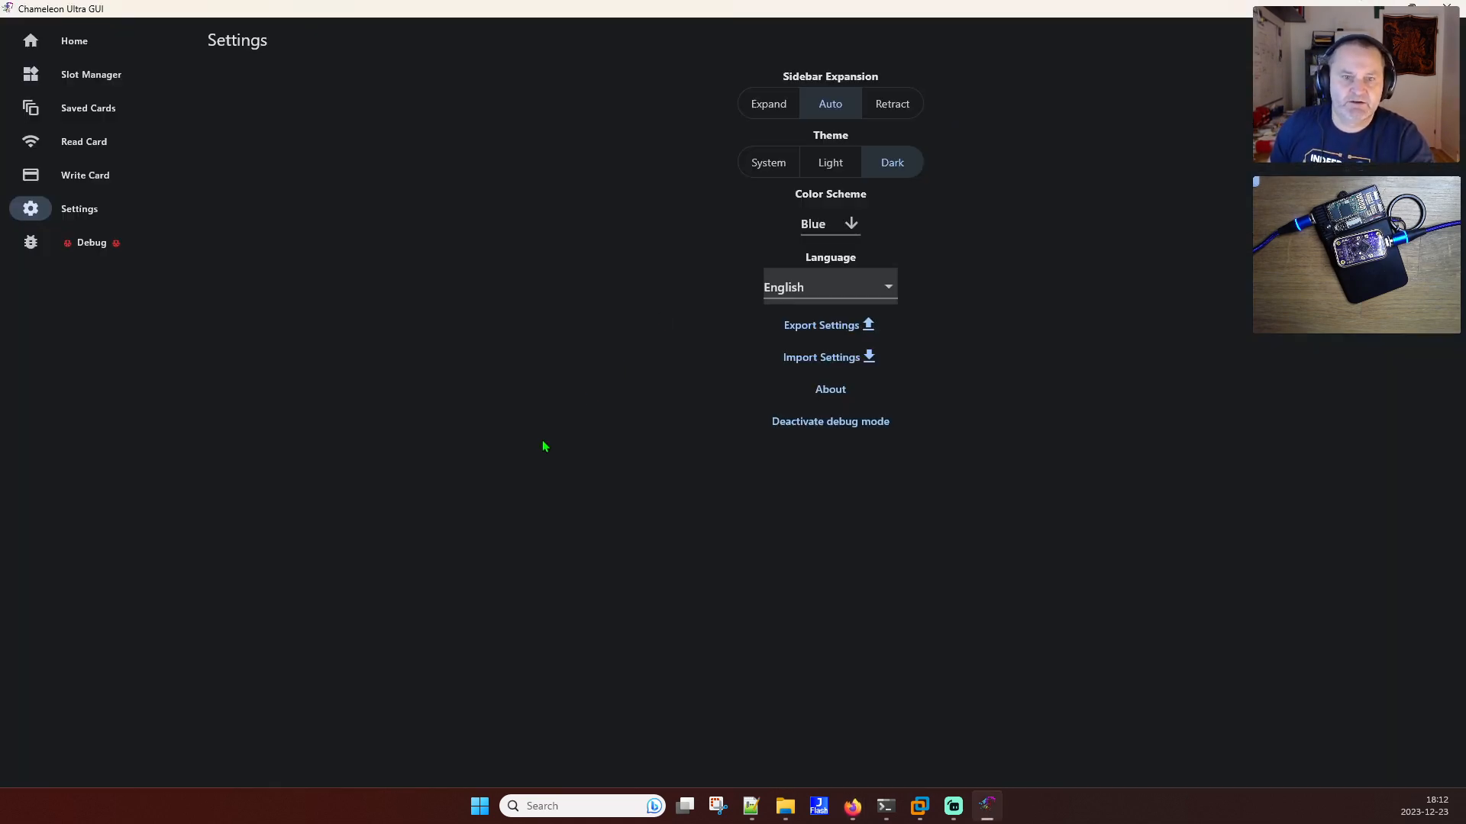
pyautogui.moveTo(590, 445)
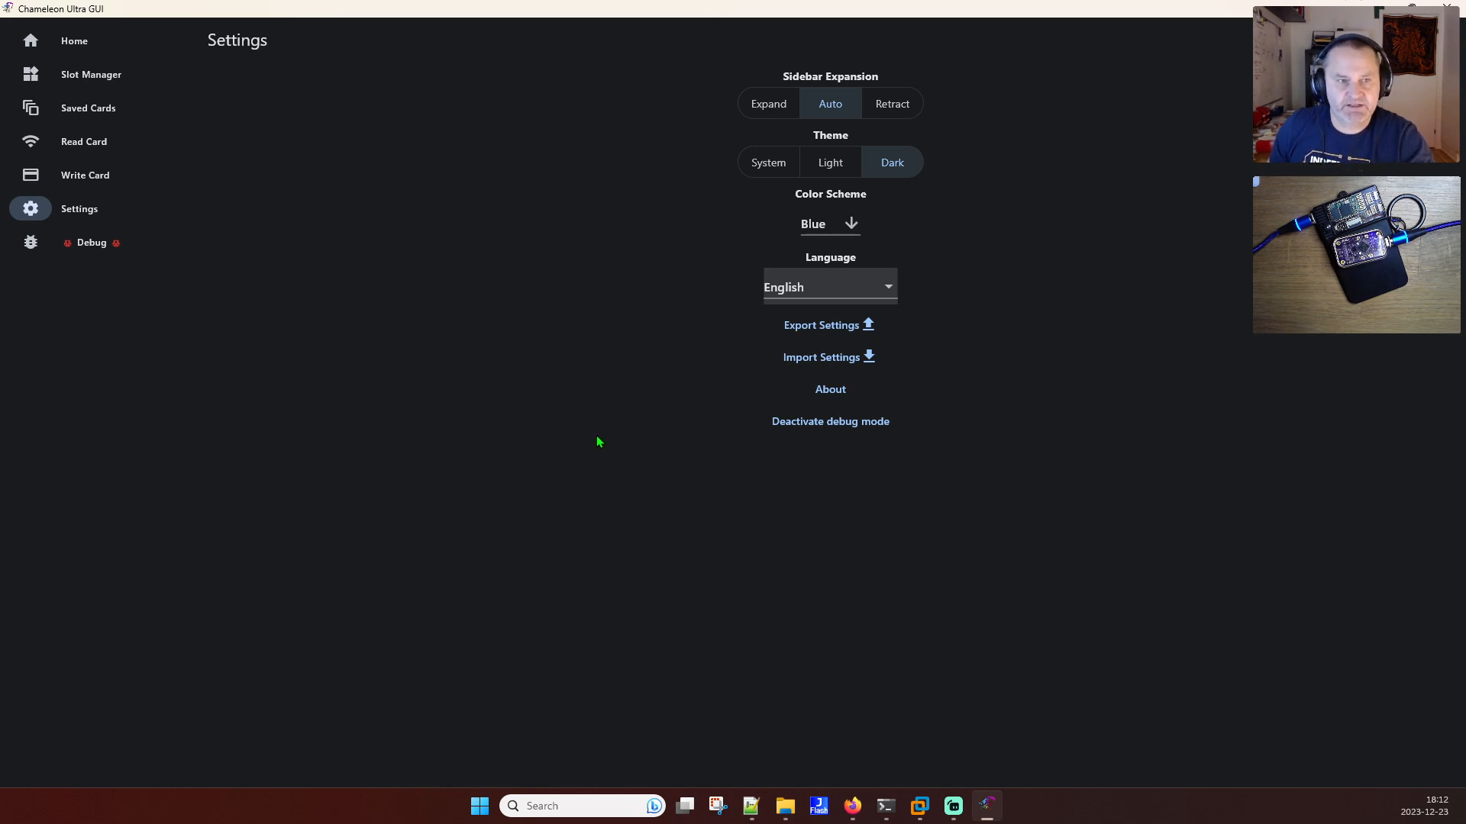
pyautogui.moveTo(790, 442)
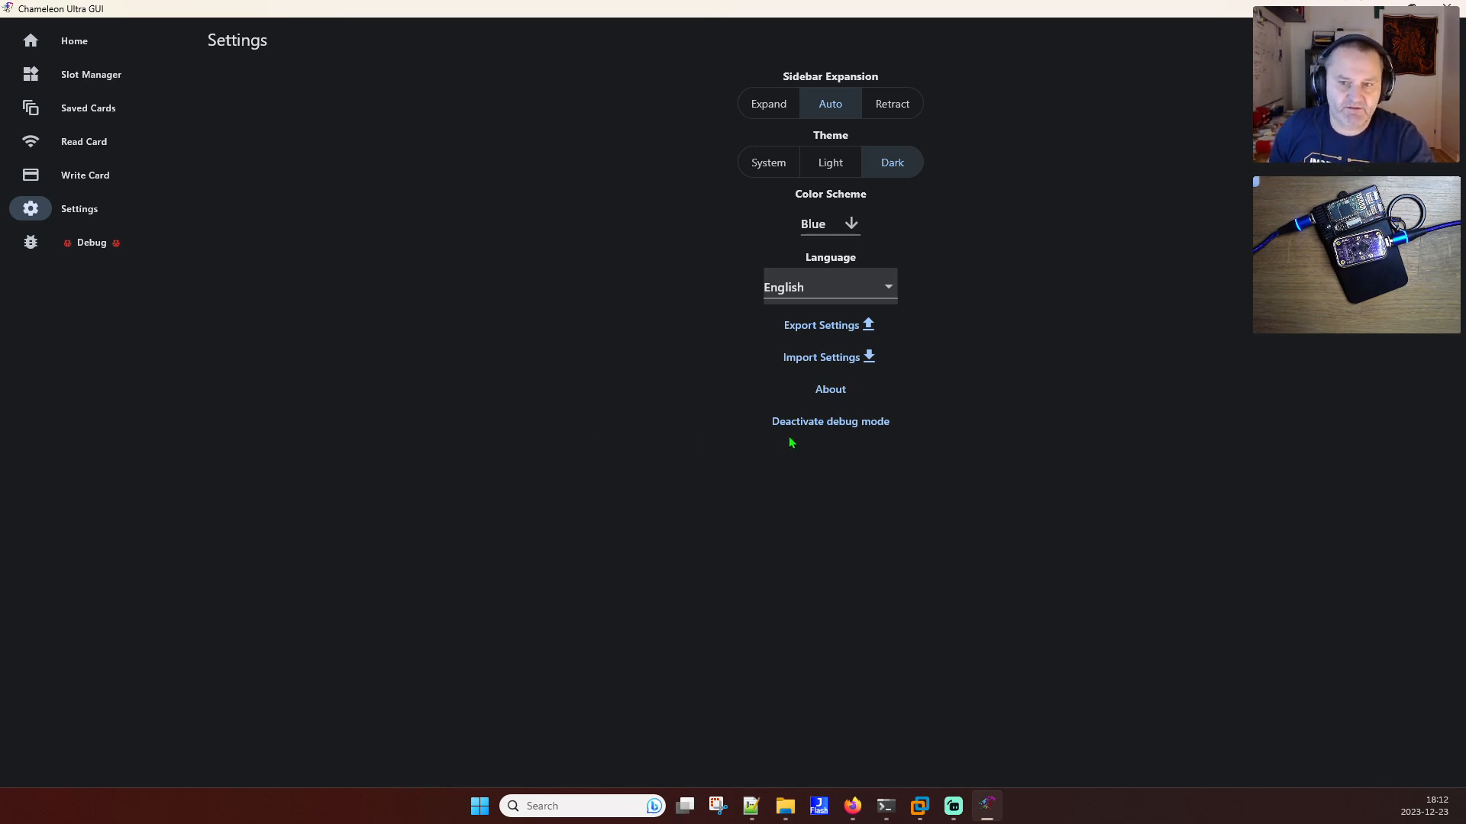
pyautogui.moveTo(829, 420)
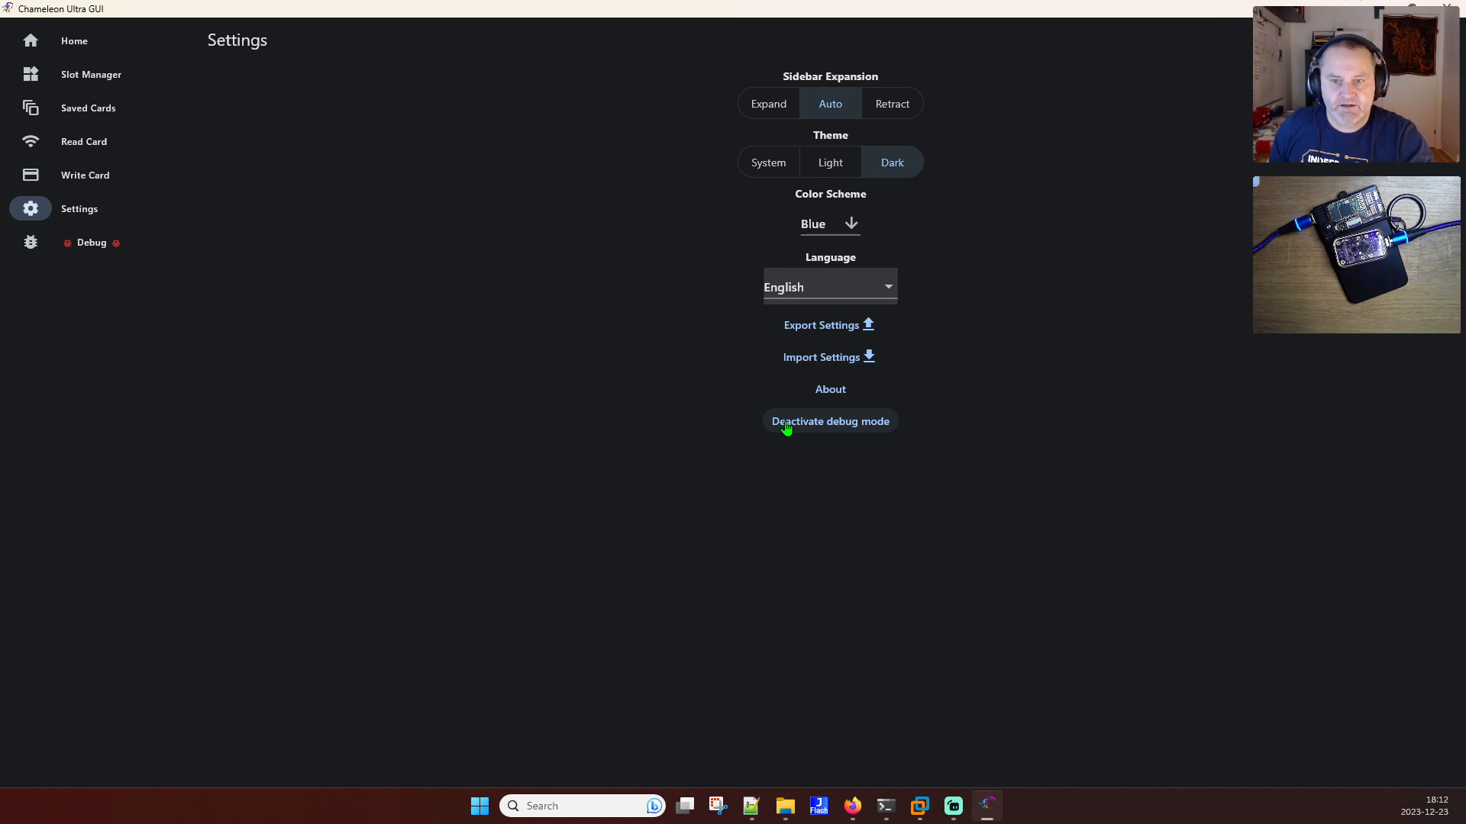
pyautogui.click(829, 420)
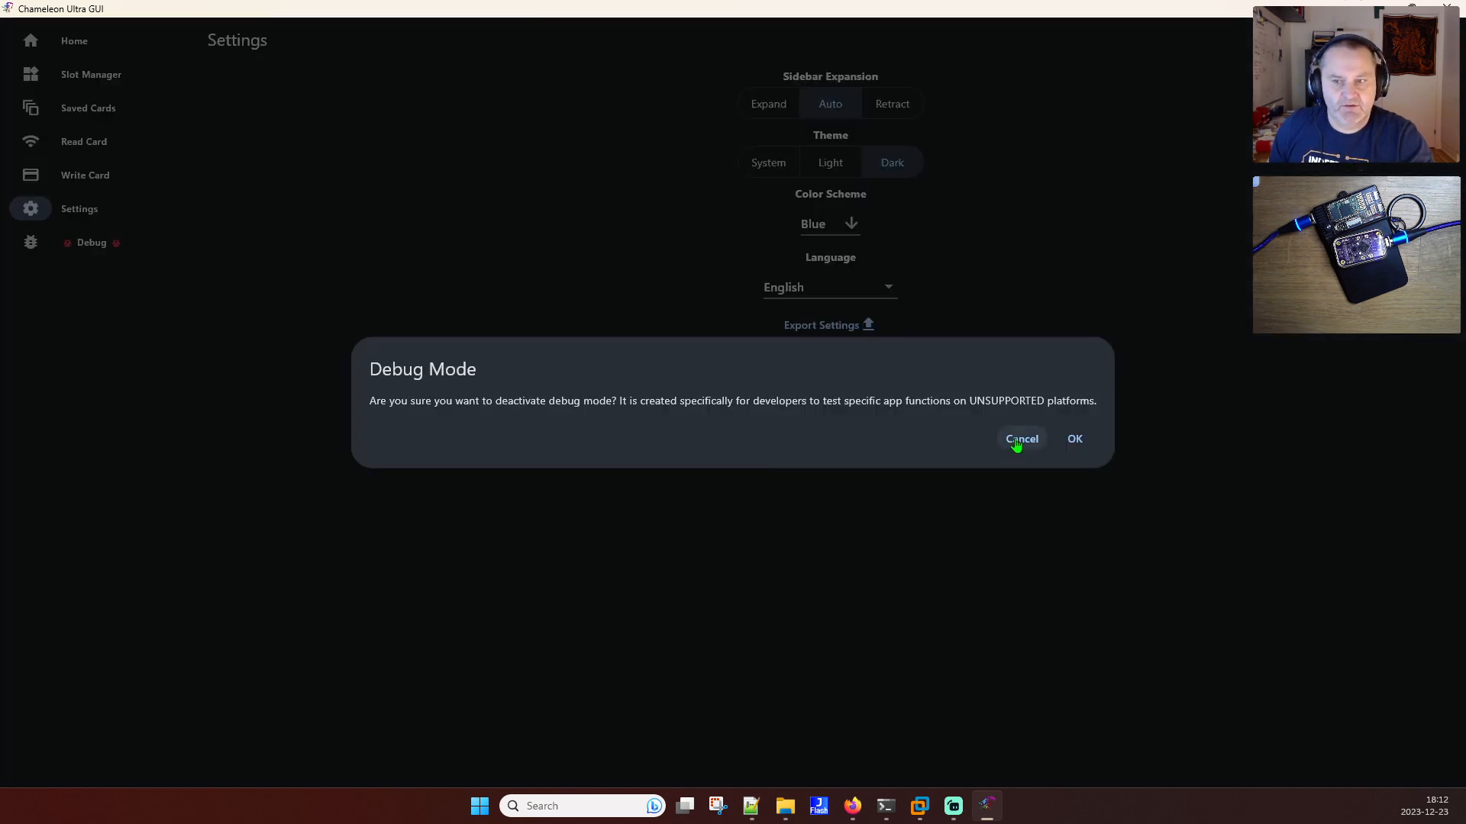
pyautogui.click(1021, 438)
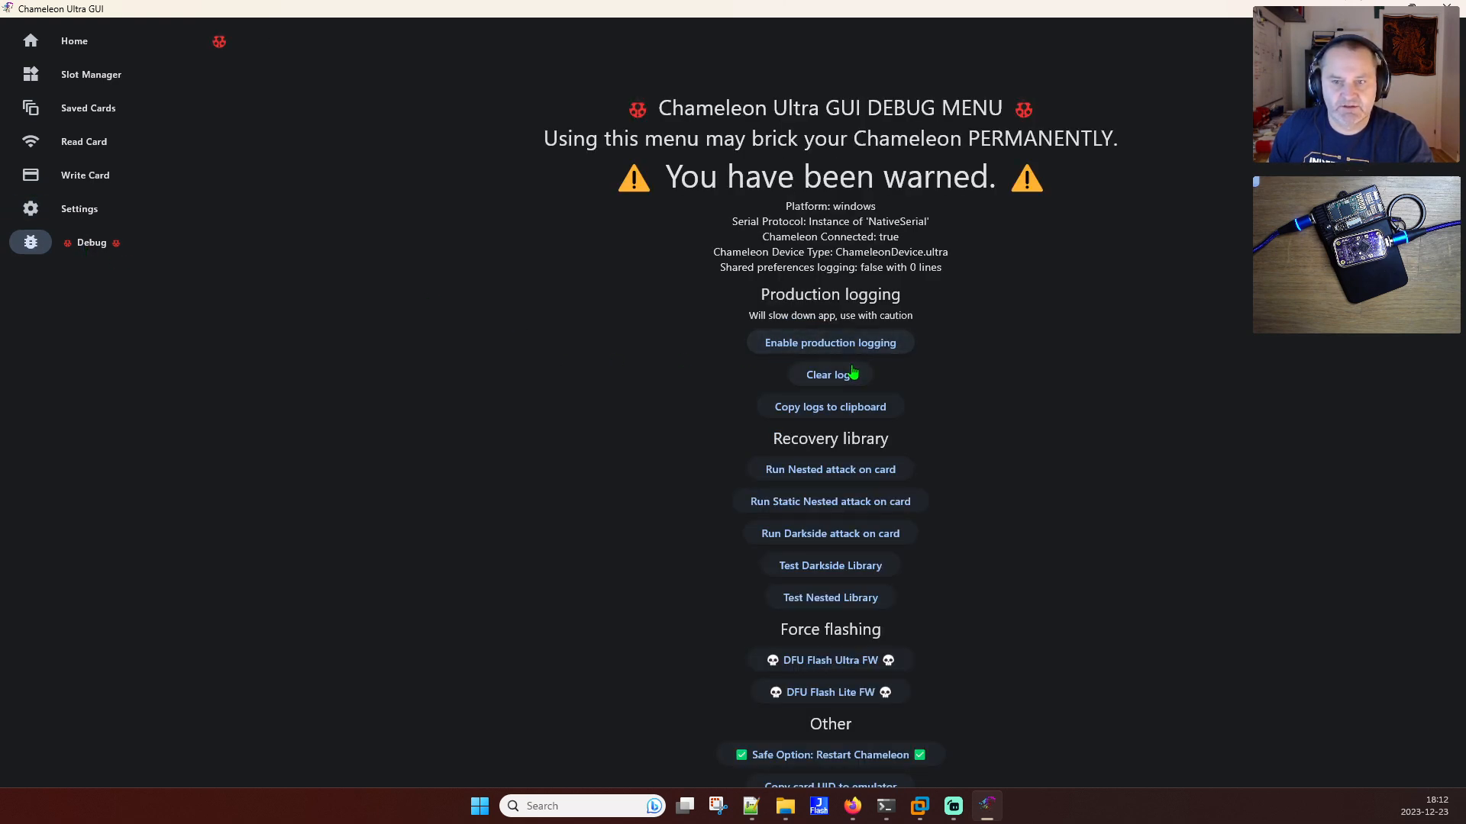
pyautogui.moveTo(840, 454)
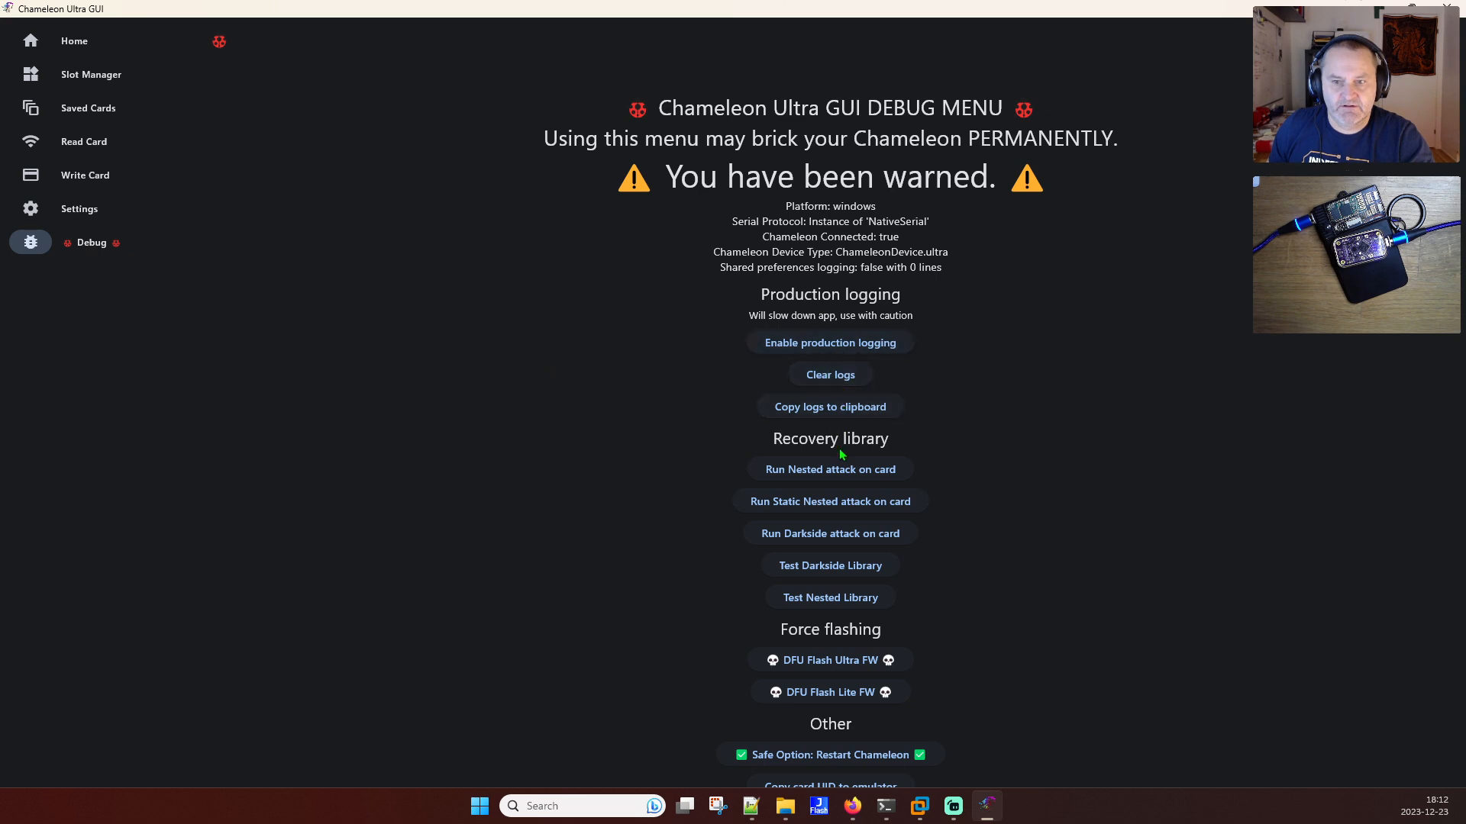
pyautogui.moveTo(892, 370)
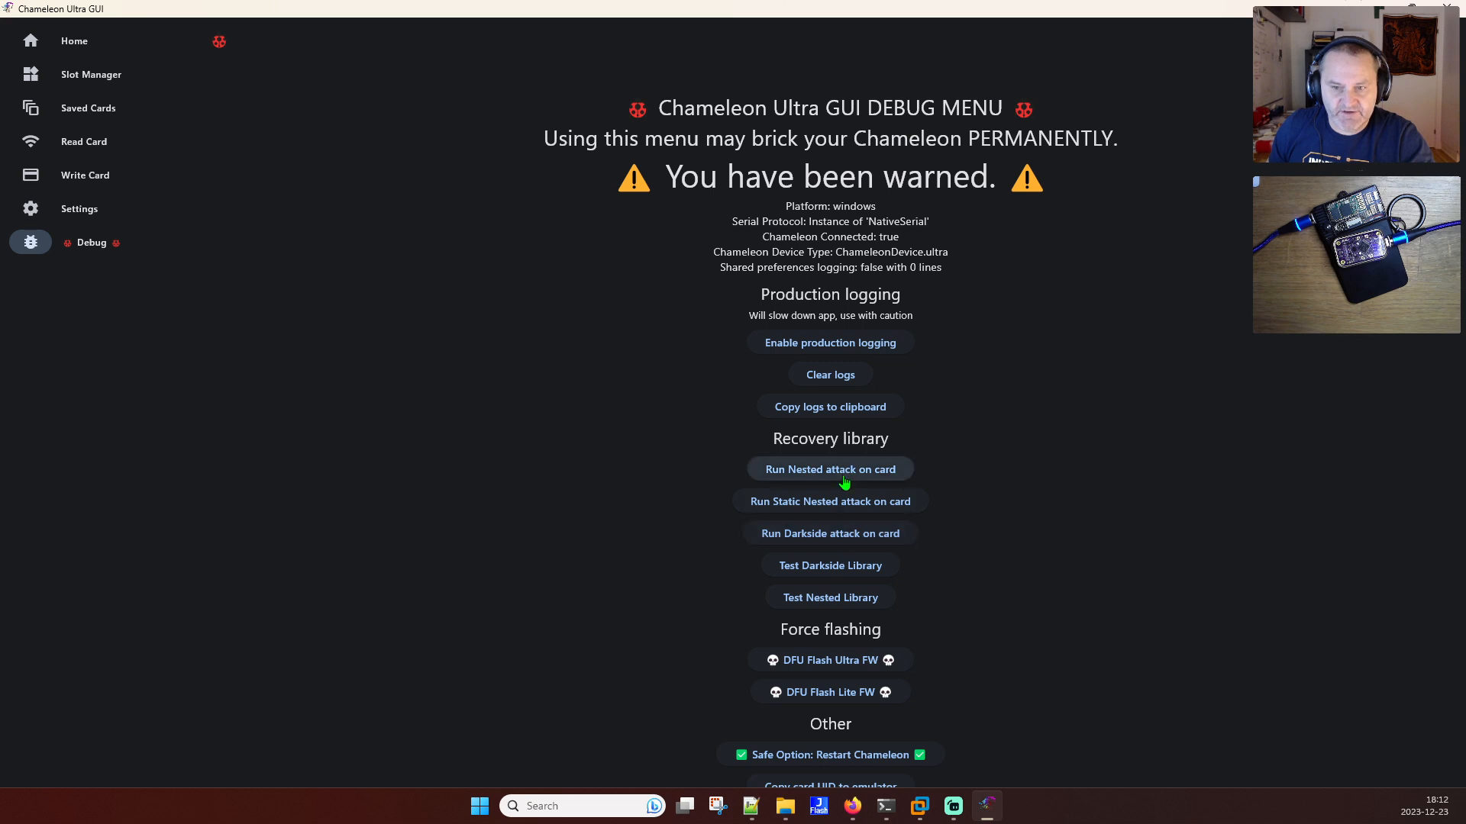
pyautogui.moveTo(738, 533)
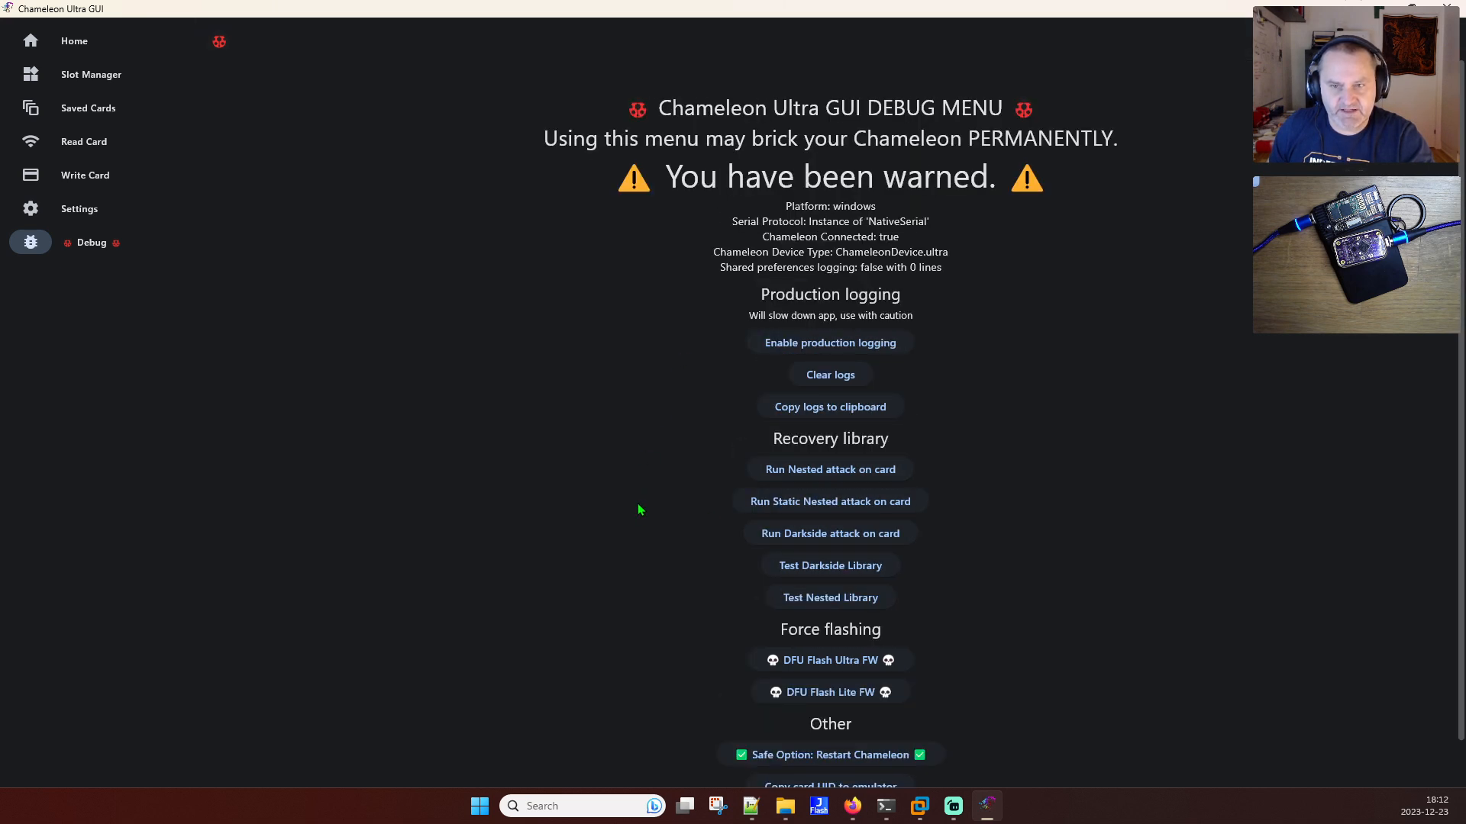
# - Scroll through the remaining Debug menu options, then go to the Read Card page
pyautogui.scroll(-3)
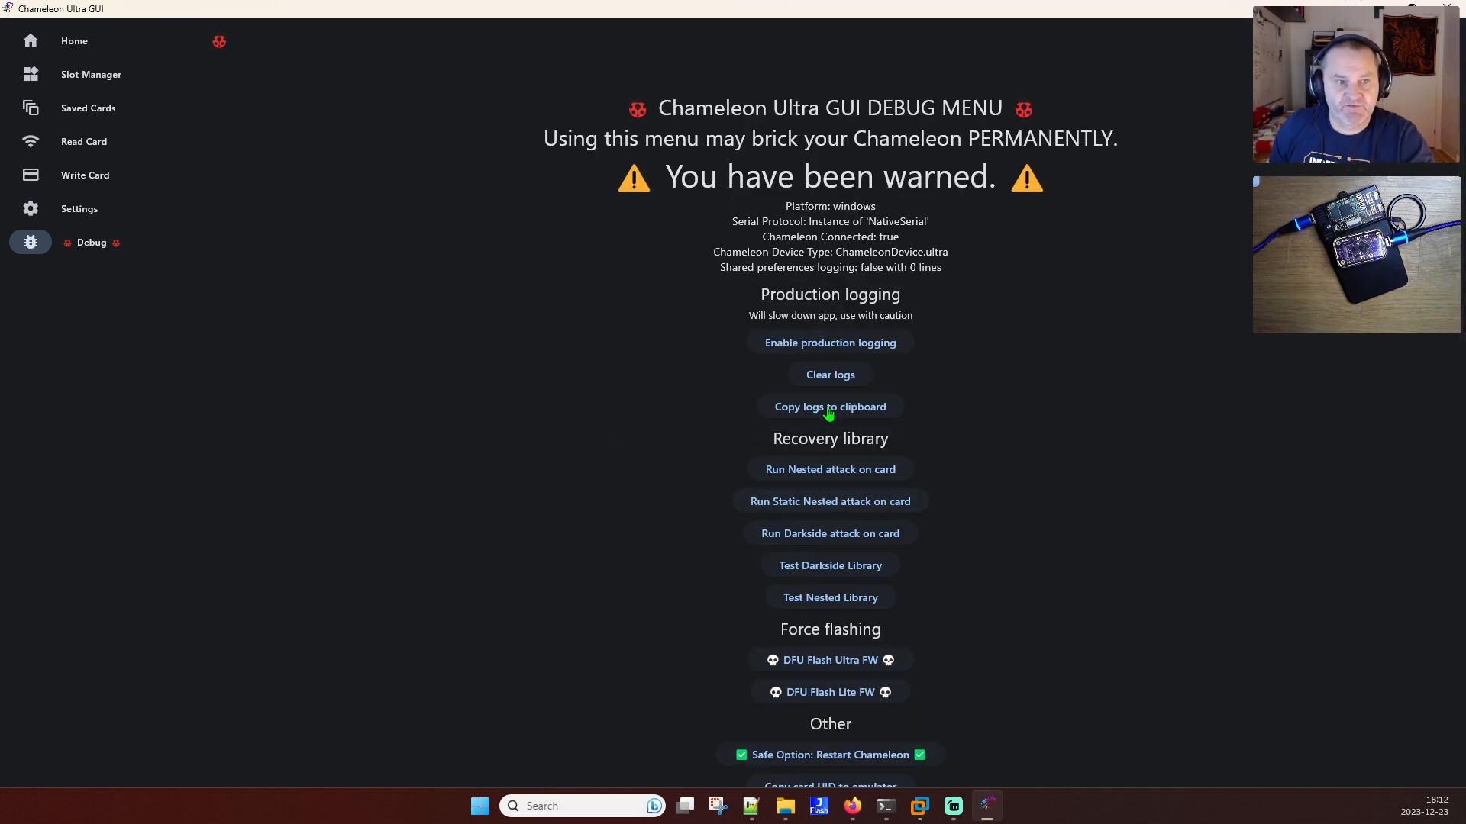
pyautogui.scroll(-3)
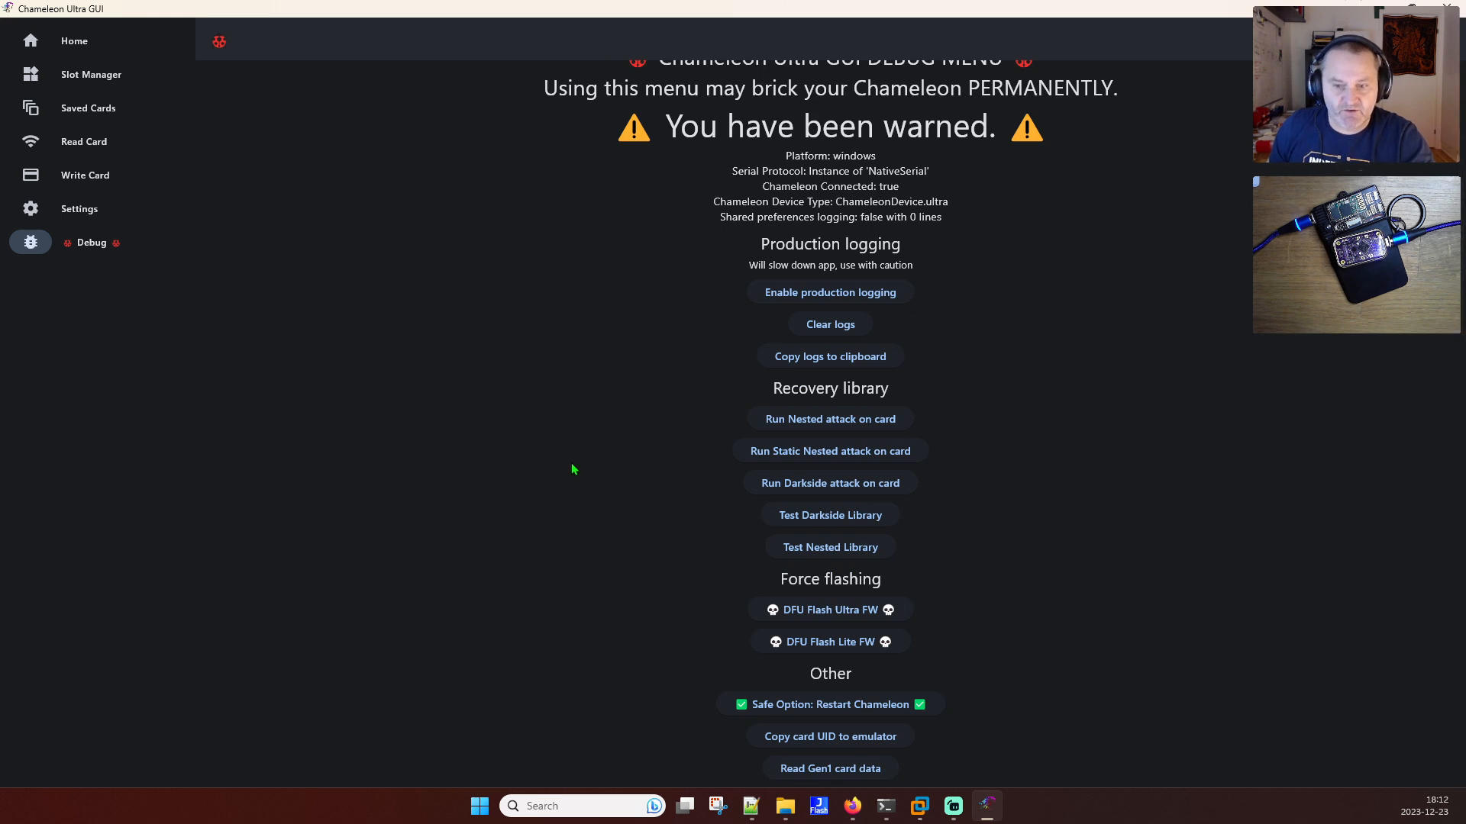
pyautogui.moveTo(452, 533)
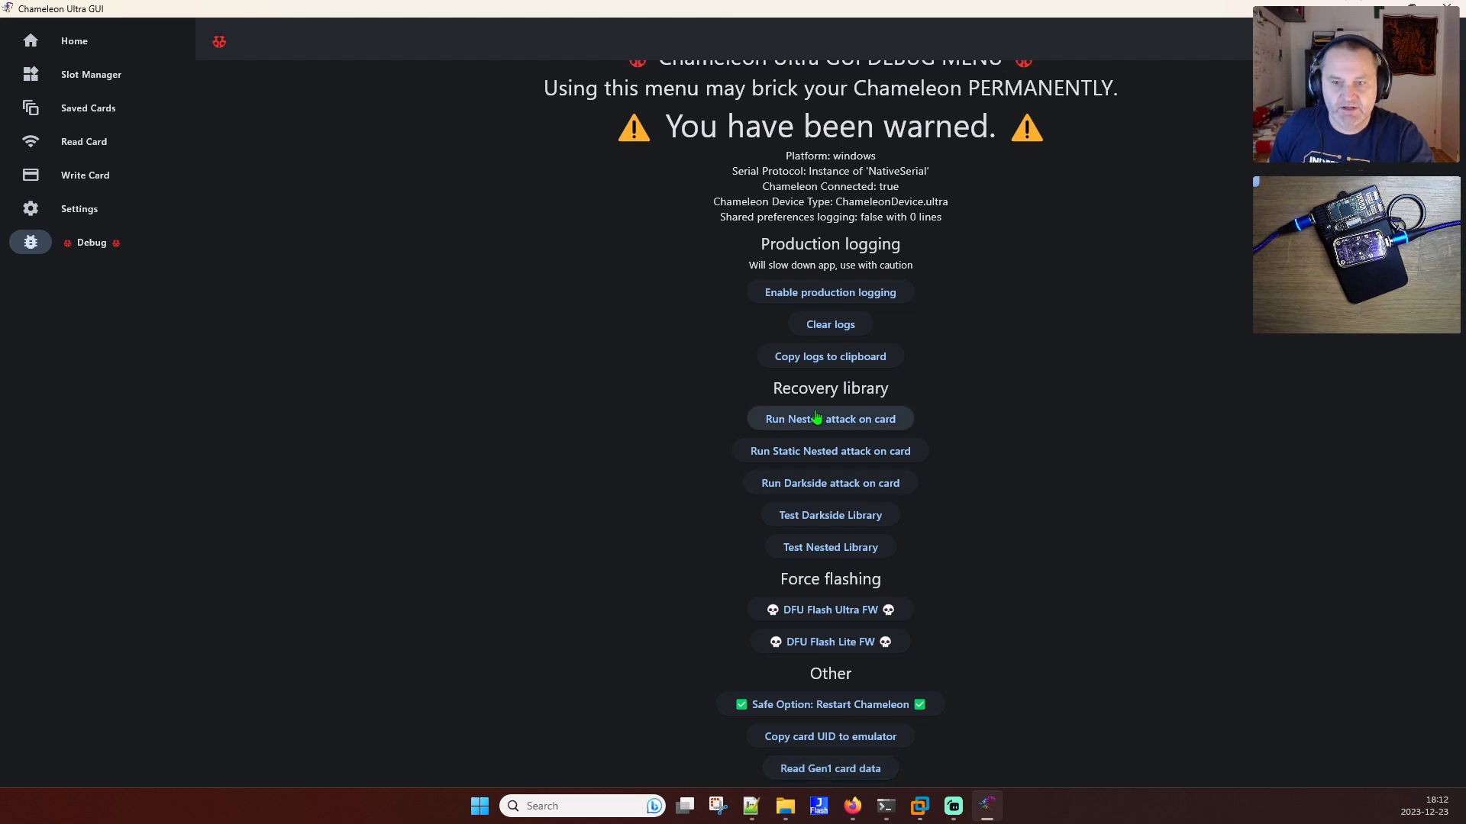
pyautogui.moveTo(476, 486)
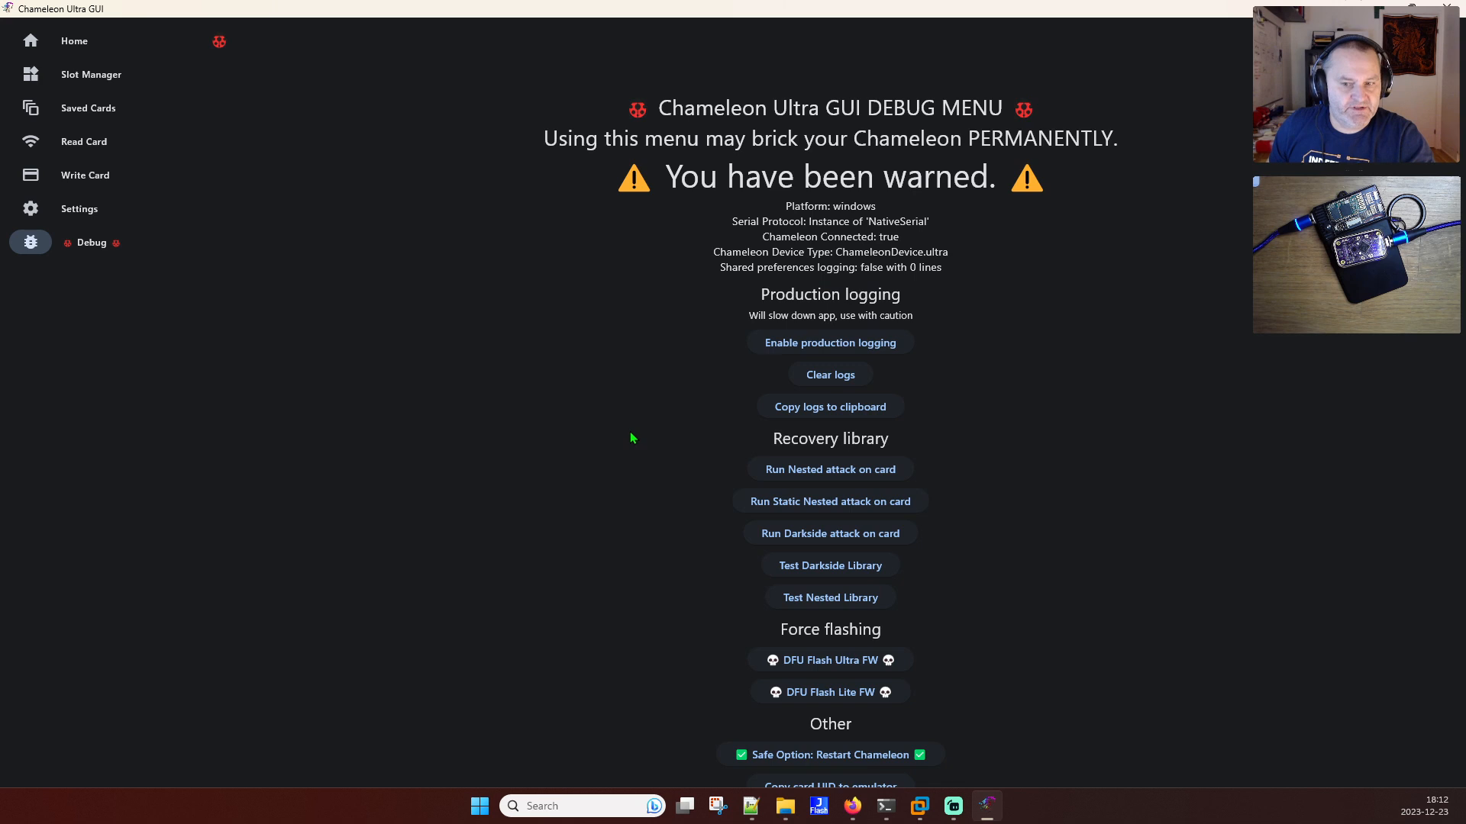
pyautogui.moveTo(608, 425)
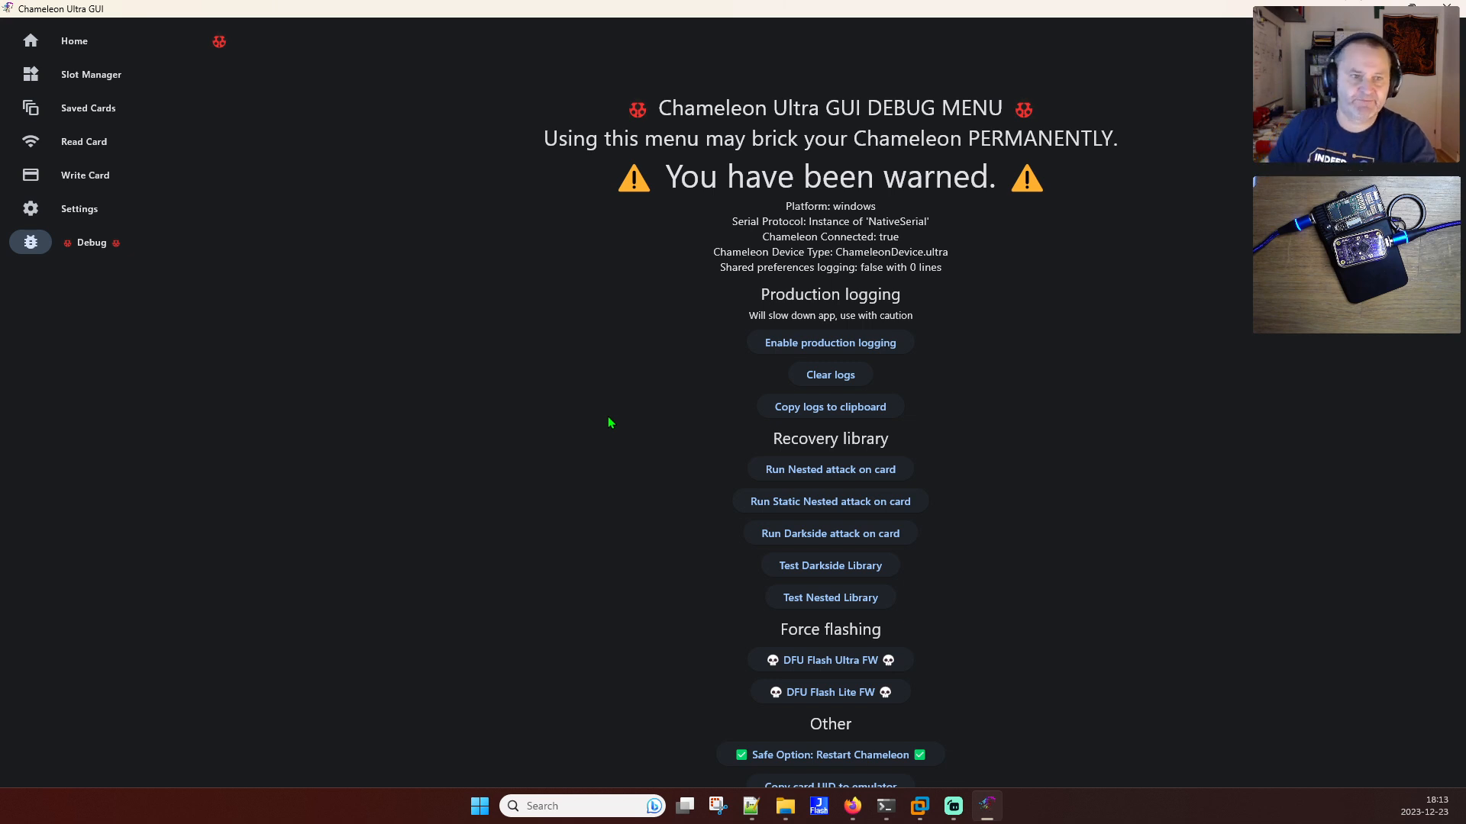
pyautogui.moveTo(99, 193)
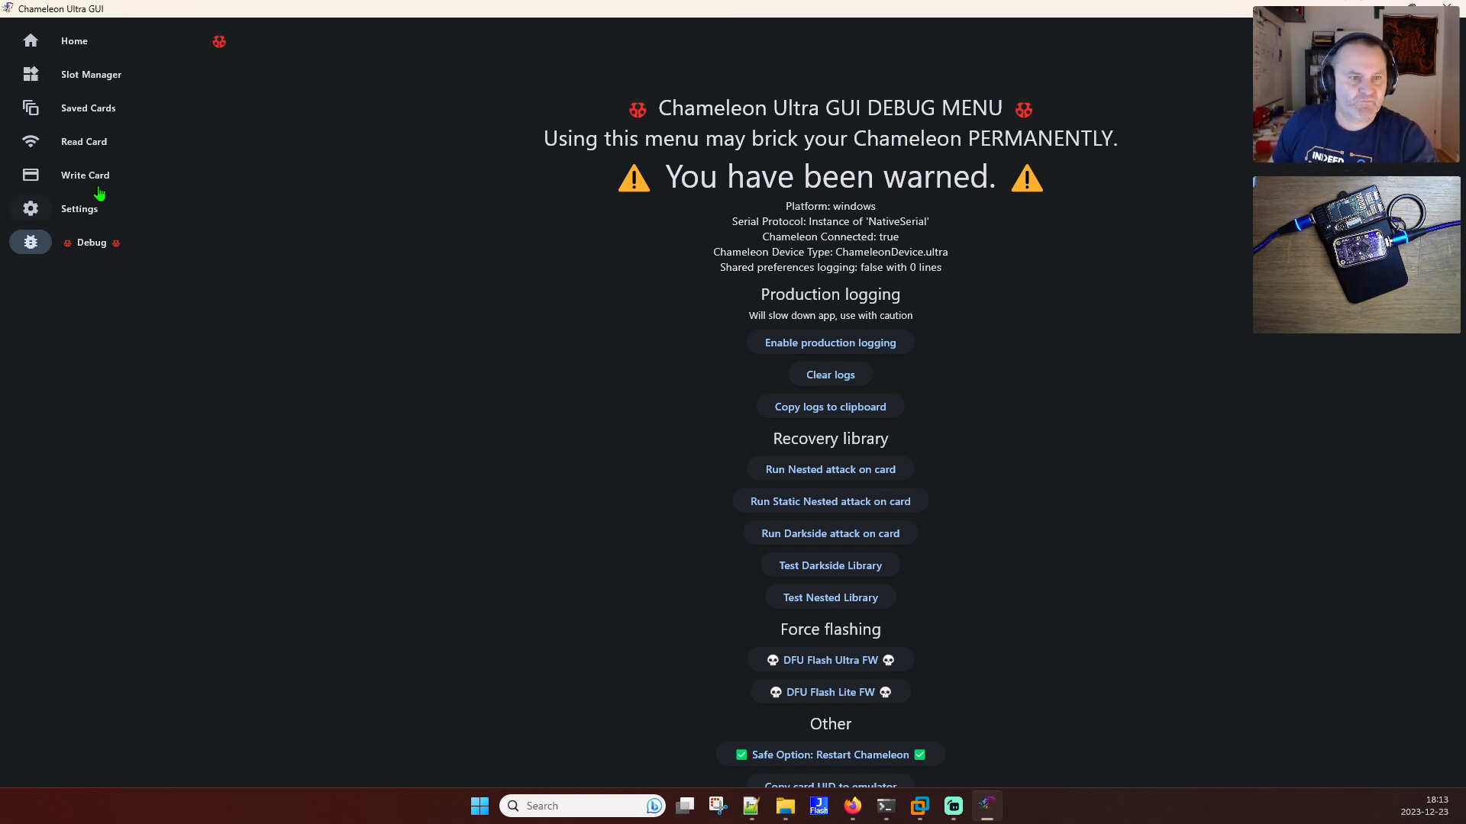
pyautogui.click(83, 141)
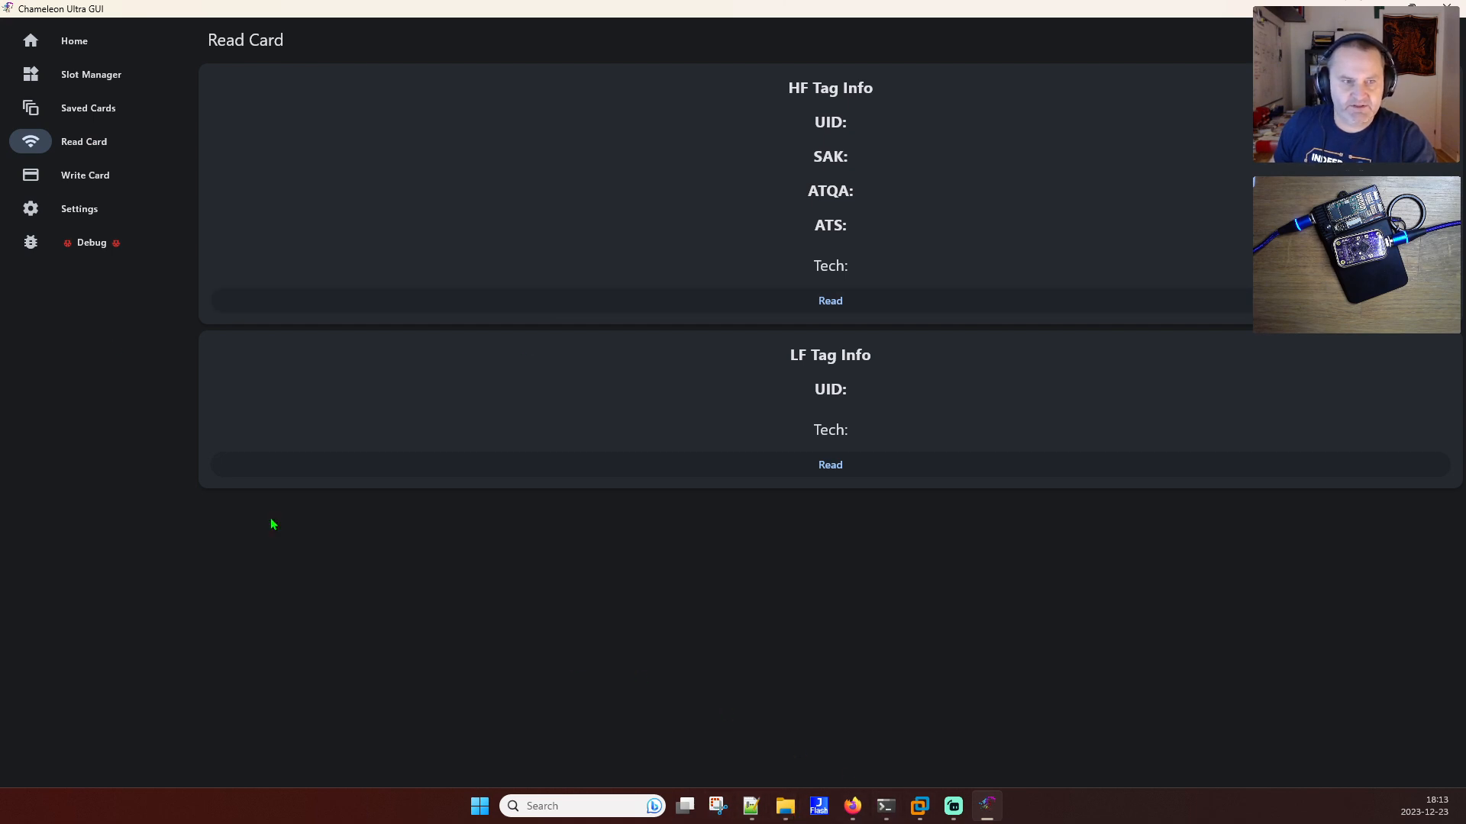
# - View the eight emulation slots and close the saved cards list without loading a card
pyautogui.click(90, 74)
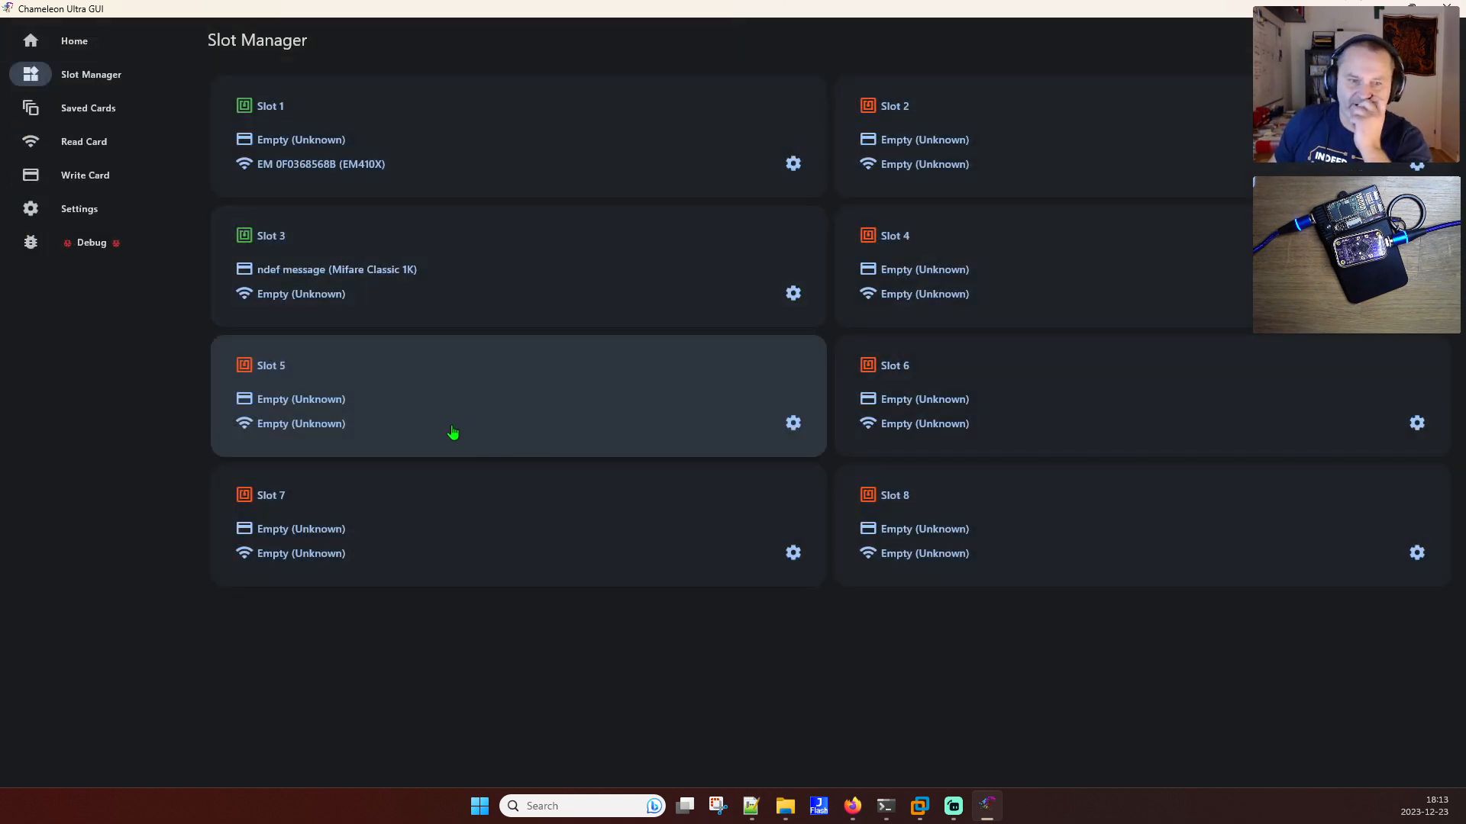
pyautogui.moveTo(578, 425)
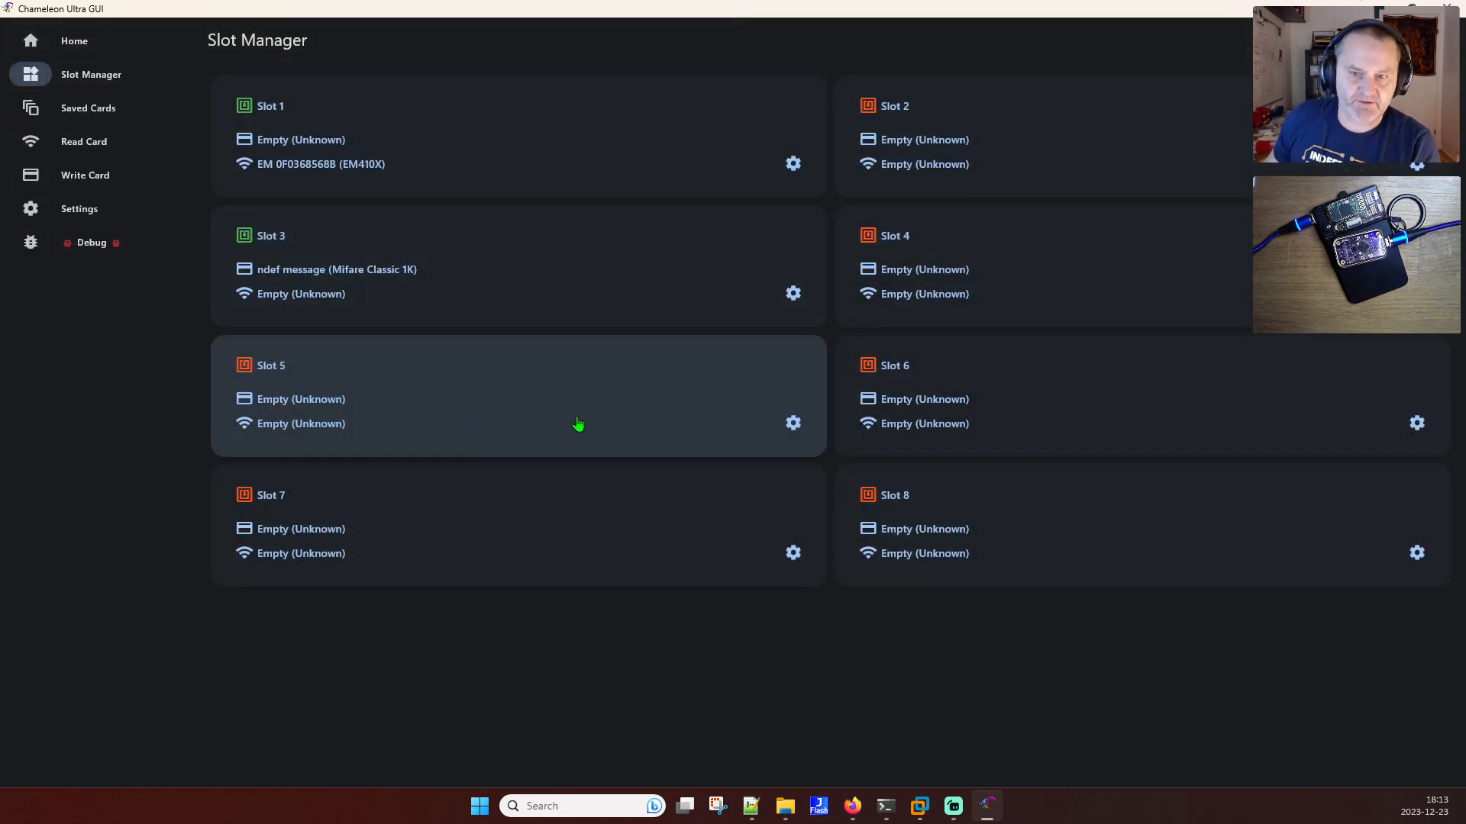
pyautogui.moveTo(391, 426)
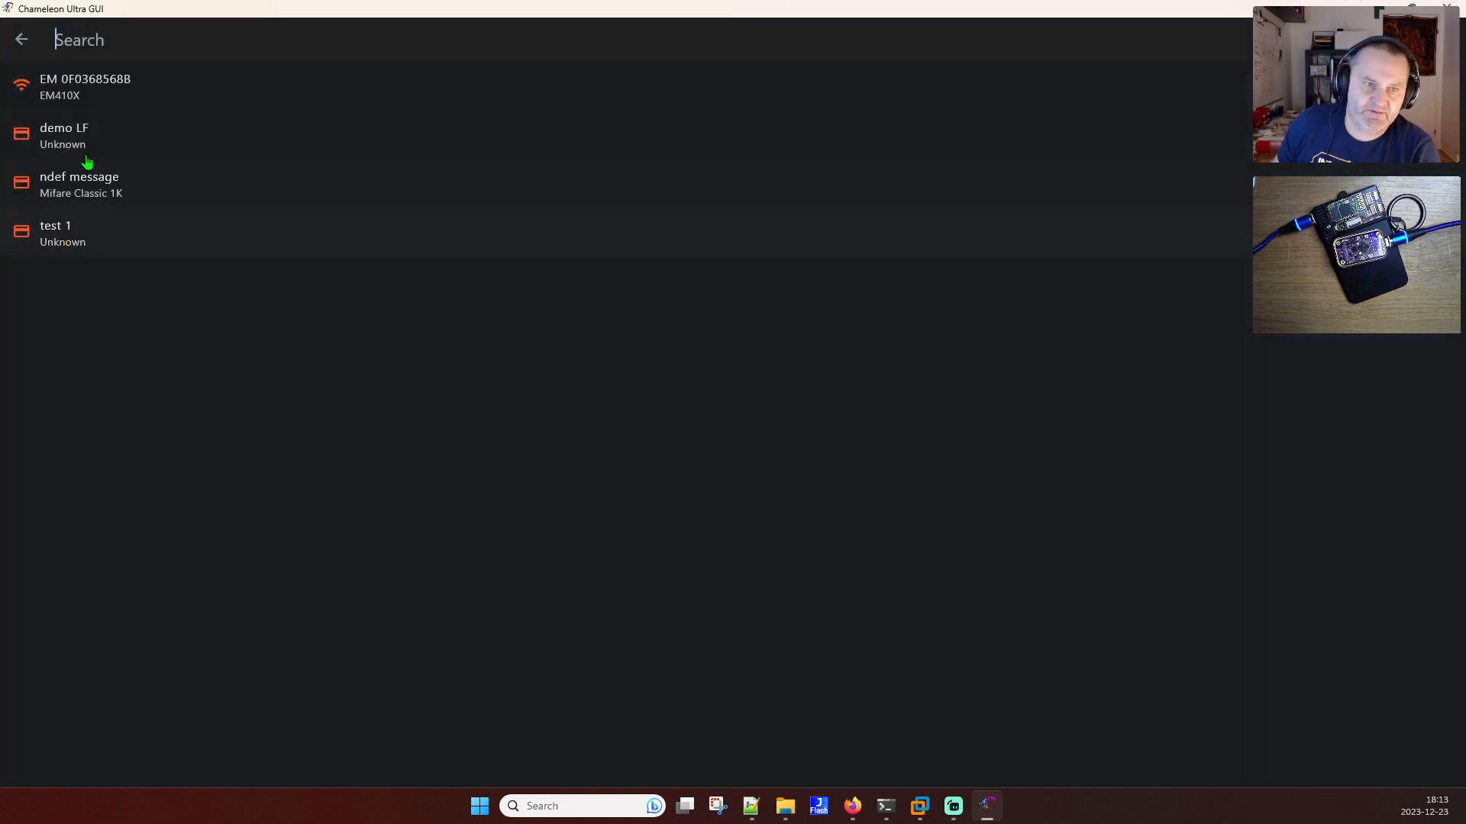
pyautogui.click(21, 39)
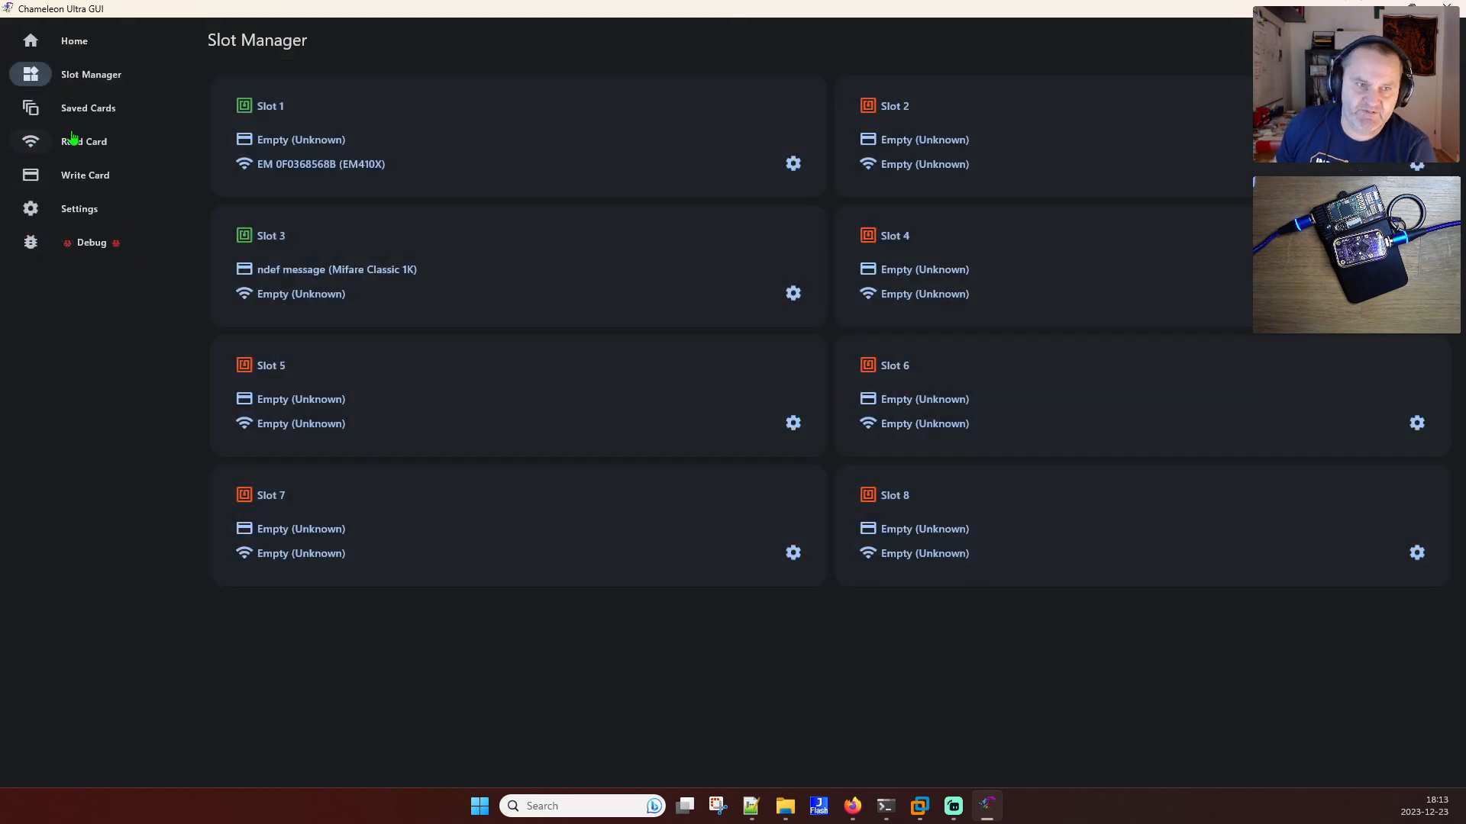
pyautogui.click(83, 141)
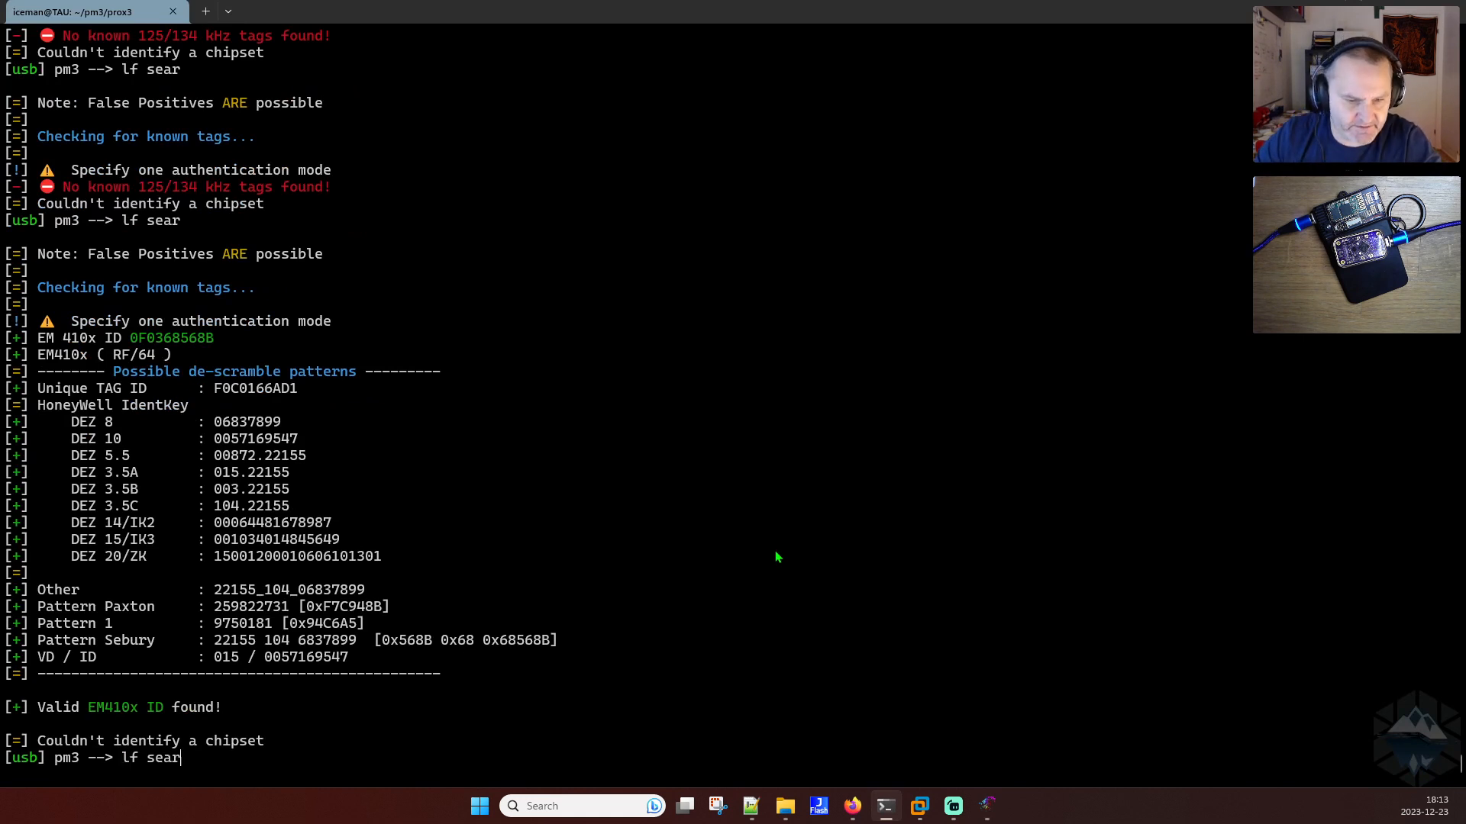
# - Show the help for 'lf em 410x sim' in the Proxmark3 client
pyautogui.press('BackSpace')
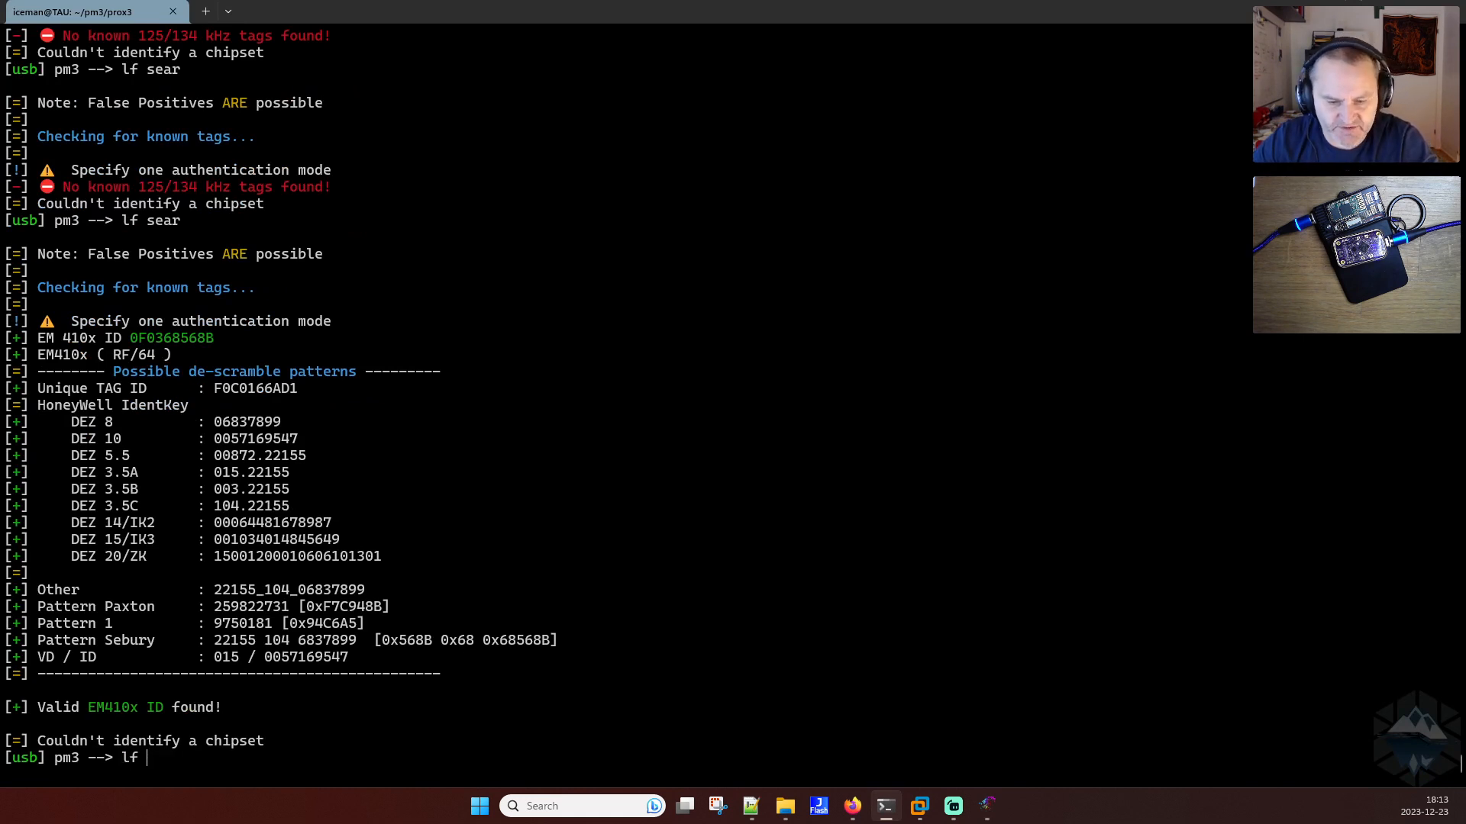
pyautogui.write('em 410x')
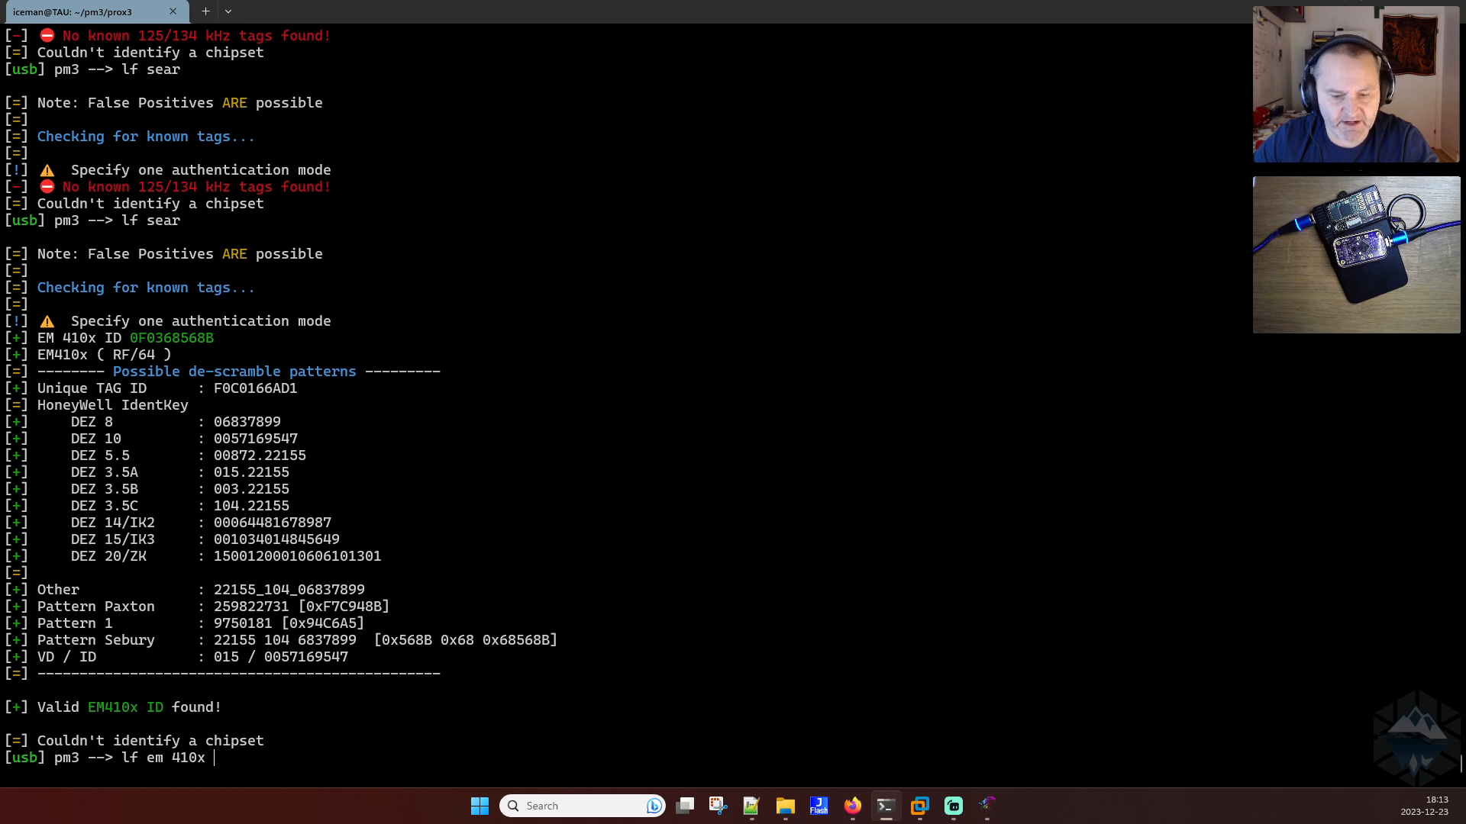
pyautogui.write('sim -h')
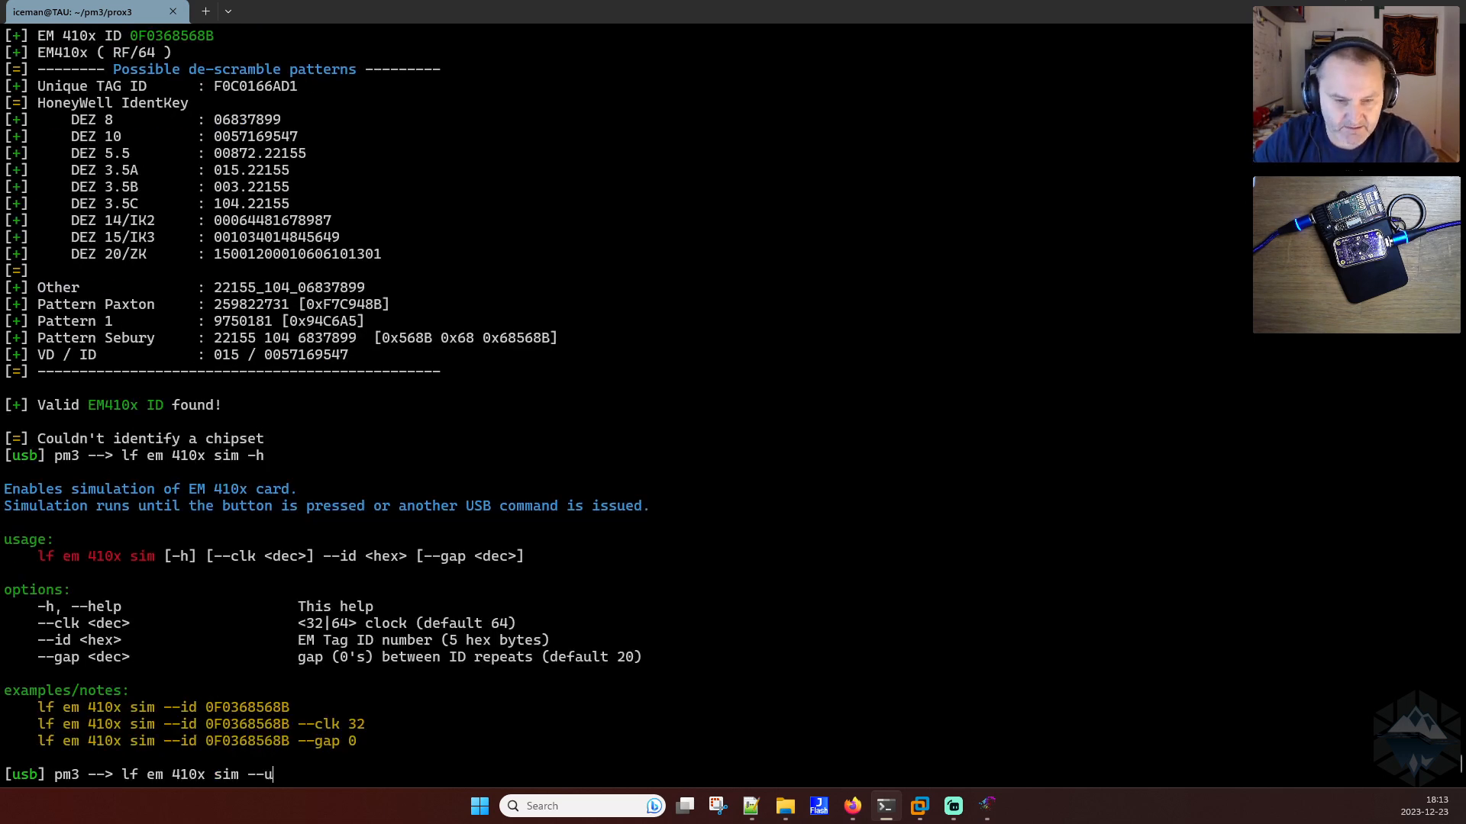
pyautogui.write('id 1122')
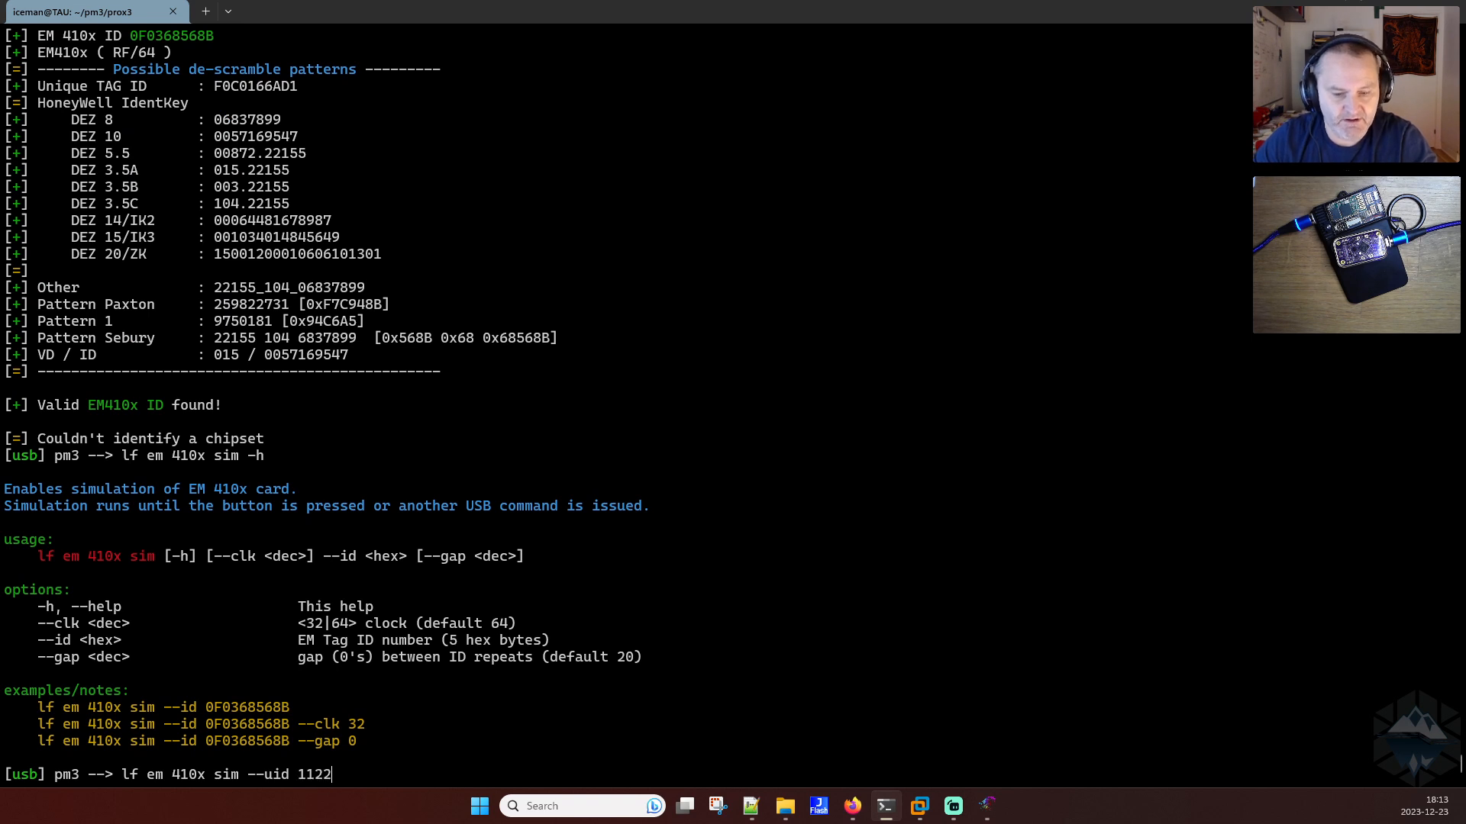
pyautogui.write('33')
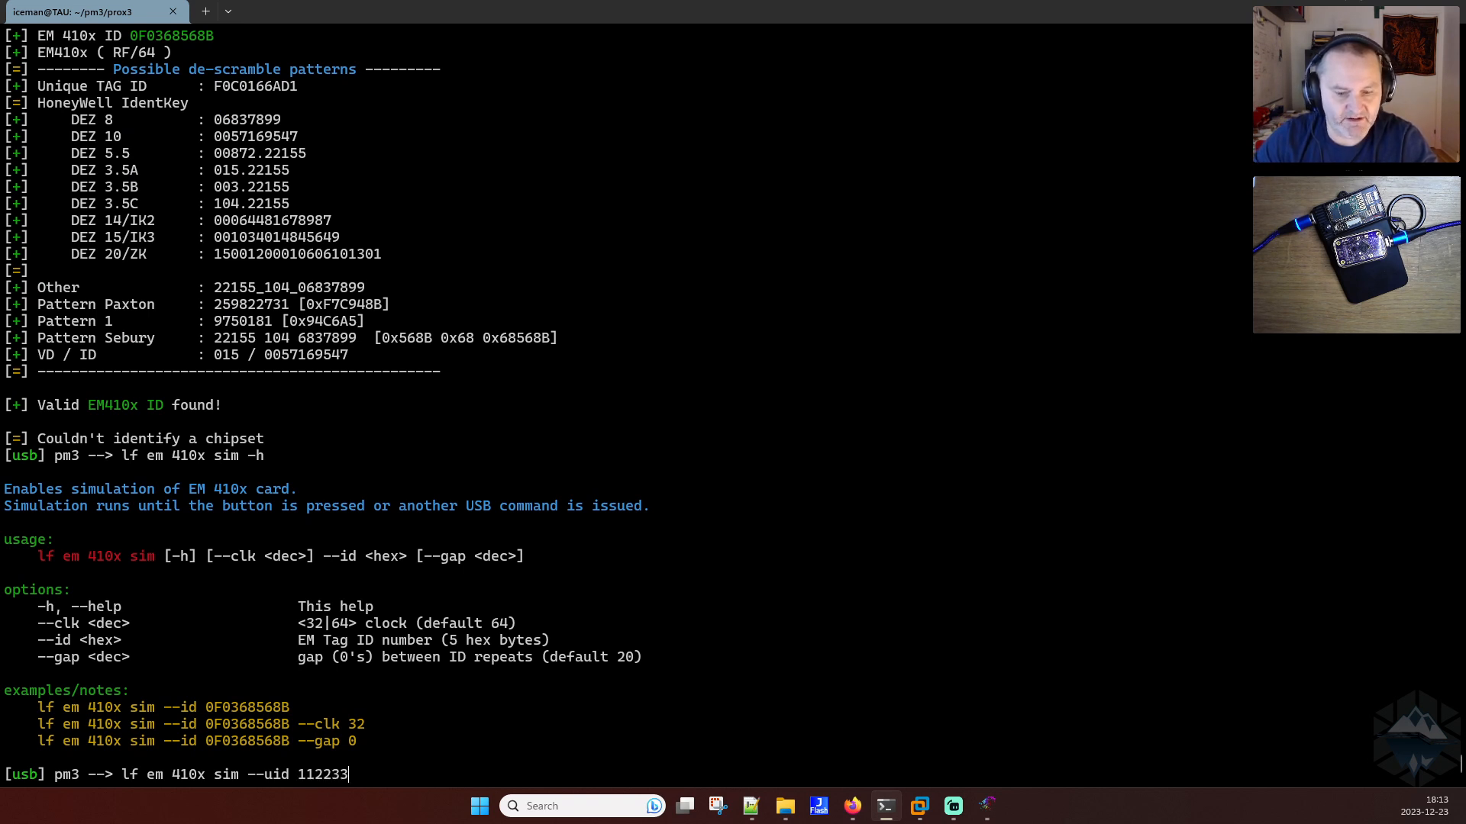
pyautogui.write('4455')
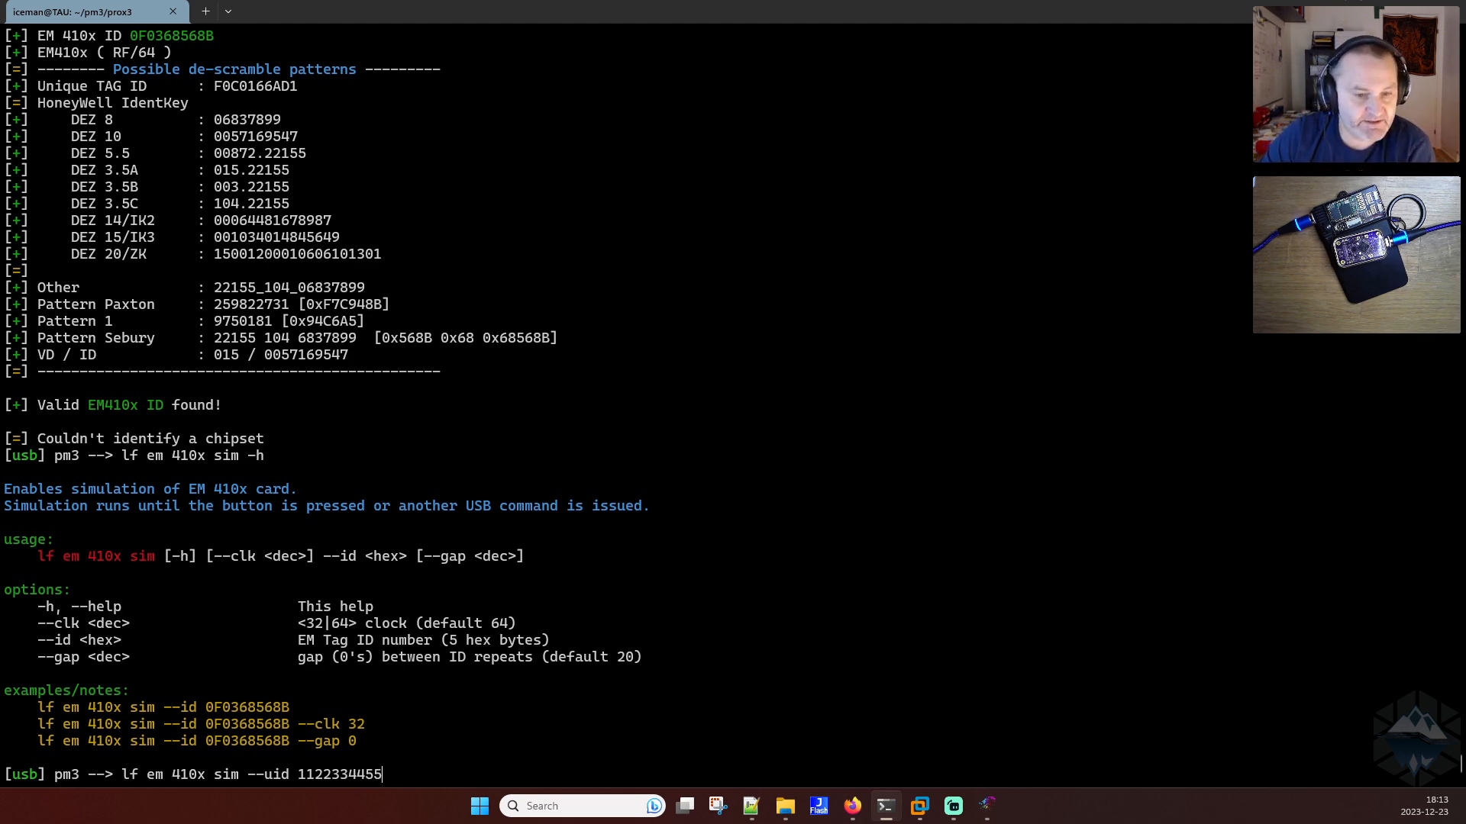
pyautogui.press('Return')
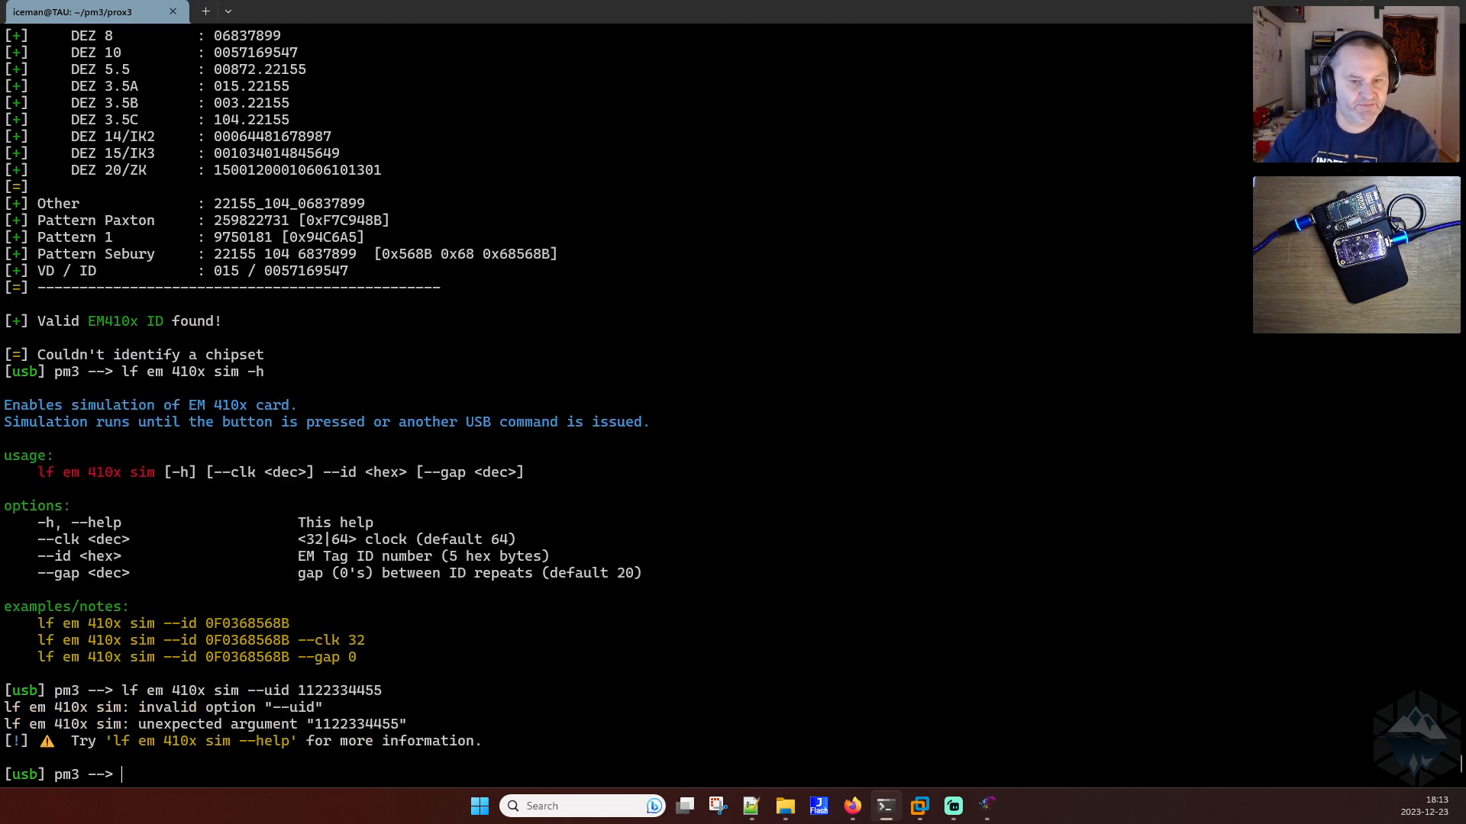
pyautogui.write('lf em 410x sim --uid 1122334455')
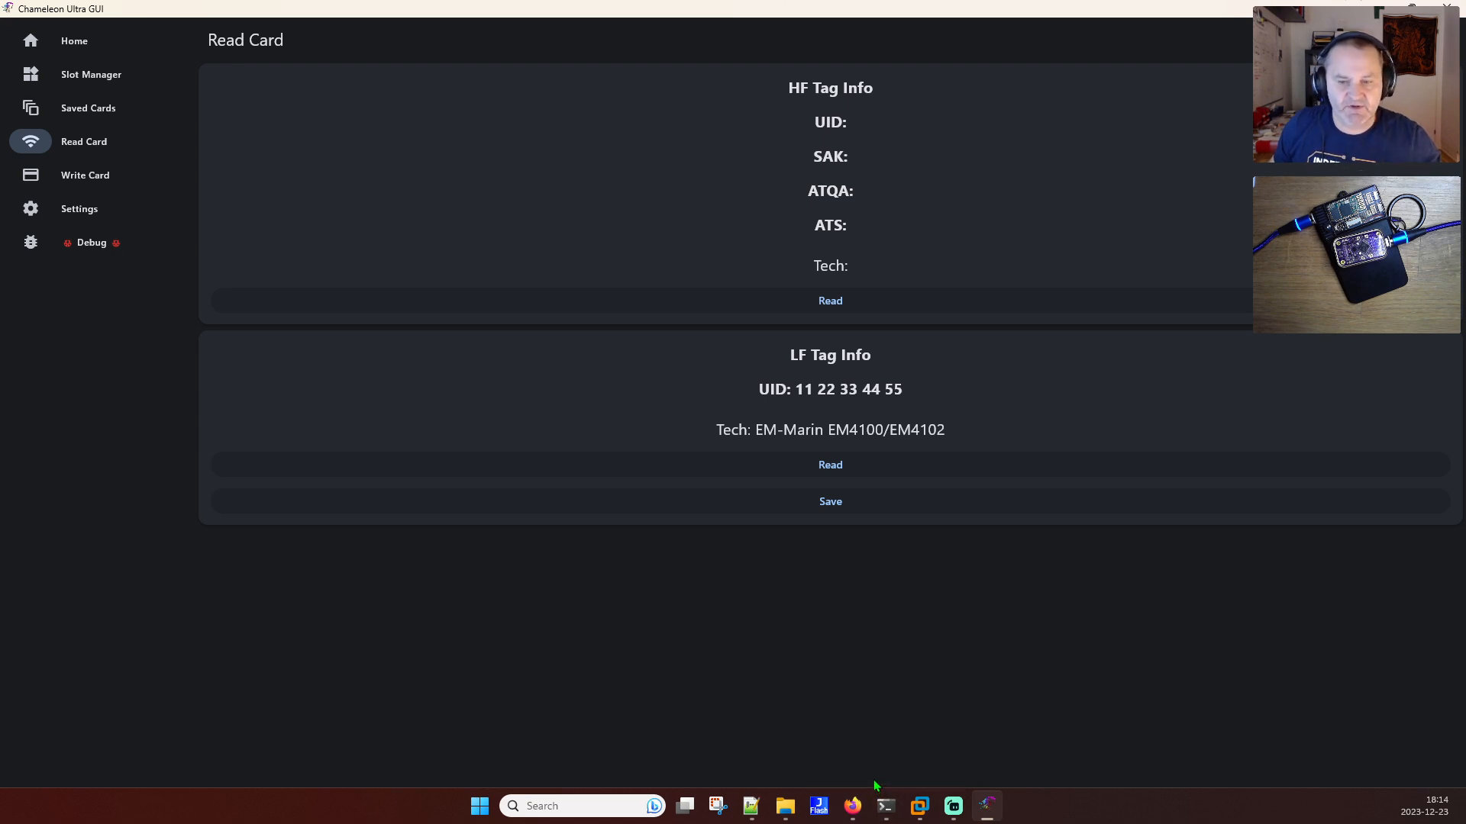
pyautogui.moveTo(879, 750)
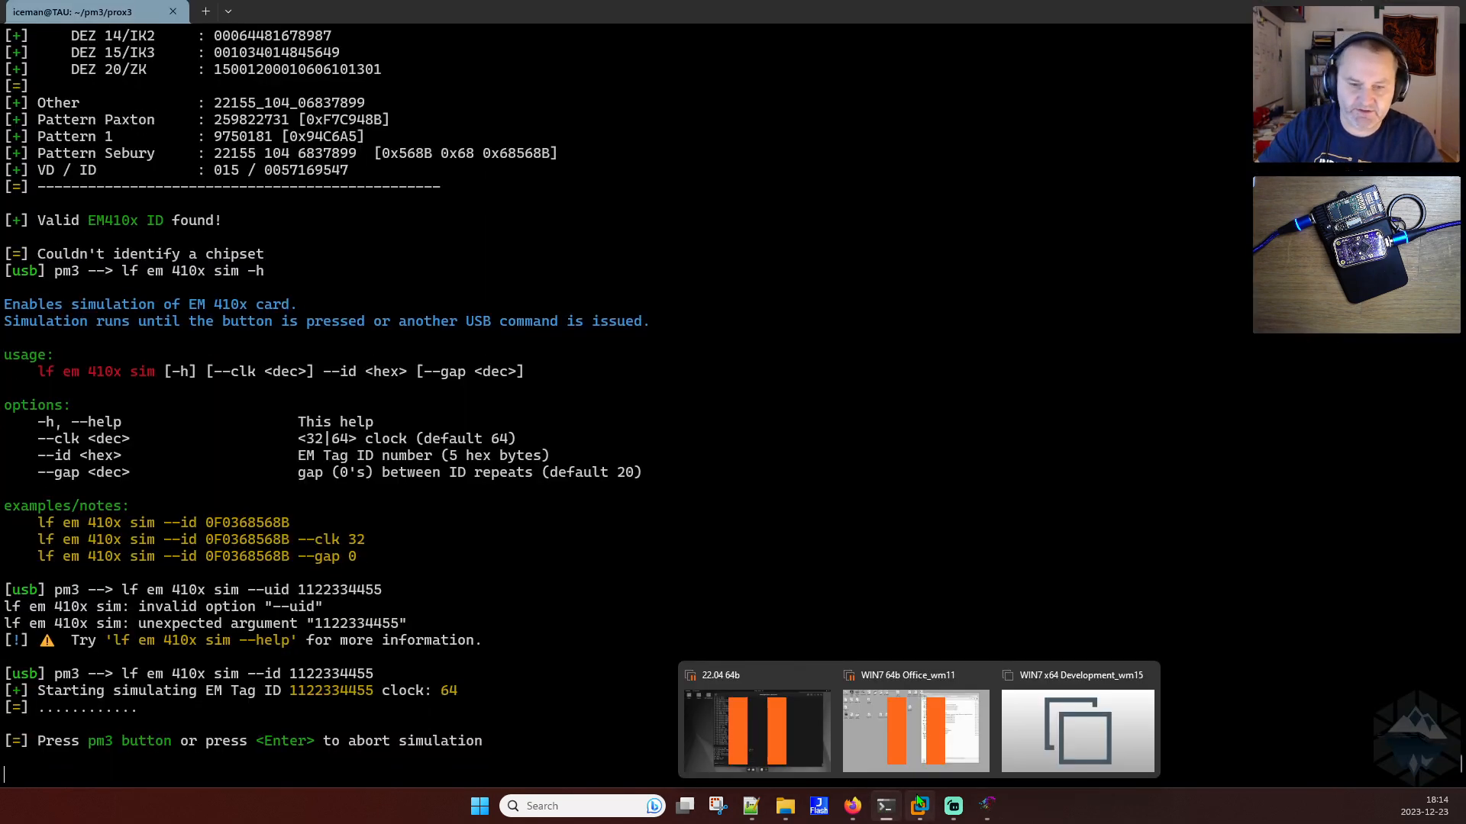
pyautogui.click(984, 806)
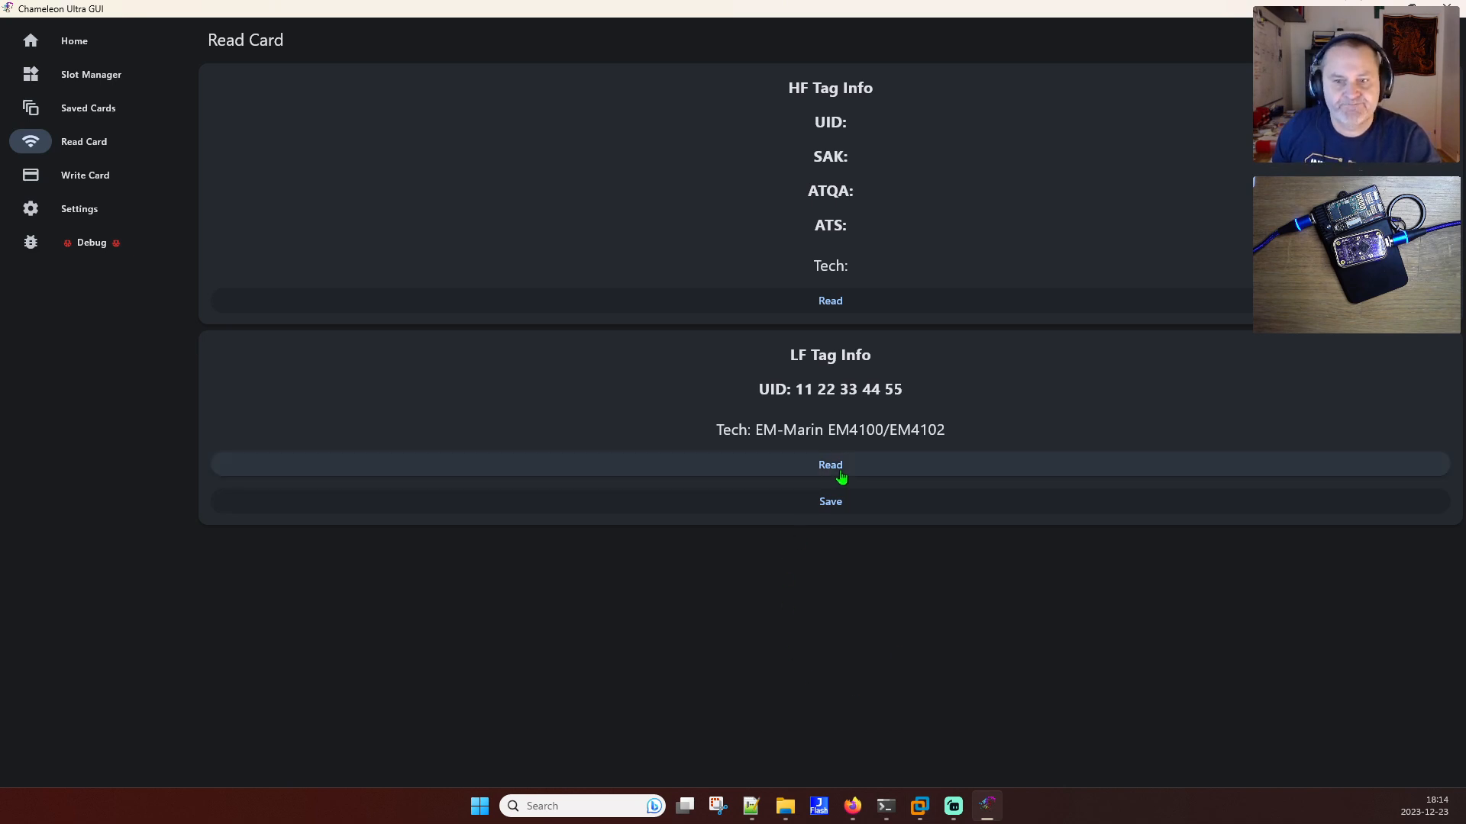
pyautogui.click(829, 500)
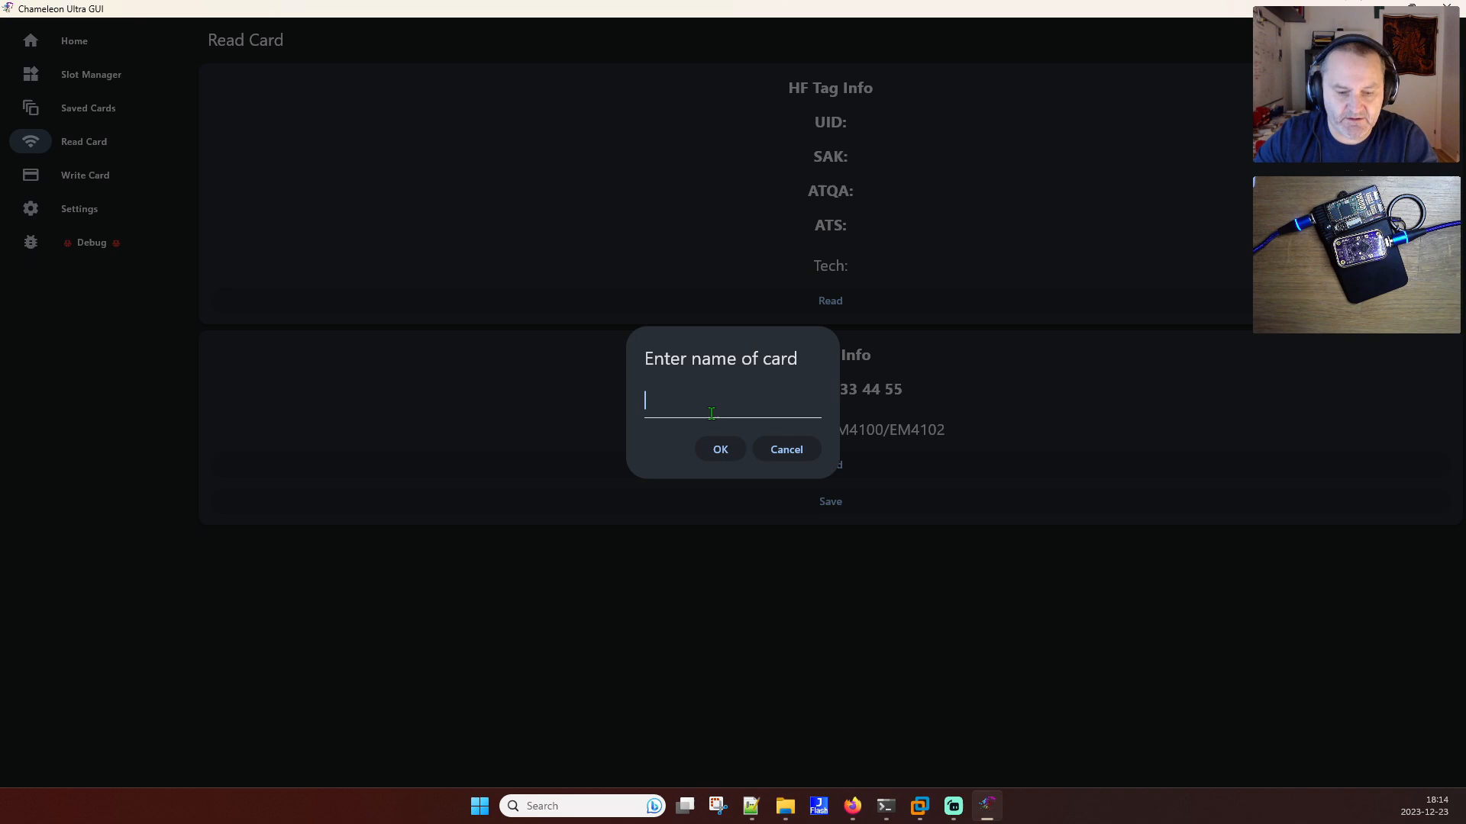
pyautogui.write('em 1§122334455')
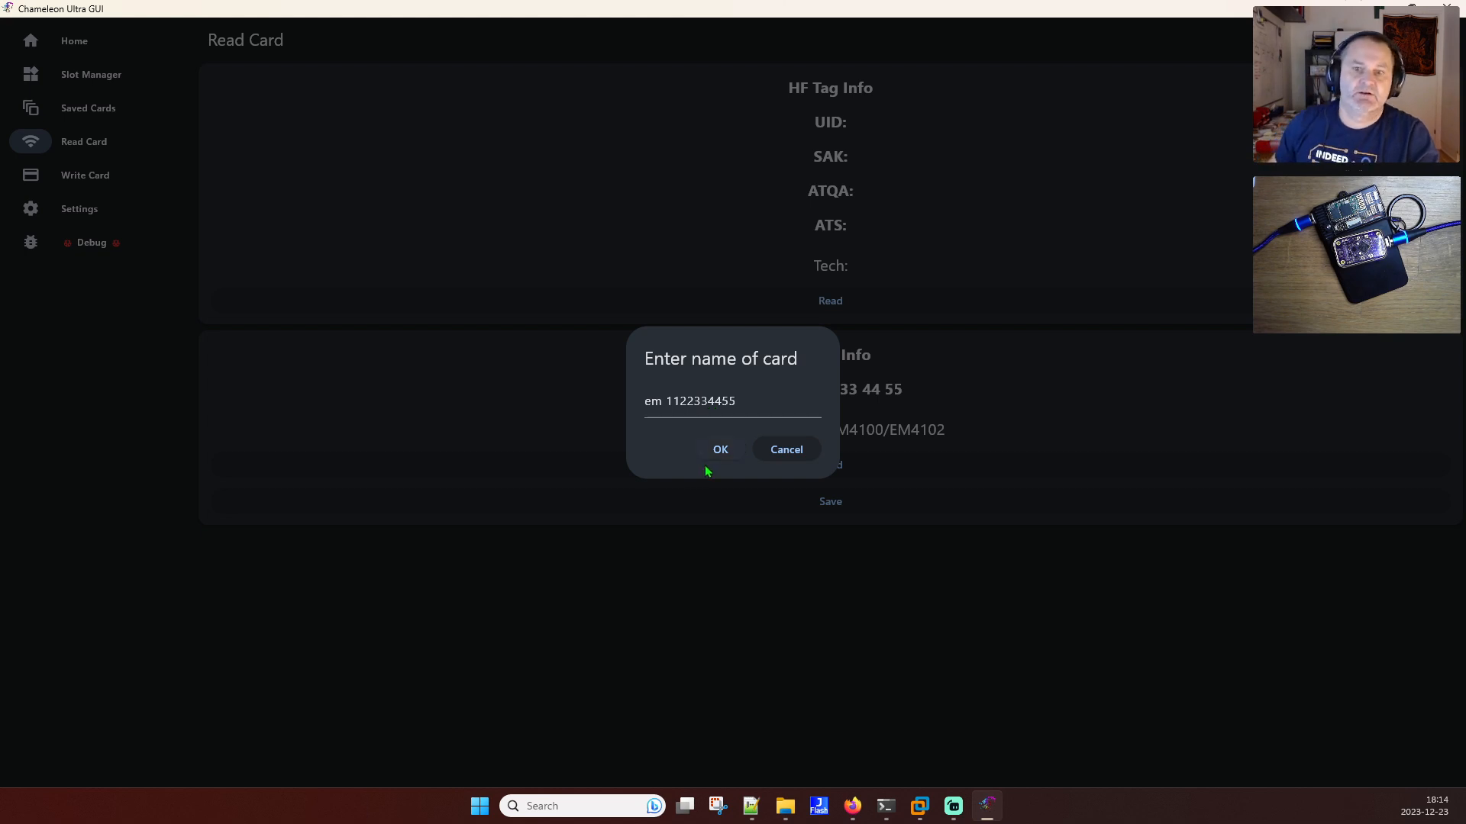
pyautogui.click(720, 449)
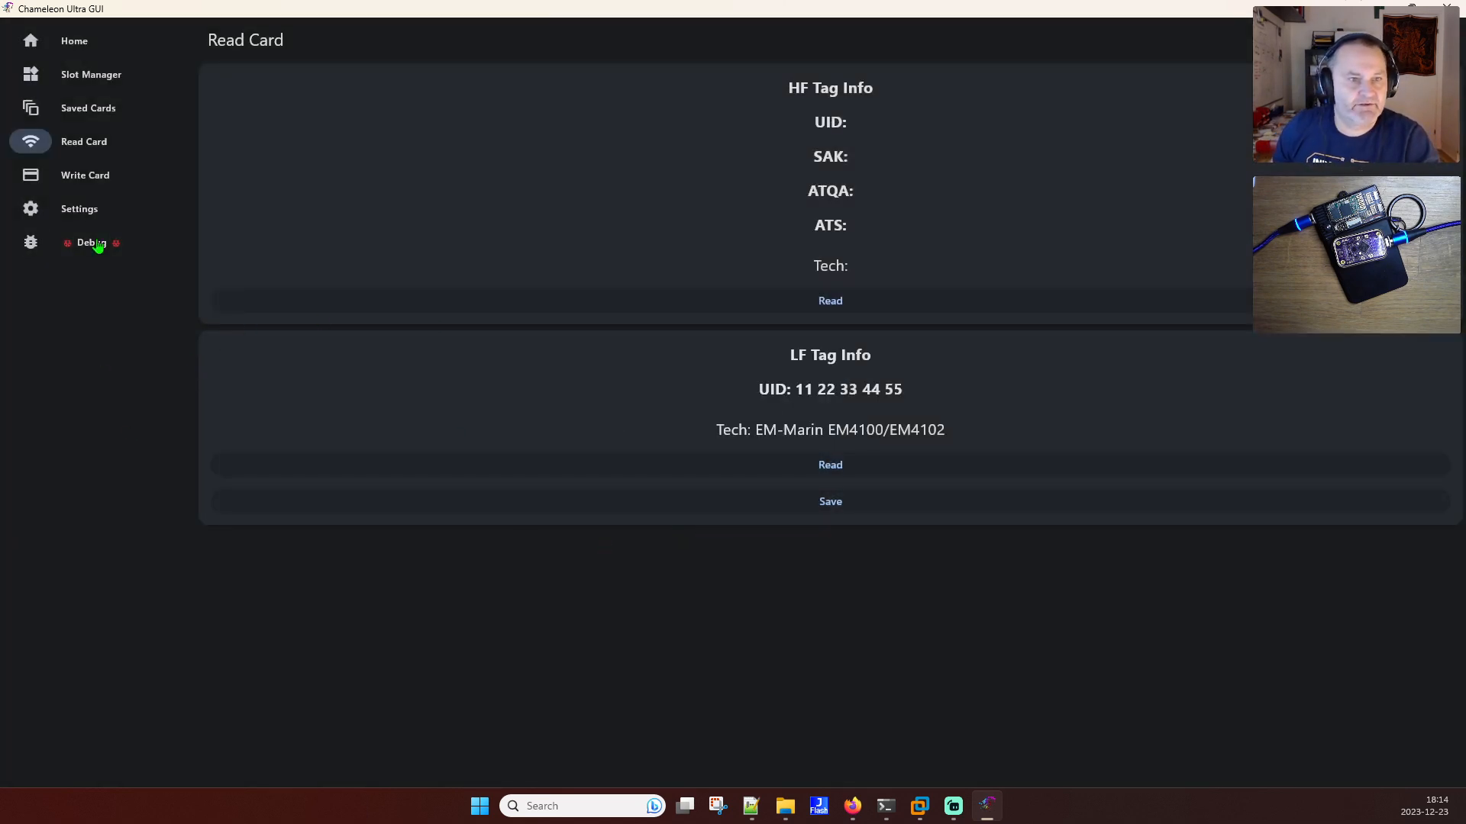
pyautogui.click(88, 107)
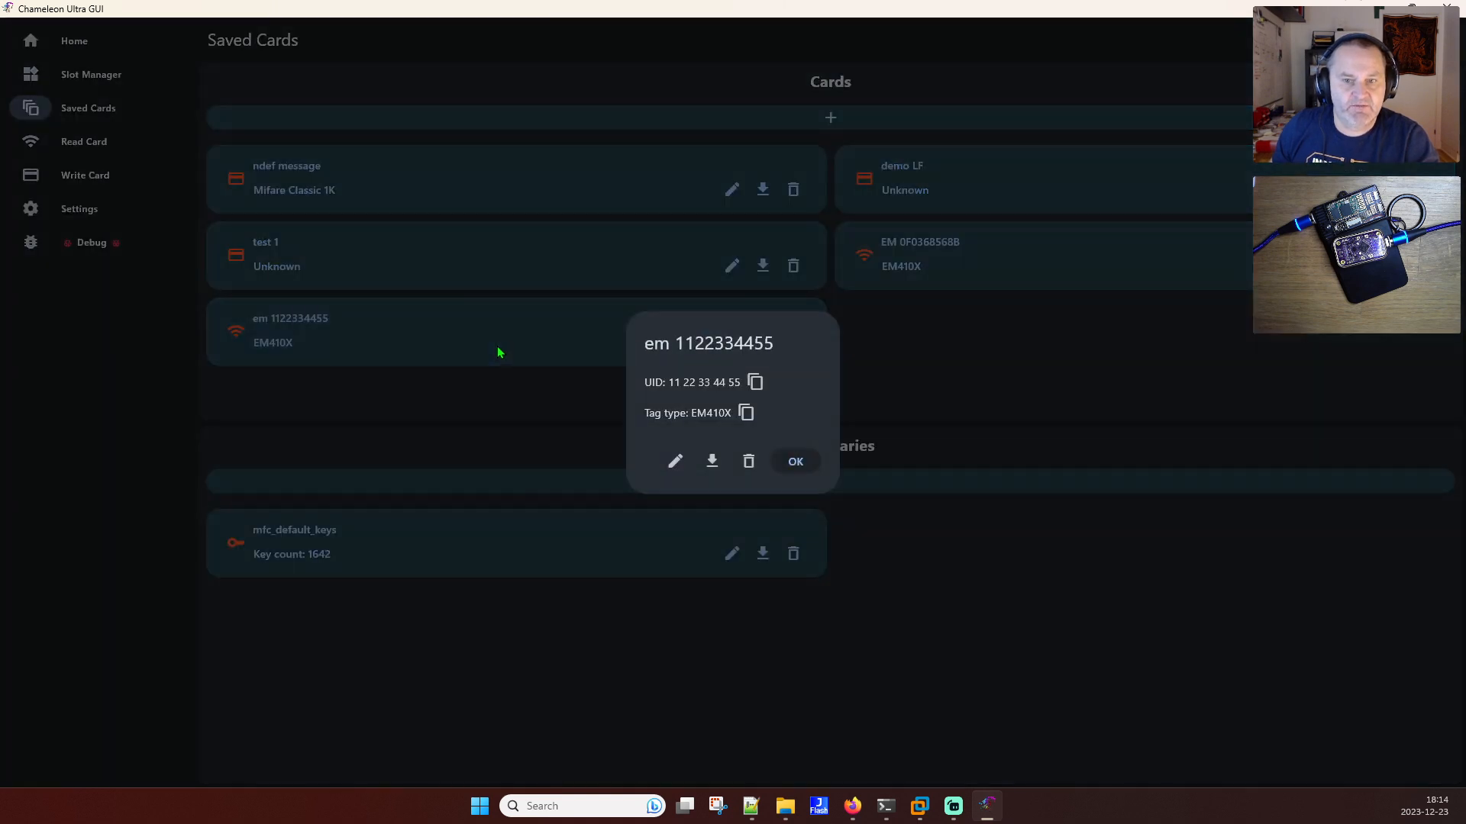
pyautogui.click(794, 461)
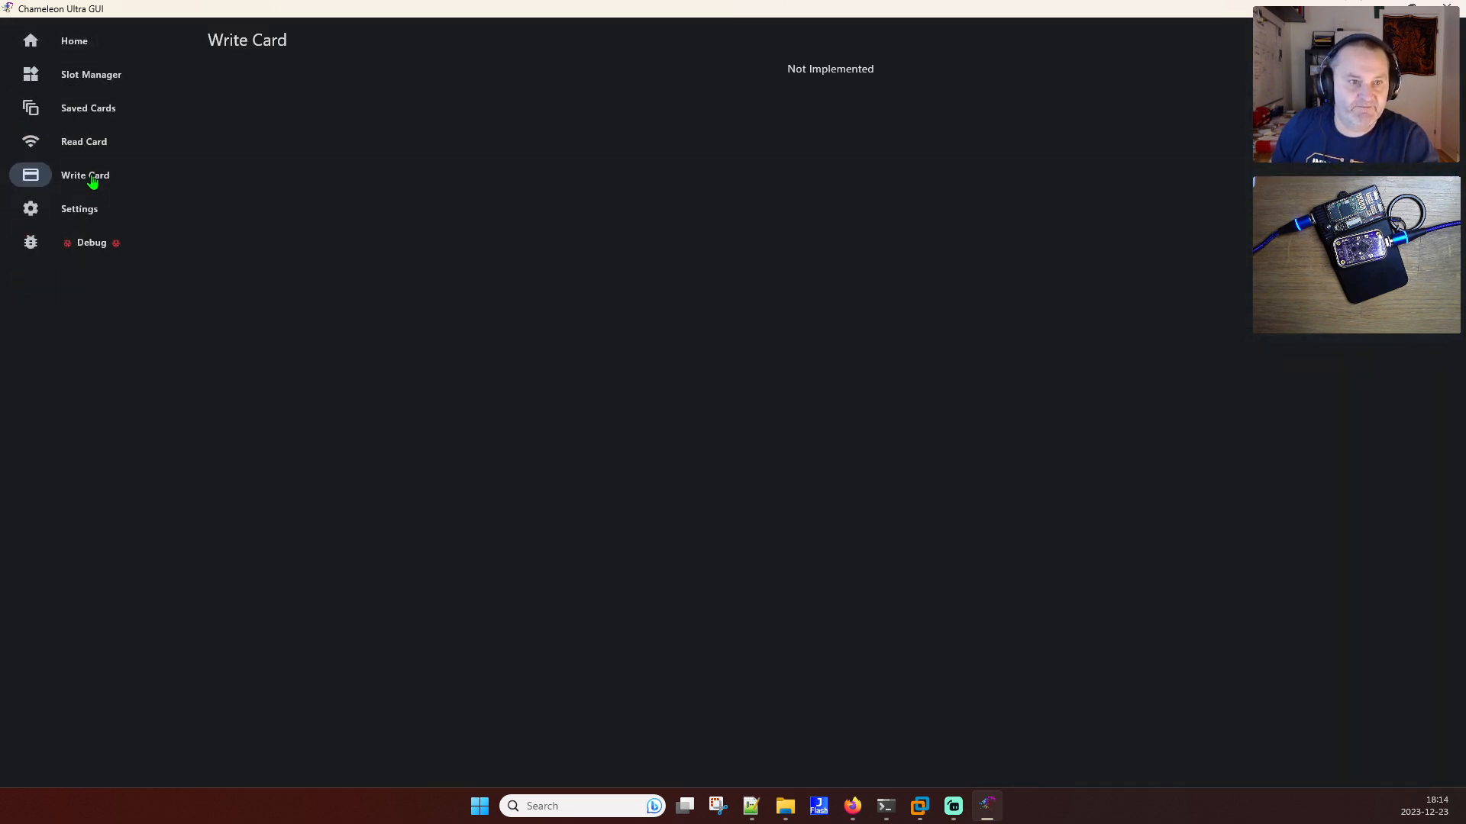
pyautogui.click(91, 74)
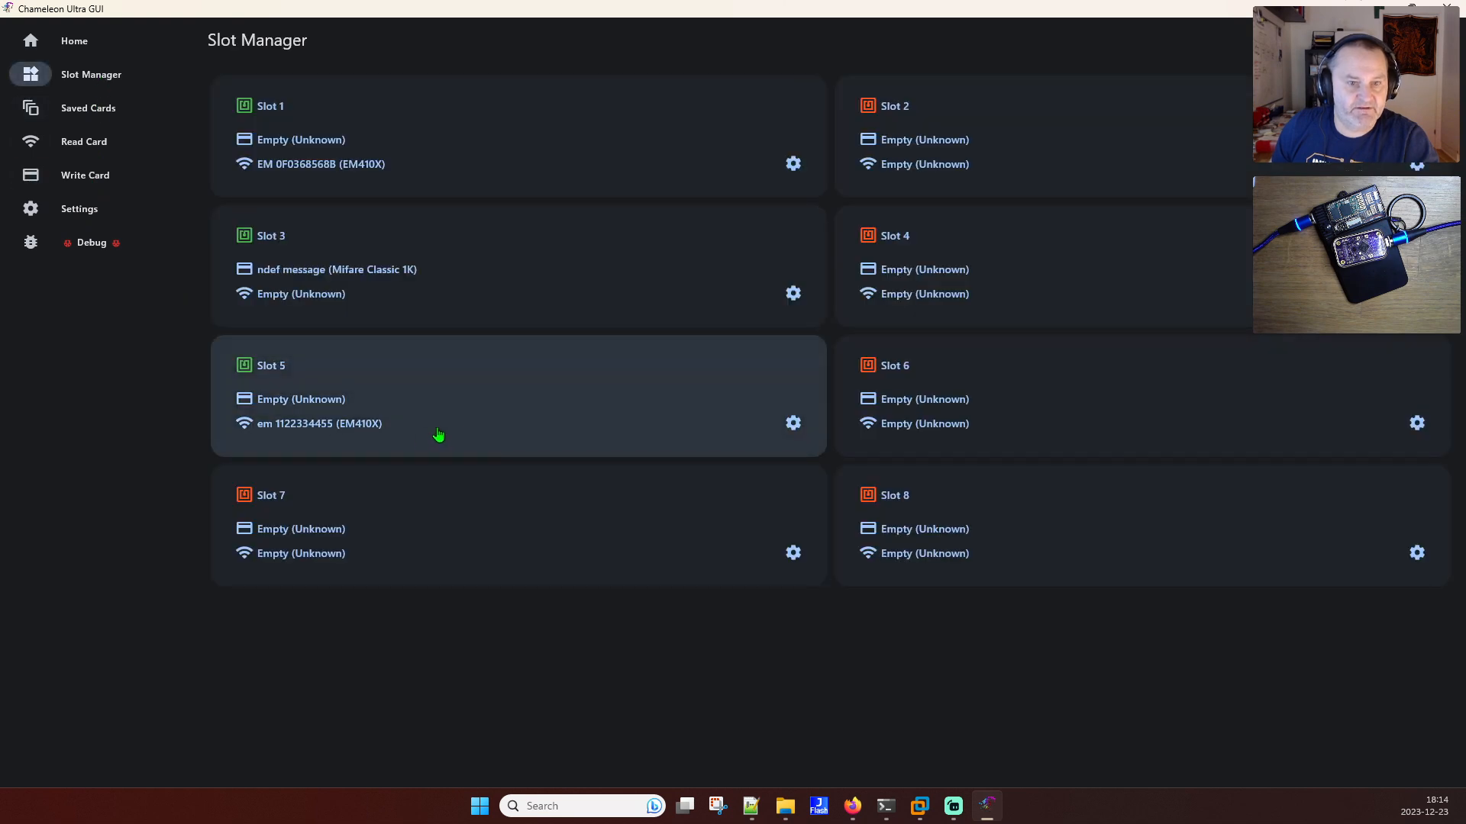
pyautogui.click(791, 422)
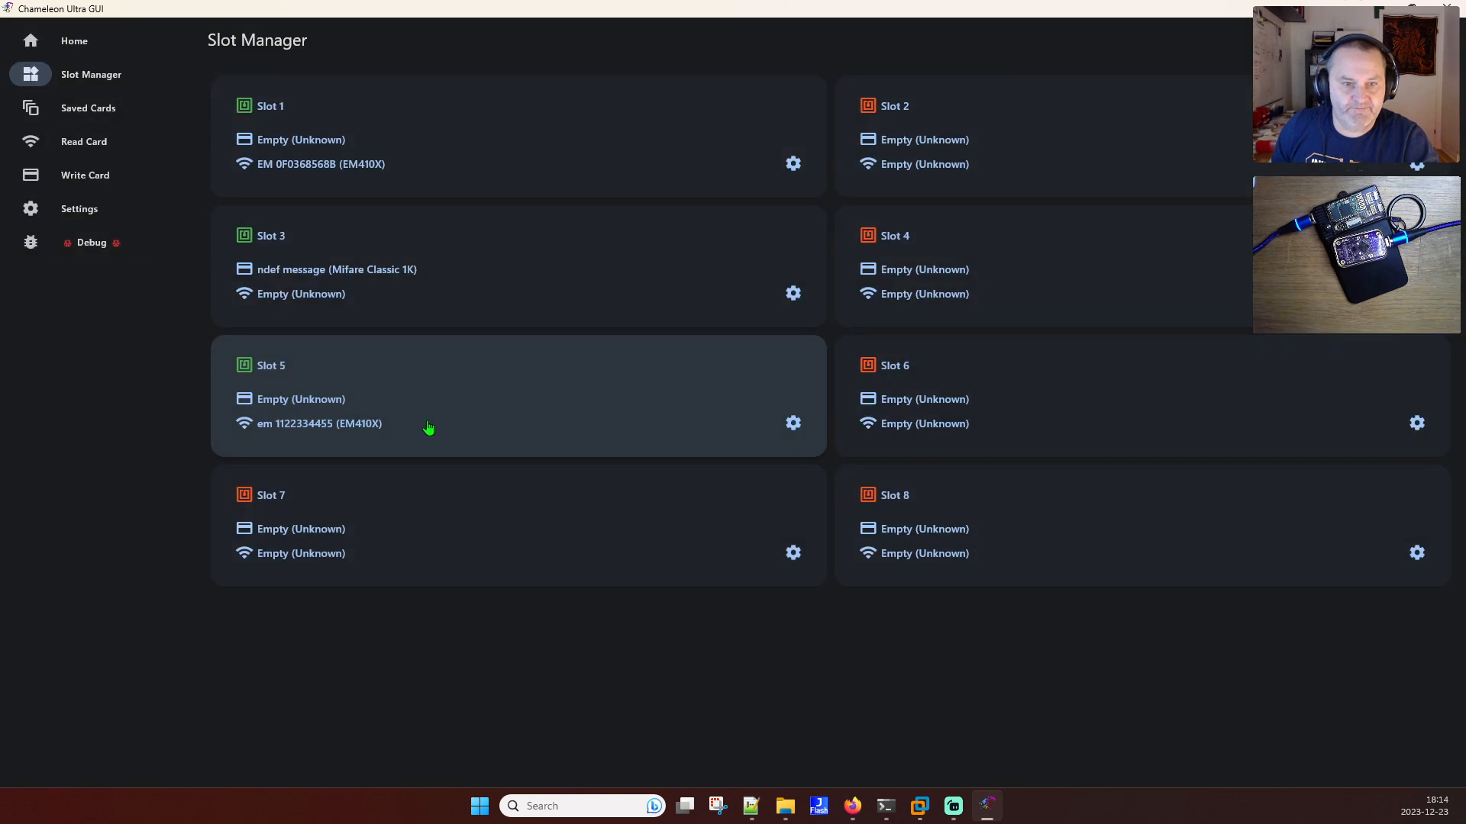
pyautogui.moveTo(241, 433)
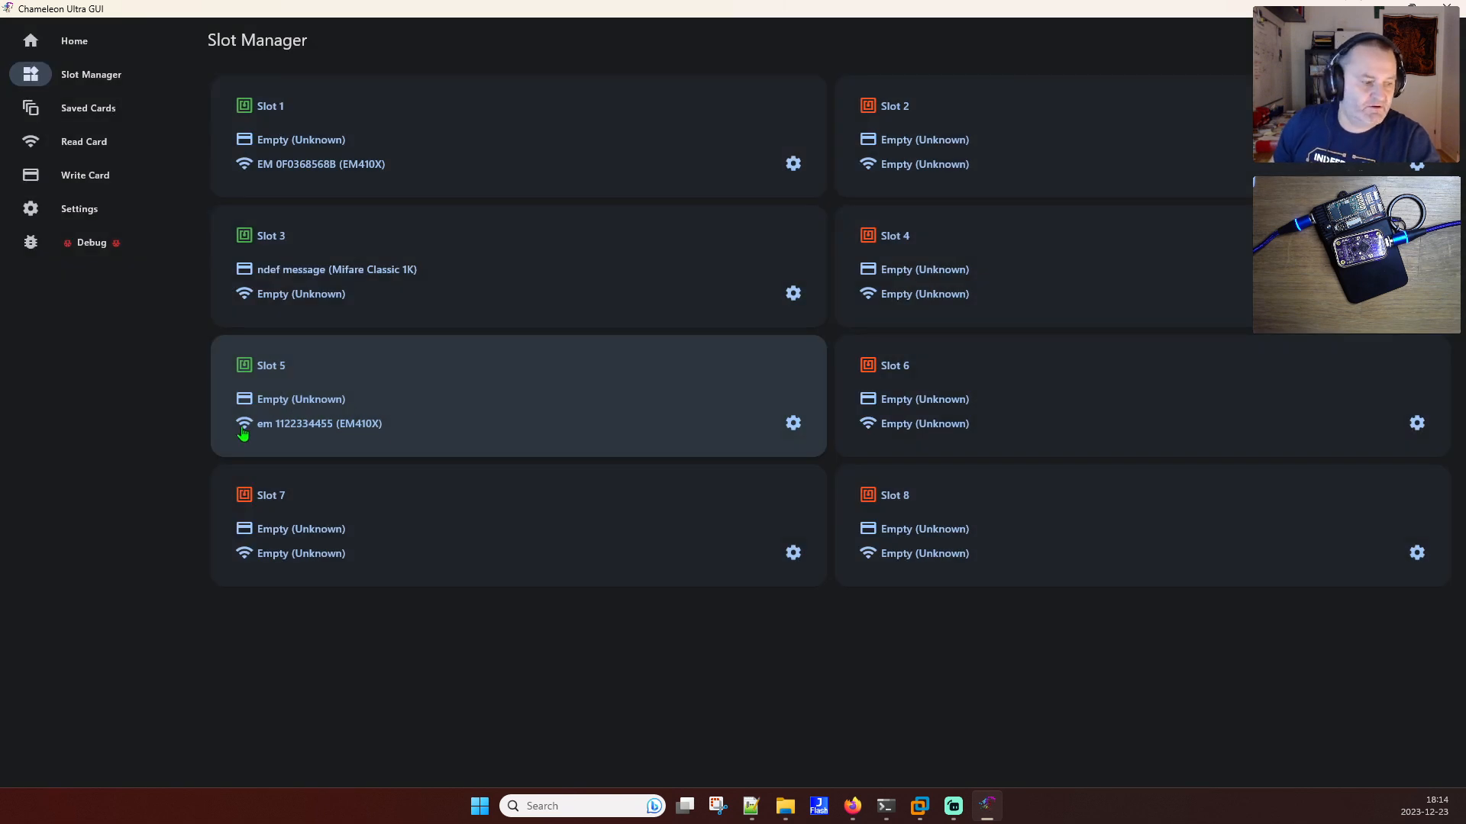
pyautogui.moveTo(952, 806)
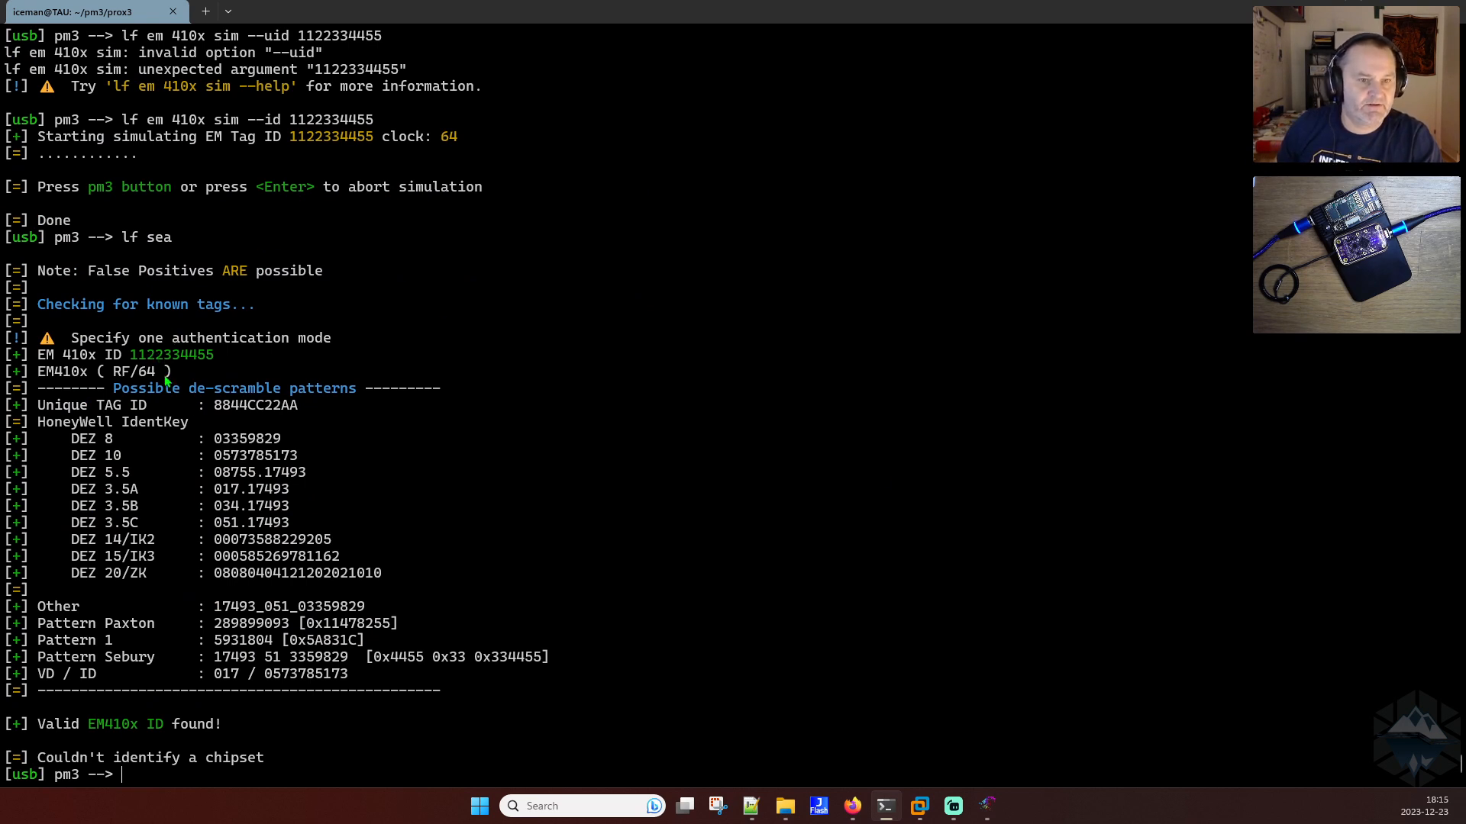
pyautogui.moveTo(196, 407)
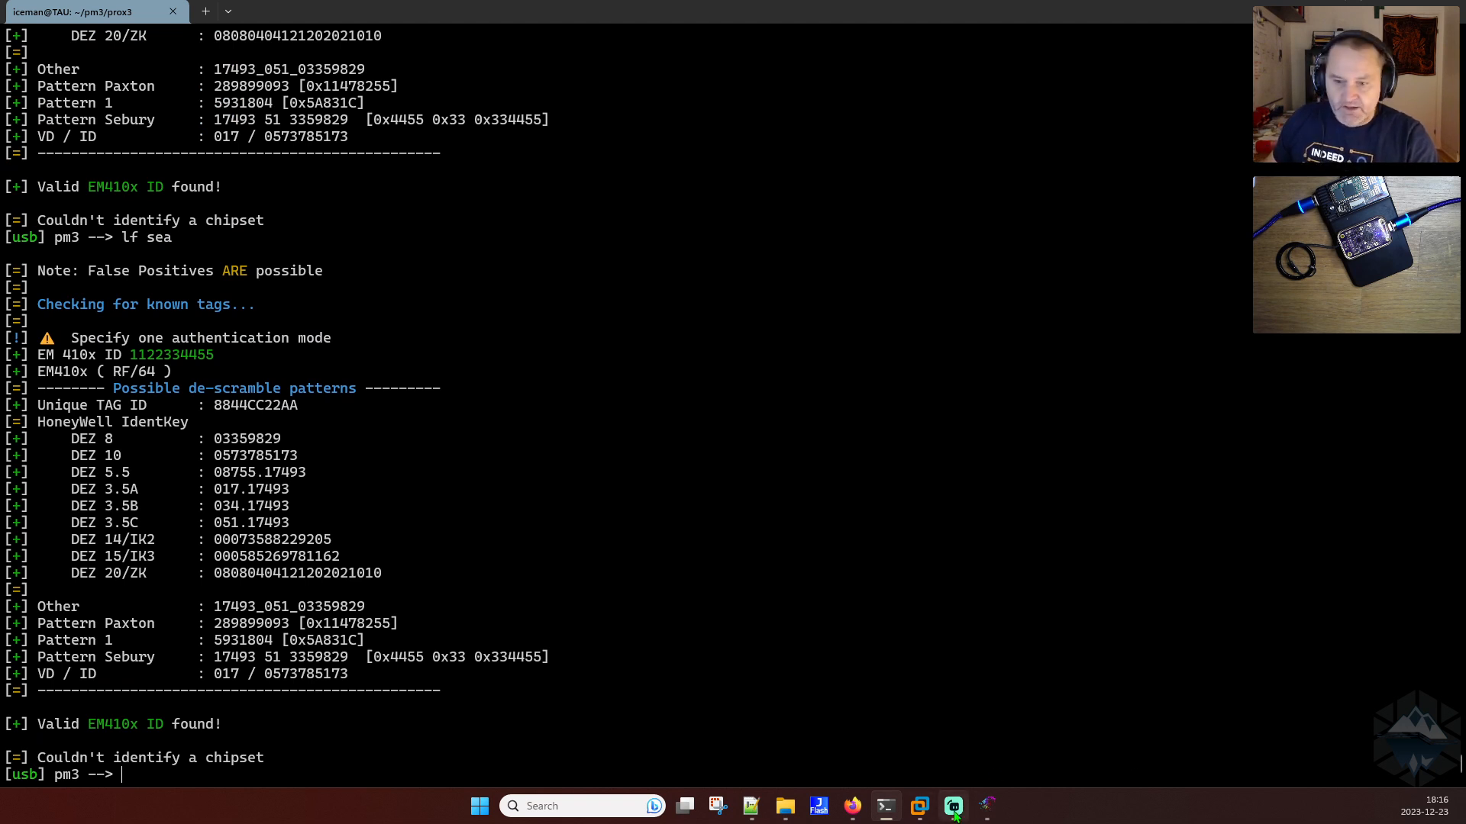
pyautogui.click(952, 807)
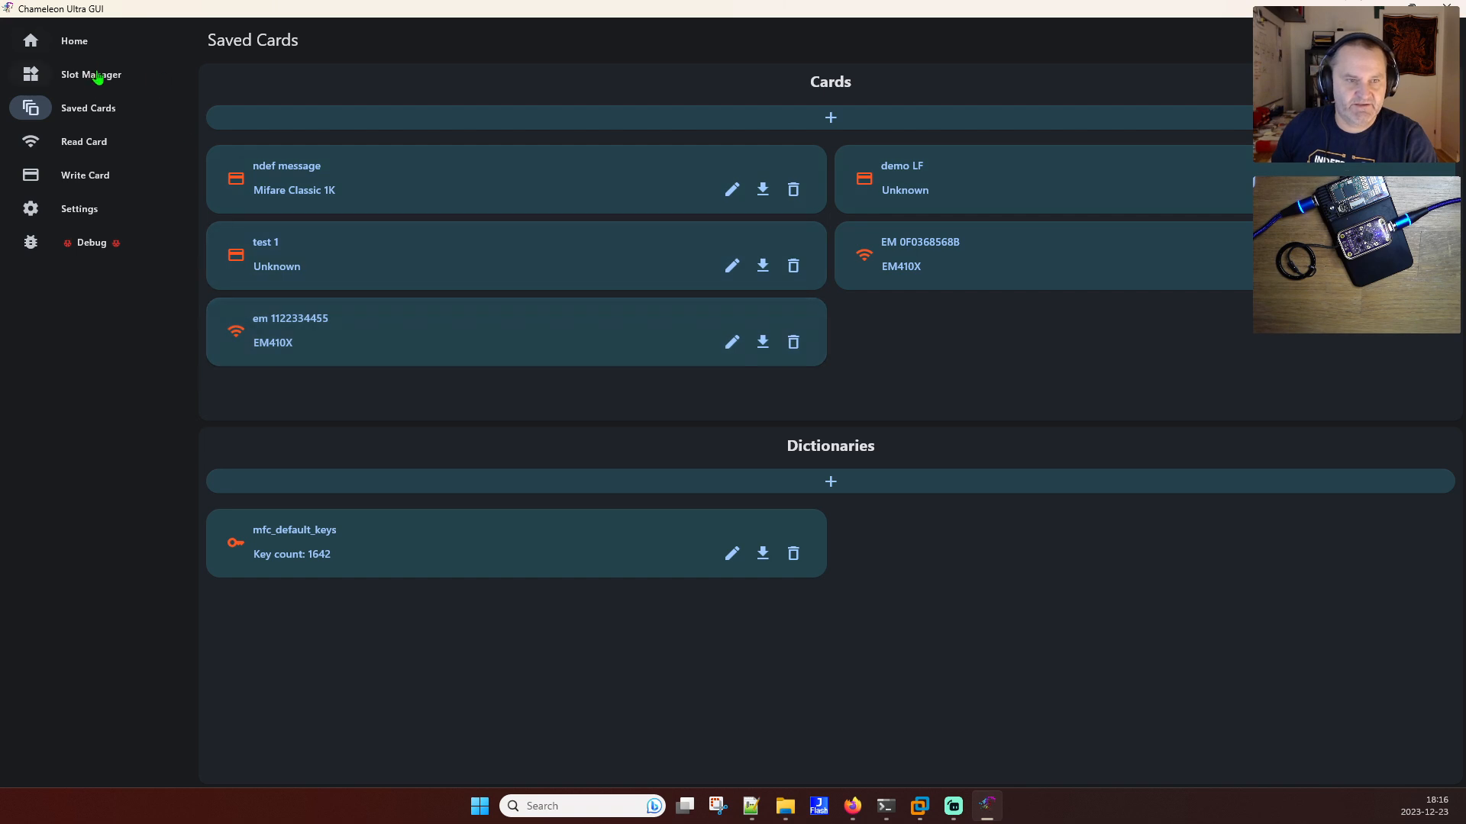
# - Show the Home dashboard reporting 3 of 8 slots used and firmware 2.0
pyautogui.click(74, 40)
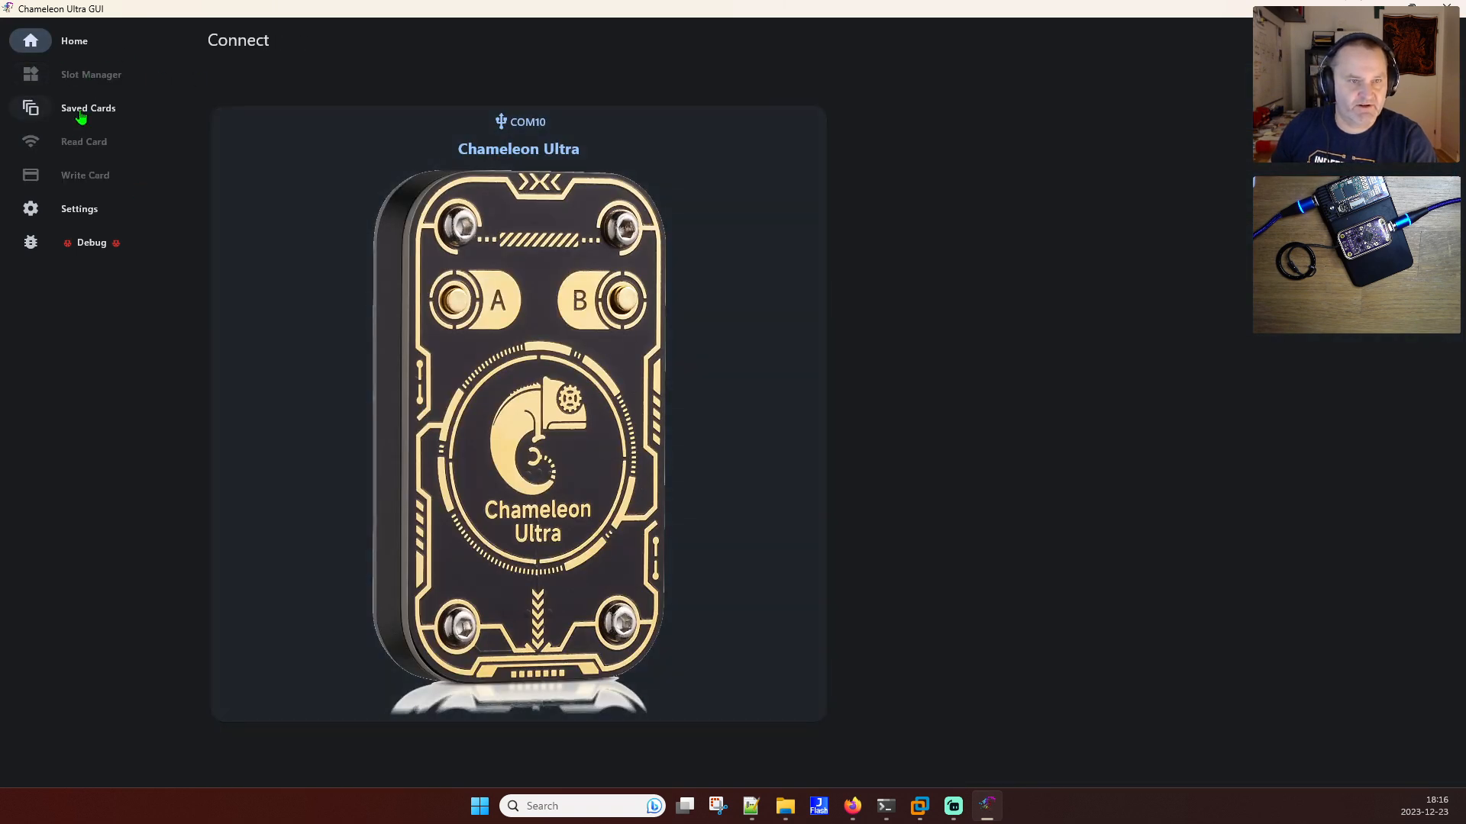
pyautogui.click(88, 108)
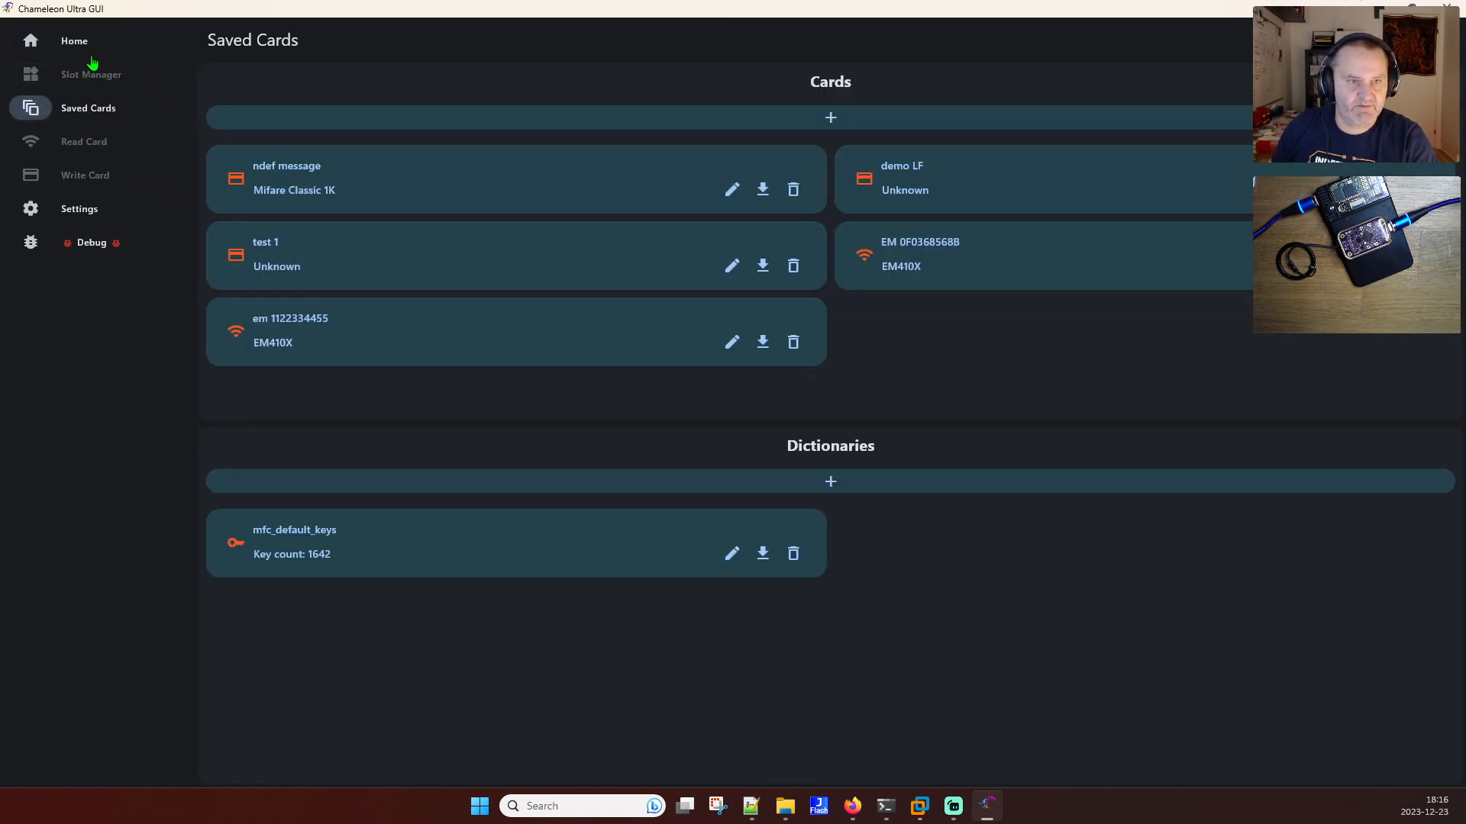
pyautogui.click(74, 40)
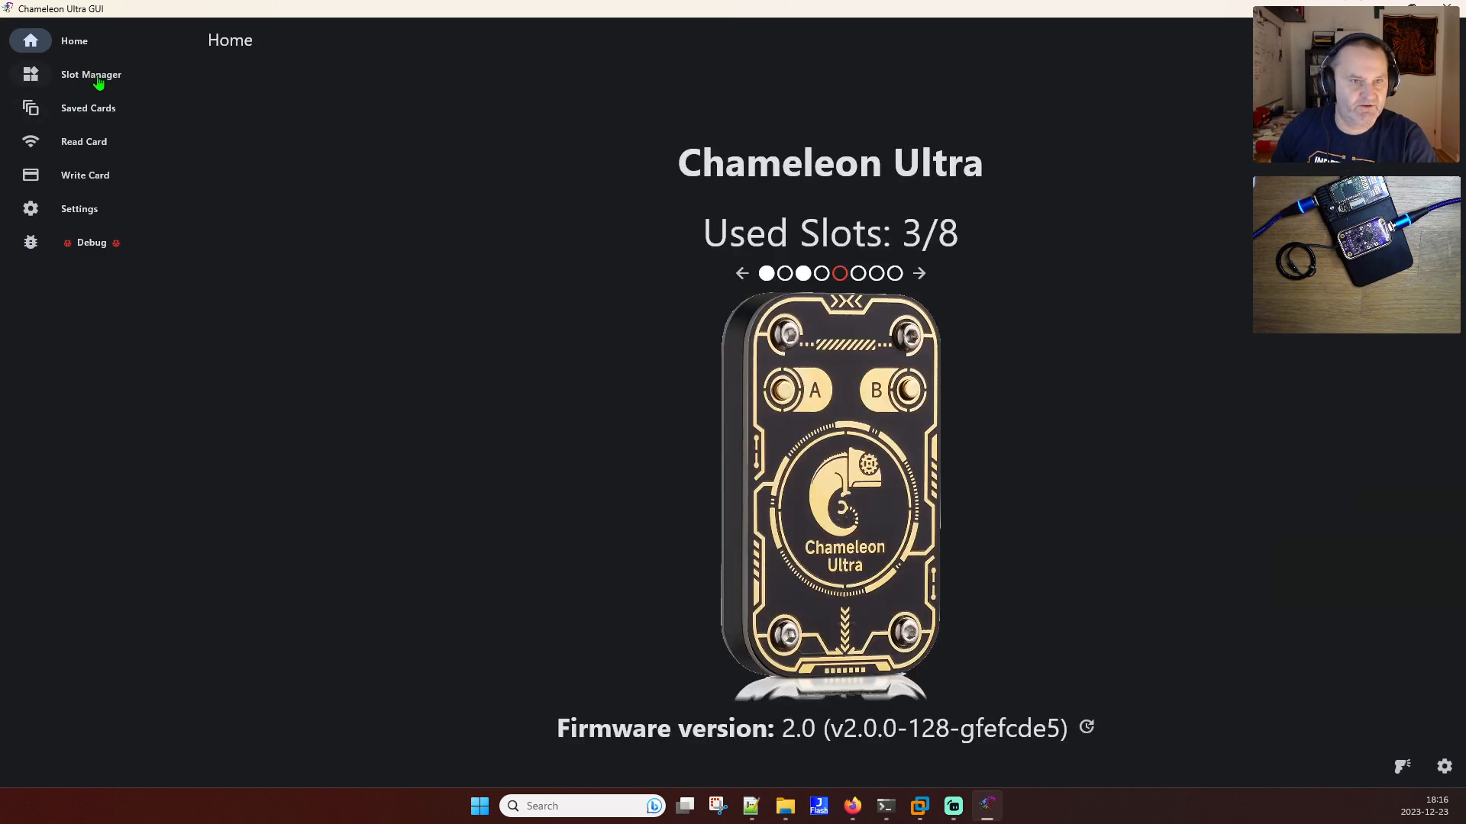
pyautogui.moveTo(99, 82)
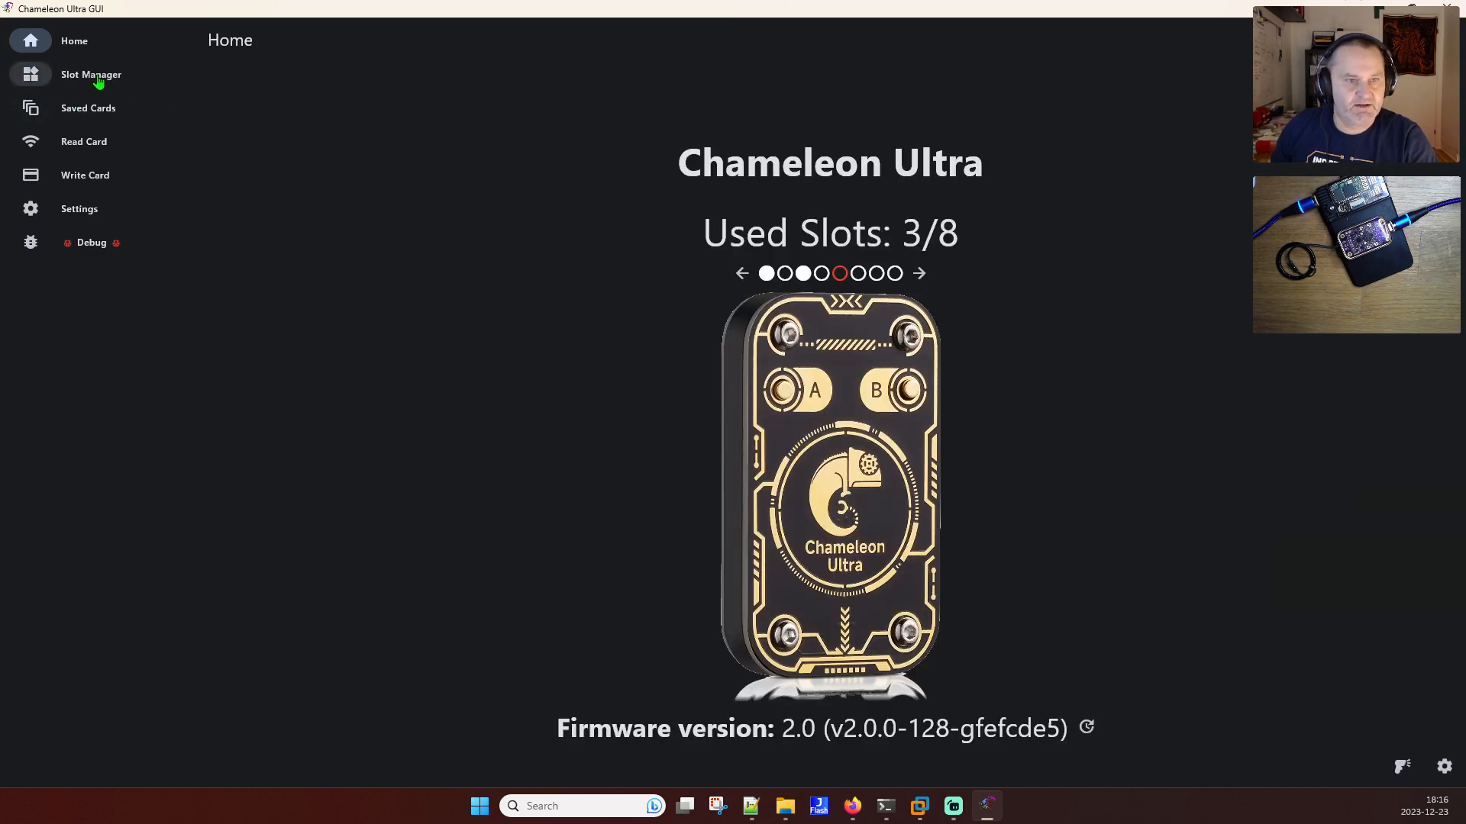
pyautogui.click(88, 108)
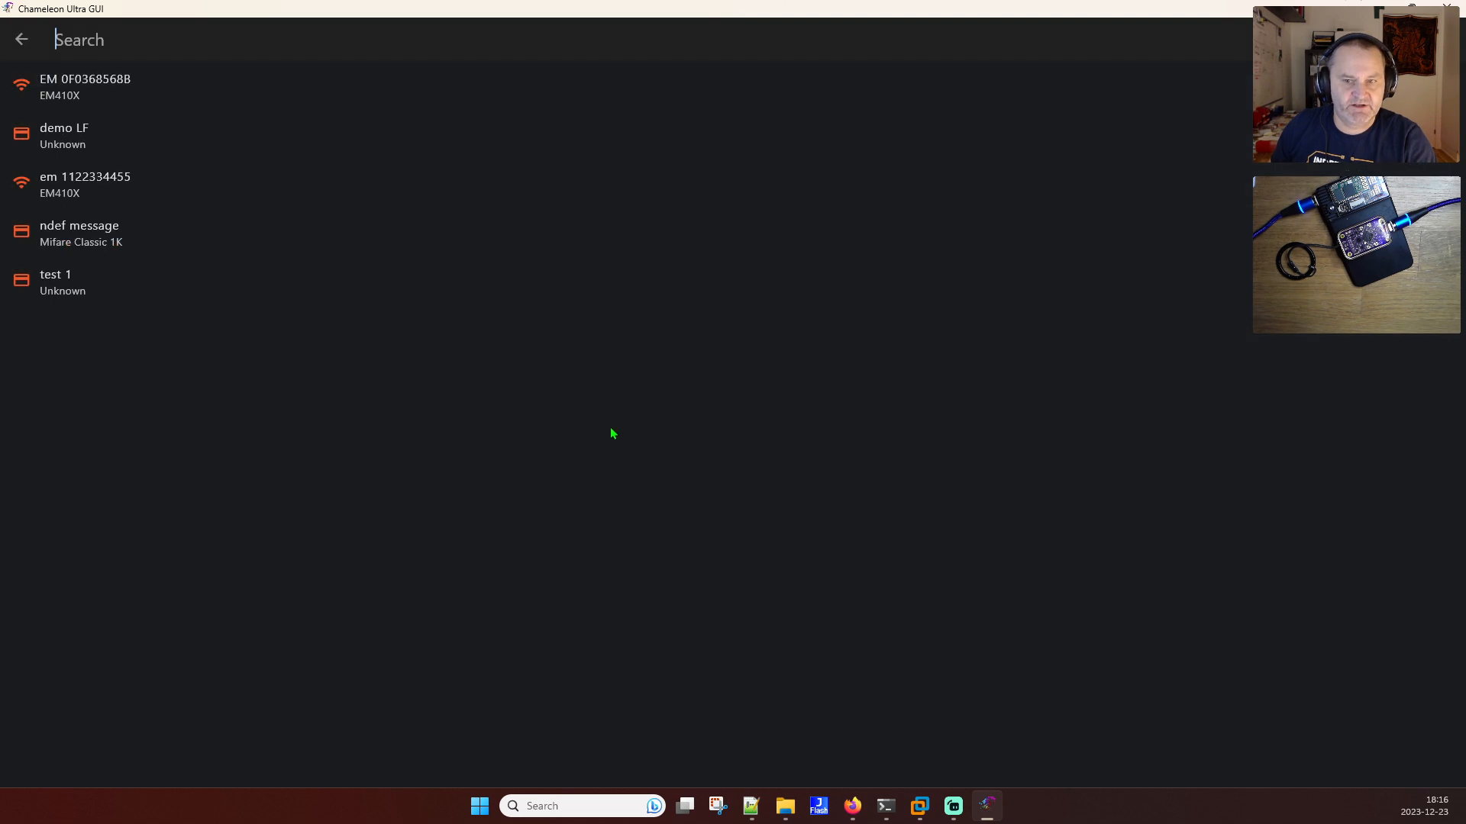
pyautogui.moveTo(566, 412)
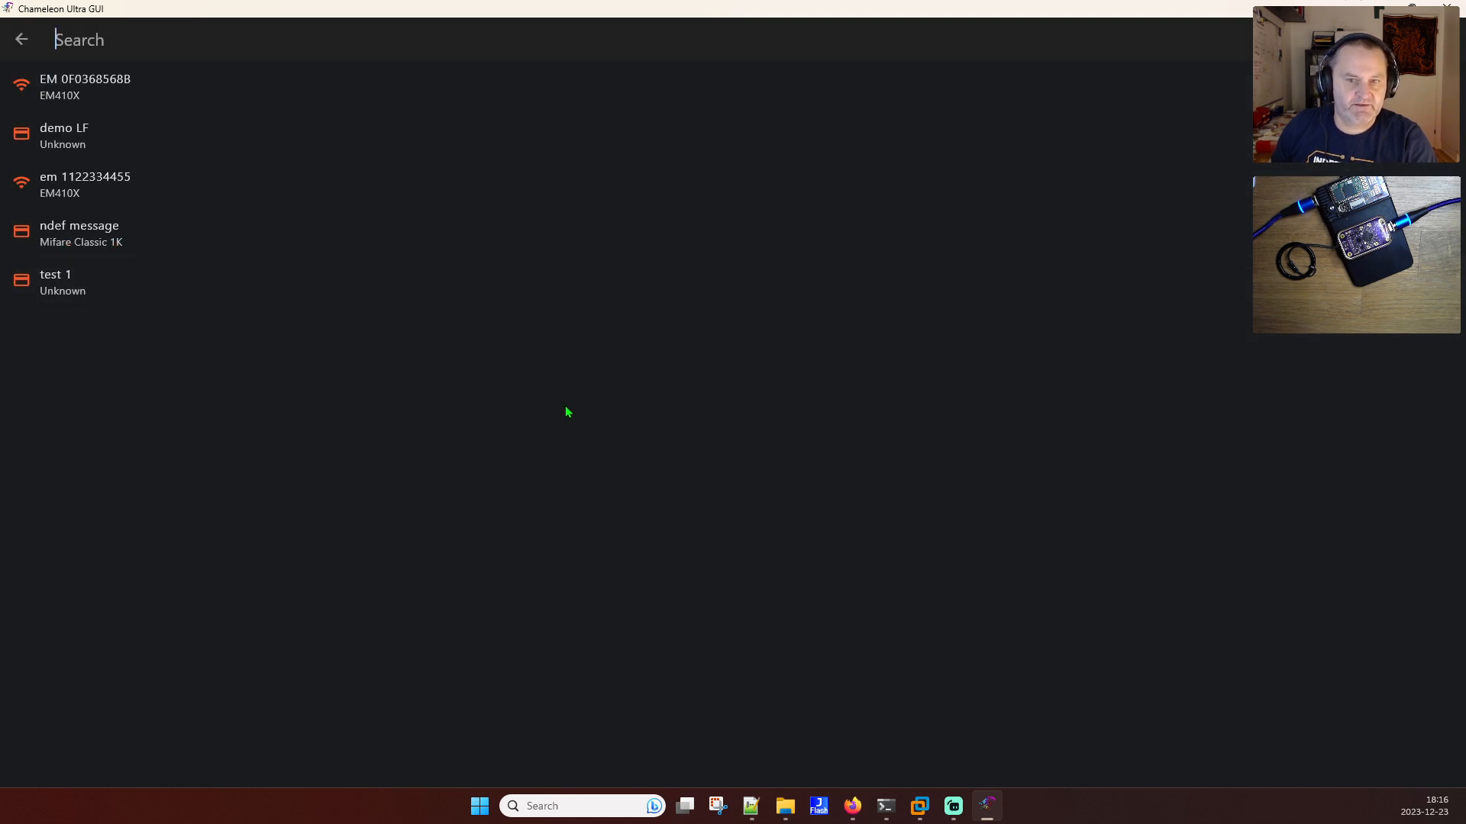
pyautogui.moveTo(482, 367)
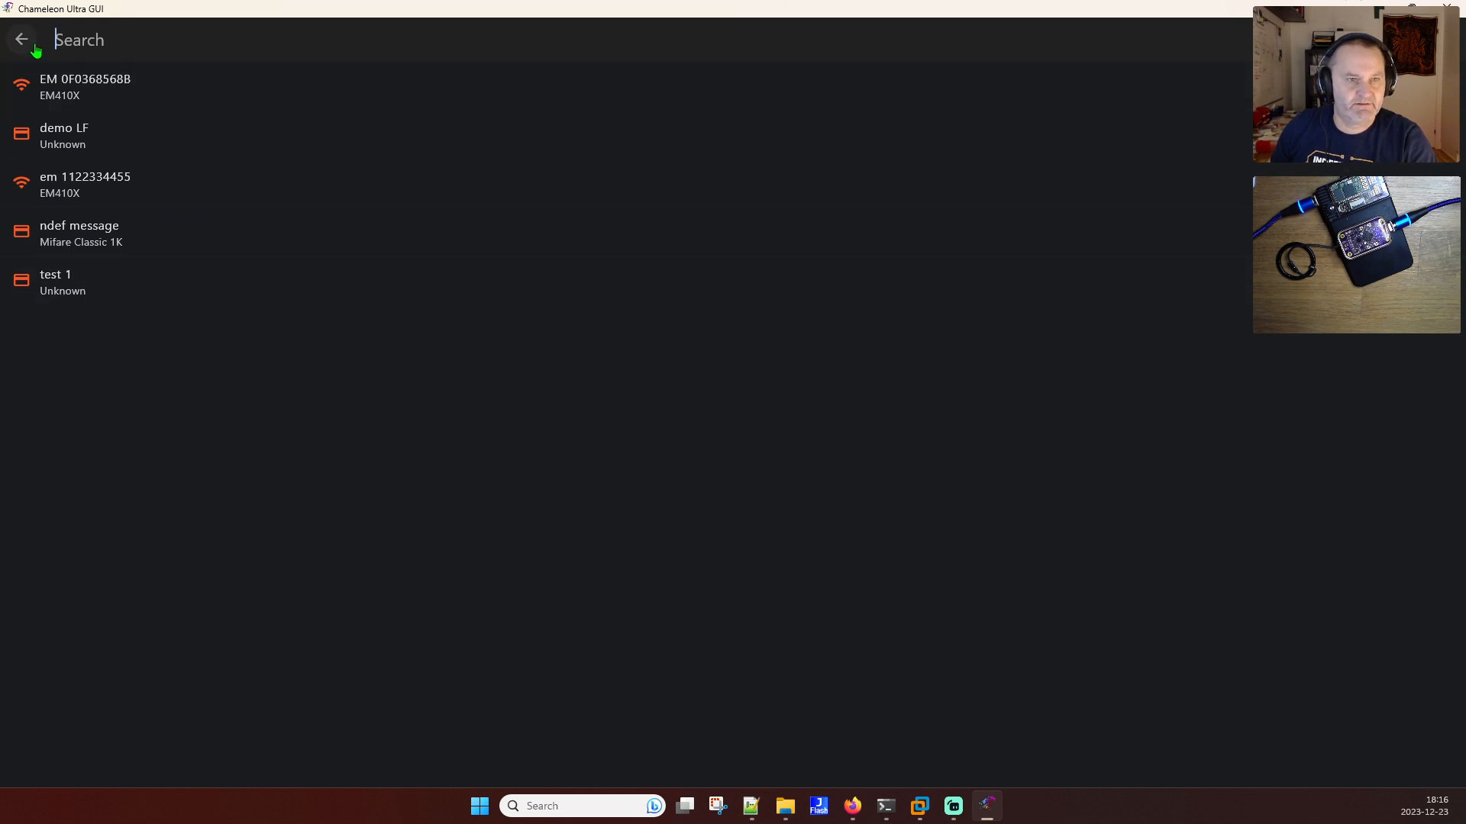
pyautogui.click(21, 39)
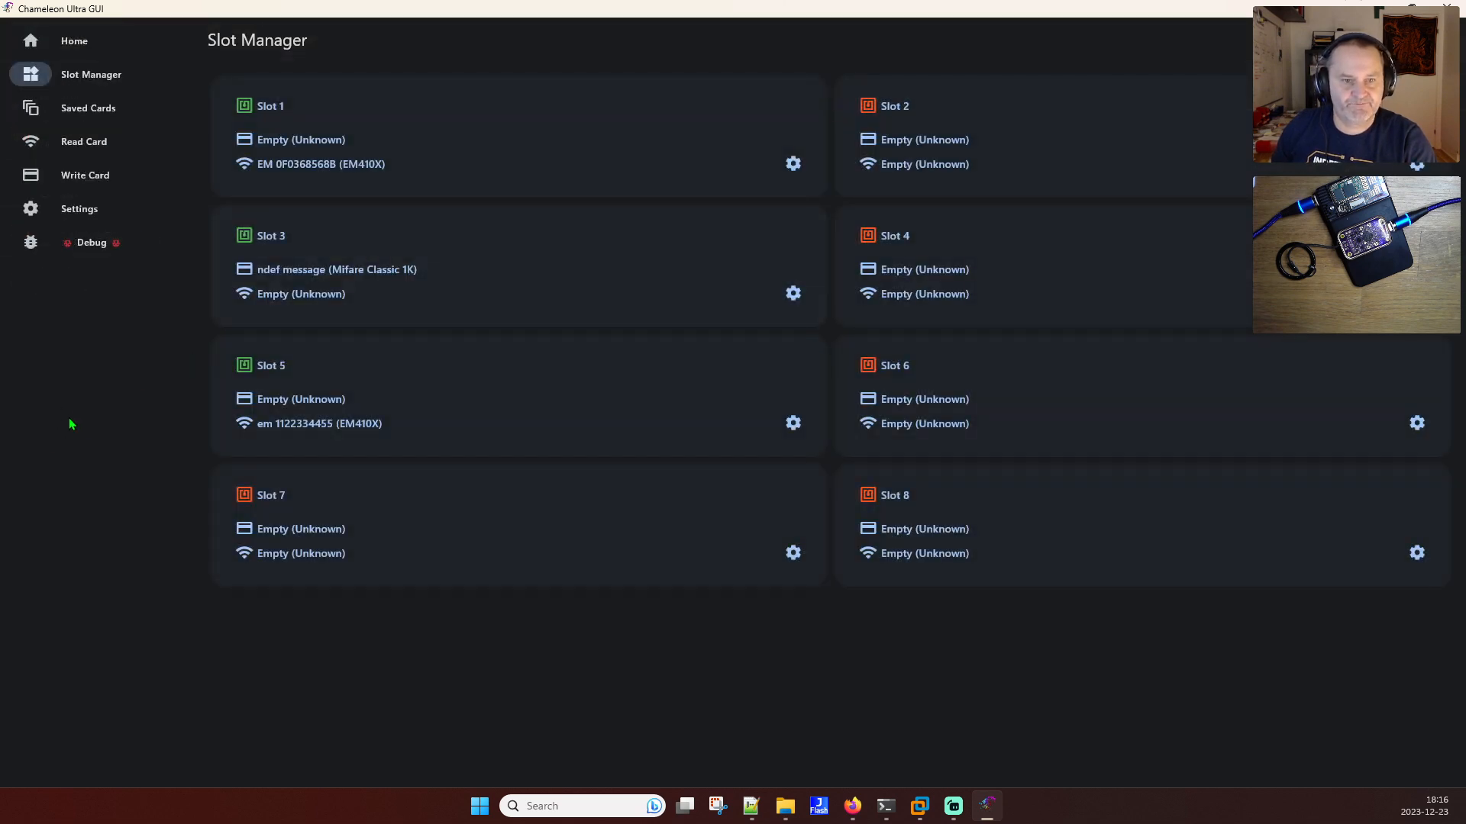
pyautogui.moveTo(117, 434)
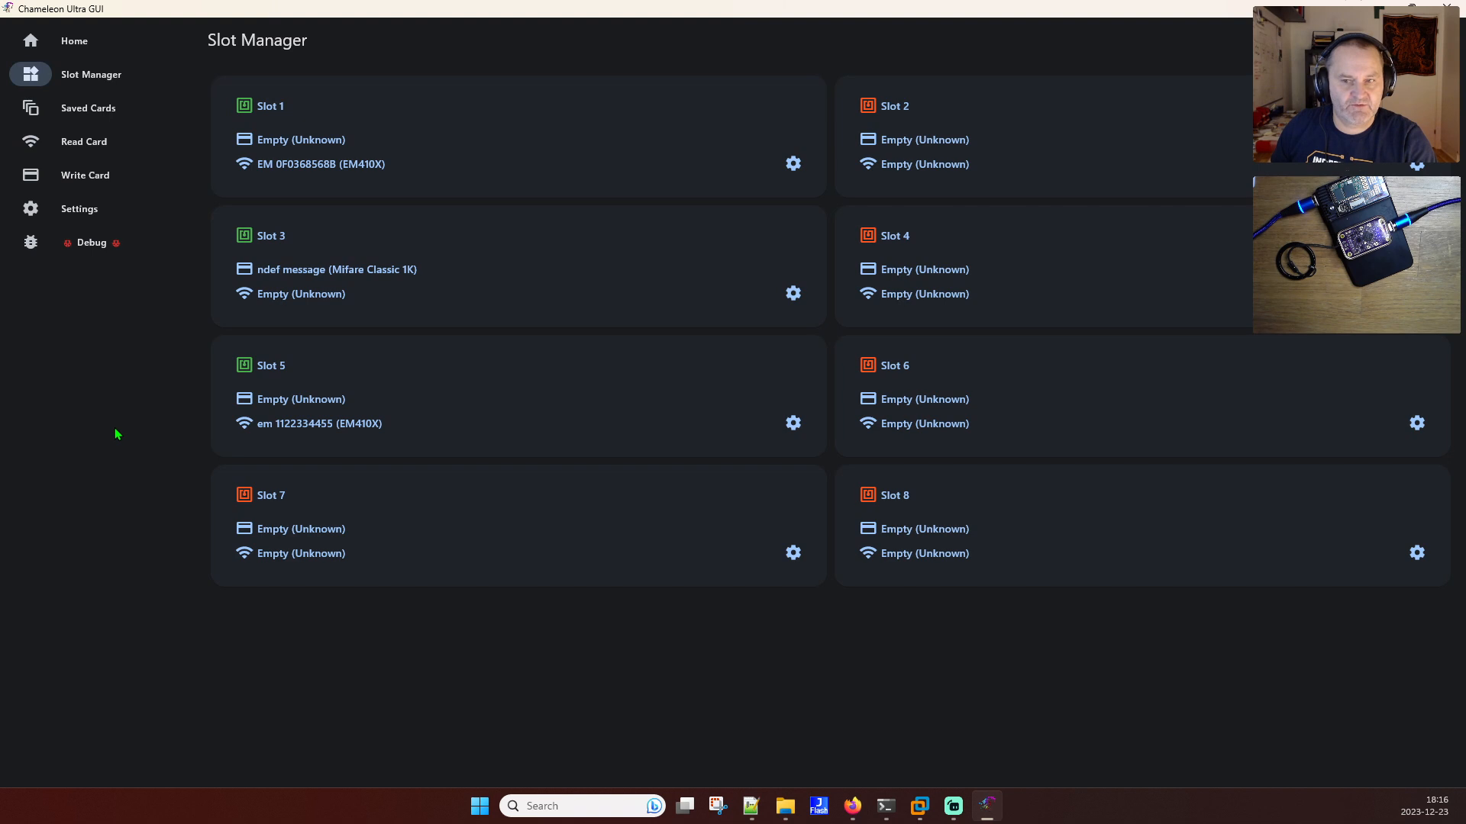
pyautogui.moveTo(127, 407)
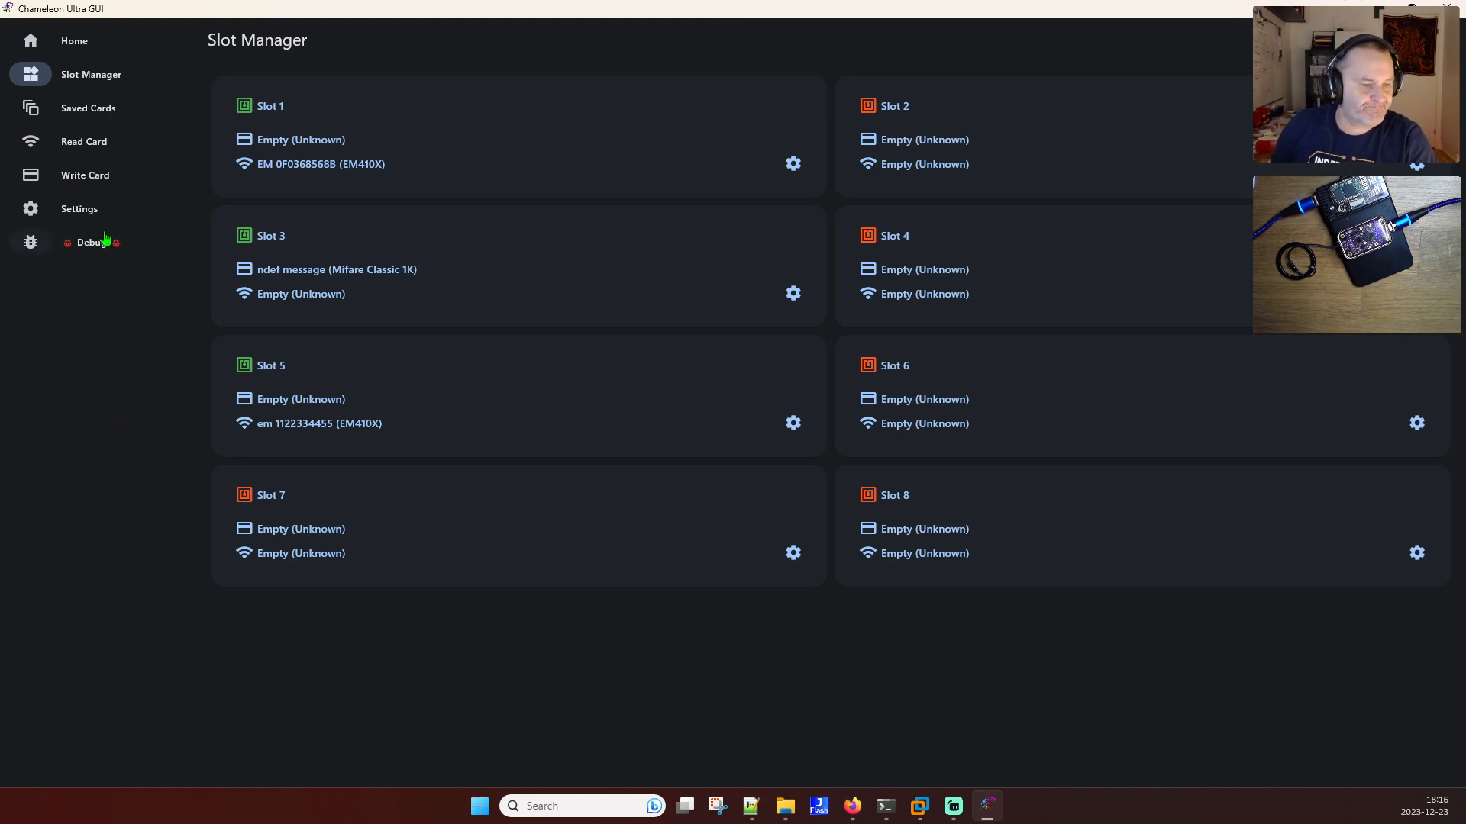
pyautogui.moveTo(120, 208)
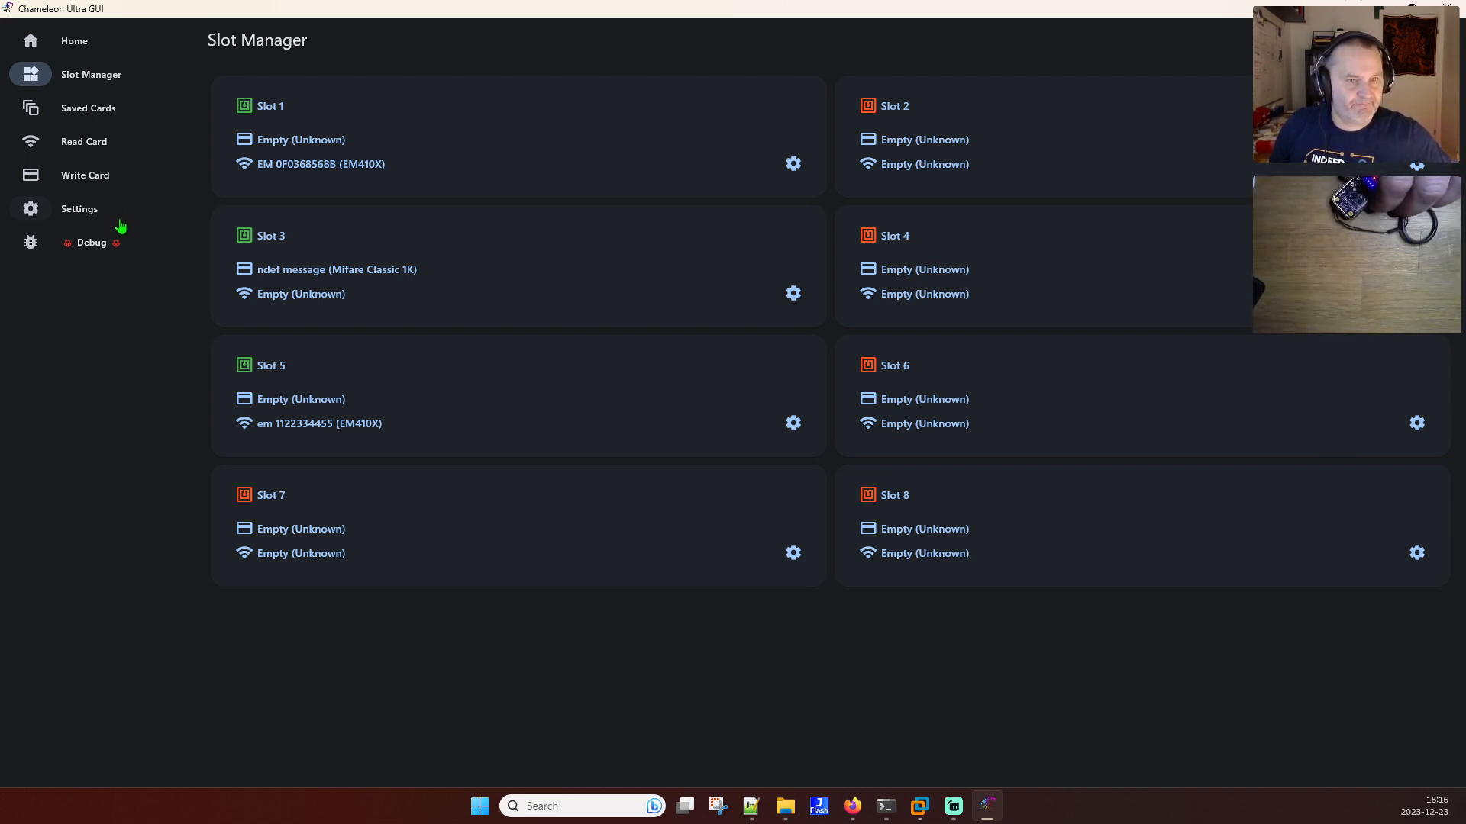
pyautogui.moveTo(106, 192)
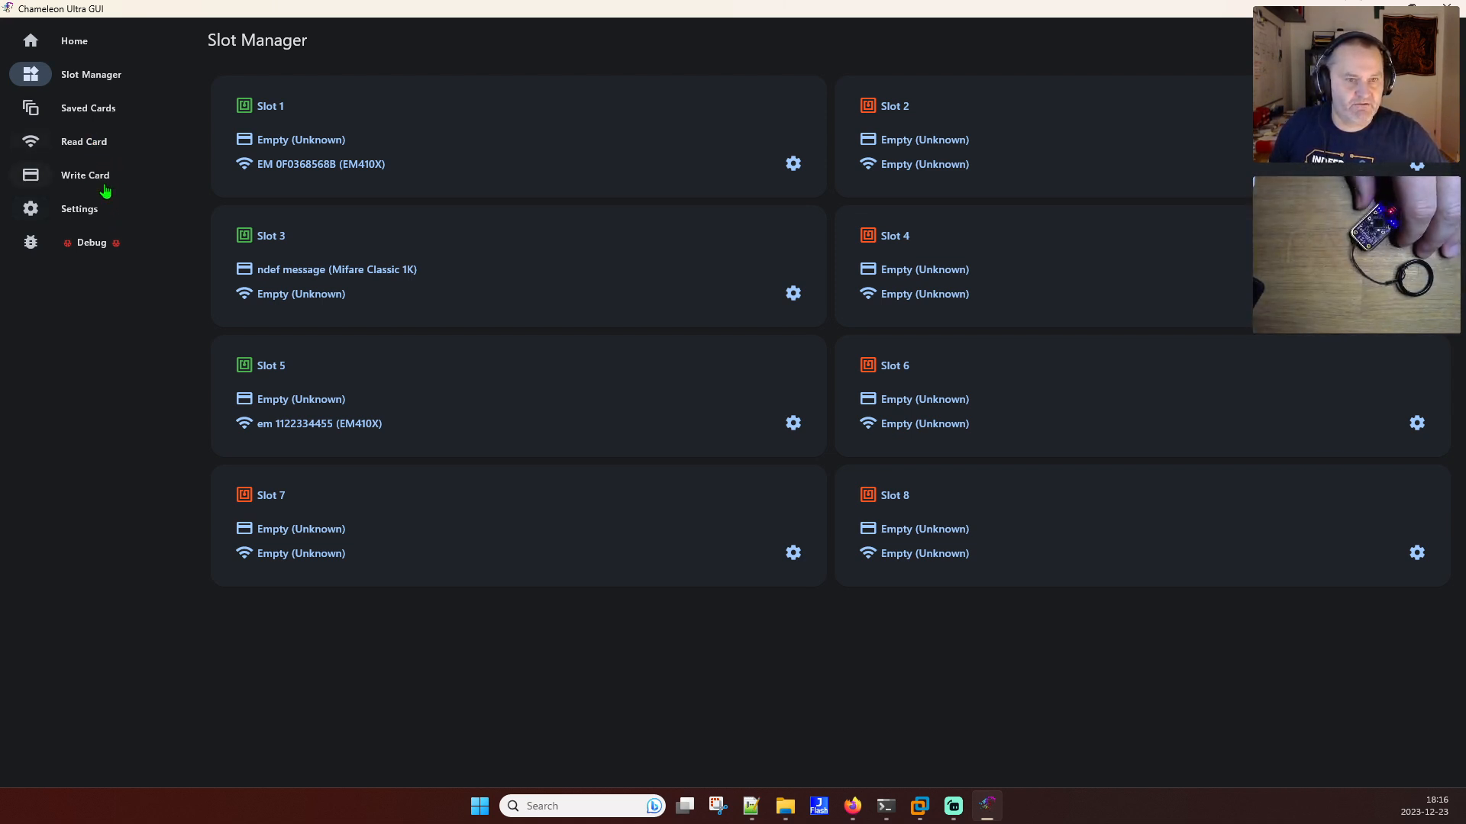
# - View Write Card's 'Not Implemented' page, then scroll the Debug menu to its Other options
pyautogui.click(84, 175)
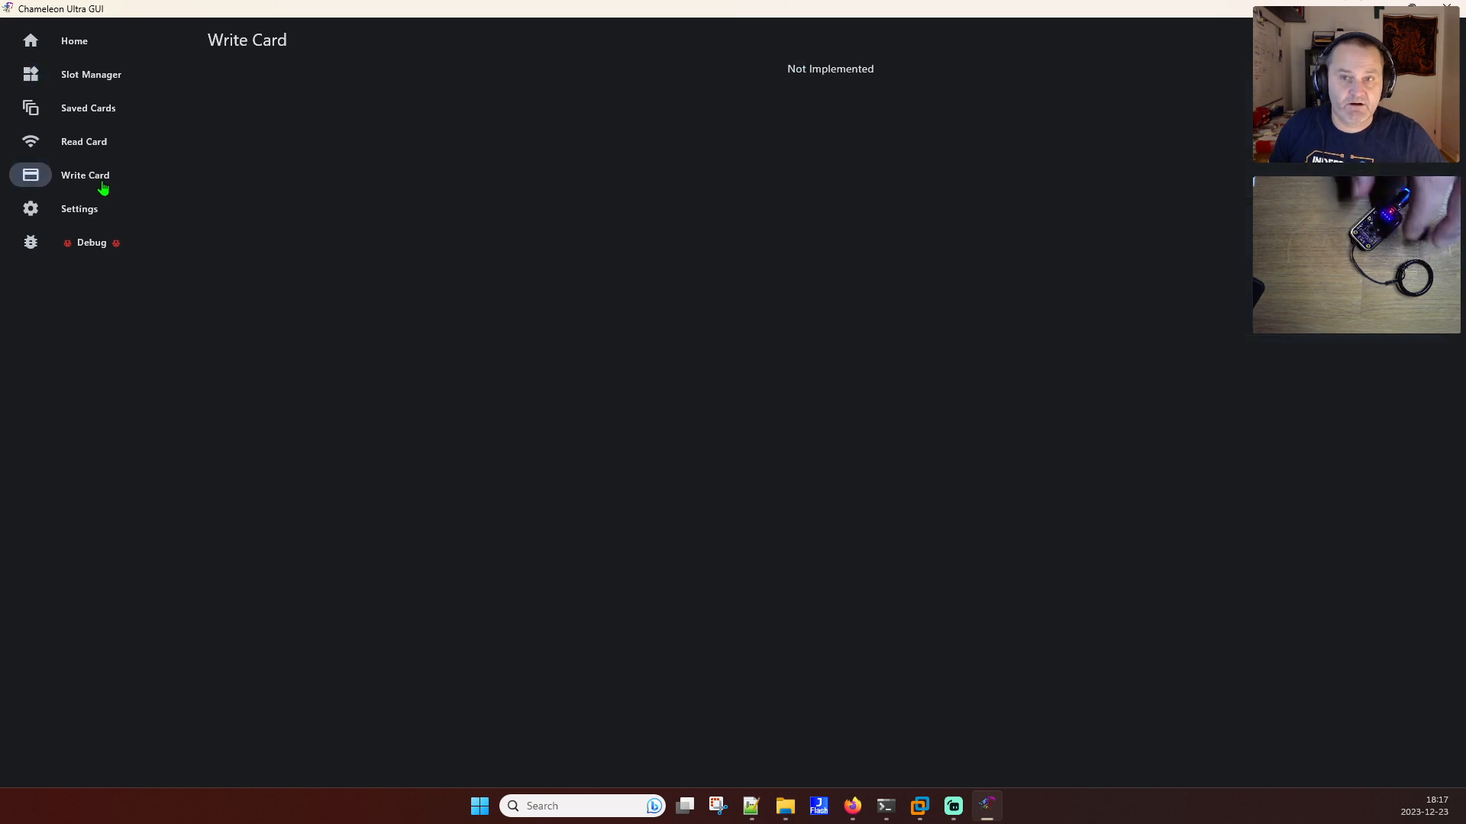
pyautogui.click(91, 242)
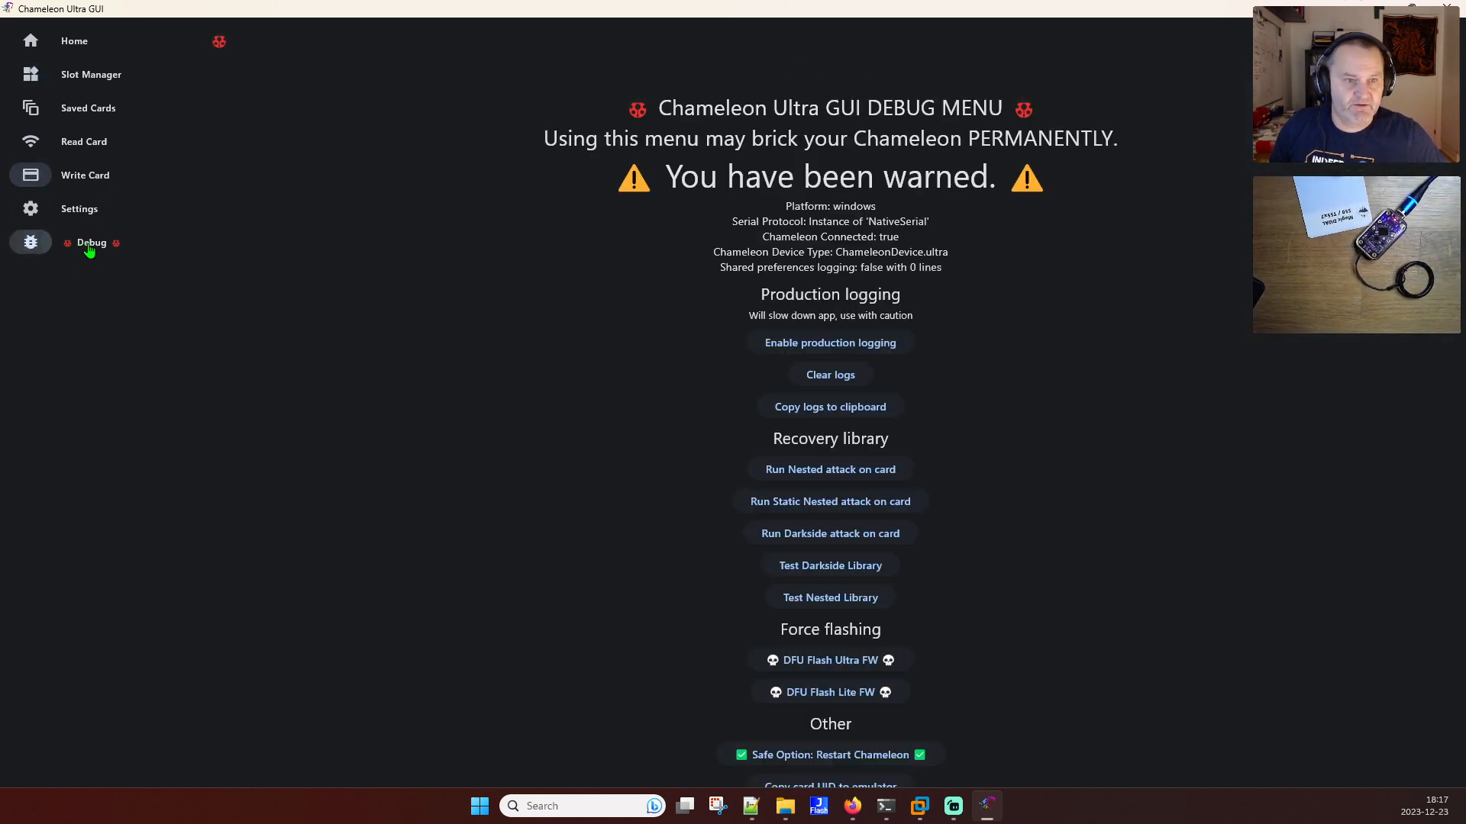
pyautogui.moveTo(328, 365)
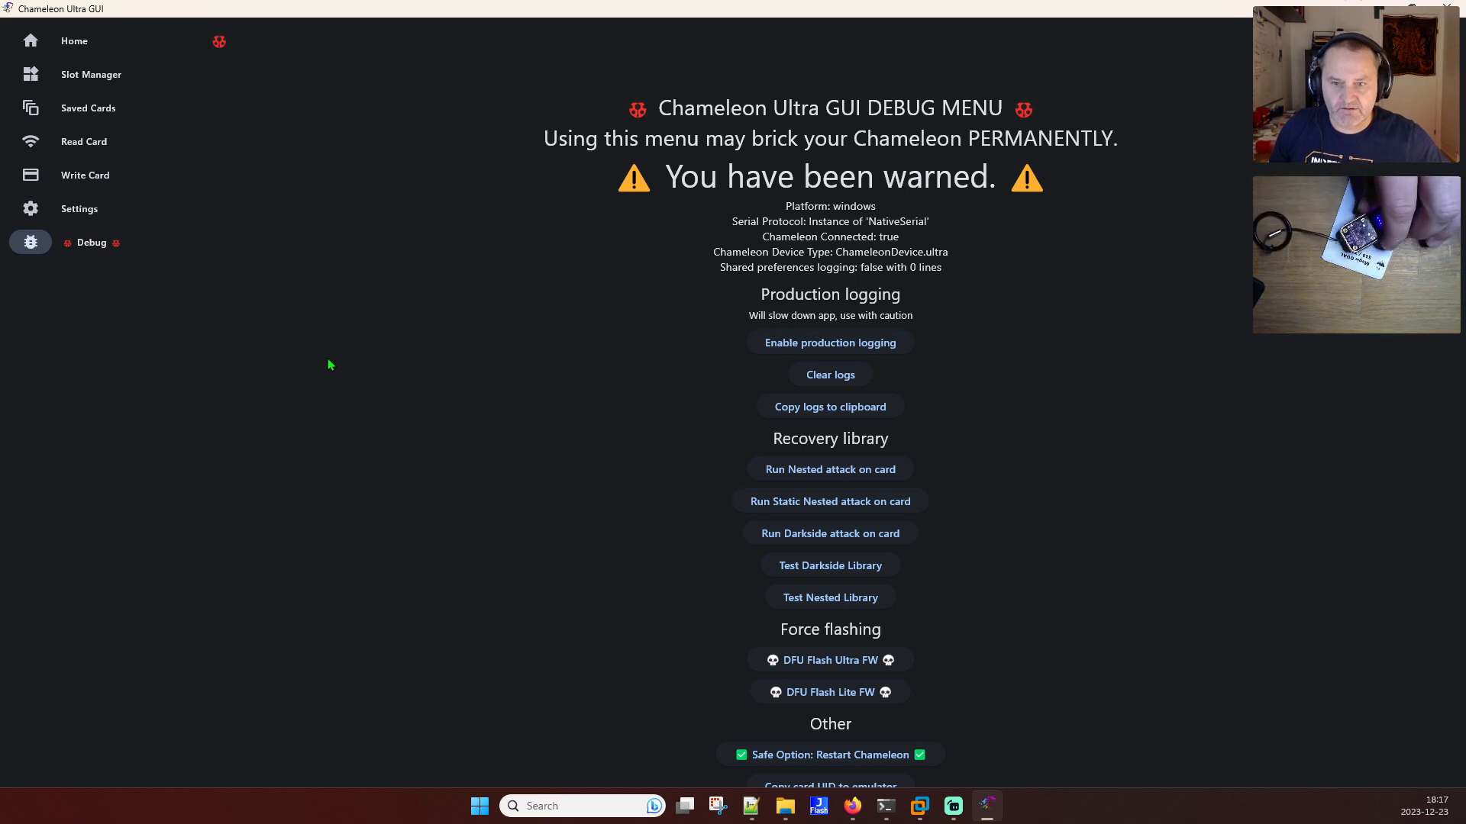
pyautogui.scroll(-3)
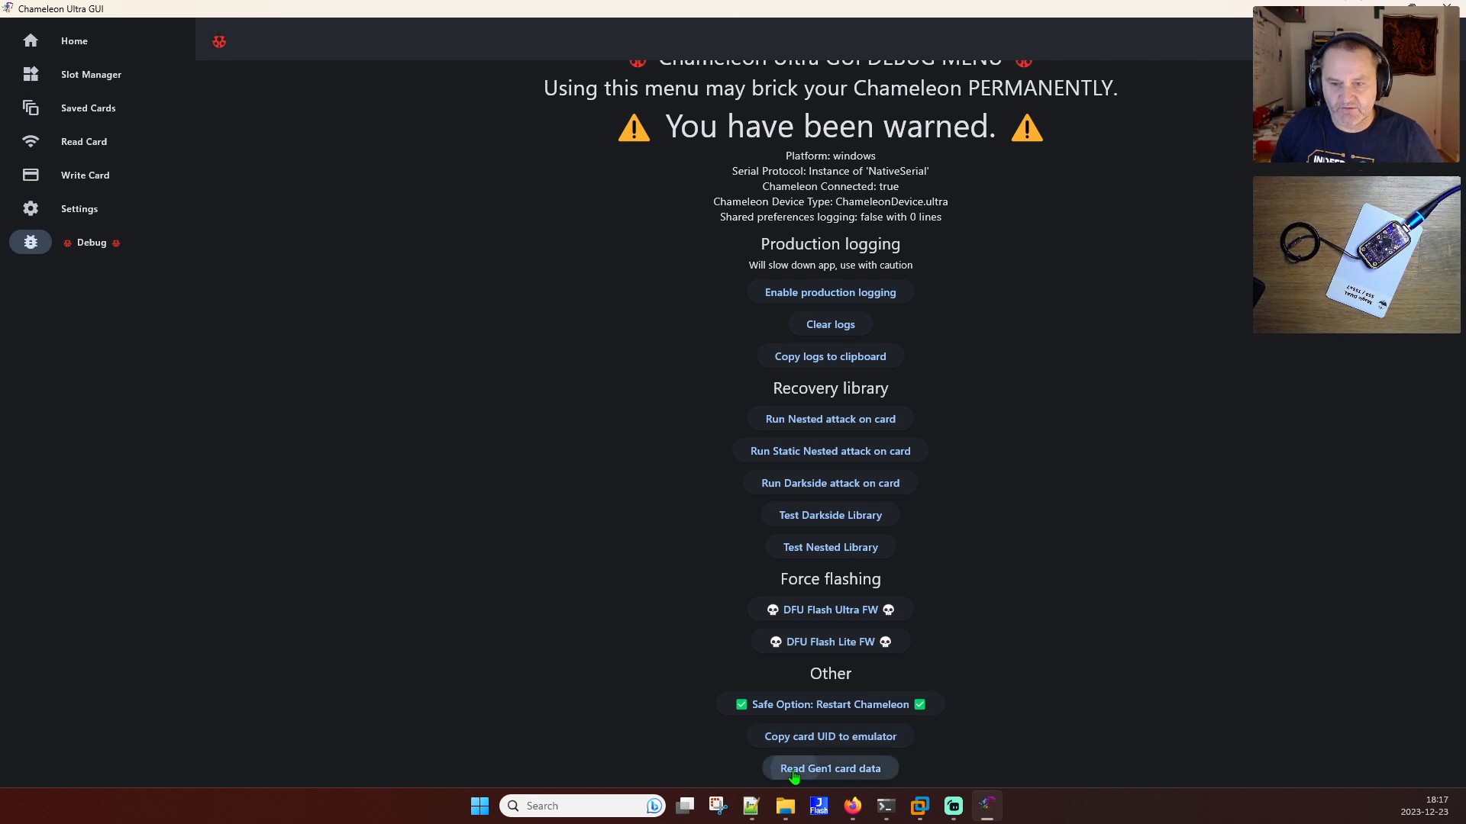
pyautogui.moveTo(568, 683)
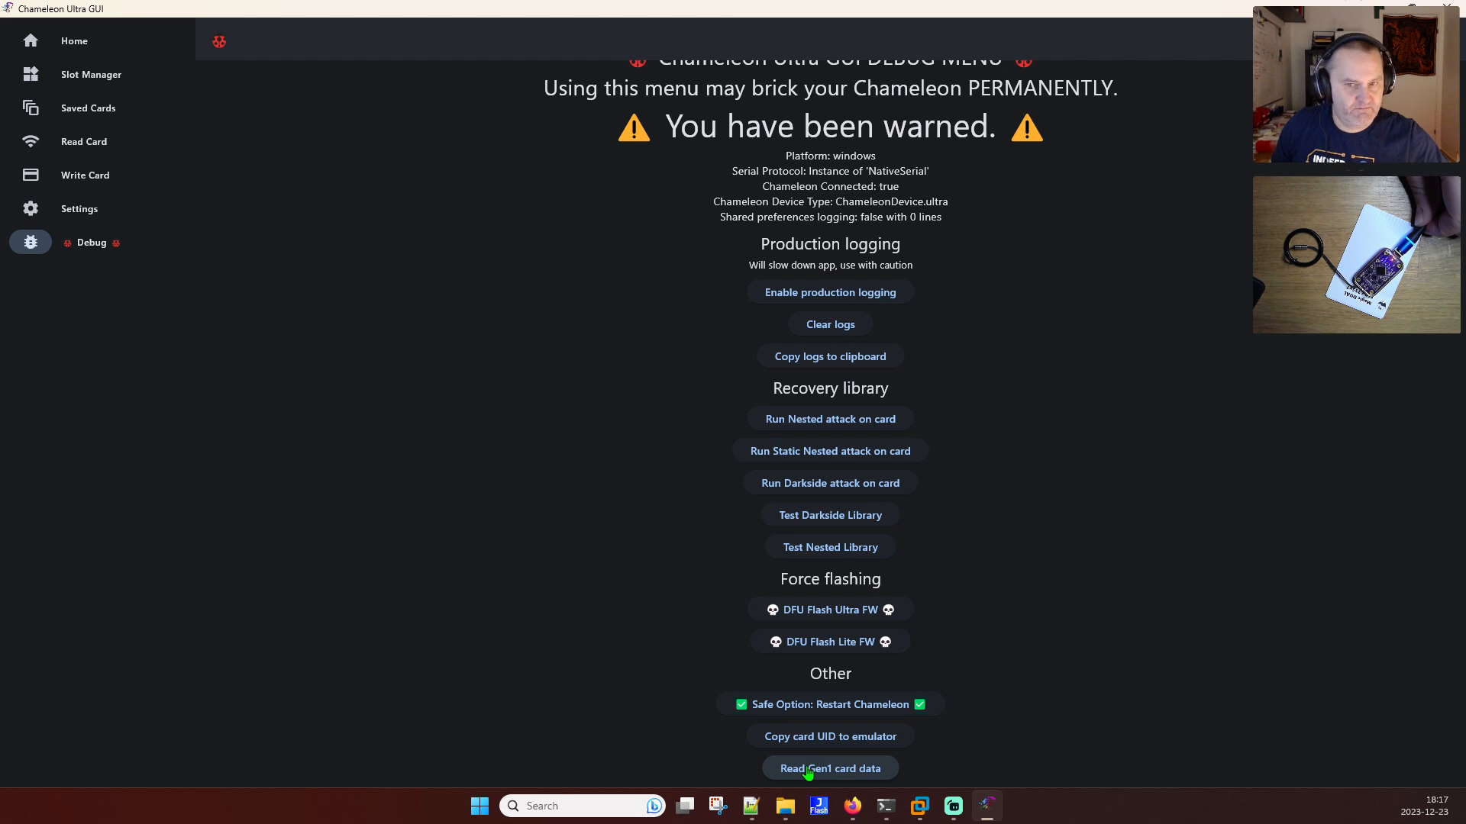
pyautogui.moveTo(643, 732)
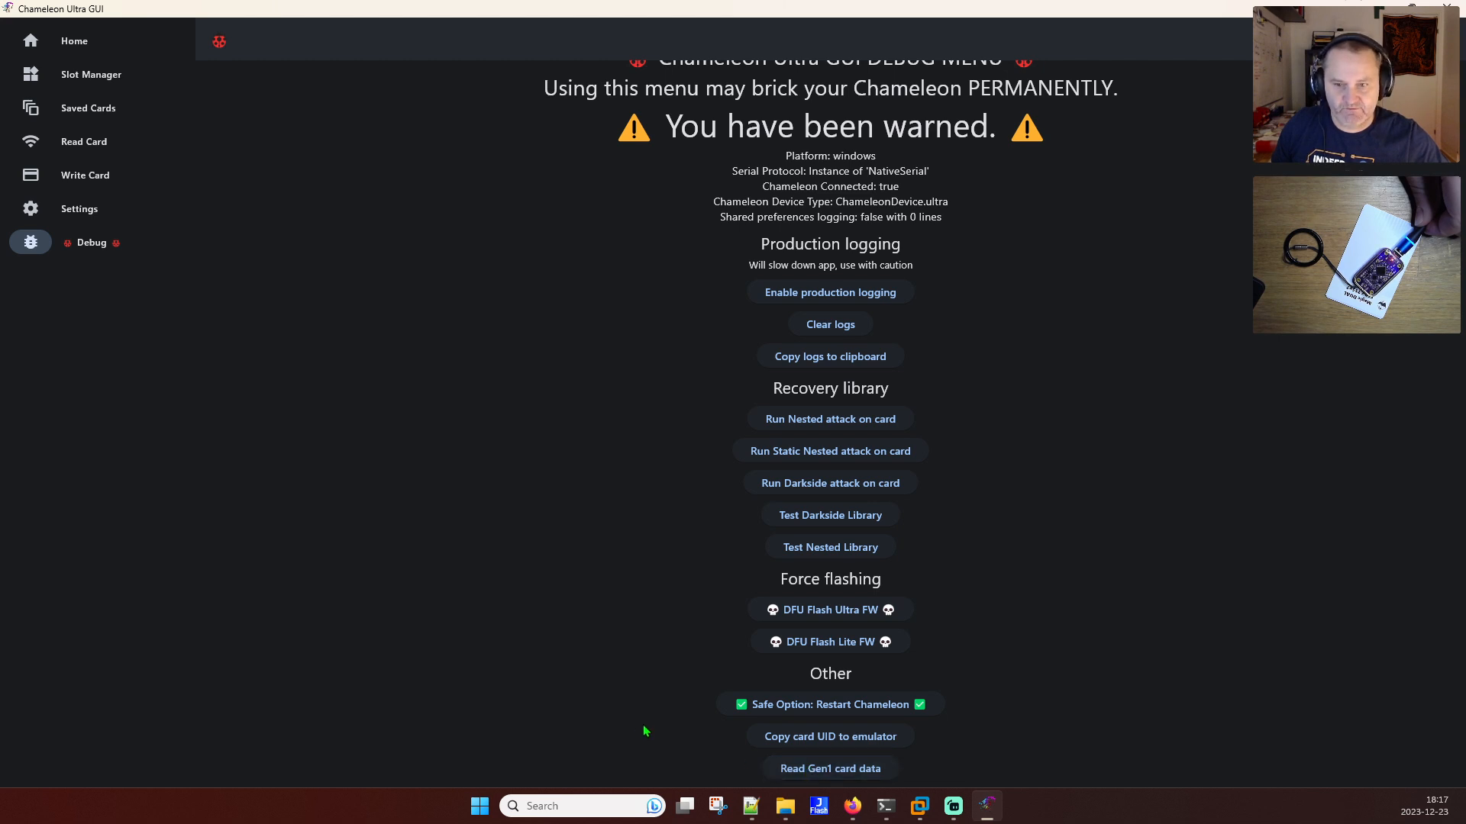
pyautogui.moveTo(802, 374)
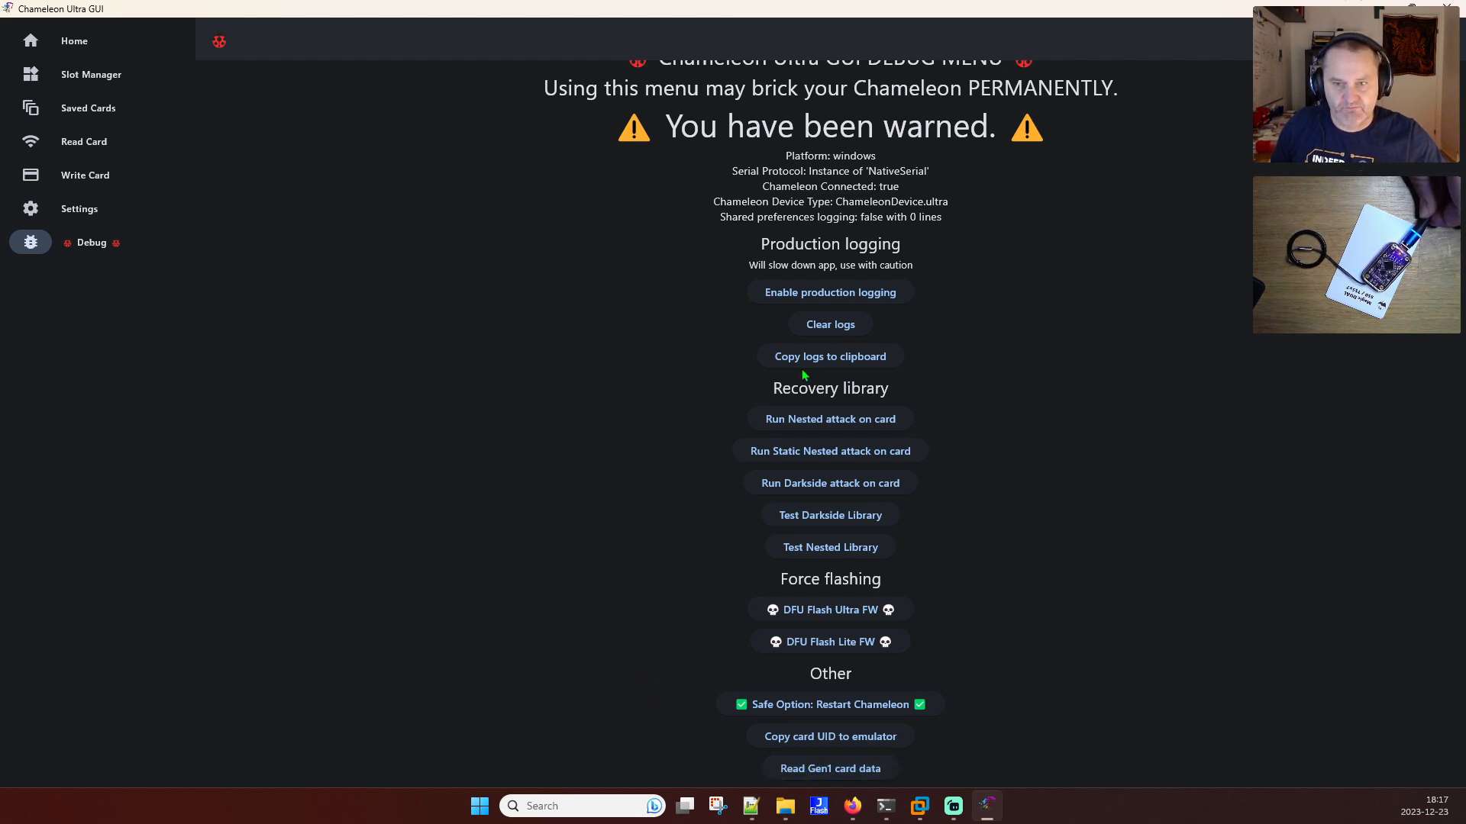
pyautogui.moveTo(830, 291)
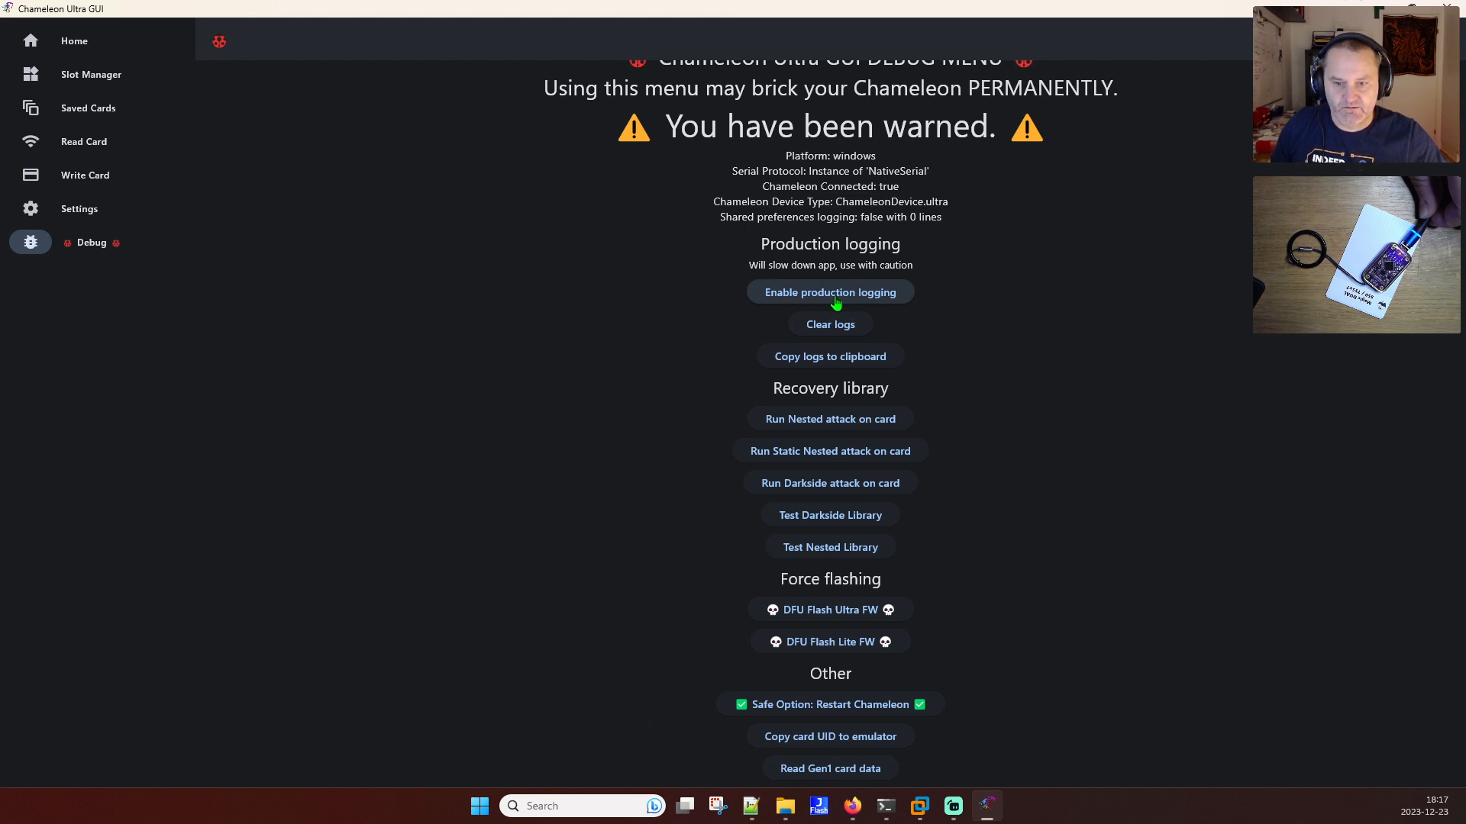
pyautogui.moveTo(177, 433)
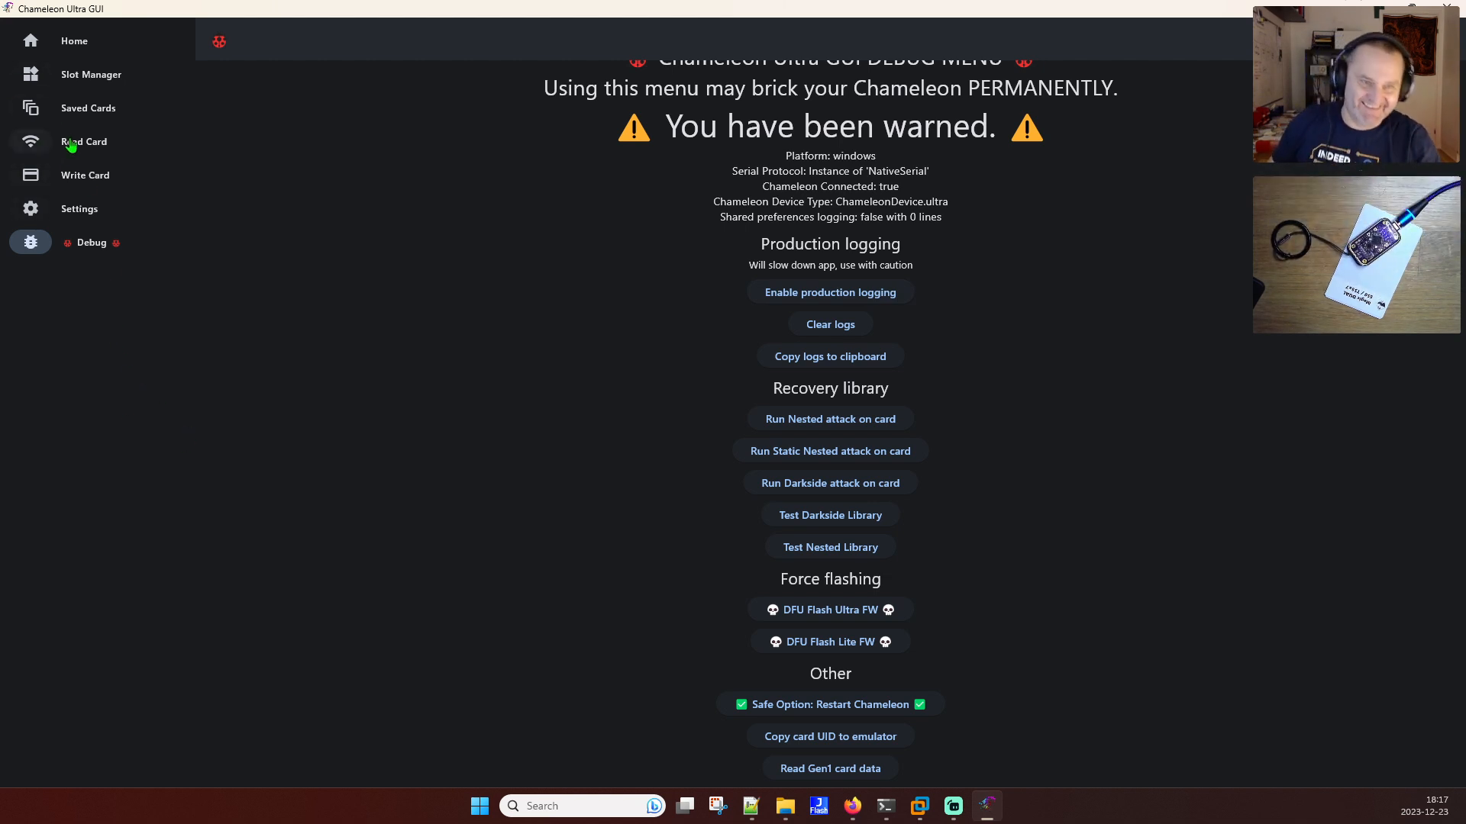
# - Visit Read Card and Saved Cards, ending on the Read Card page with empty HF/LF info
pyautogui.click(83, 141)
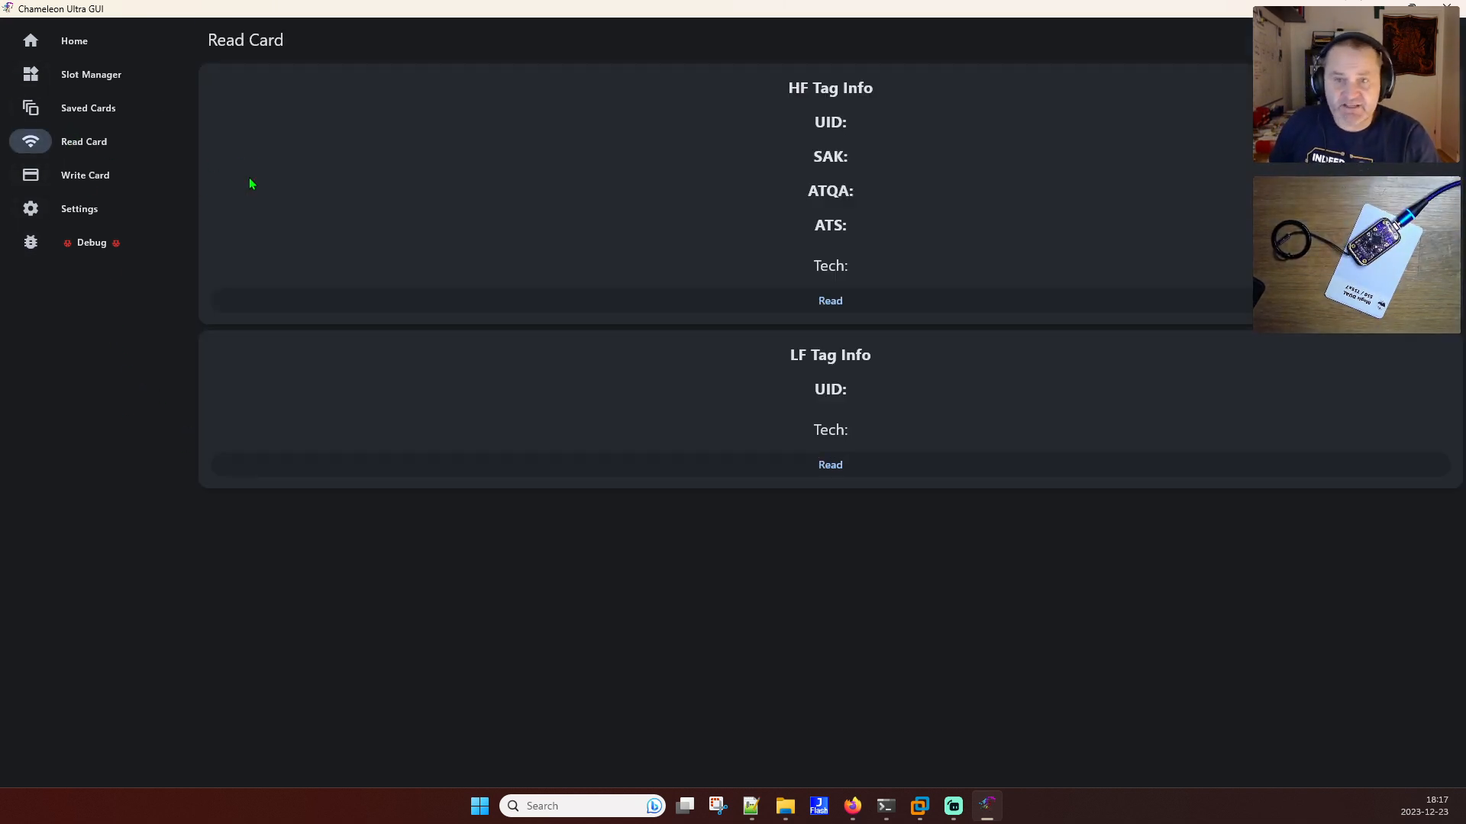
pyautogui.moveTo(153, 378)
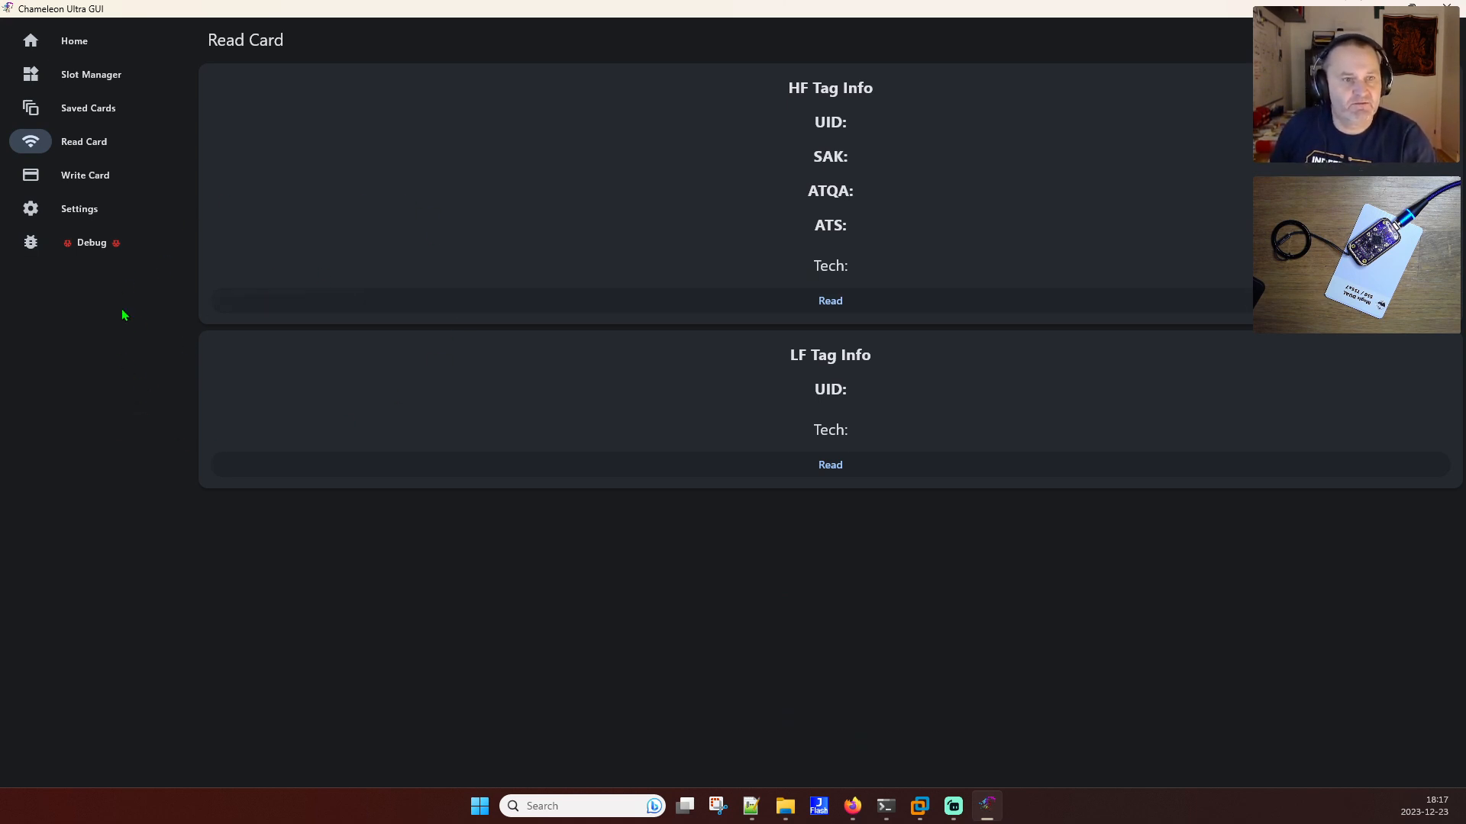
pyautogui.moveTo(87, 117)
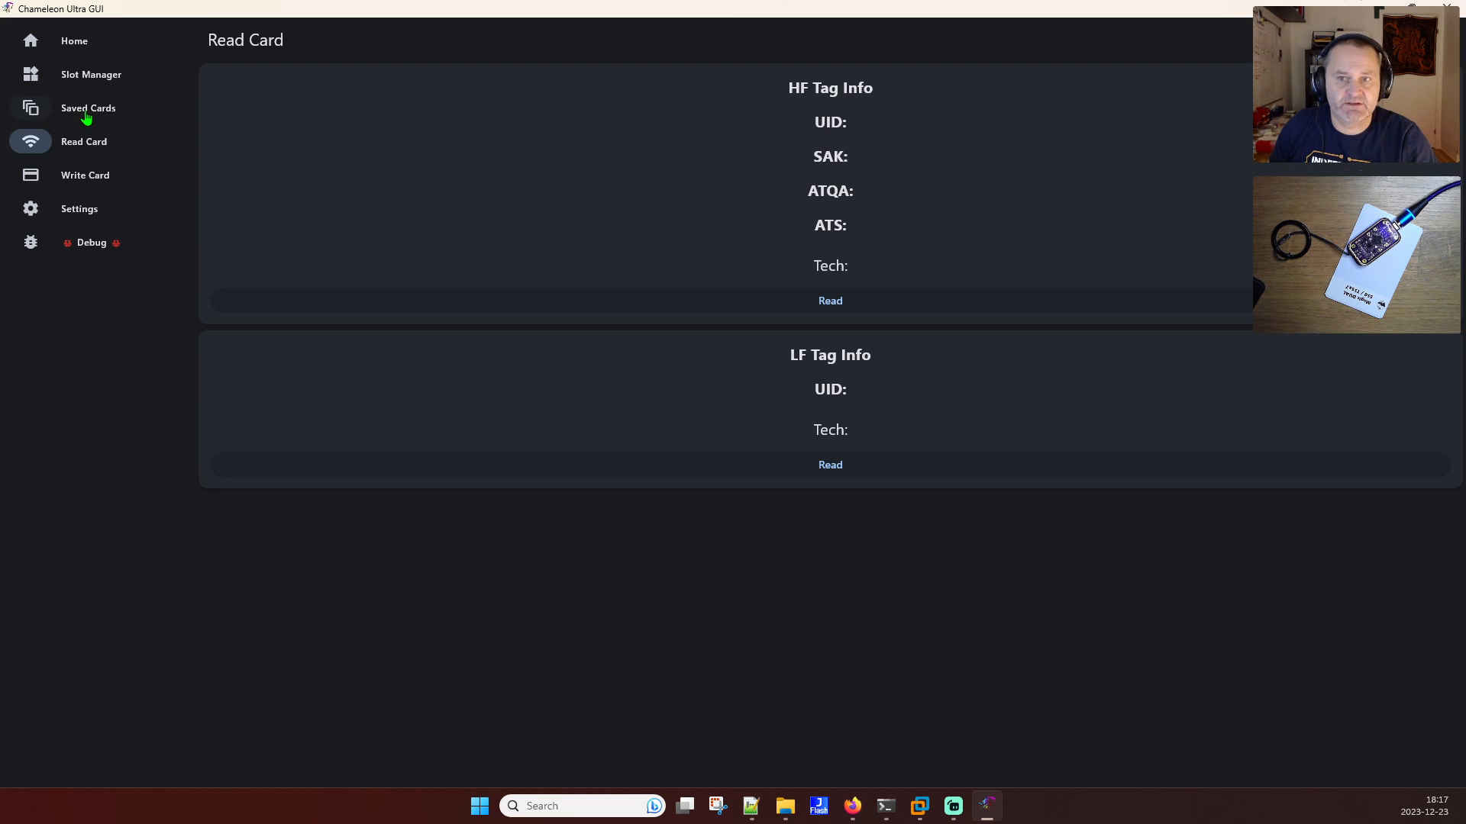
pyautogui.click(88, 107)
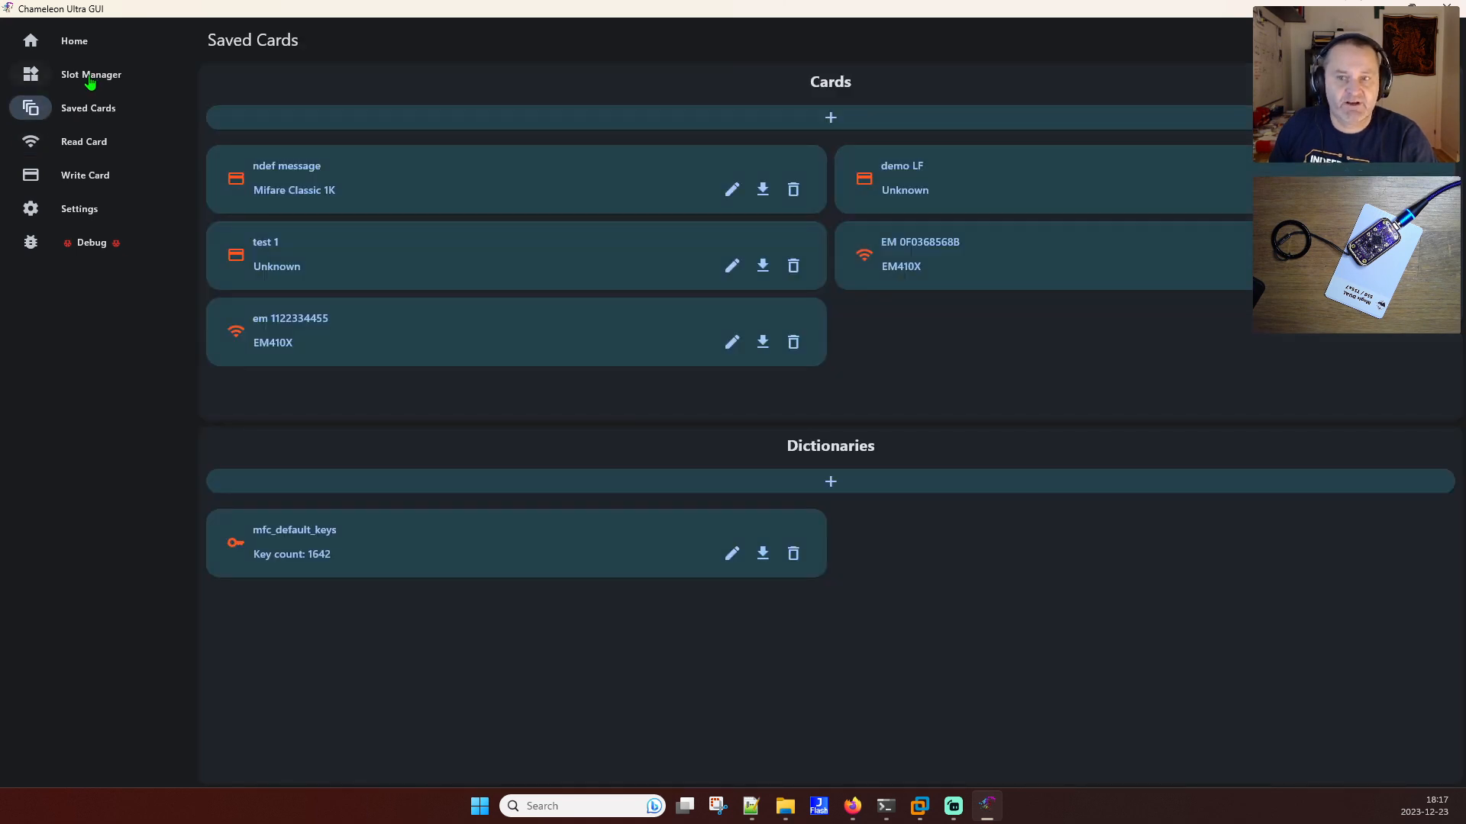
pyautogui.moveTo(536, 588)
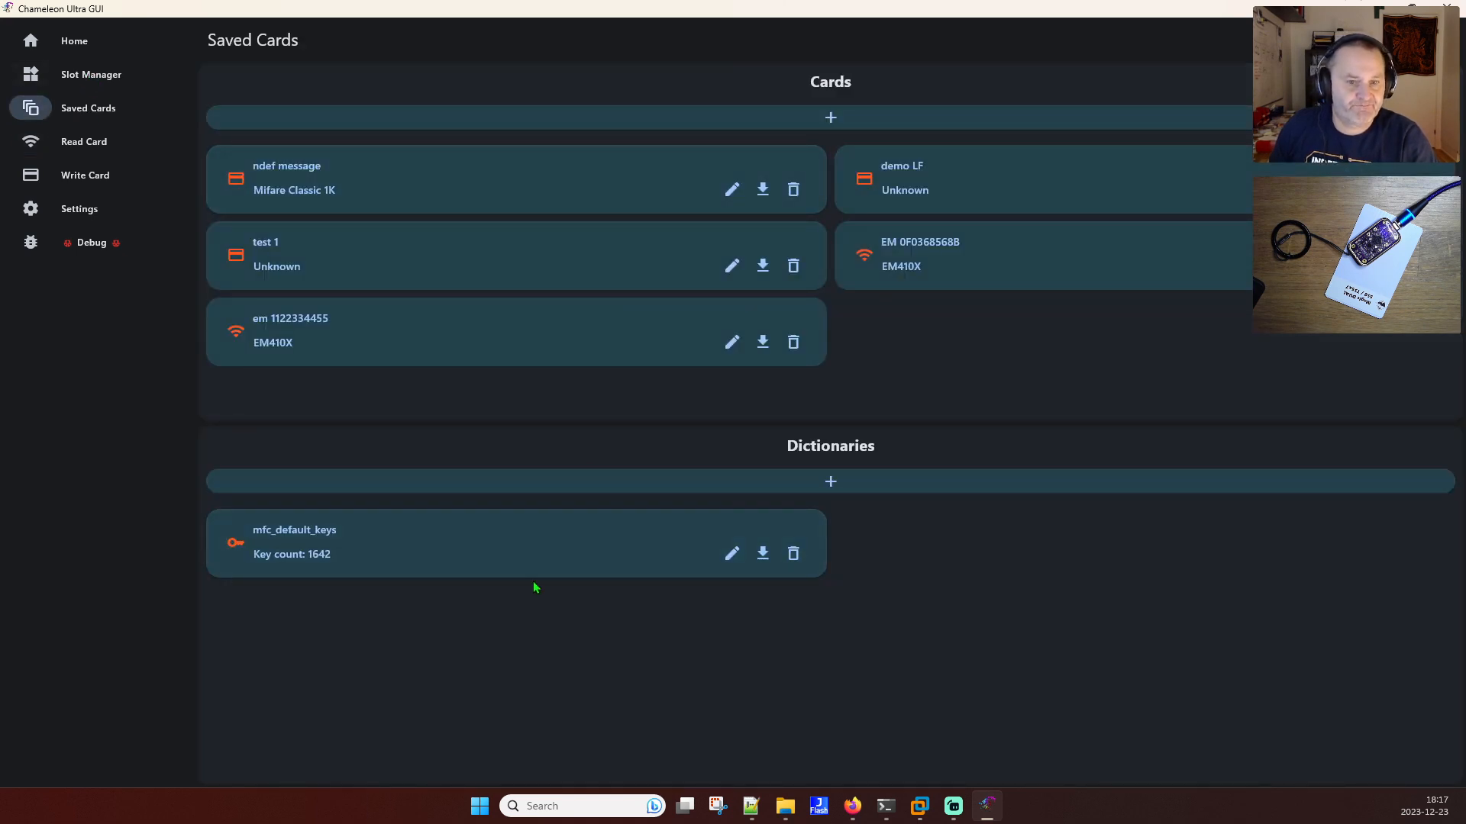
pyautogui.moveTo(83, 141)
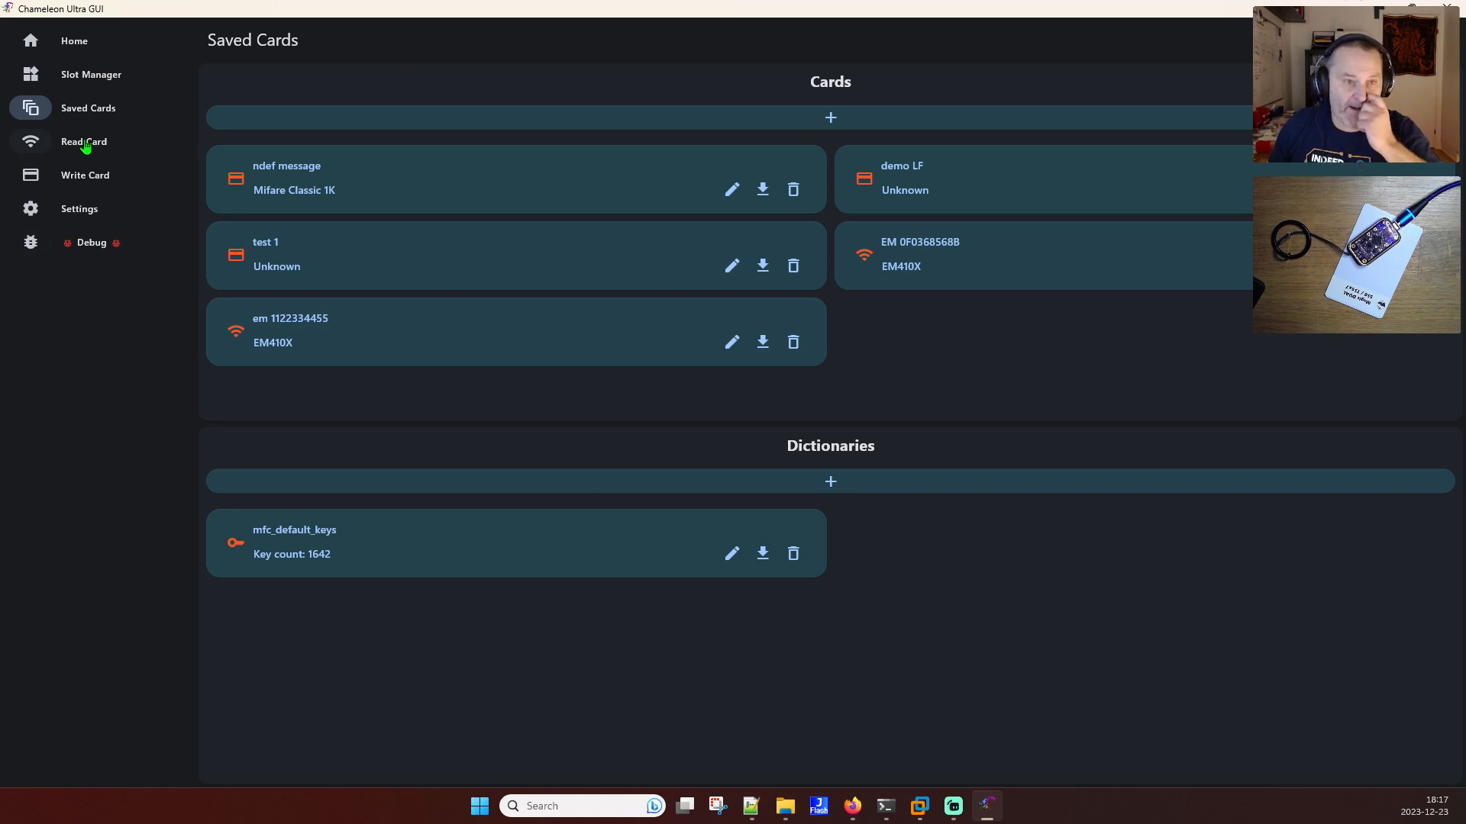
pyautogui.click(84, 141)
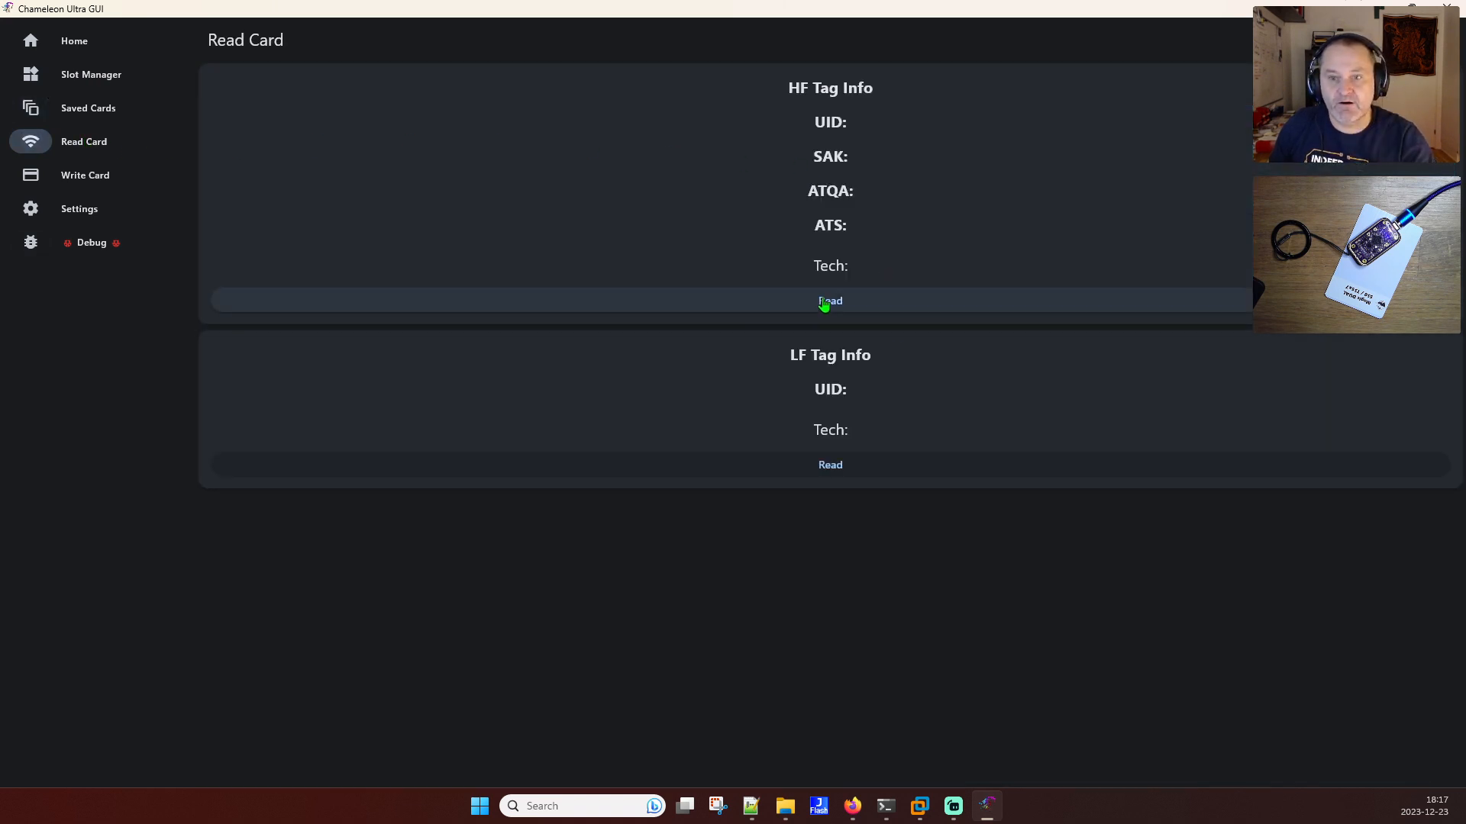
# - Scan the HF tag and select mfc_default_keys as the additional key dictionary
pyautogui.click(829, 300)
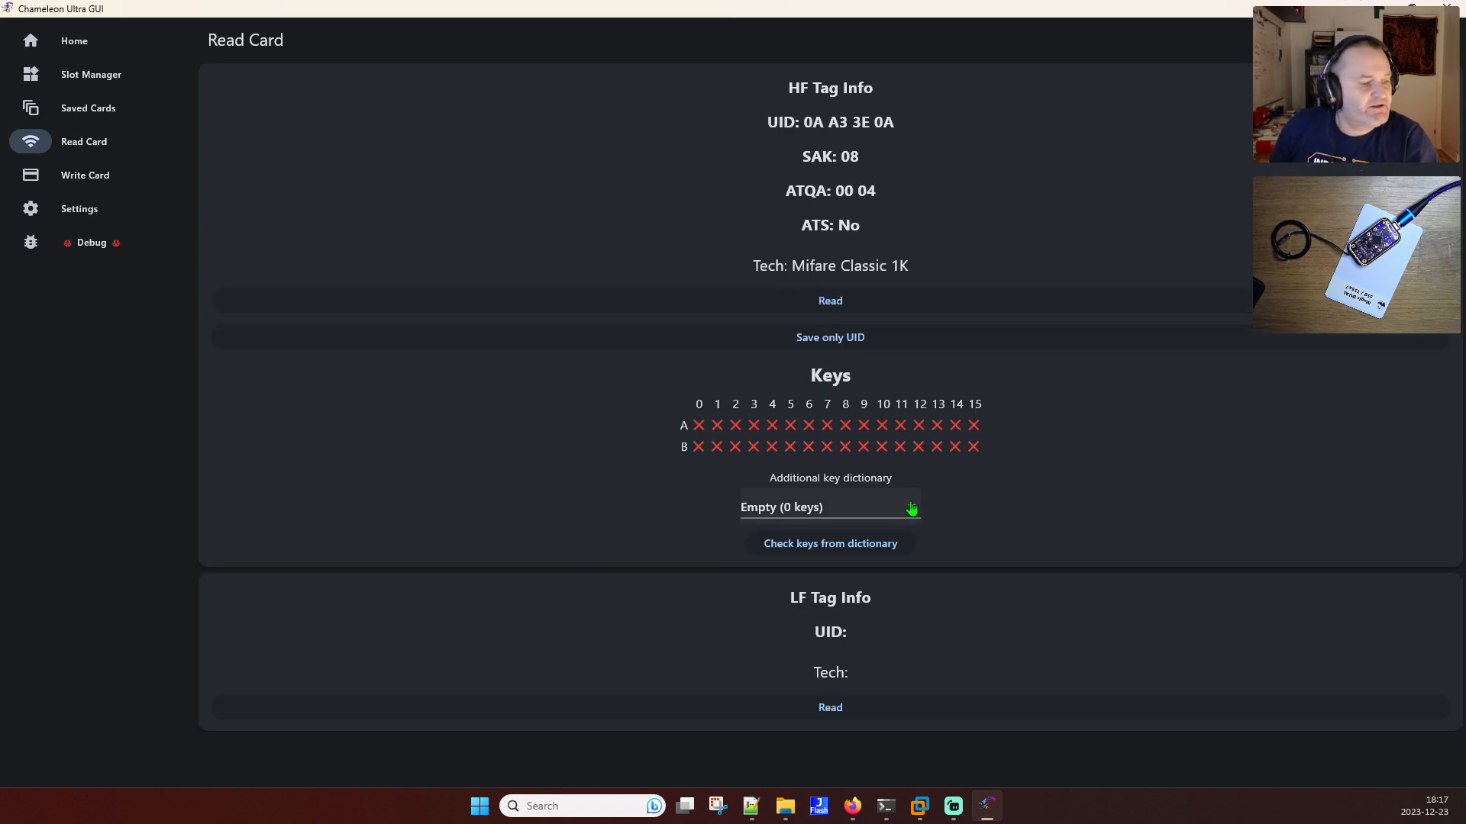
pyautogui.click(828, 507)
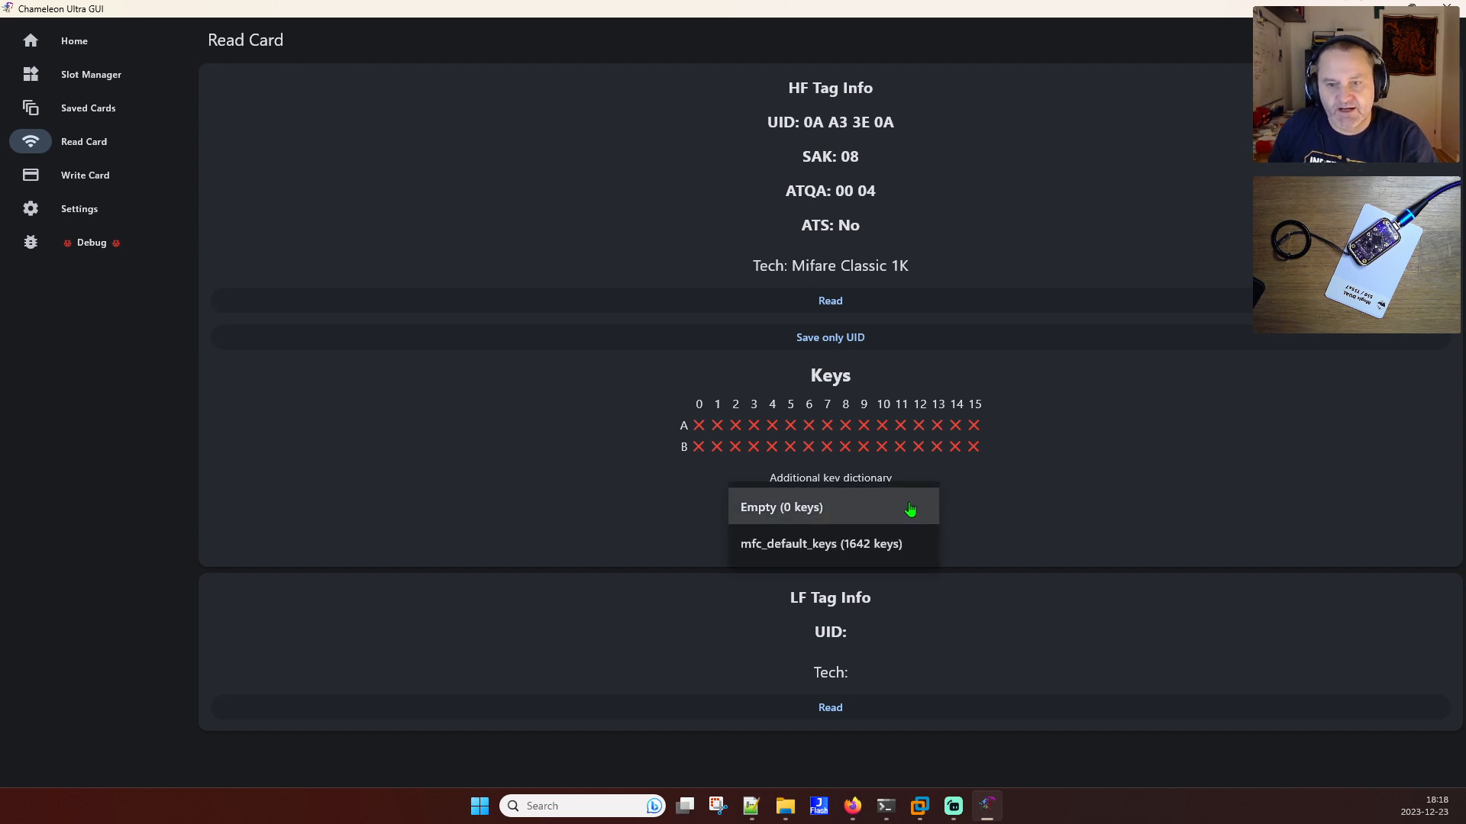
pyautogui.click(820, 543)
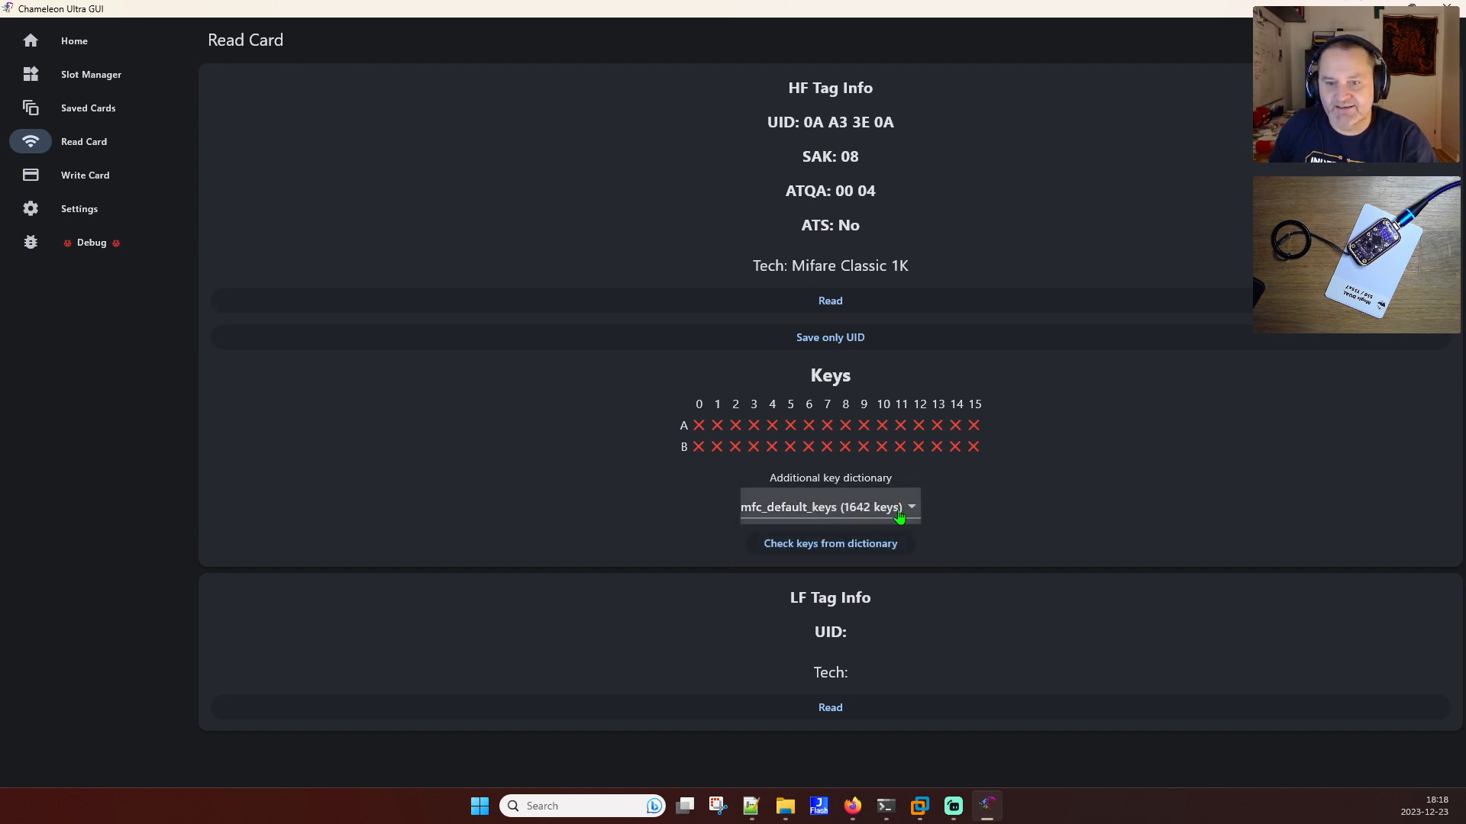
pyautogui.click(828, 506)
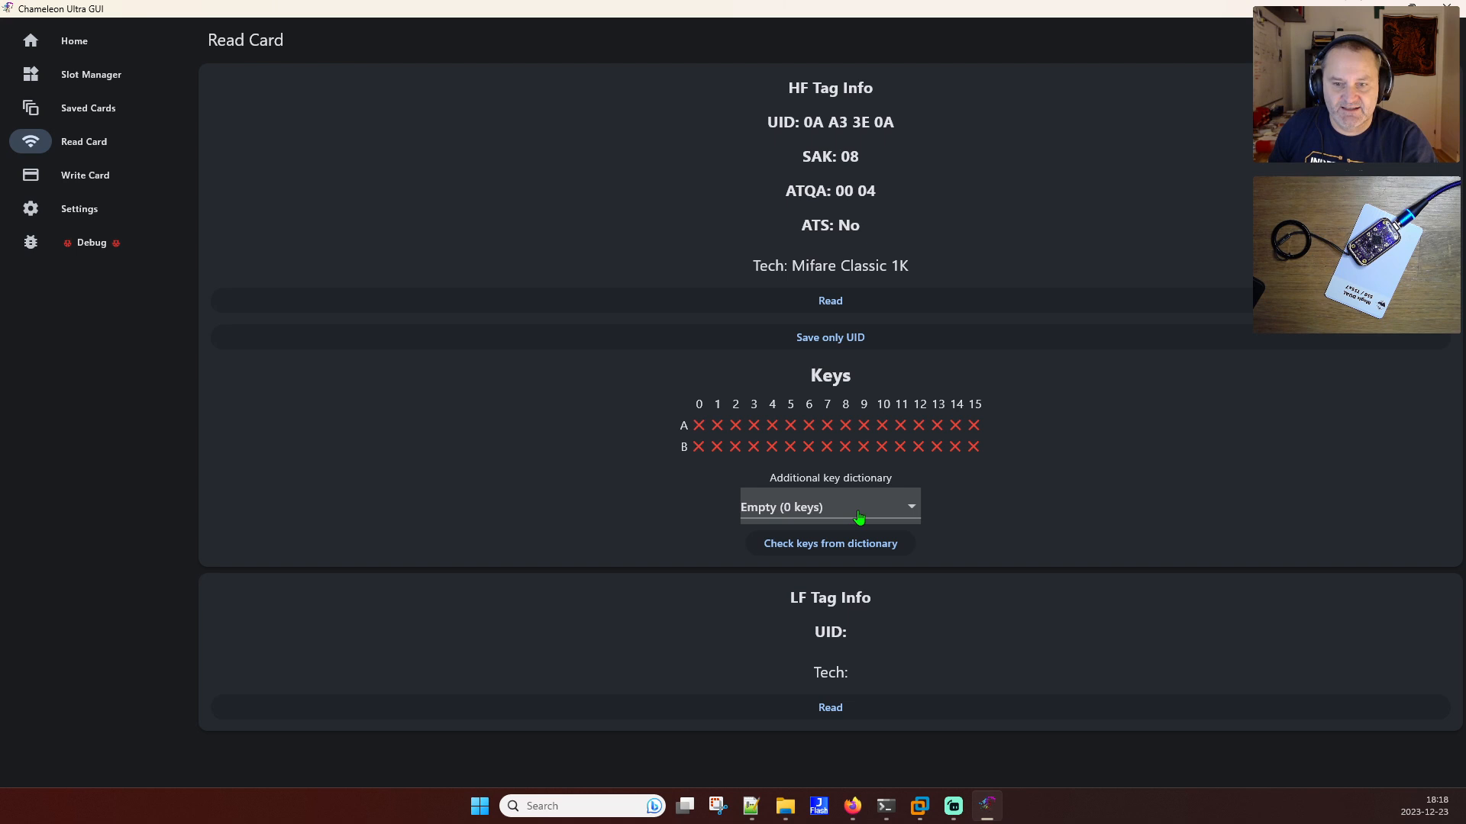
pyautogui.click(828, 507)
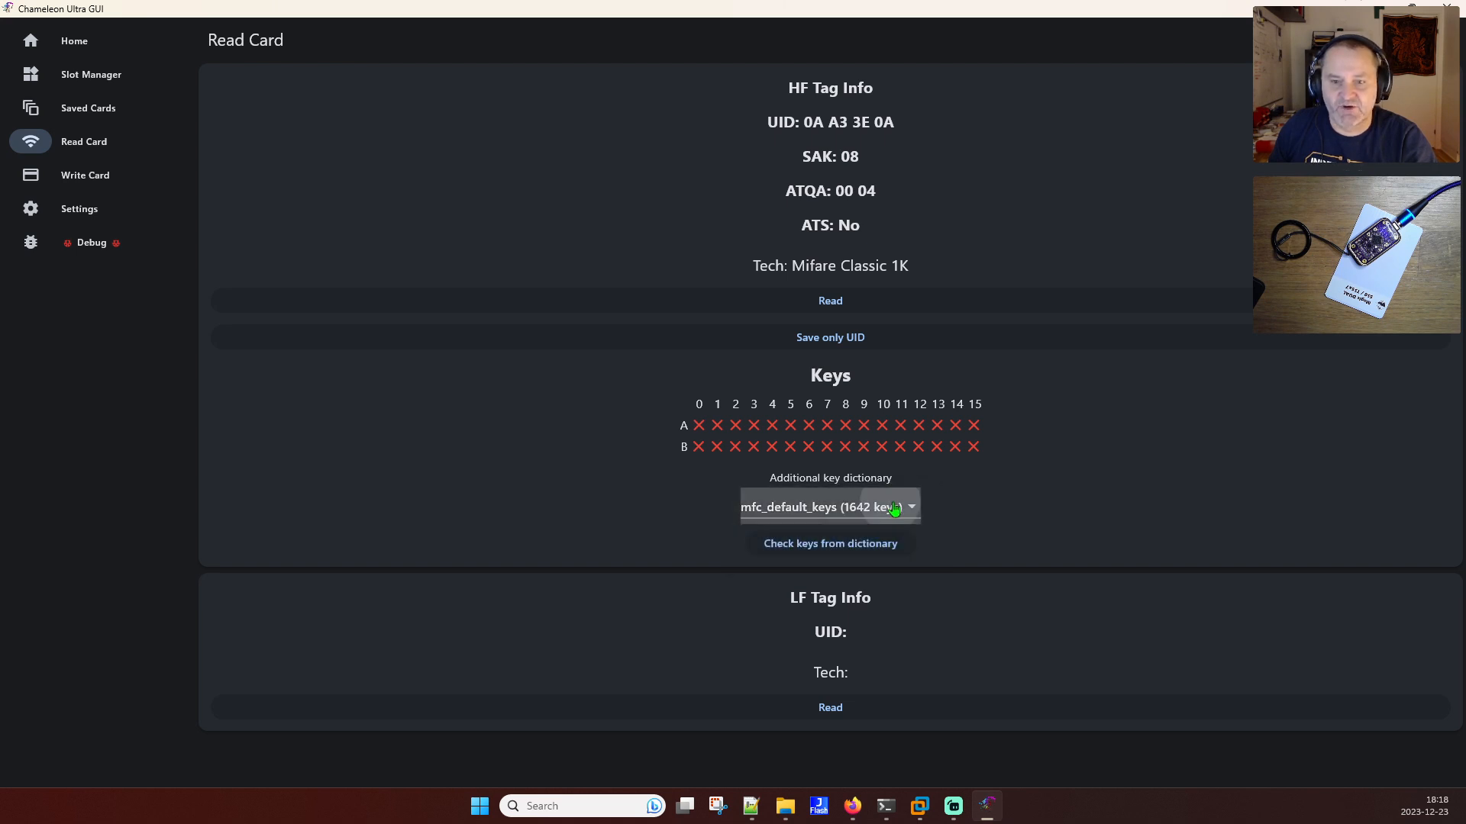
pyautogui.click(828, 507)
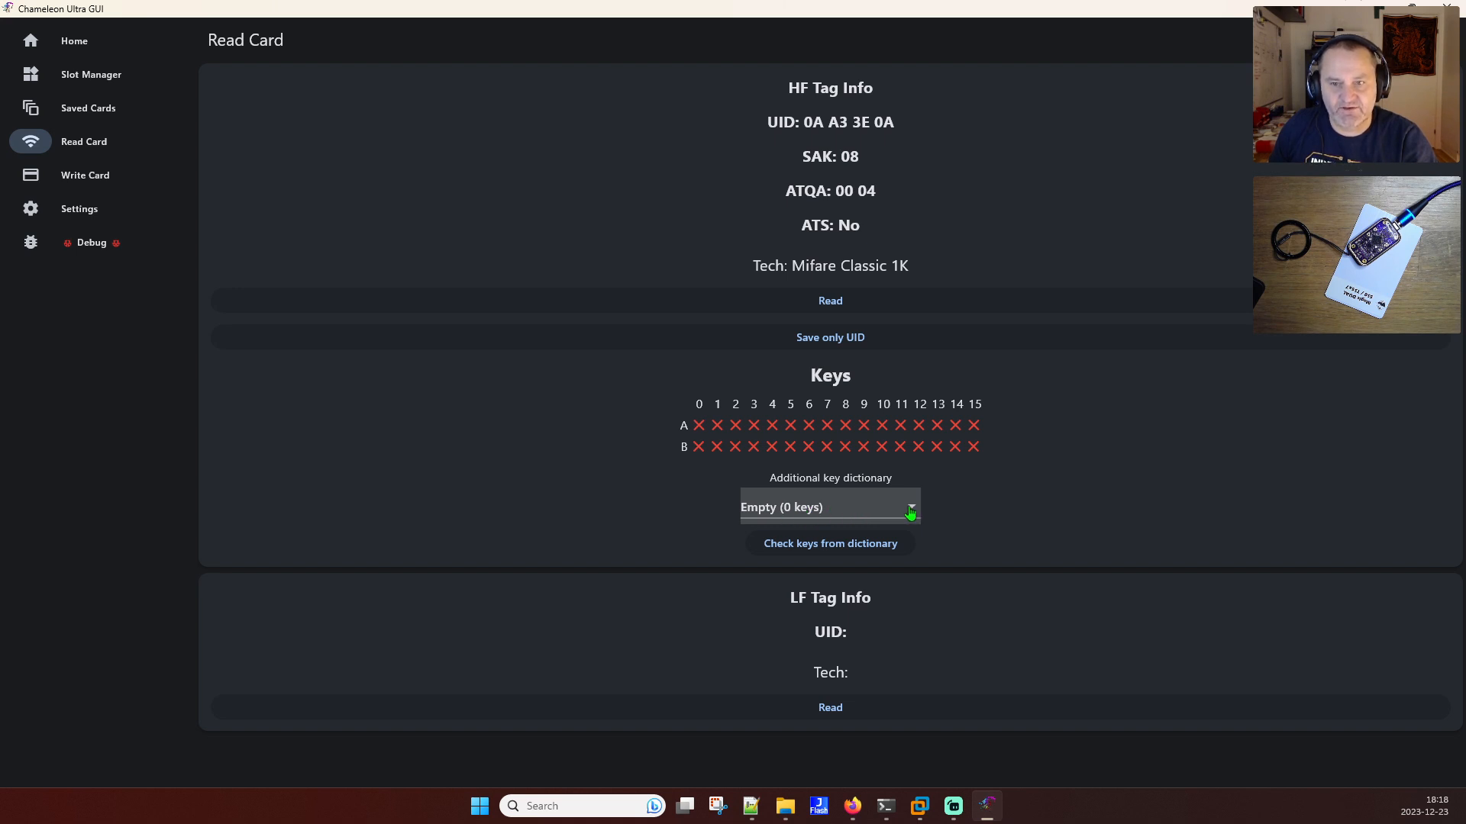
pyautogui.click(828, 506)
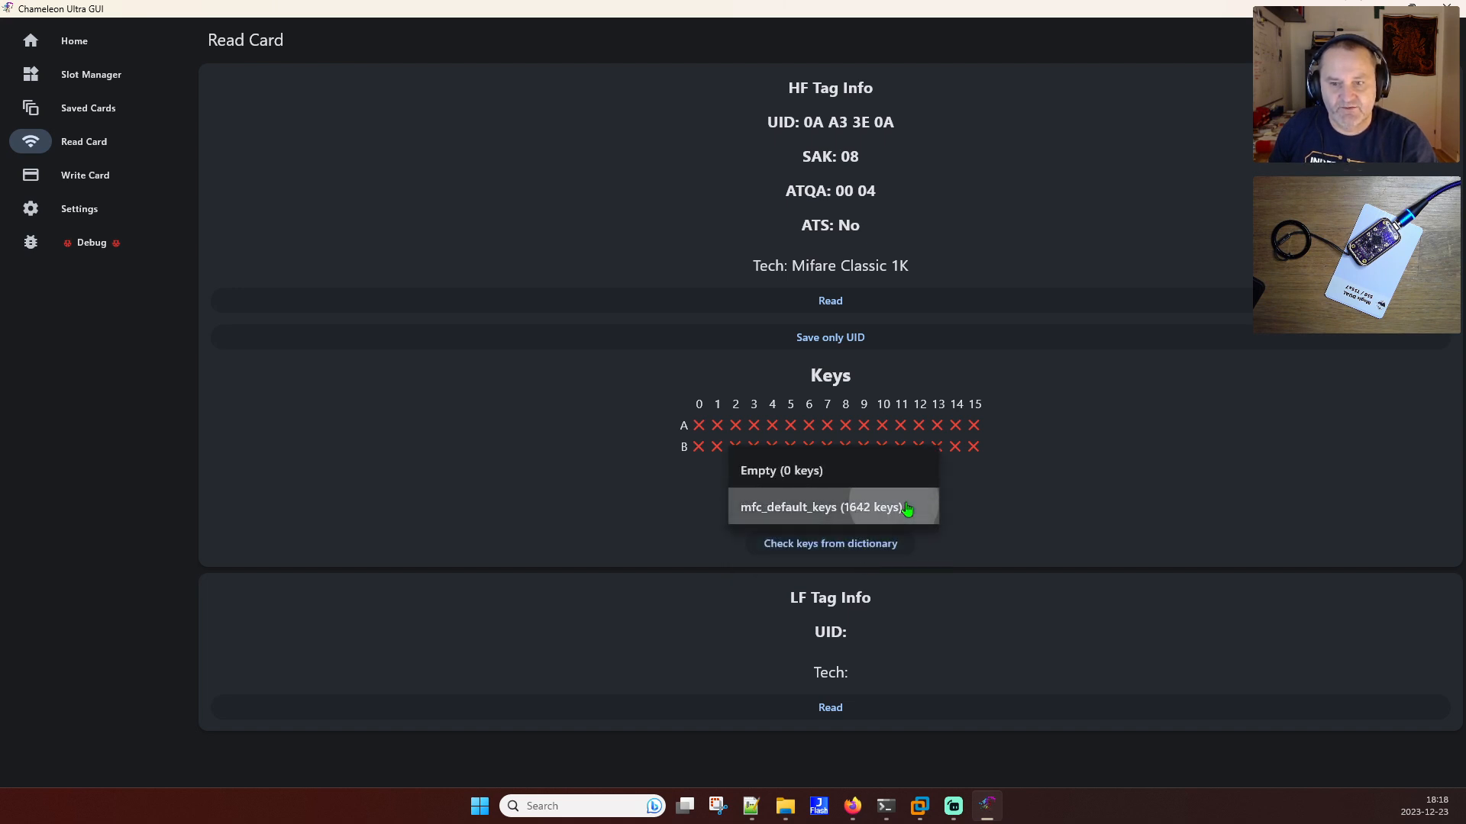
pyautogui.click(821, 507)
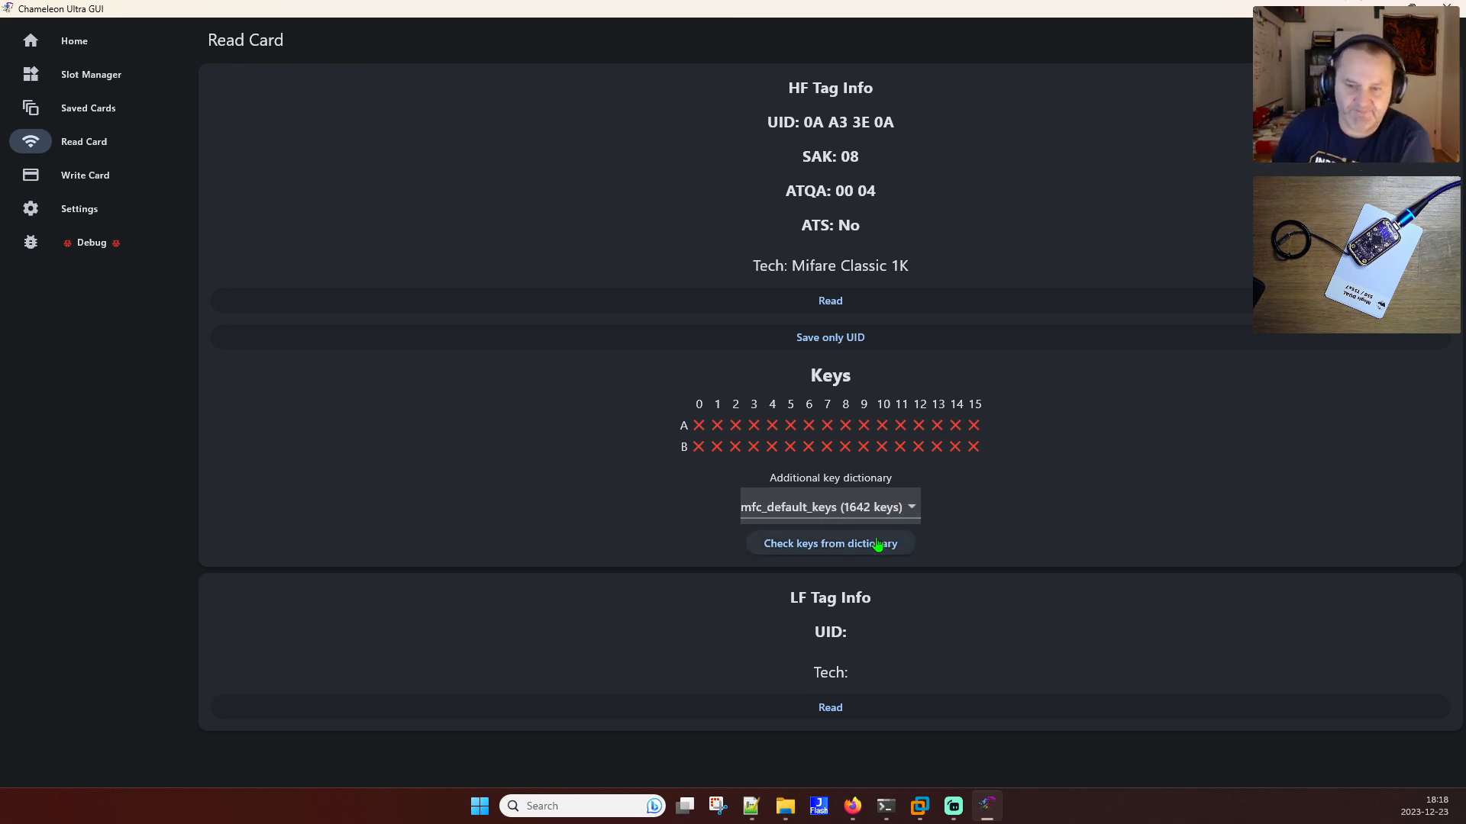
pyautogui.click(829, 543)
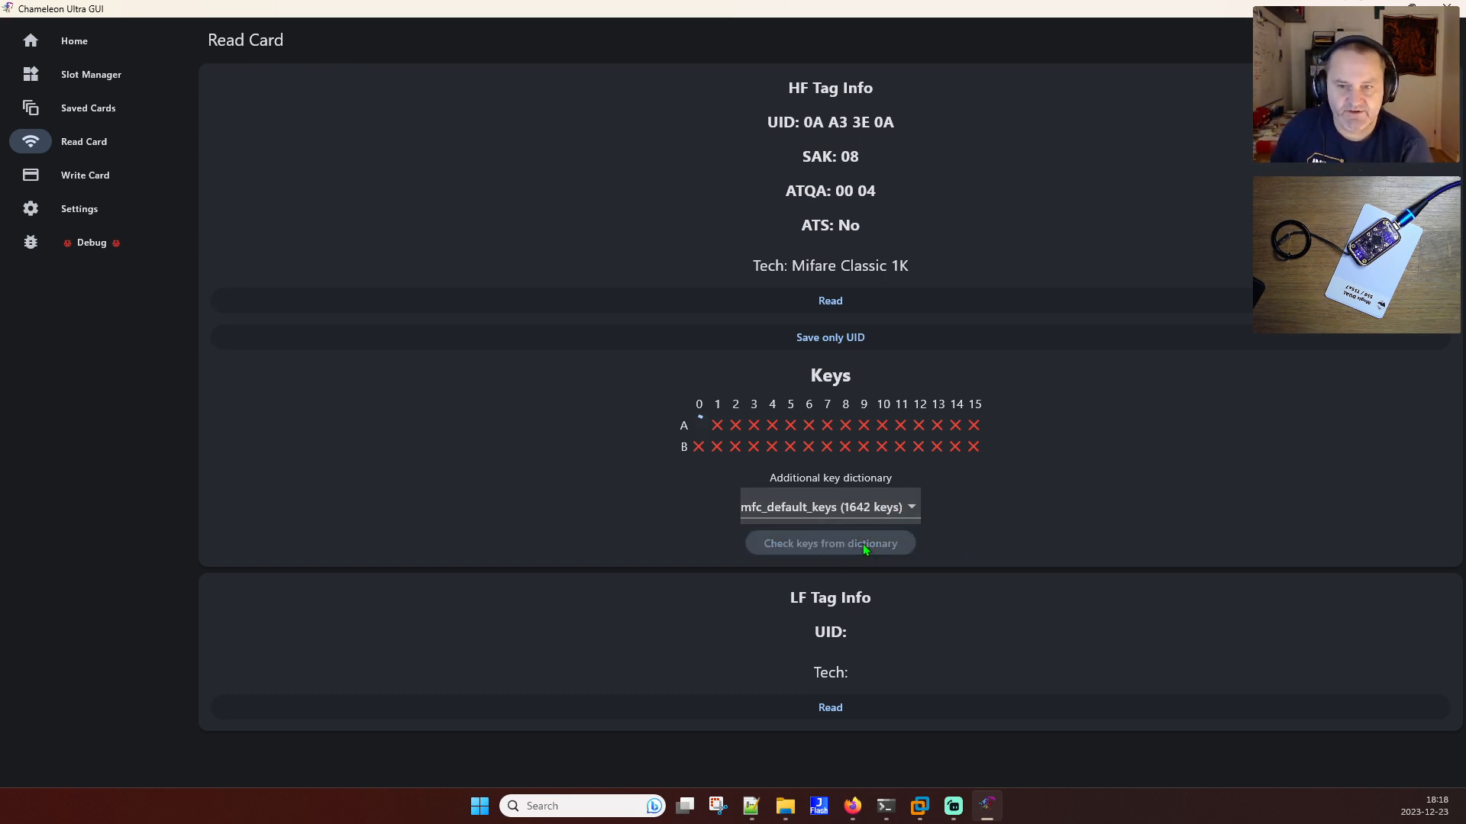
pyautogui.click(829, 543)
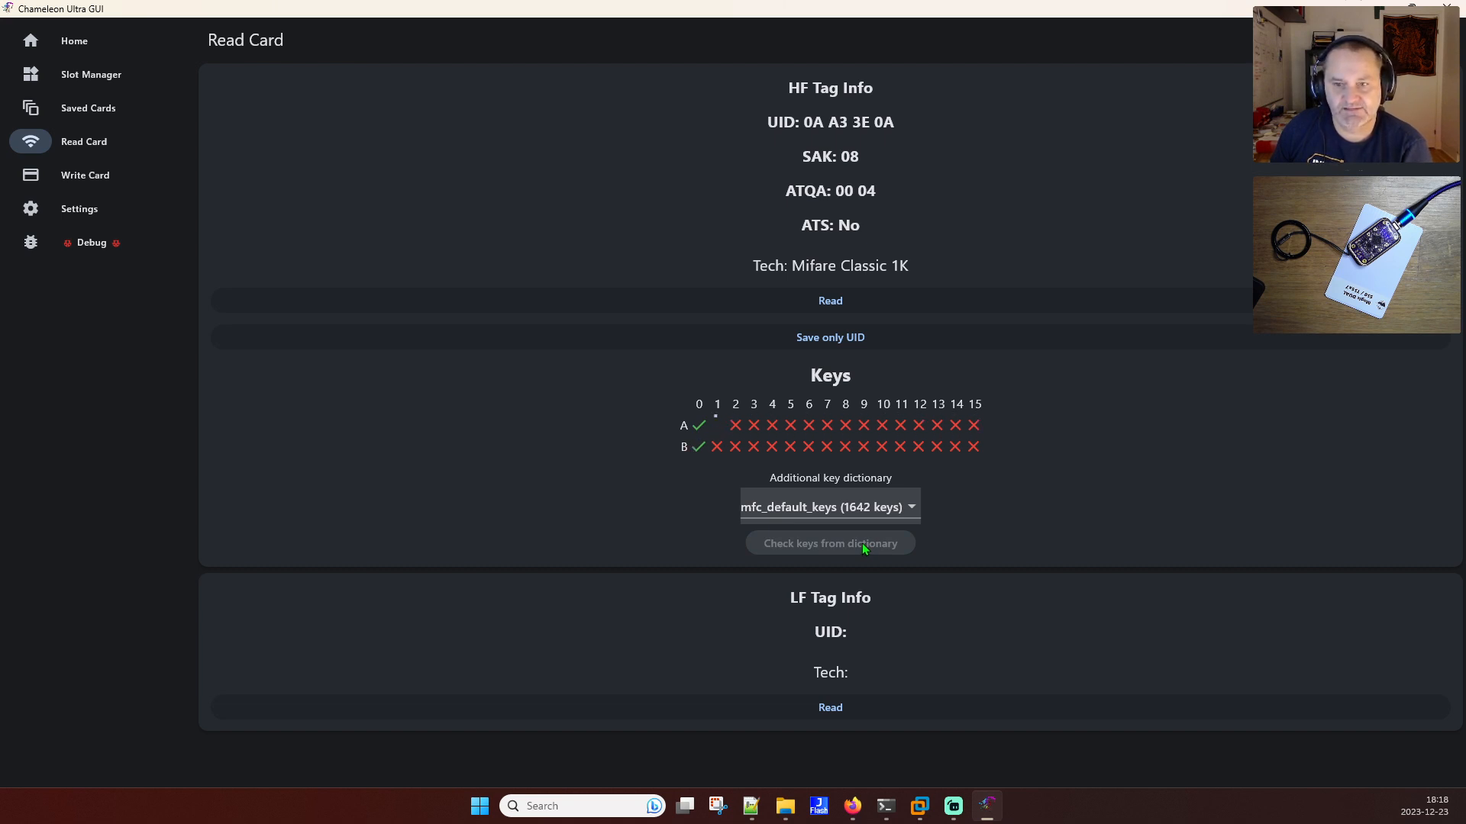
pyautogui.click(829, 543)
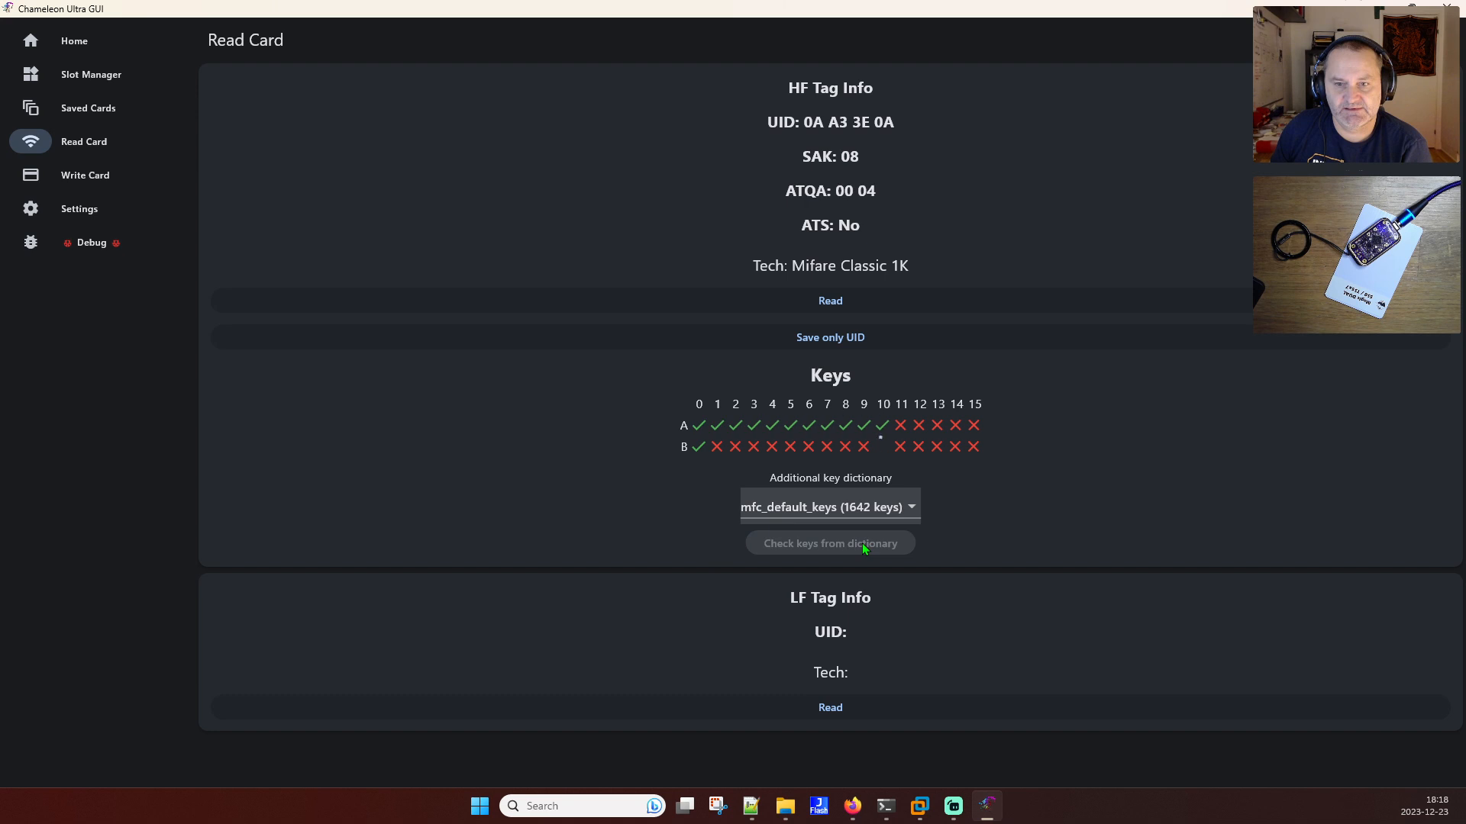
pyautogui.click(828, 543)
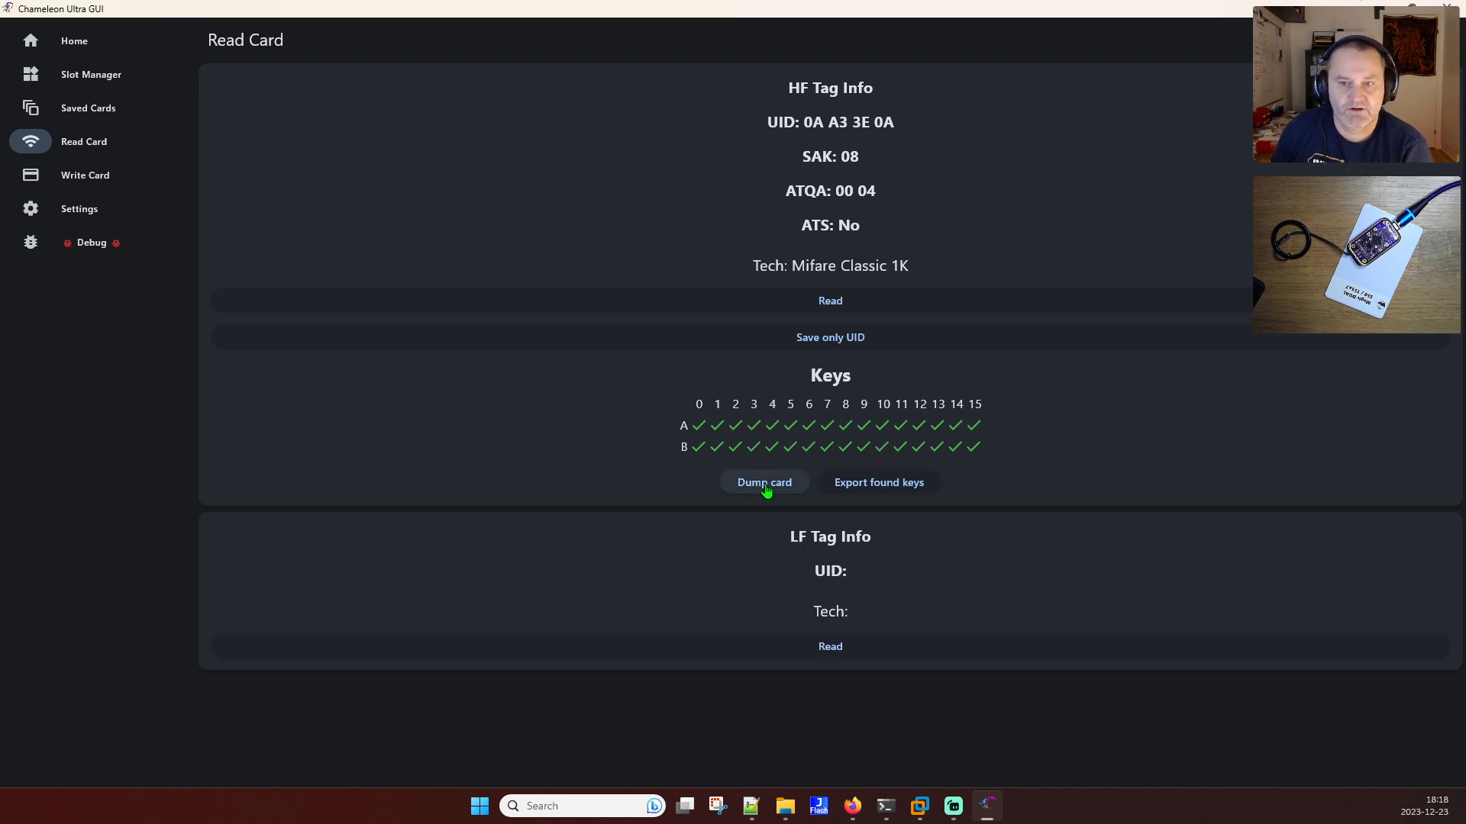
# - Dump the Mifare Classic 1K card UID 0A A3 3E 0A and save it named 'test'
pyautogui.click(763, 483)
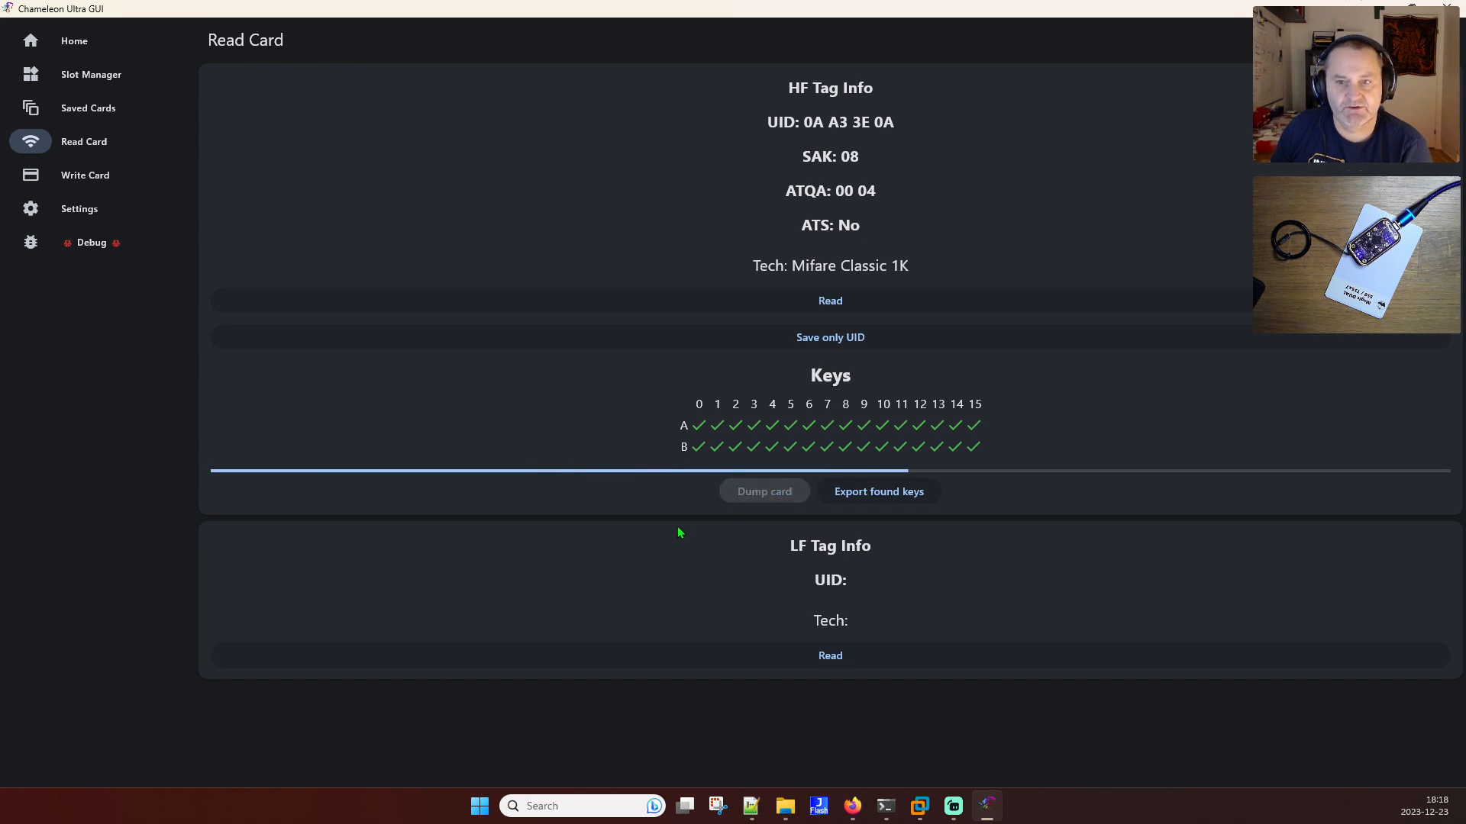
pyautogui.click(762, 491)
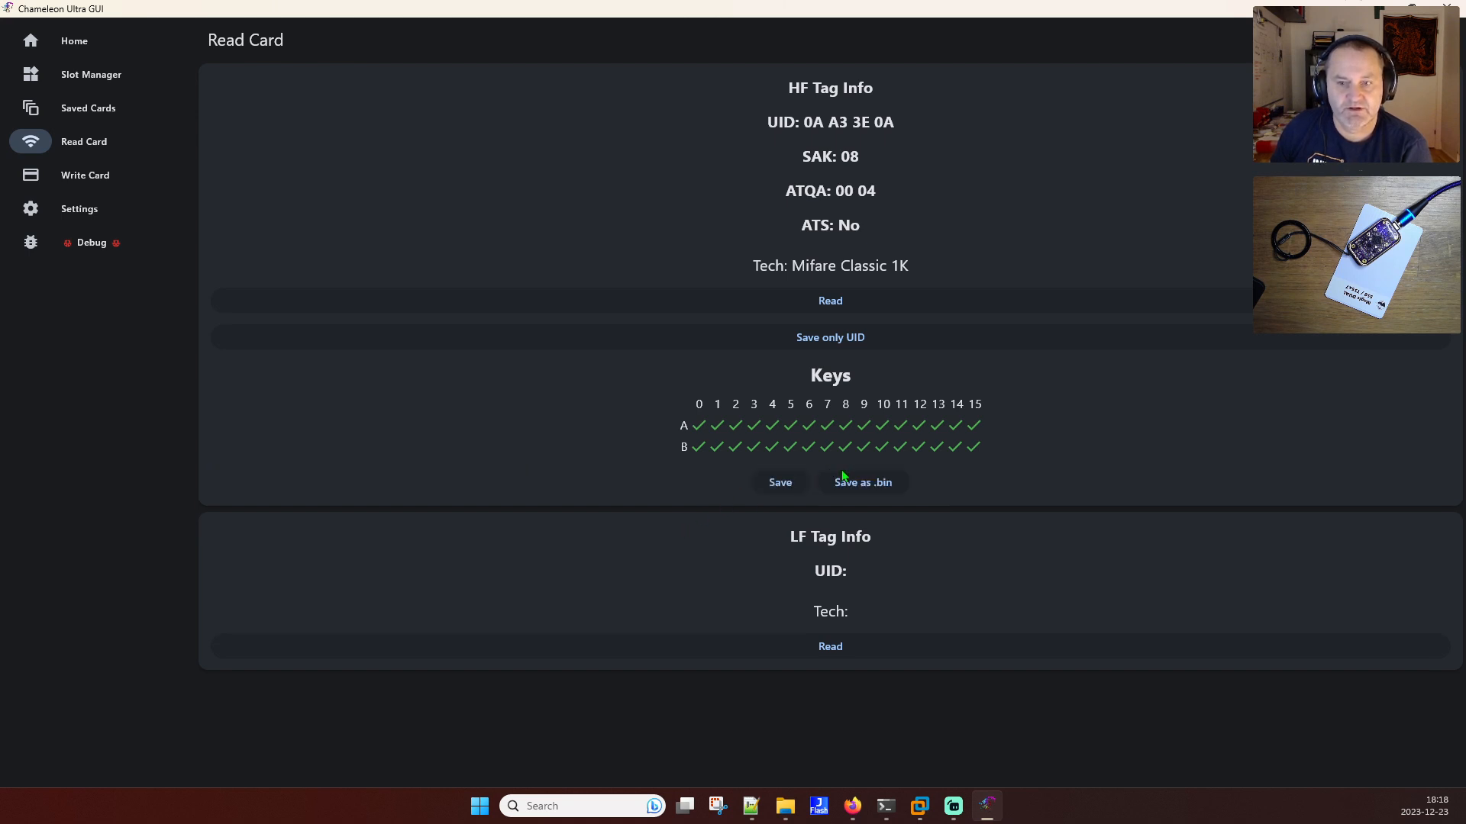
pyautogui.click(861, 482)
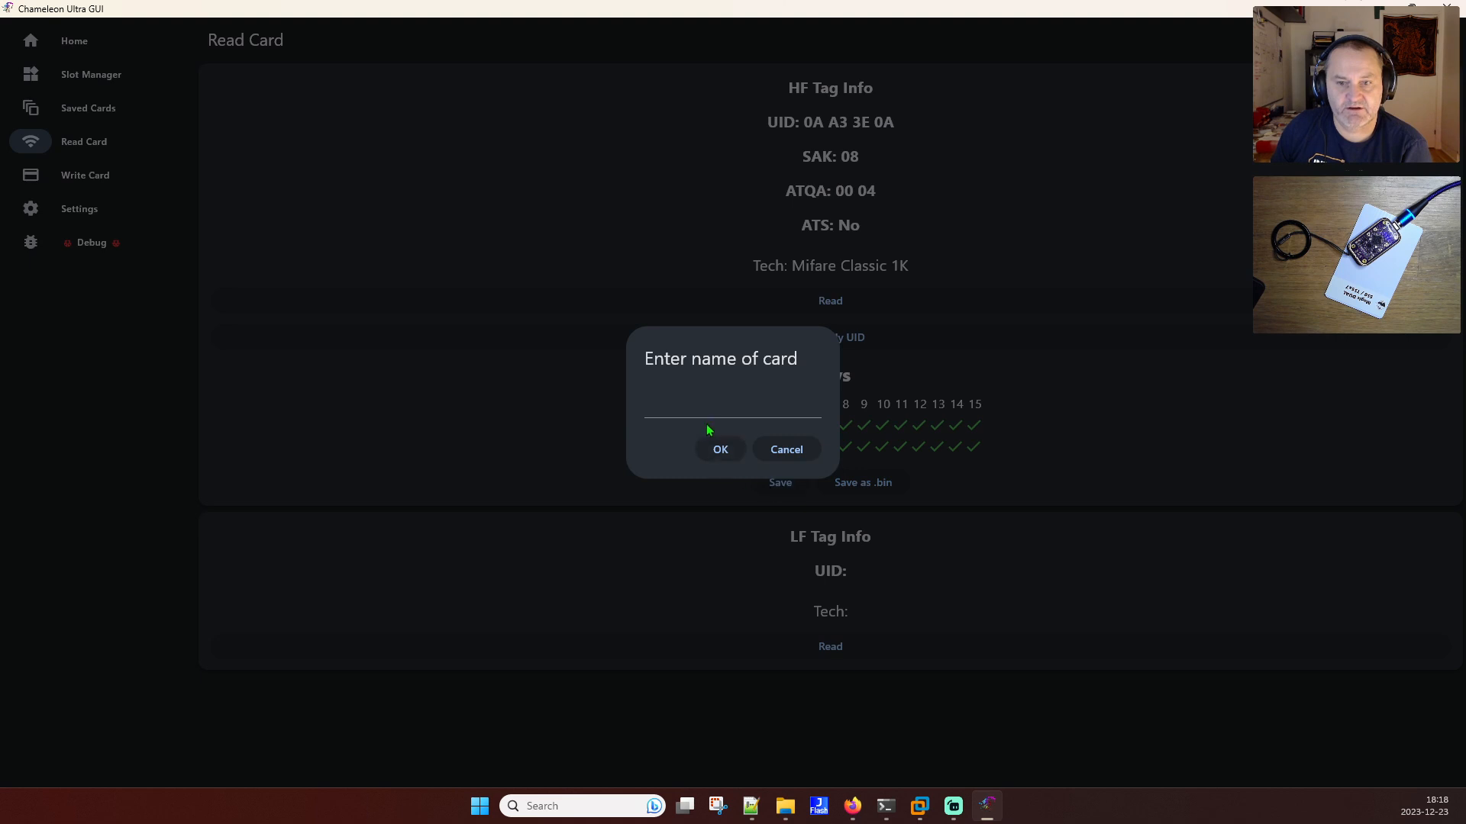
pyautogui.write('tw')
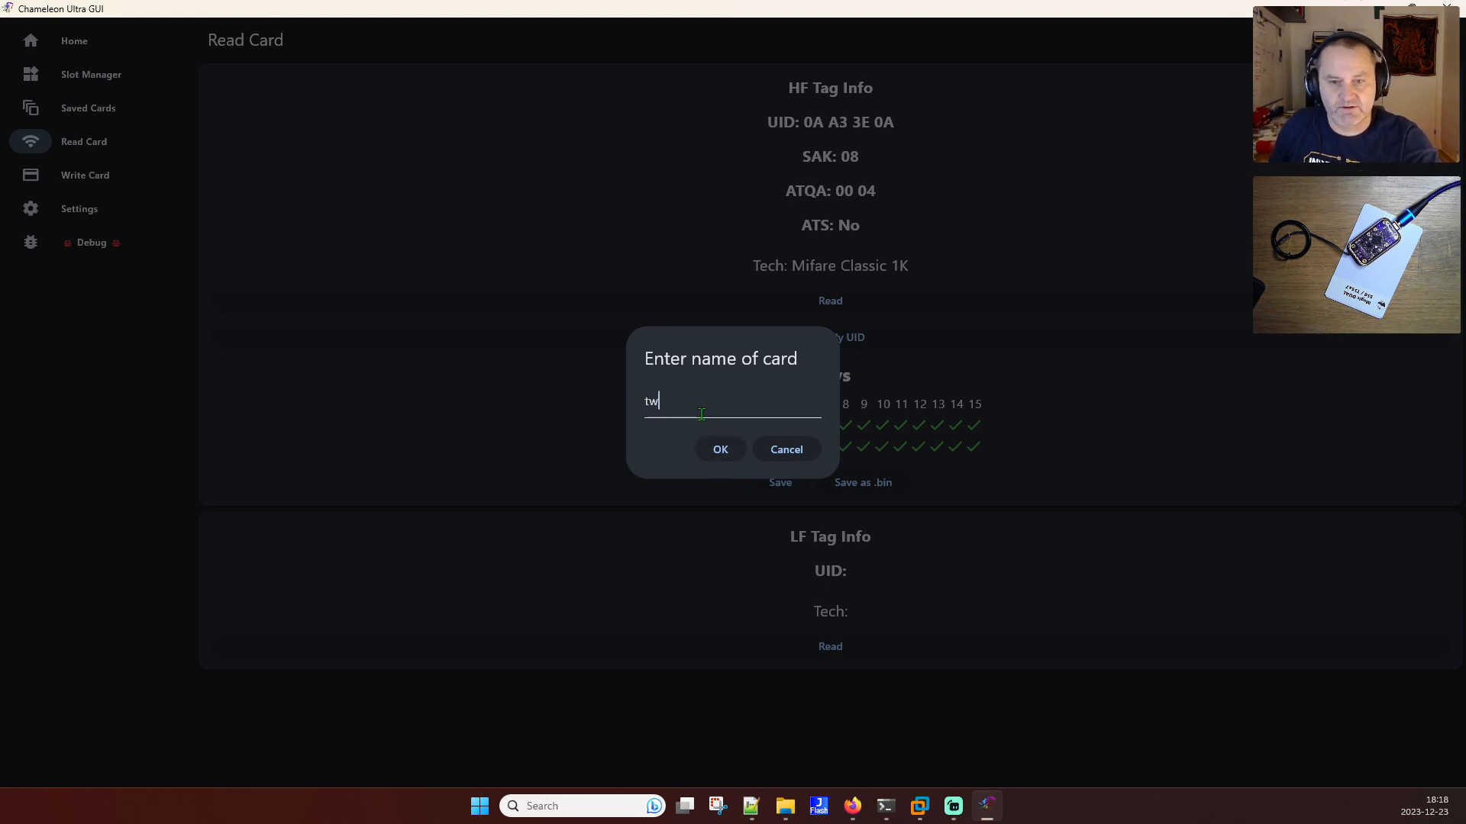
pyautogui.write('est')
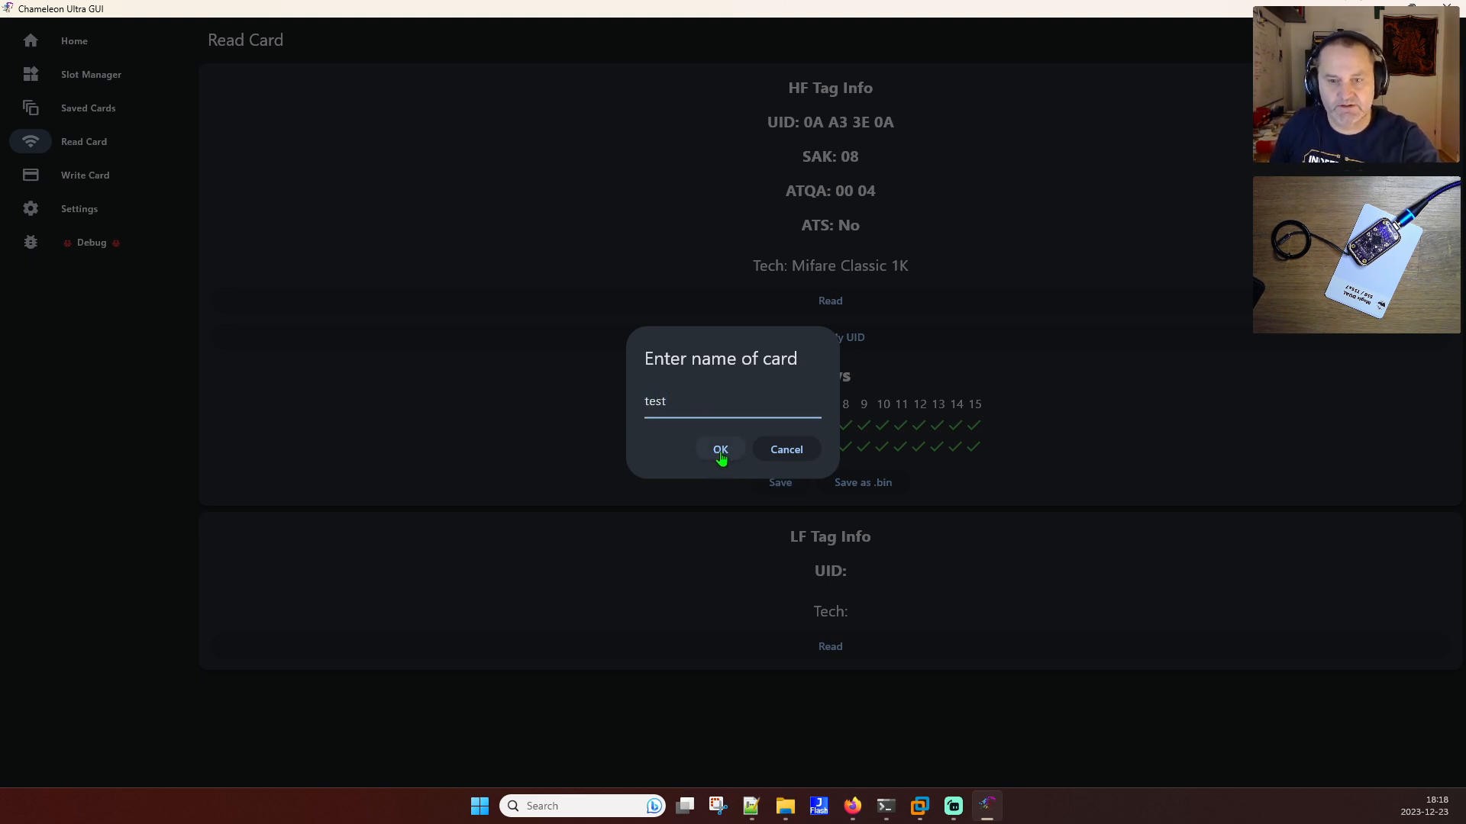
pyautogui.click(720, 449)
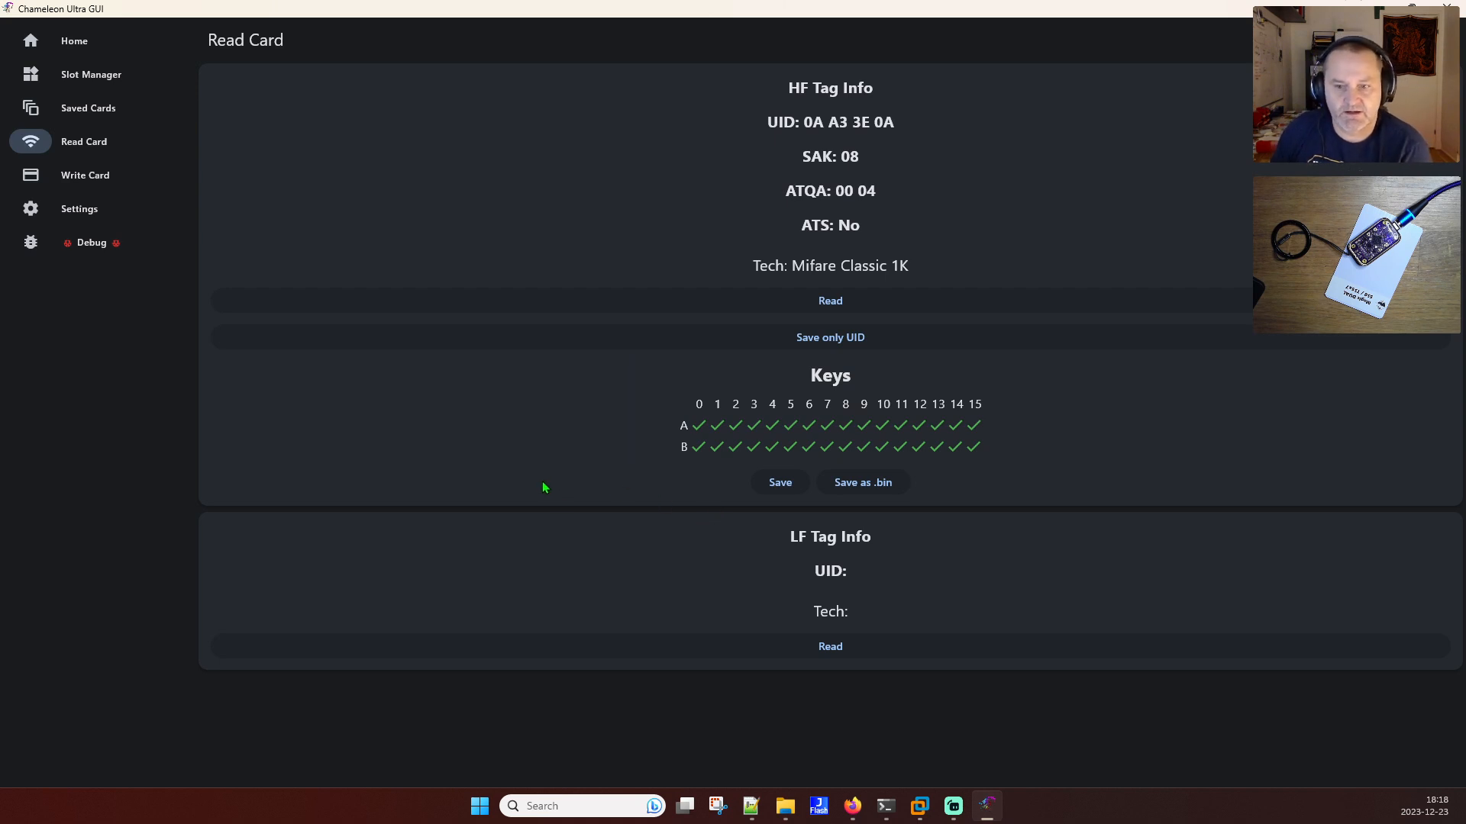
pyautogui.moveTo(99, 113)
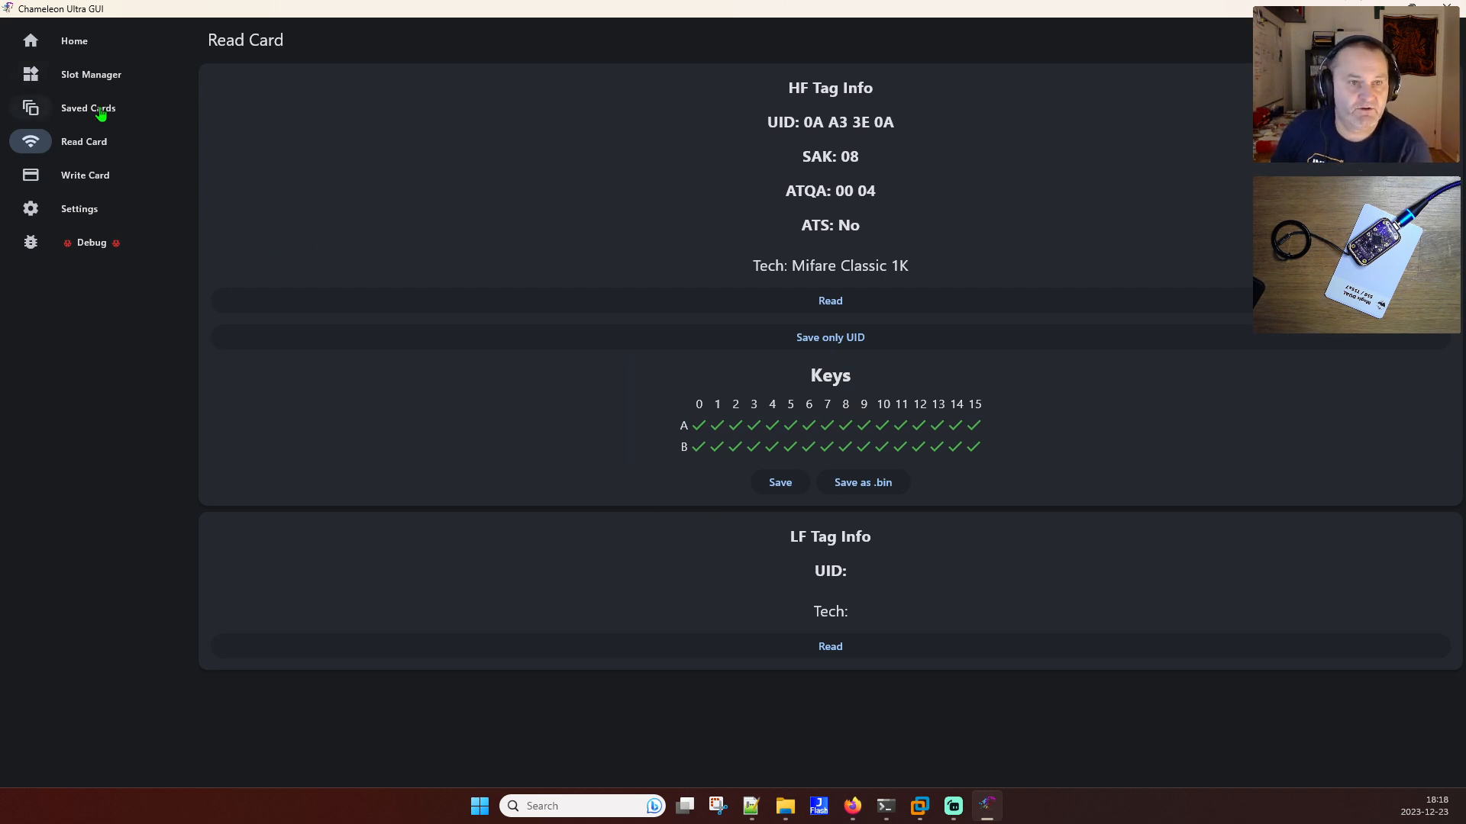
# - Open the saved 'test' card's details, view its Export found keys prompt, then close both
pyautogui.click(87, 108)
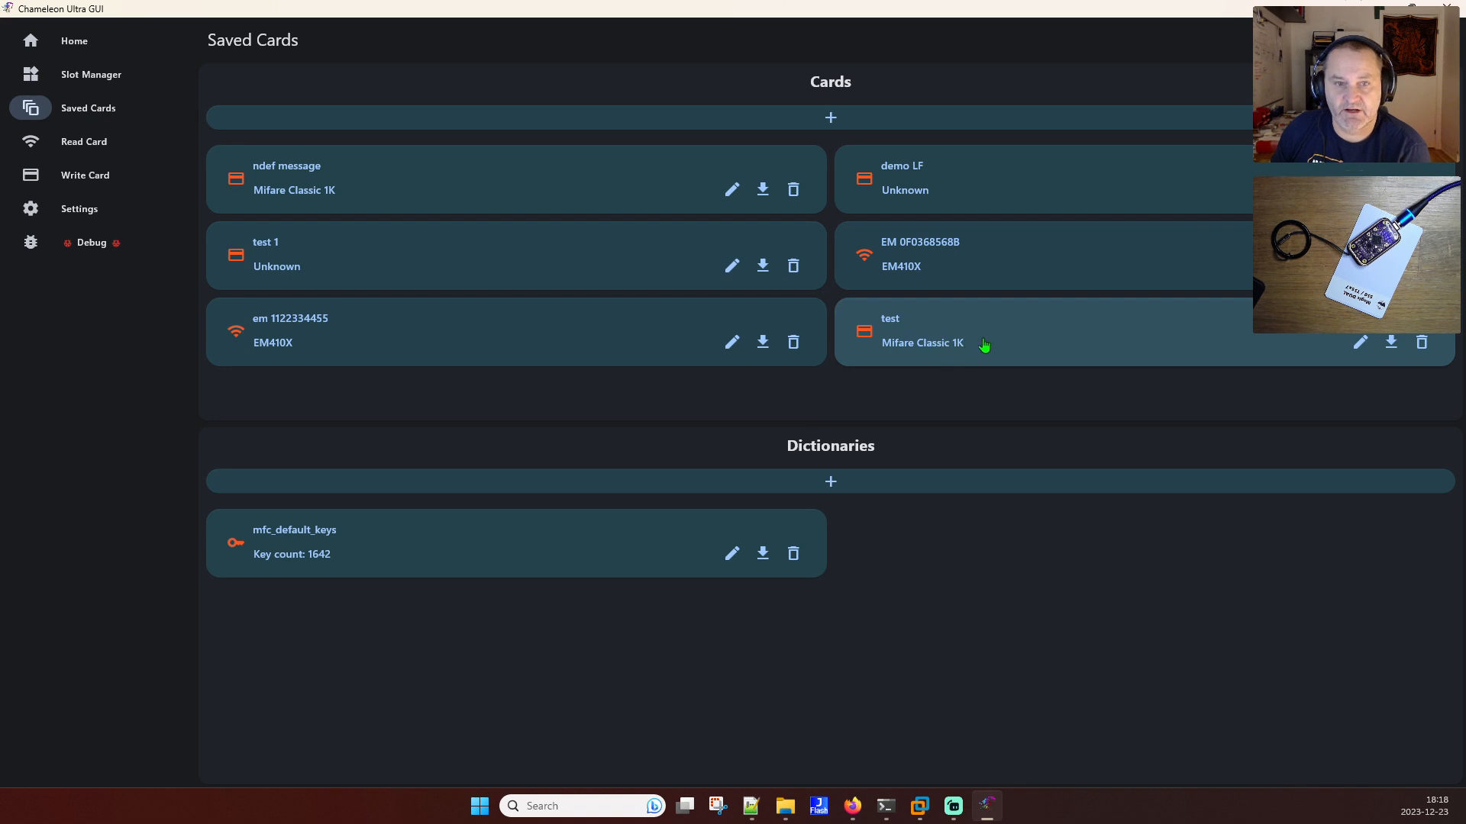
pyautogui.click(981, 329)
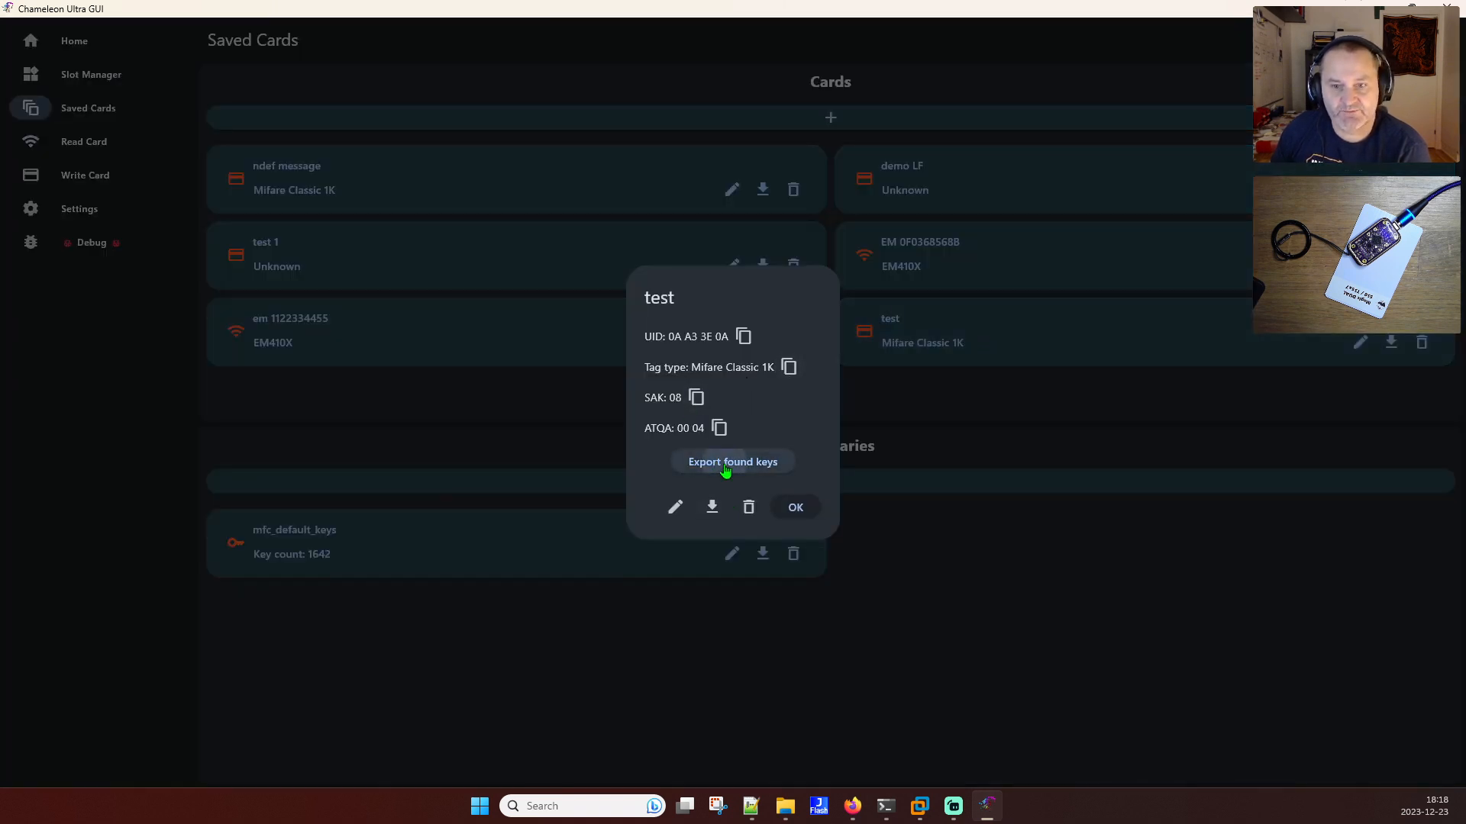
pyautogui.click(733, 461)
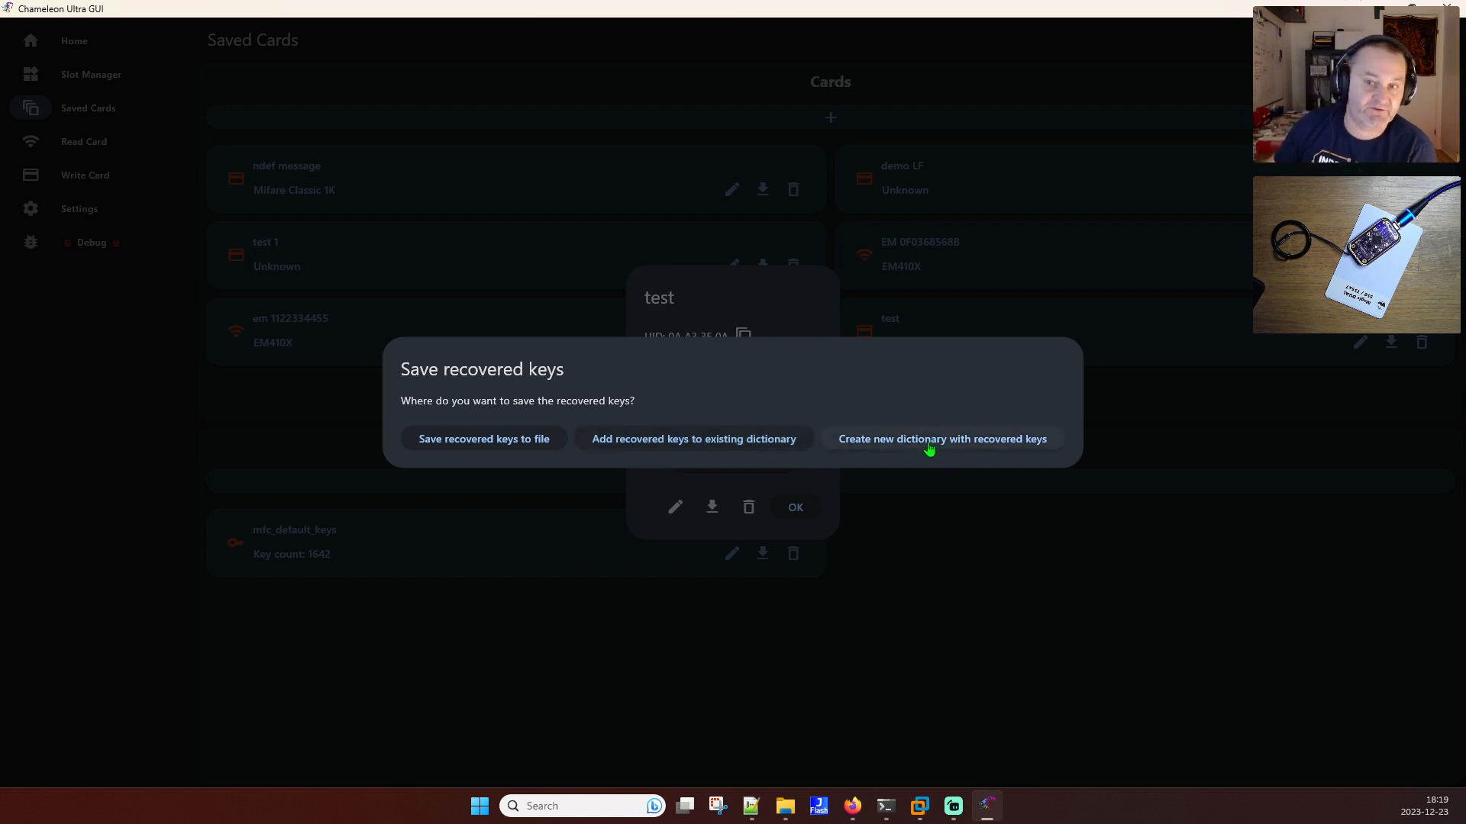
pyautogui.click(941, 438)
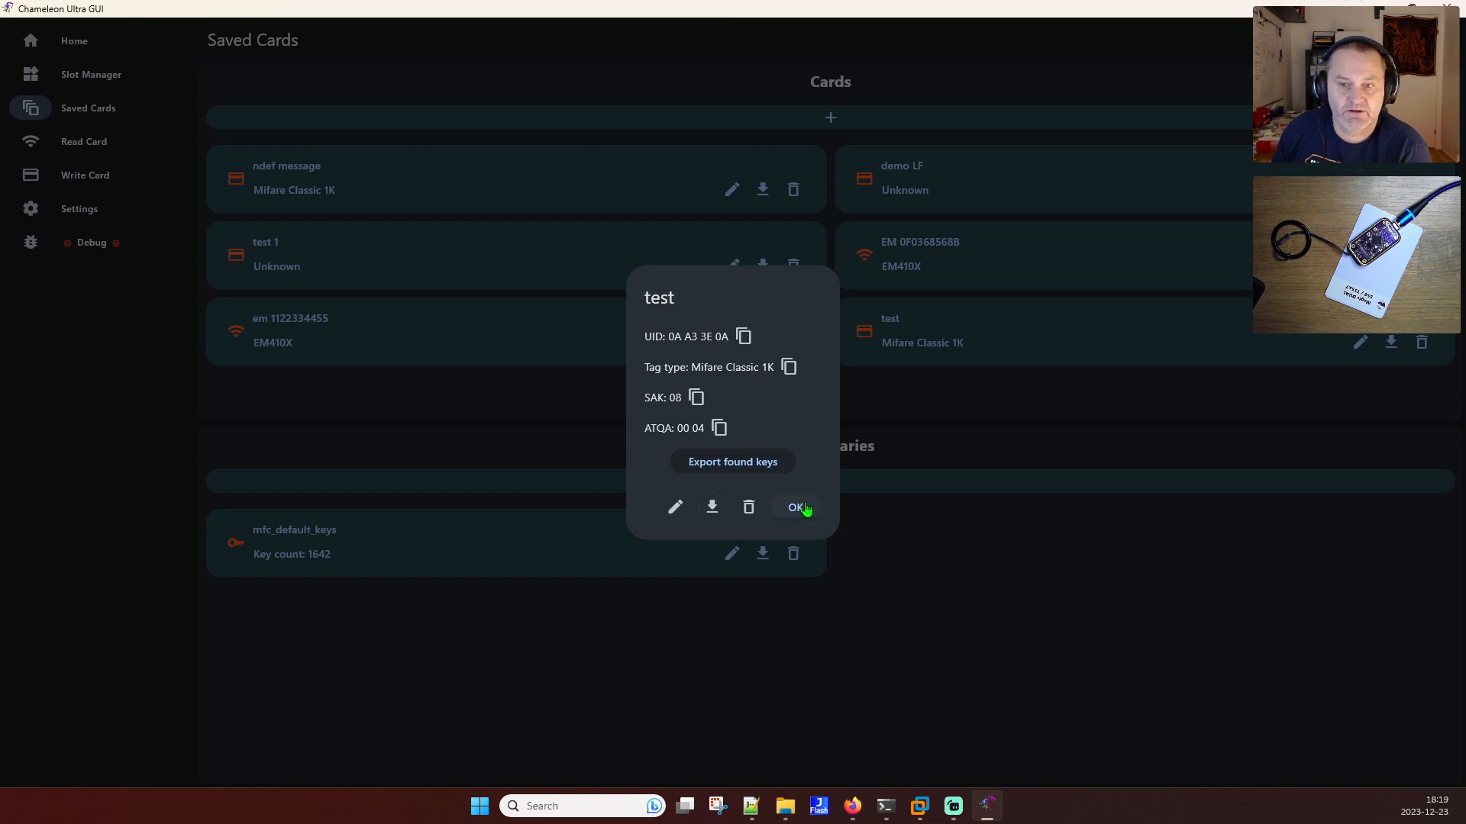
pyautogui.click(794, 507)
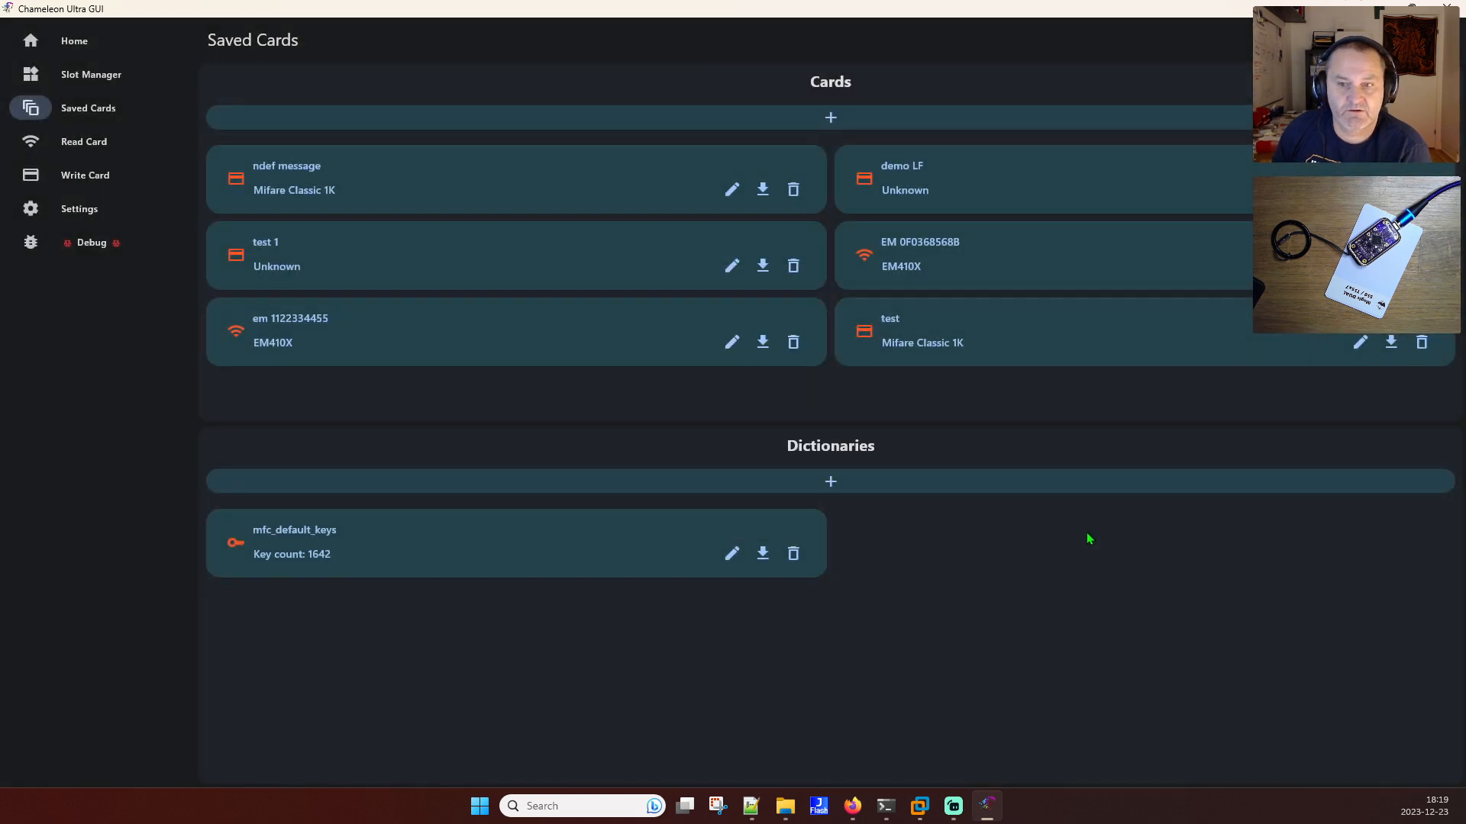
pyautogui.moveTo(952, 367)
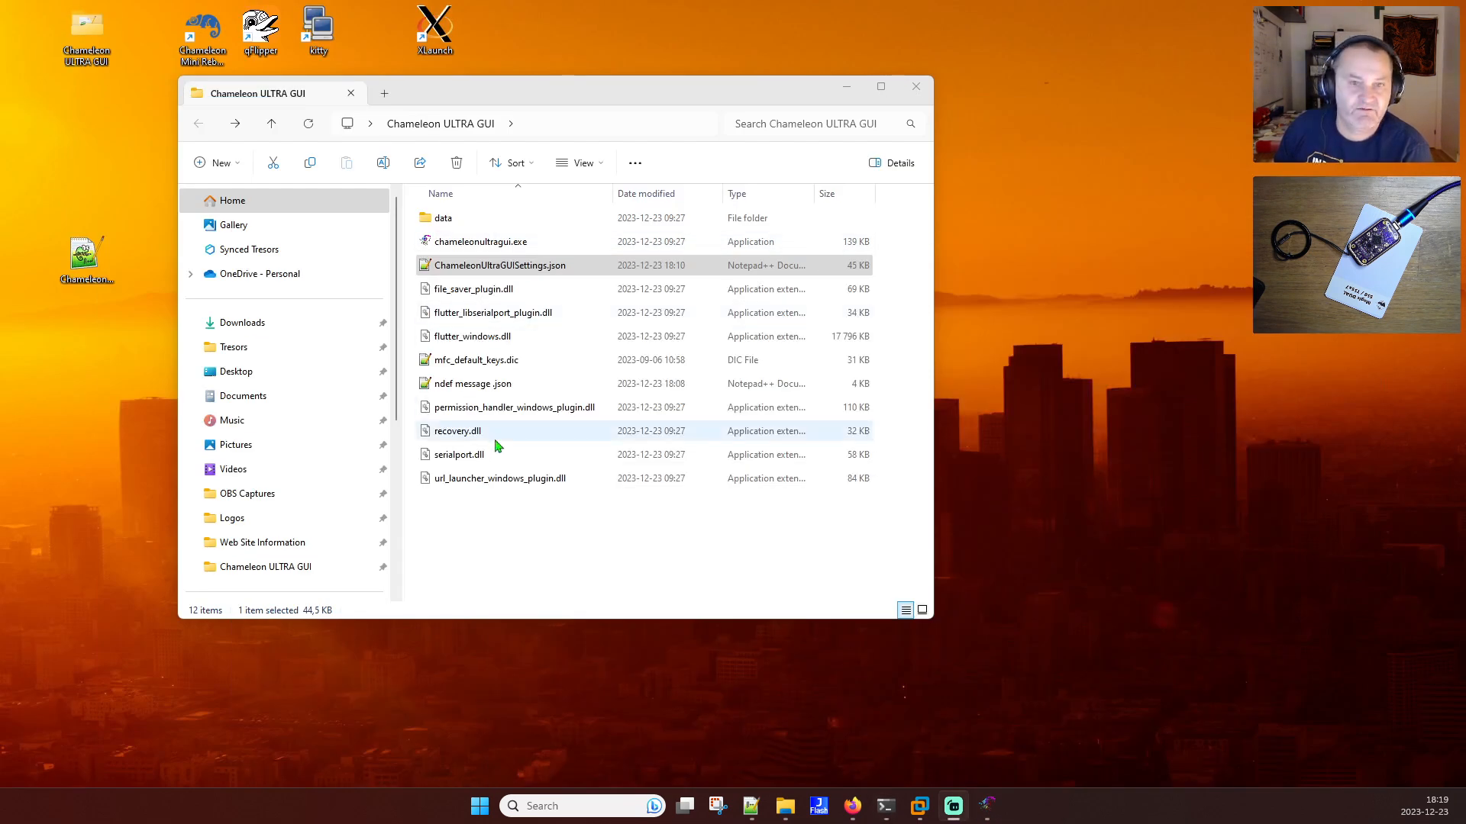
# - Delete ChameleonUltraGUISettings.json and the ndef message JSON file
pyautogui.click(471, 383)
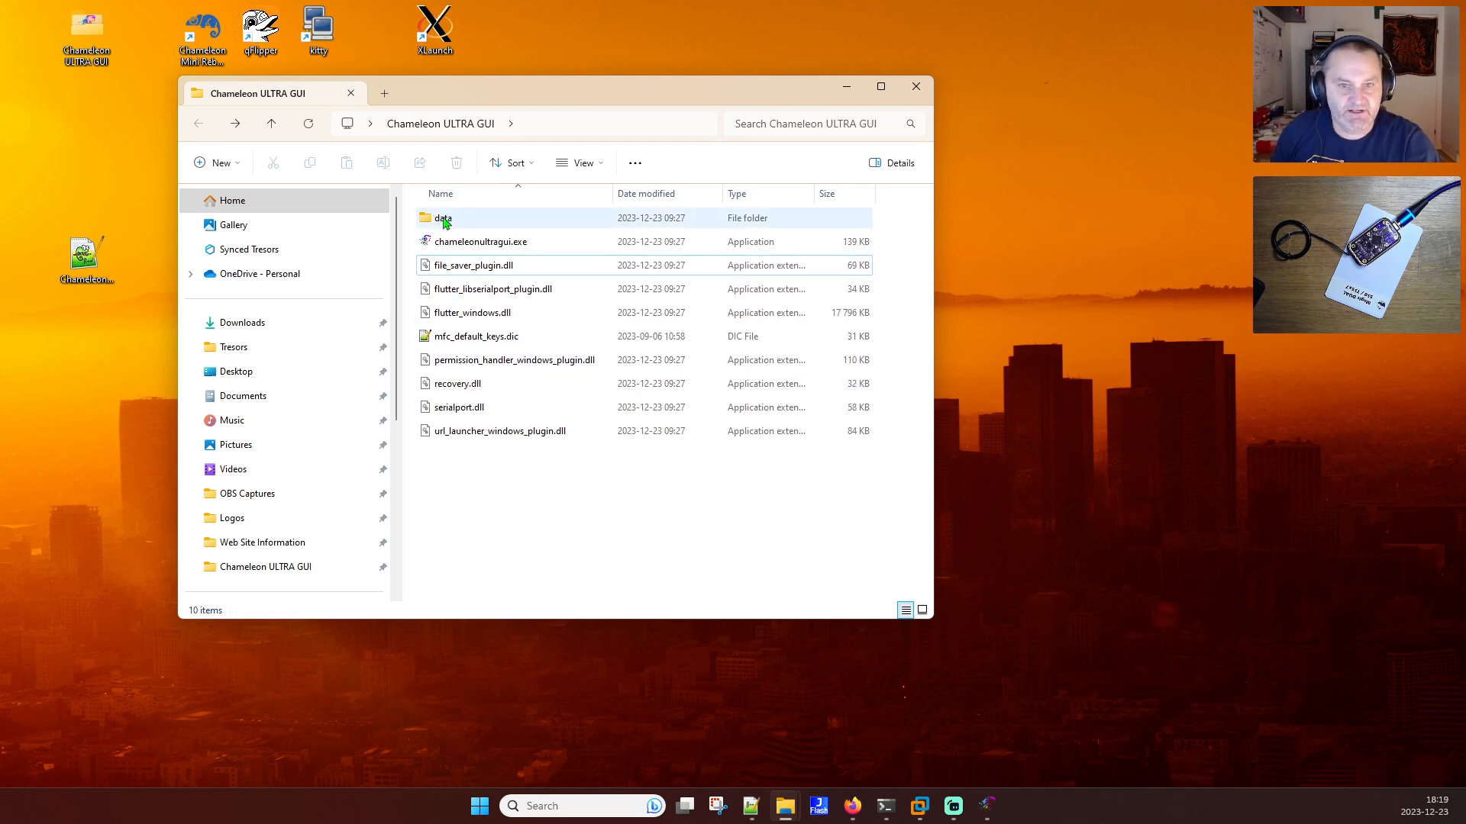
pyautogui.click(442, 218)
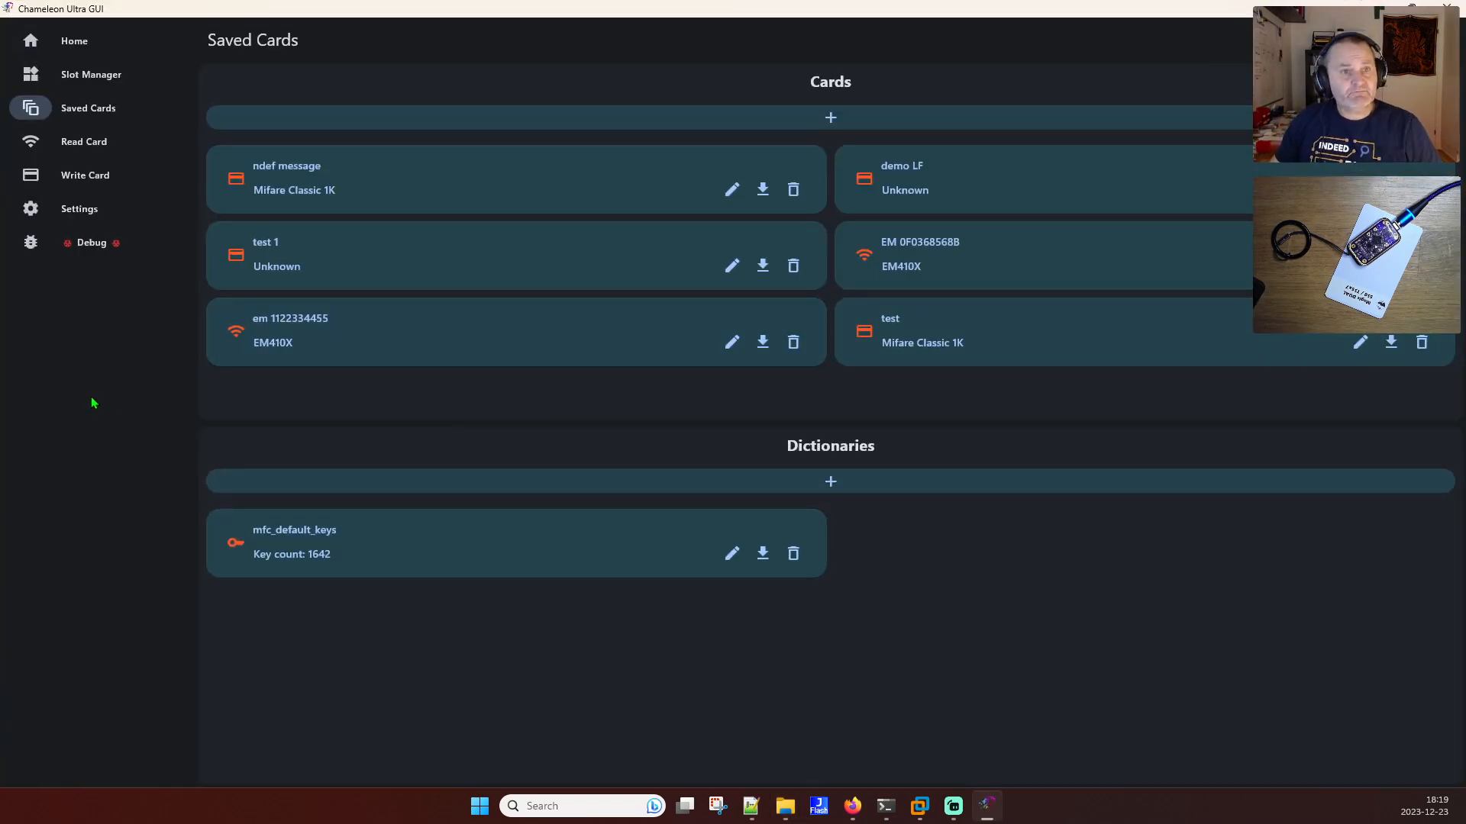
pyautogui.moveTo(91, 108)
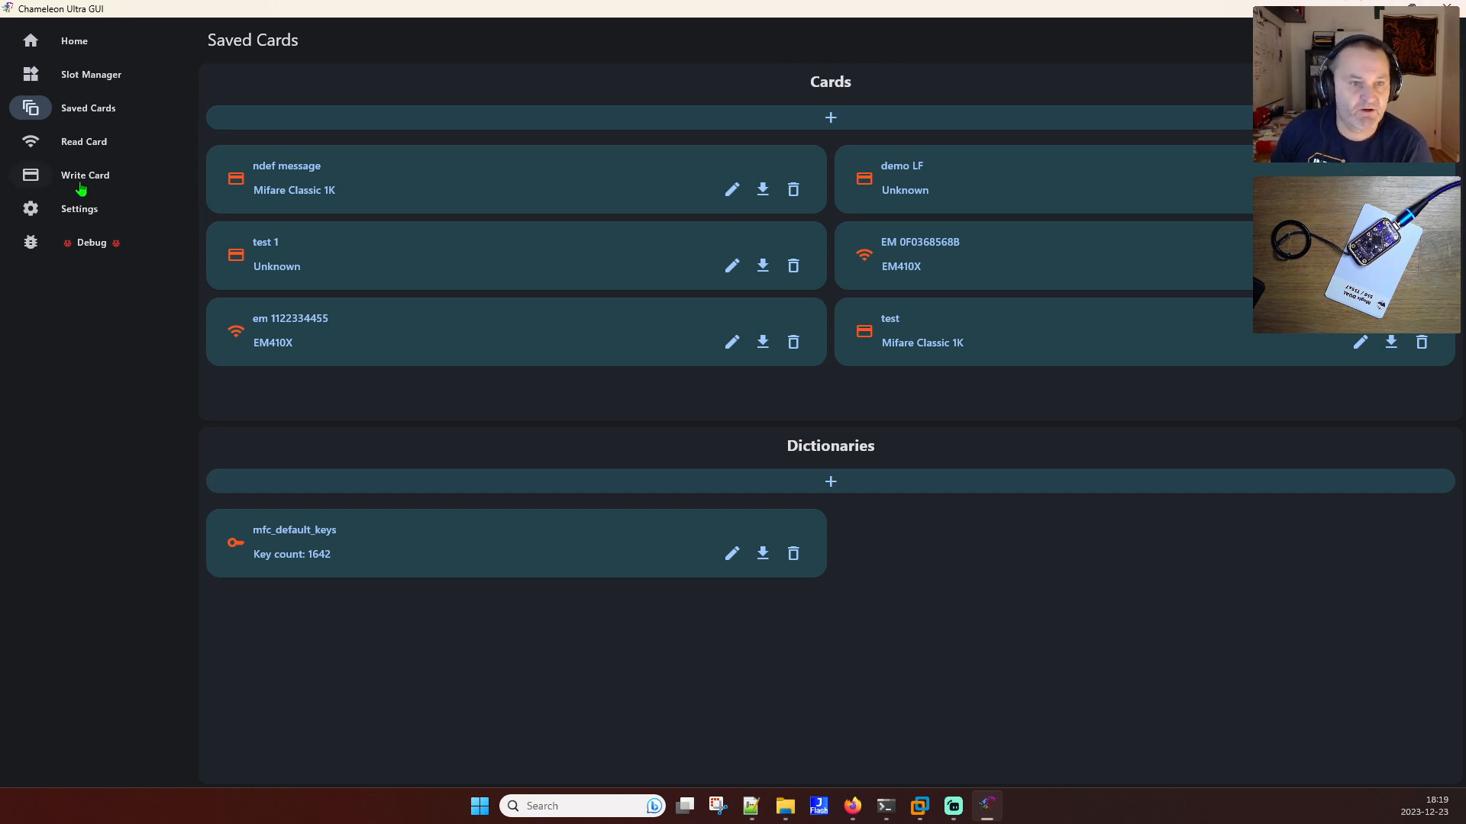
# - View Settings > About on developers and supporters, dismiss it, and close the folder window
pyautogui.click(80, 208)
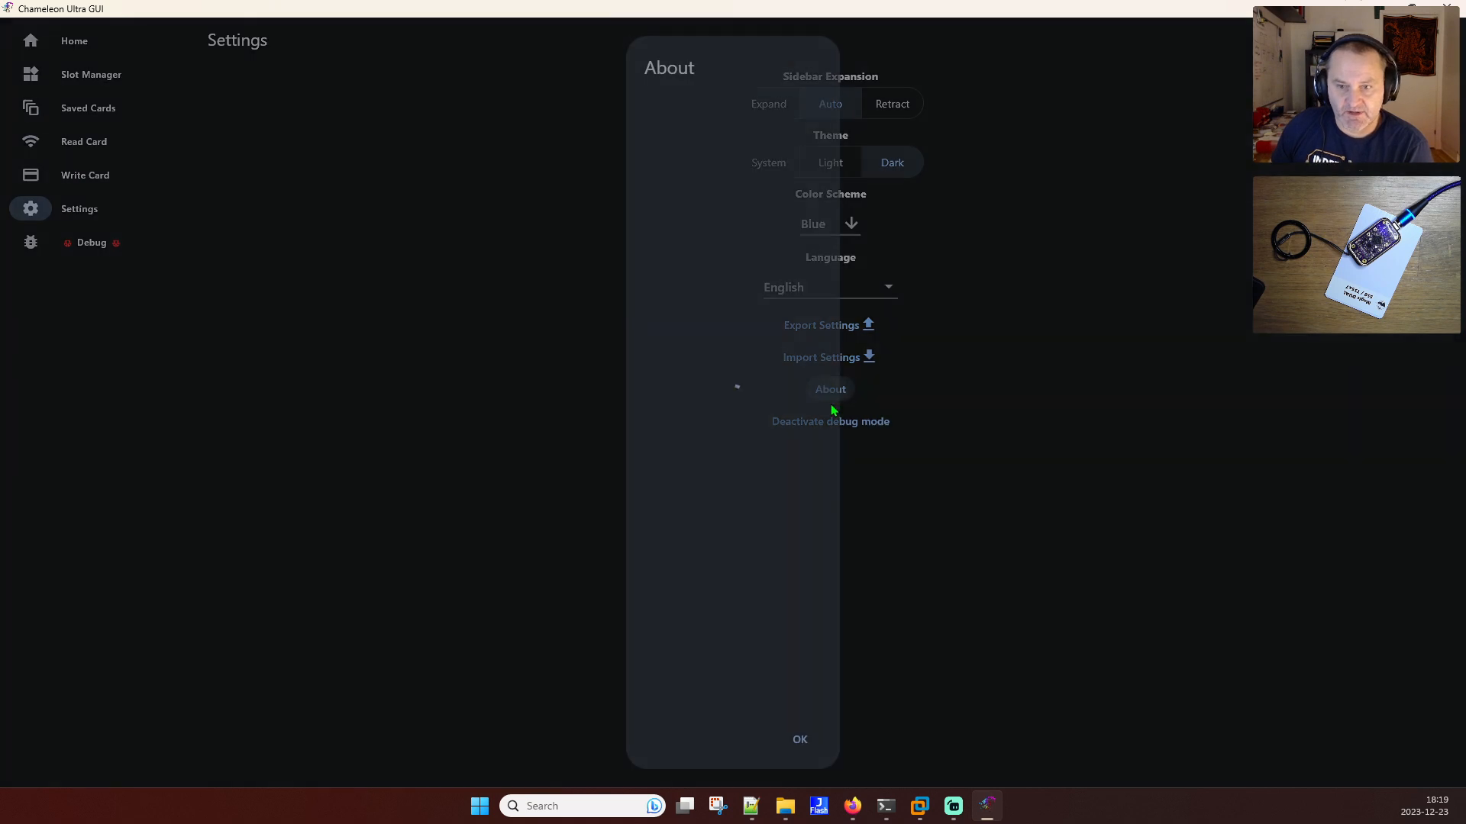
pyautogui.click(829, 389)
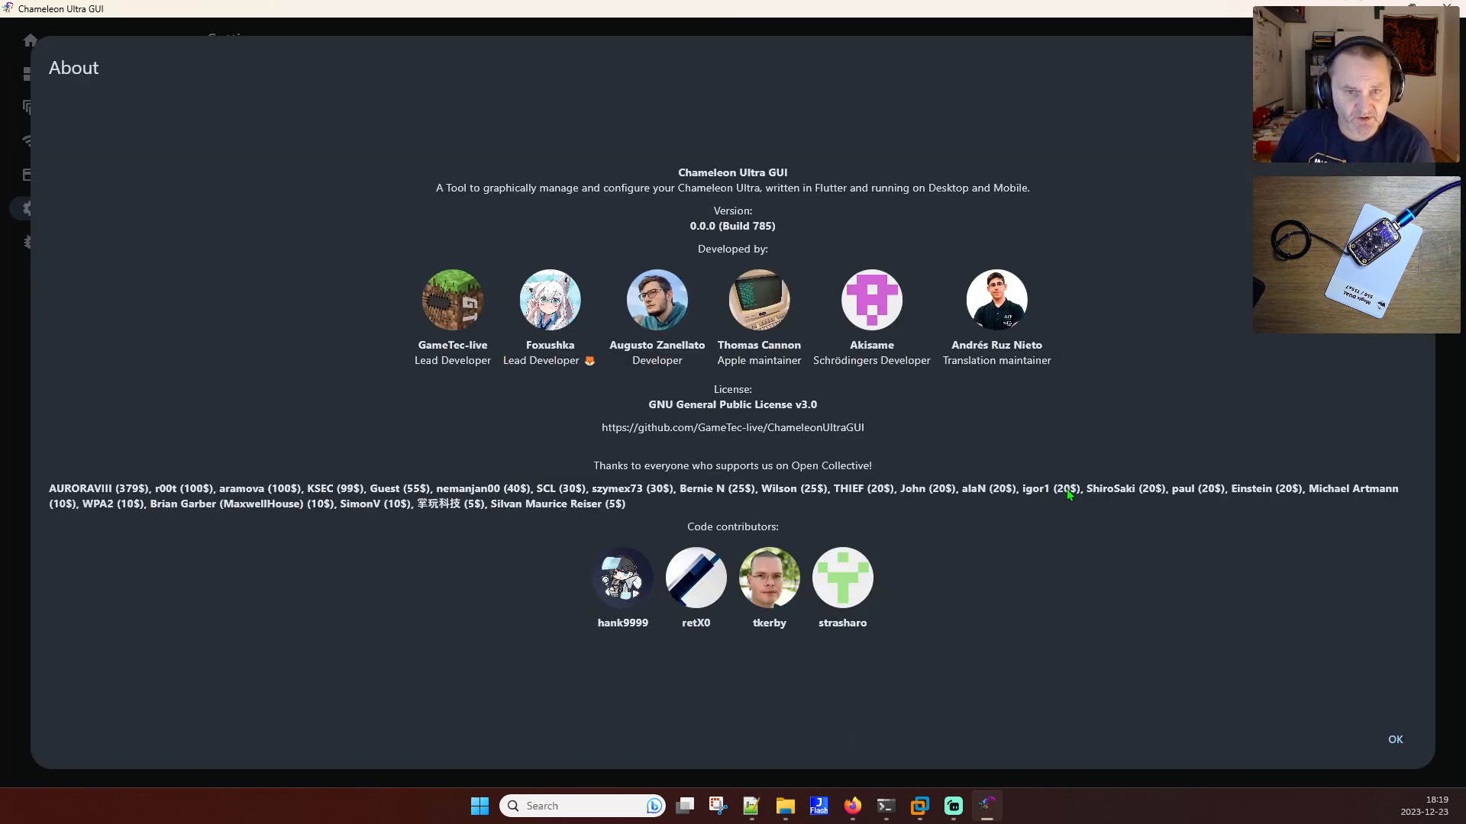
pyautogui.moveTo(830, 367)
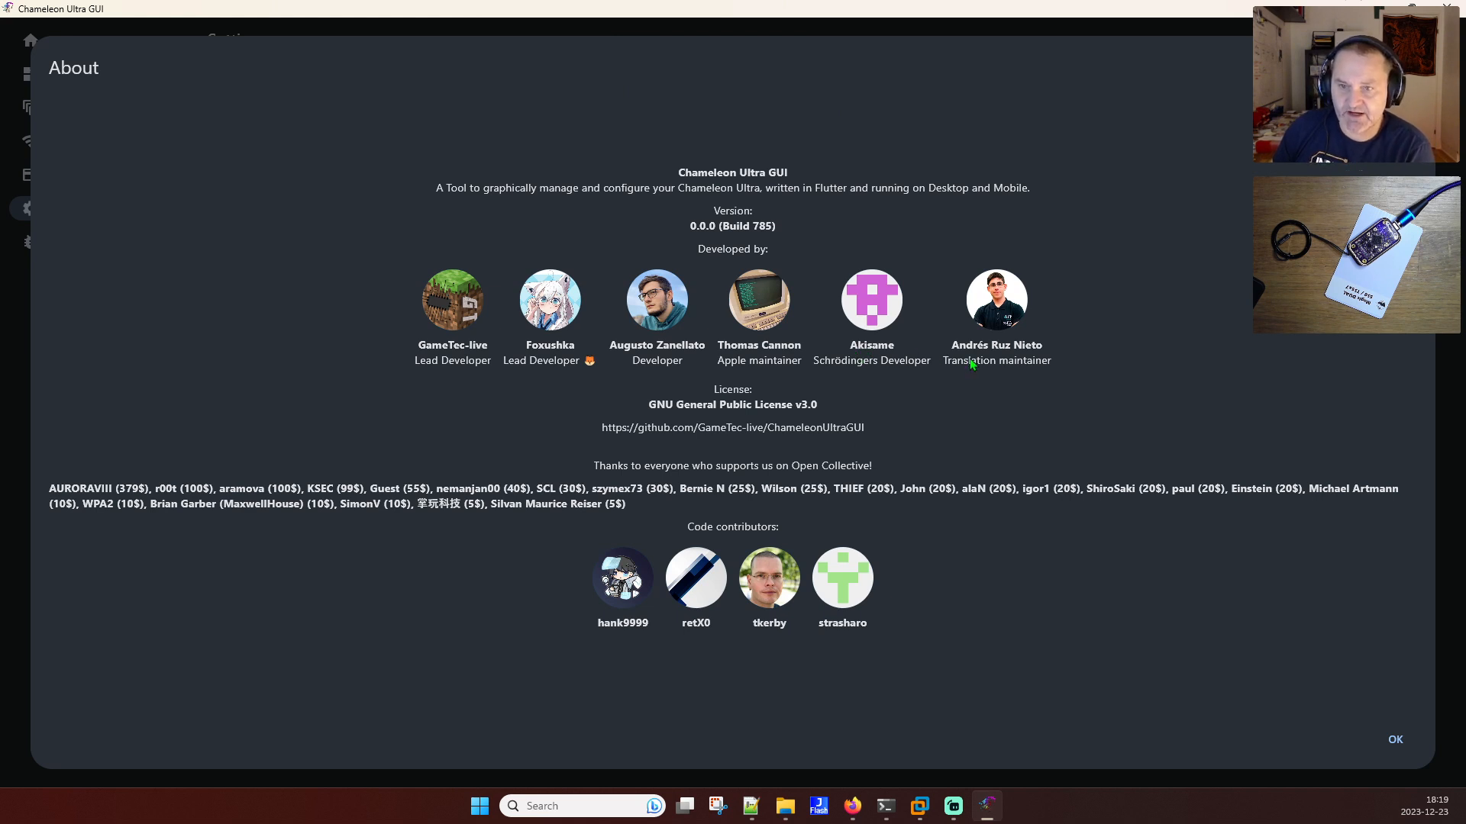
pyautogui.moveTo(598, 553)
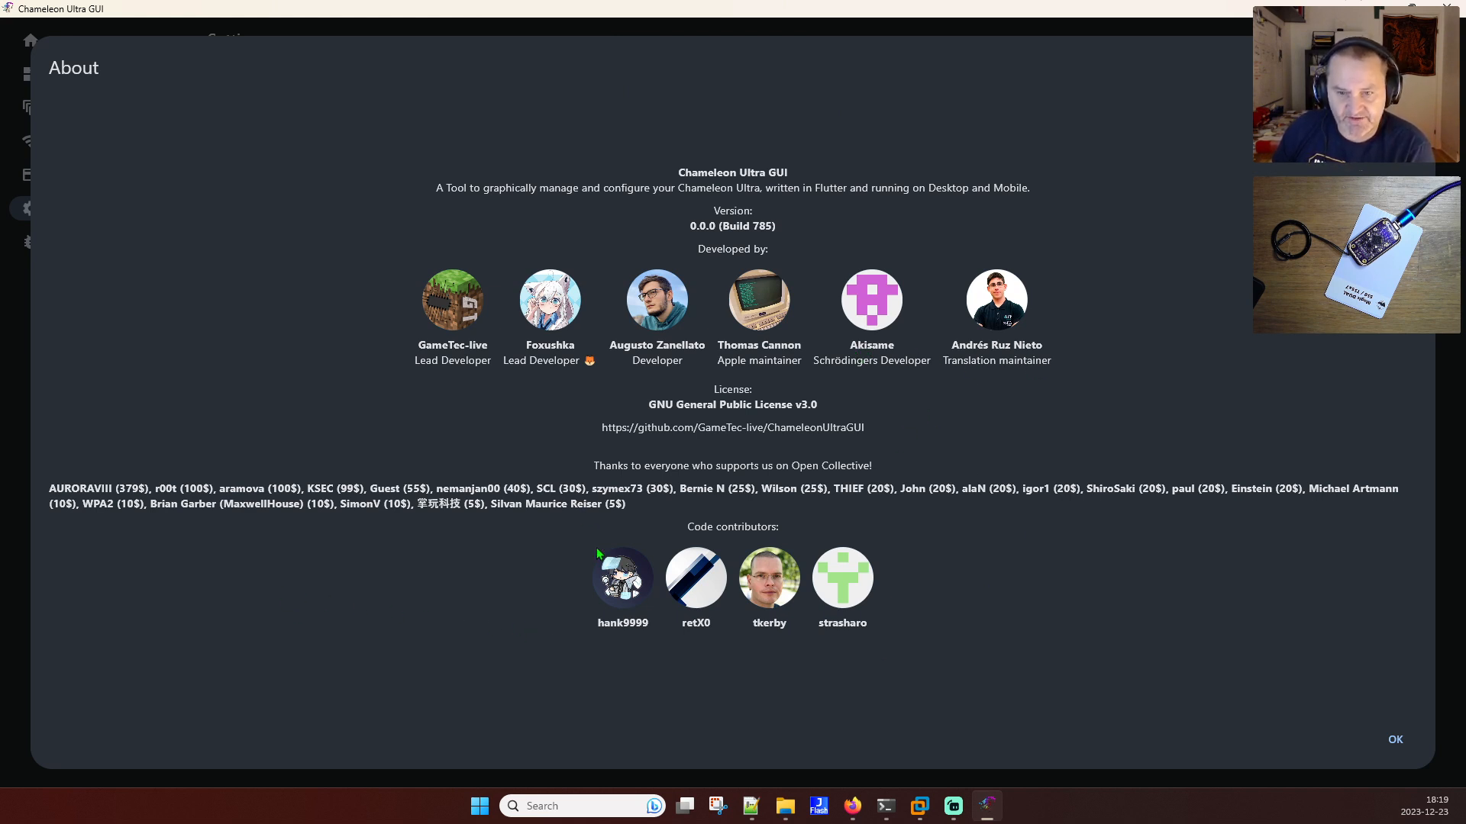
pyautogui.moveTo(806, 531)
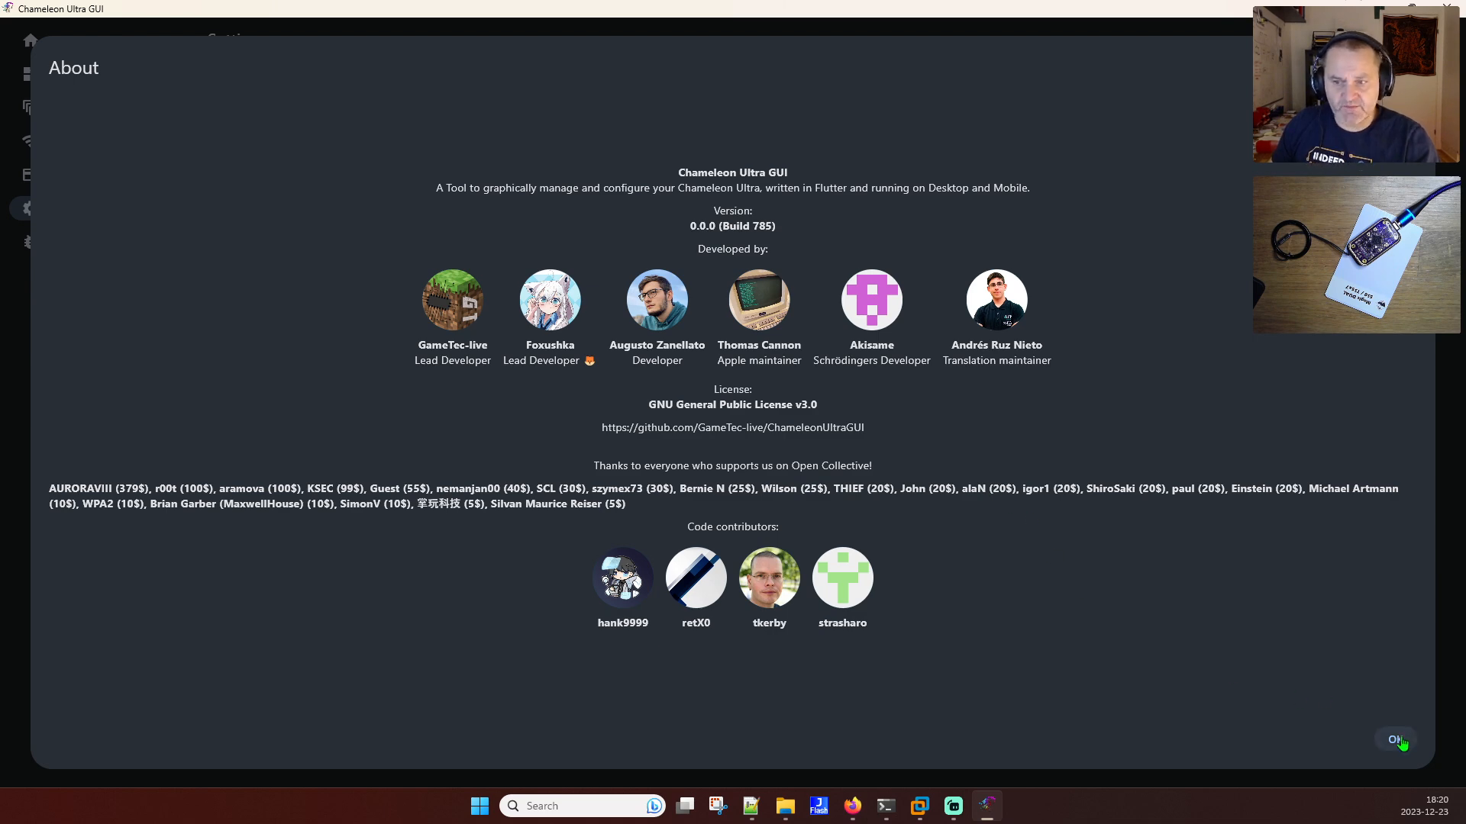
pyautogui.click(1394, 740)
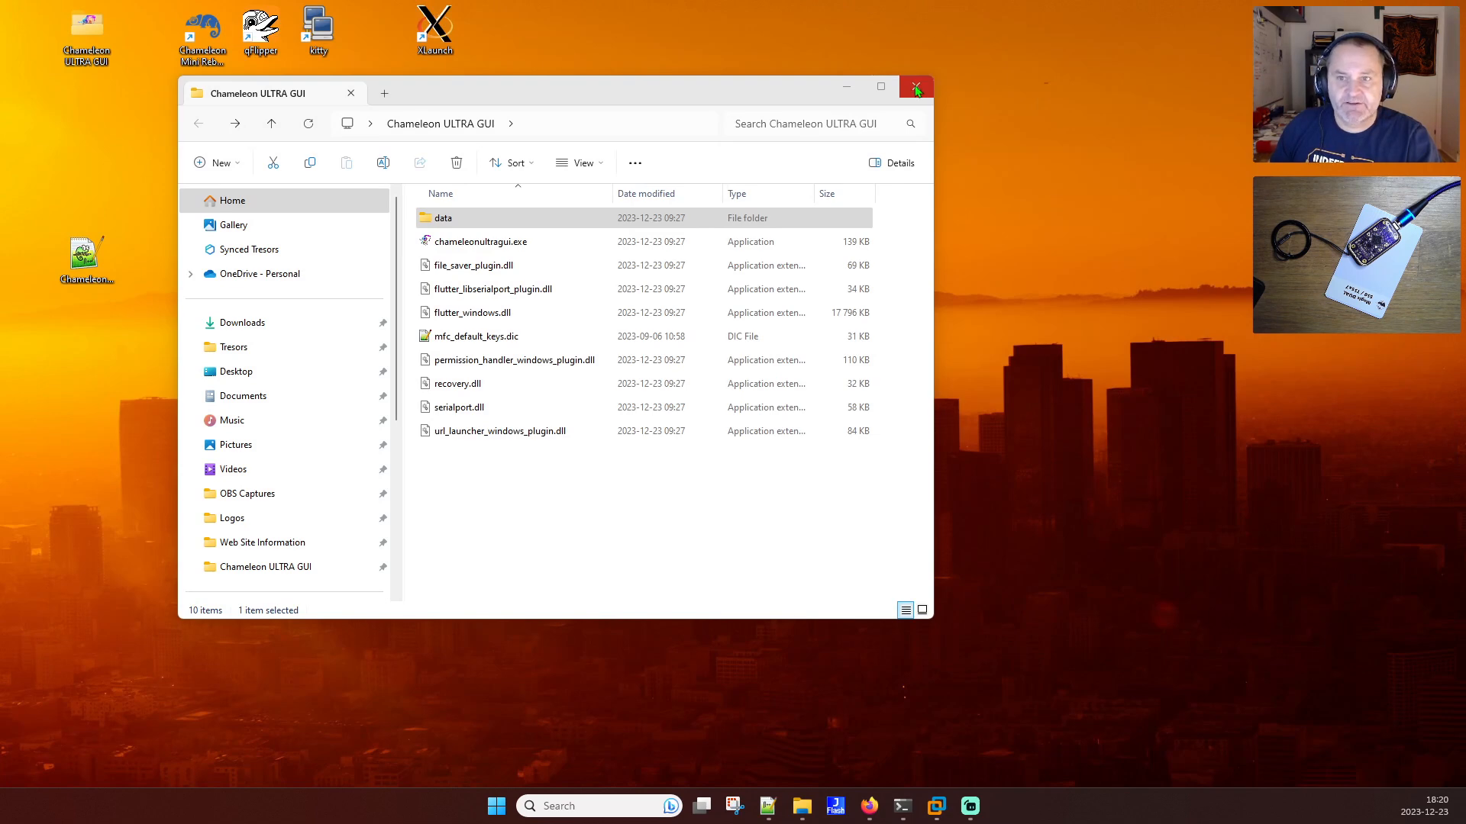
pyautogui.click(915, 86)
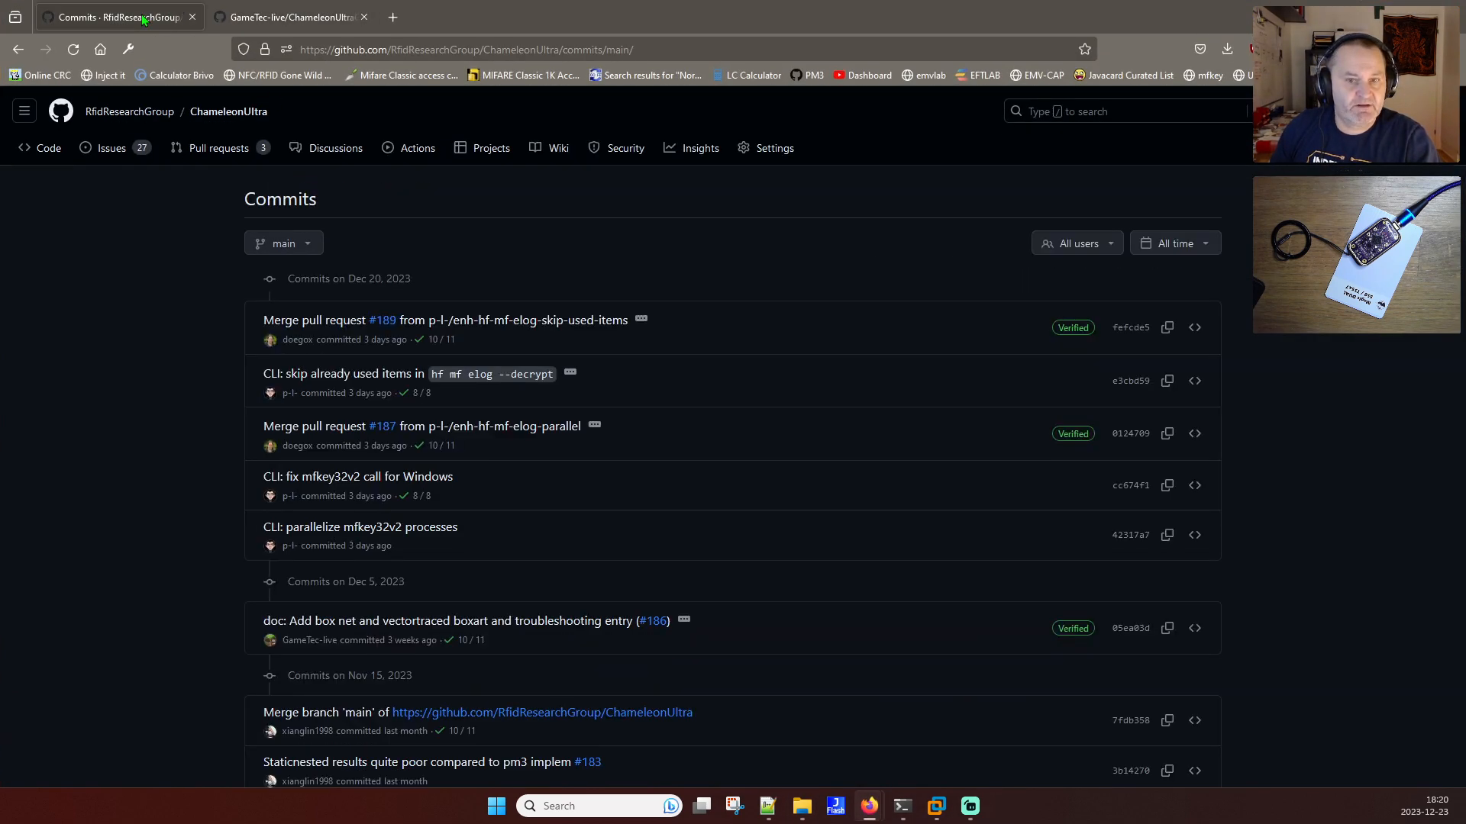
pyautogui.moveTo(168, 285)
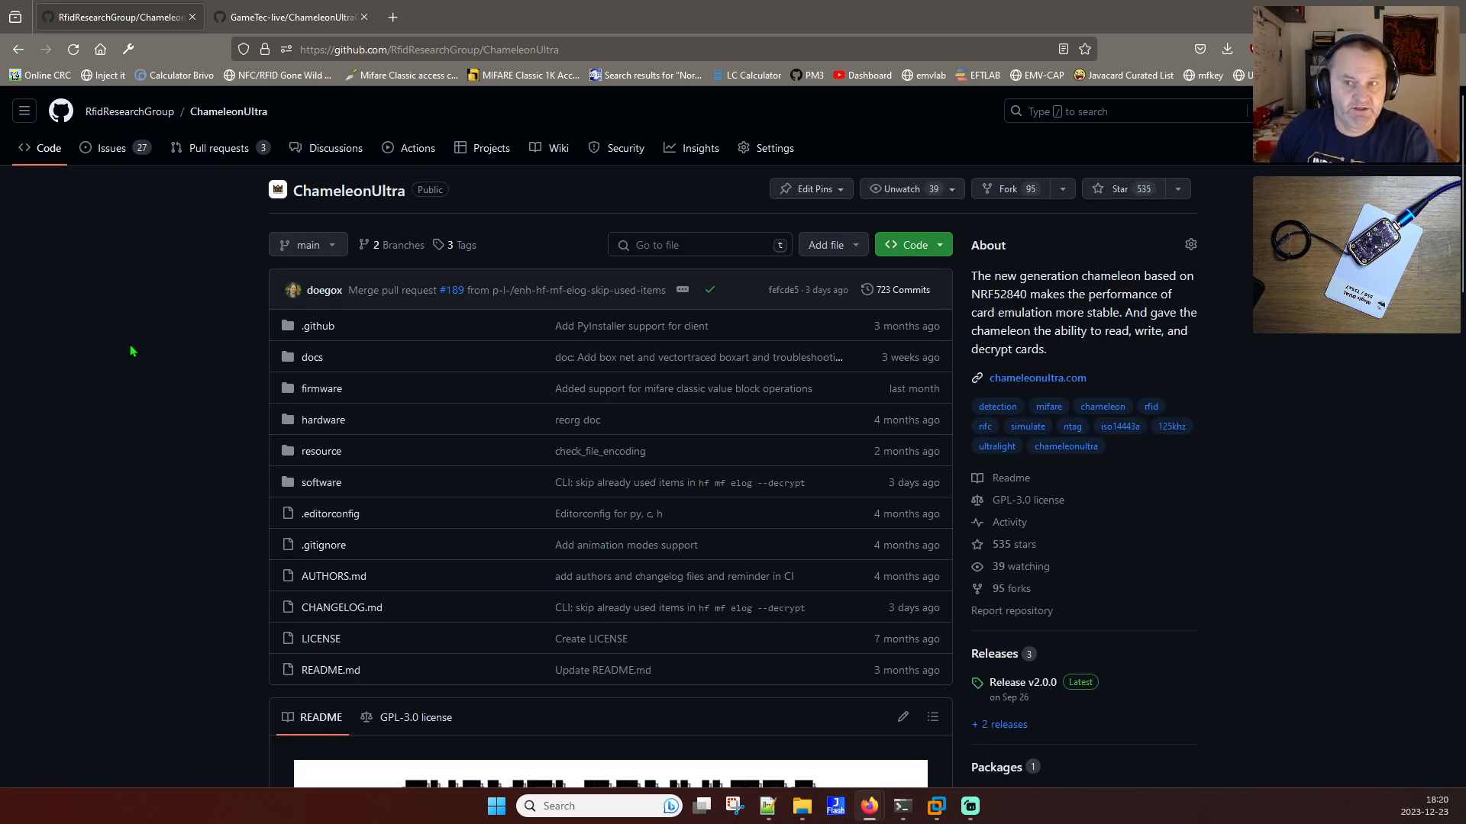
# - Scroll the ChameleonUltra README past the RRG reward heading to the Public Roadmap table
pyautogui.scroll(-3)
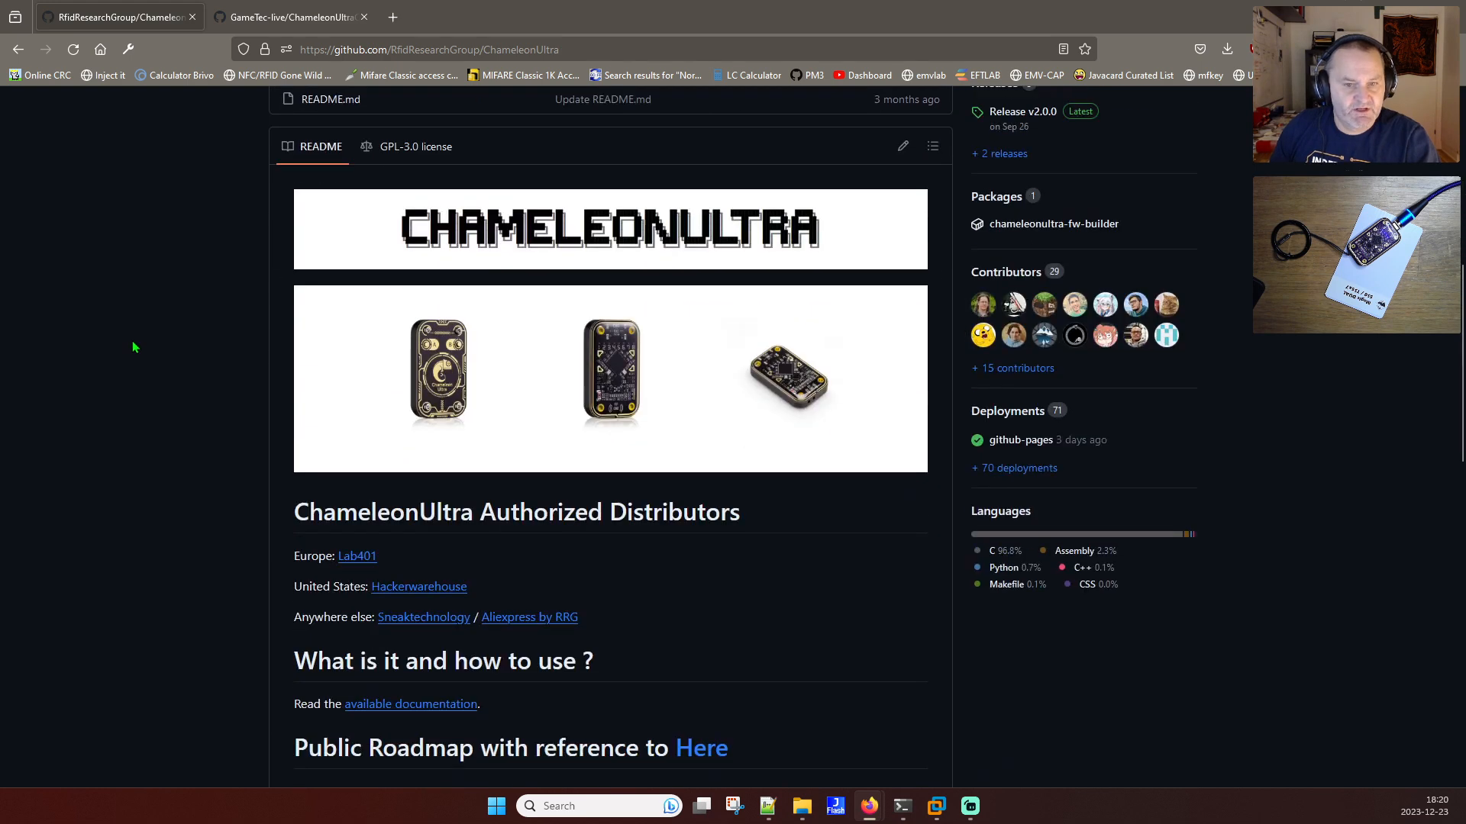
pyautogui.scroll(-3)
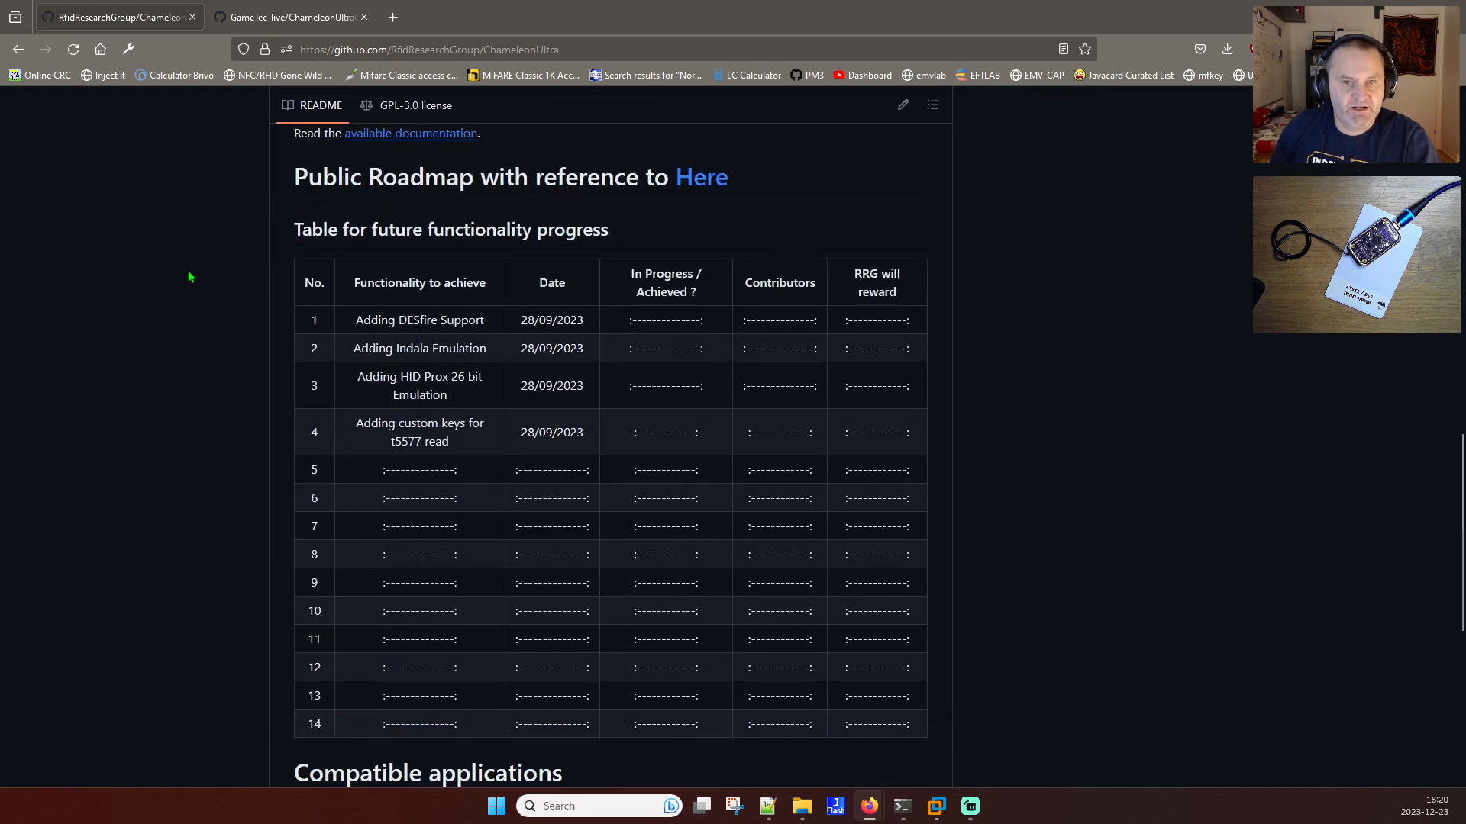
pyautogui.moveTo(271, 267)
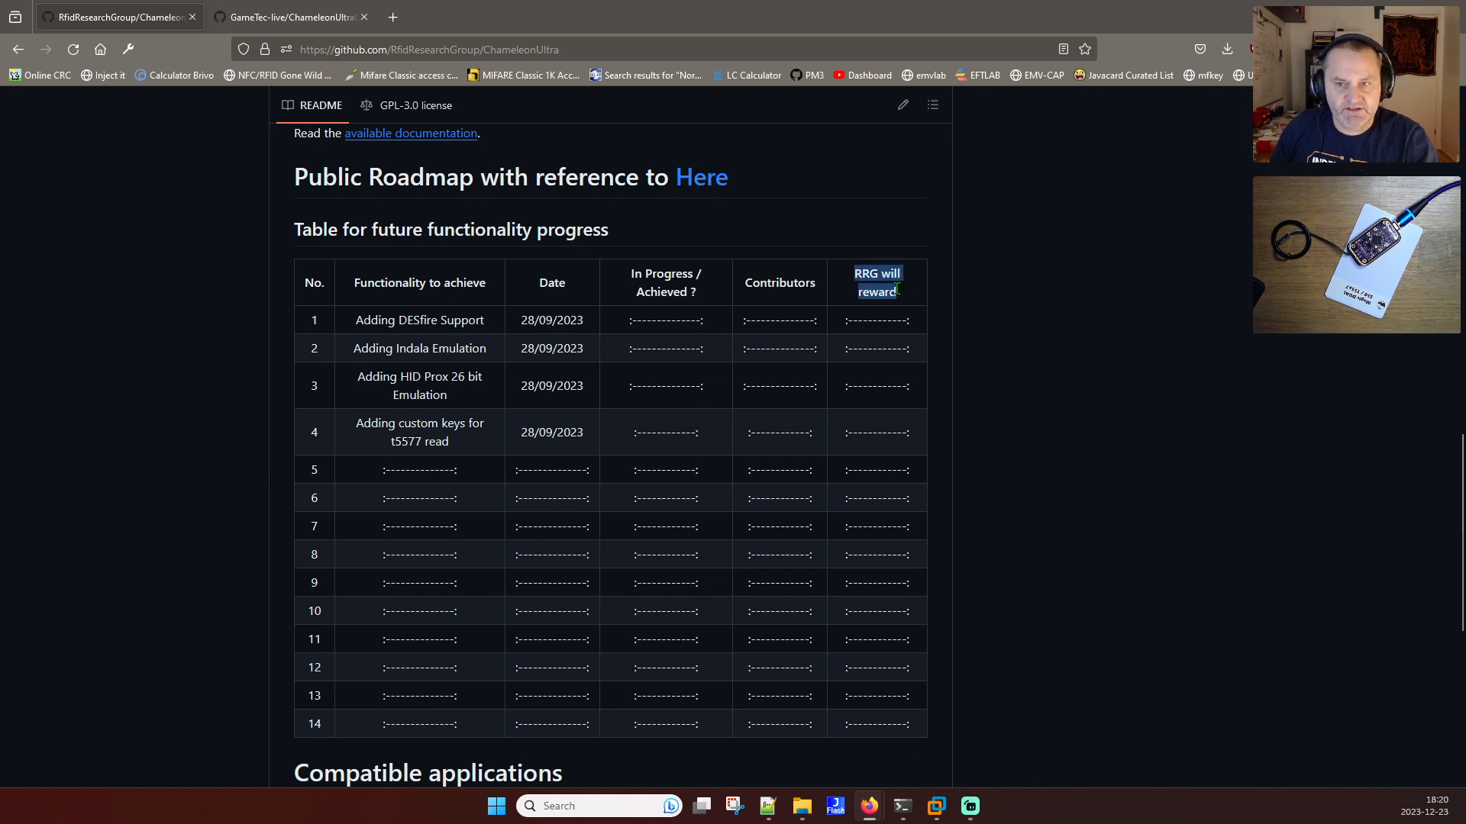
pyautogui.click(885, 348)
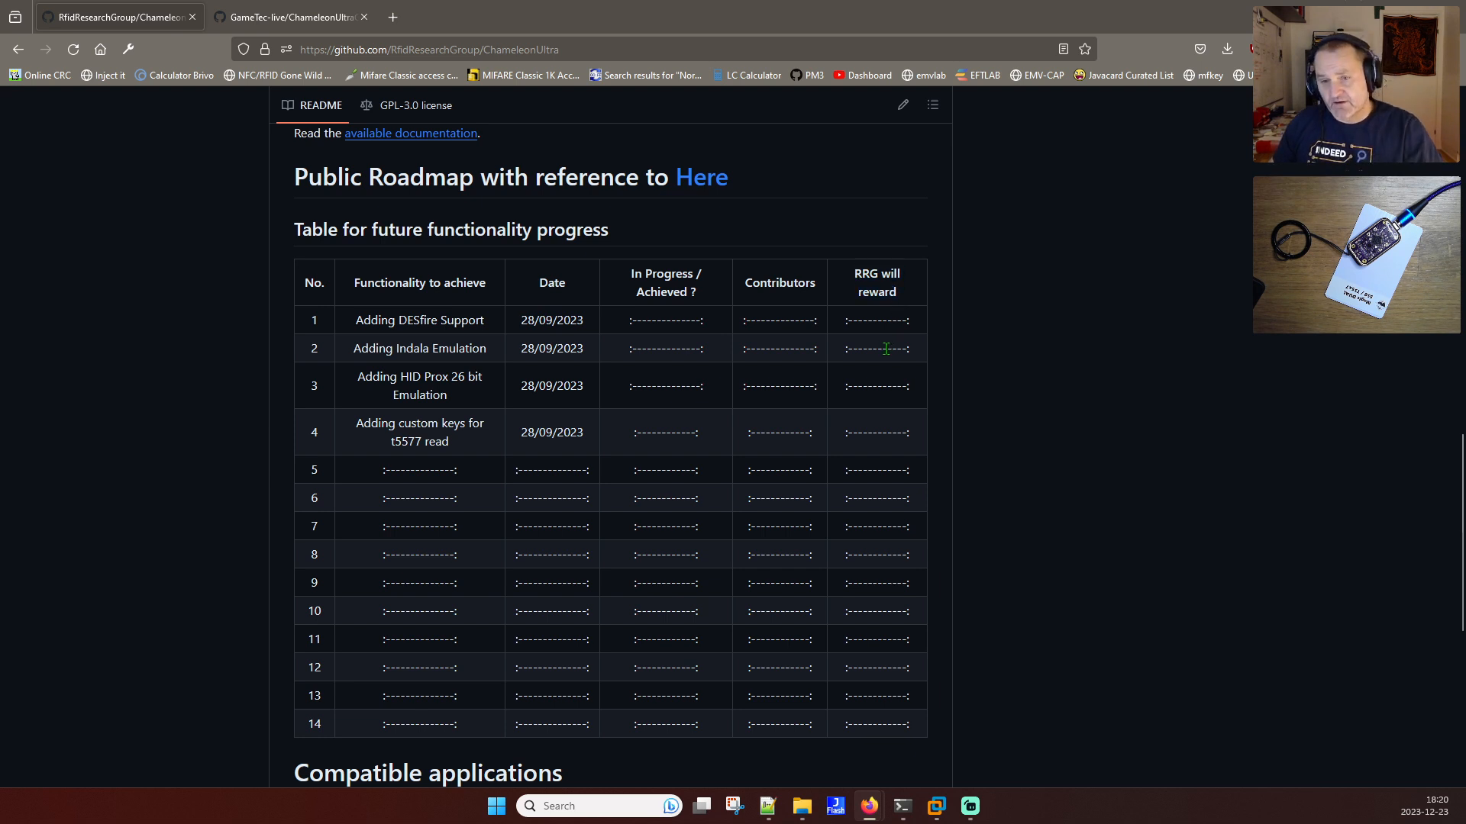
pyautogui.moveTo(624, 396)
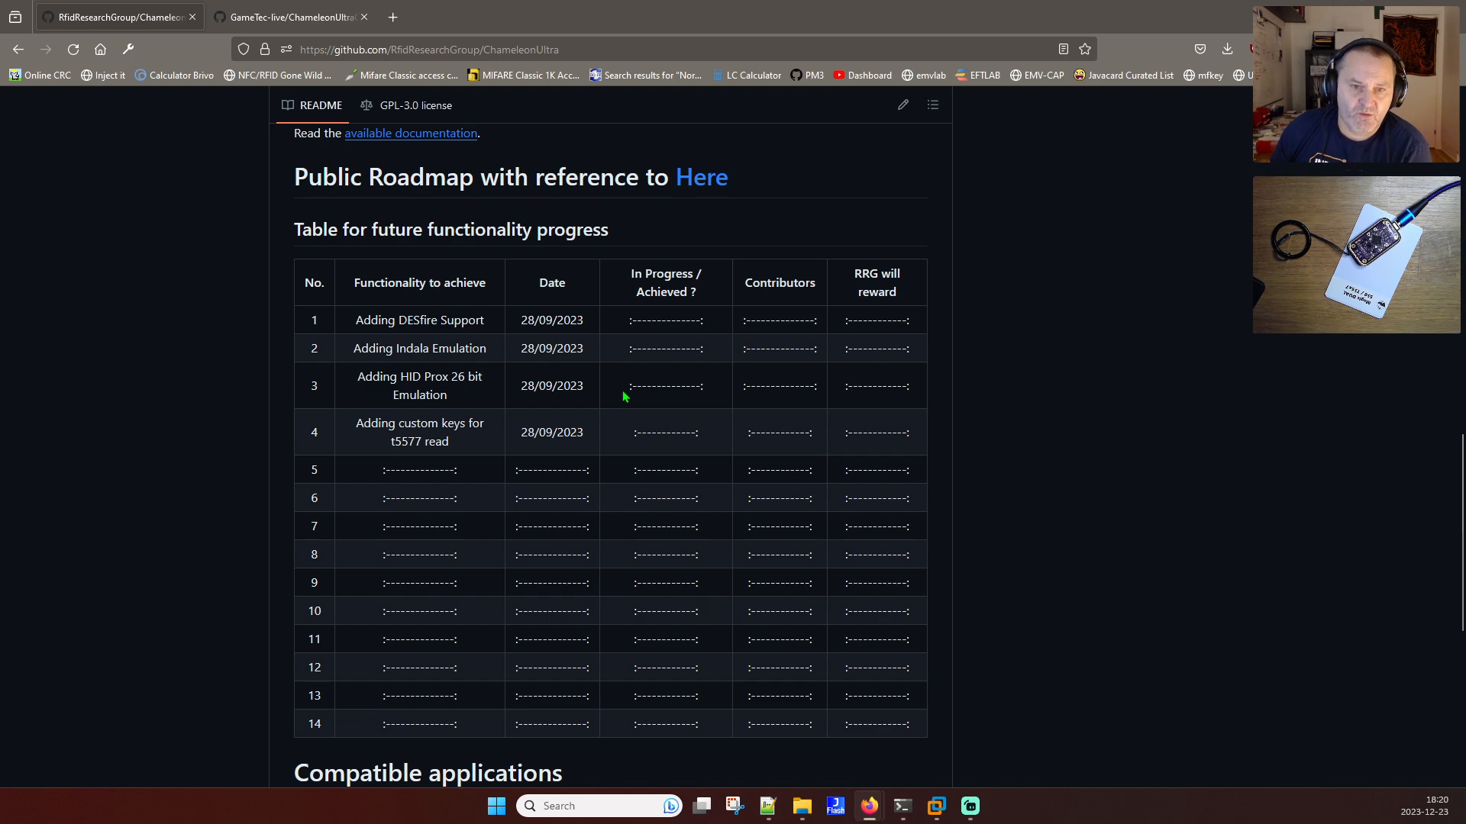
pyautogui.scroll(-3)
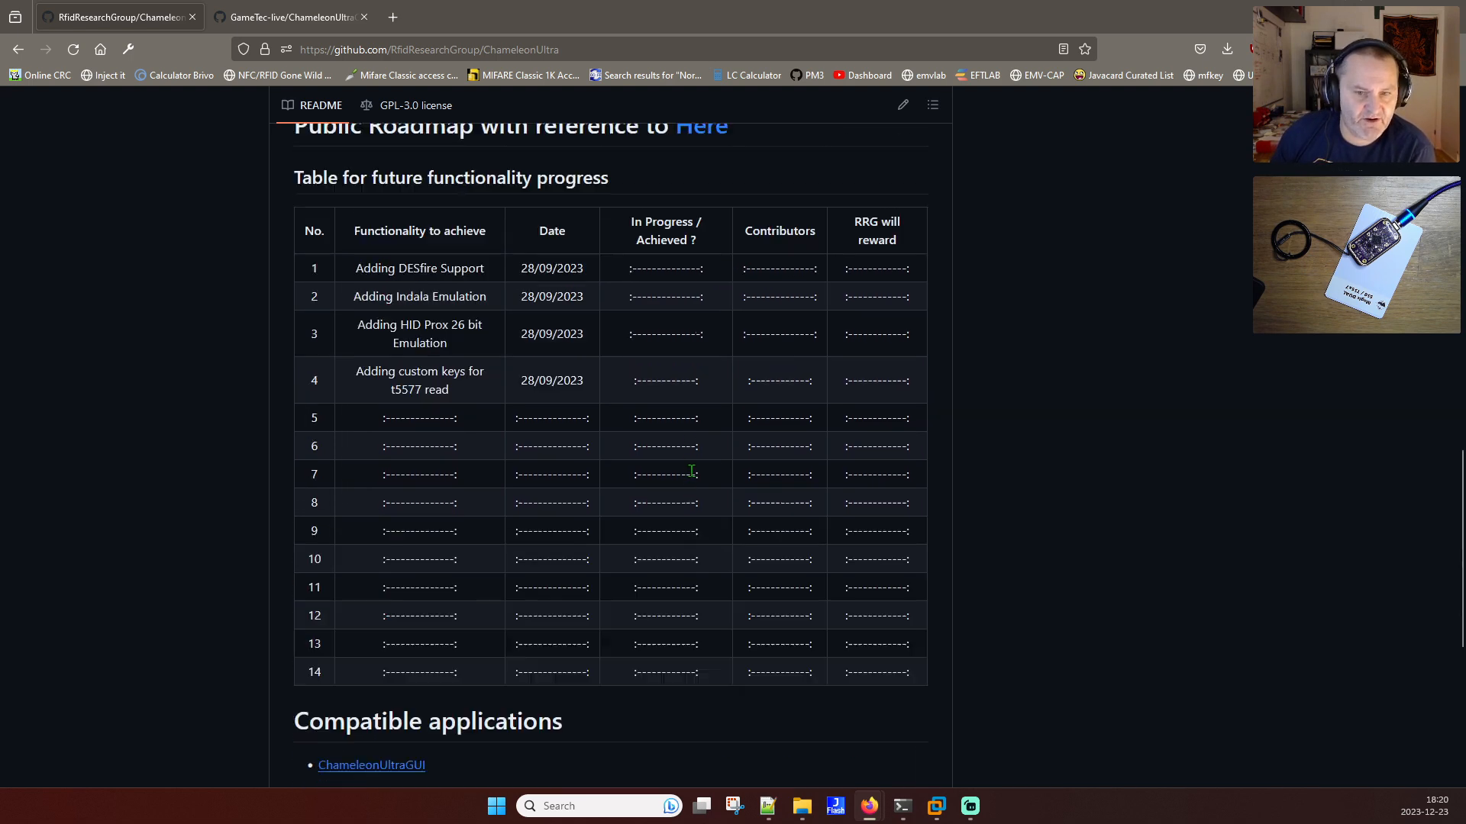
pyautogui.scroll(3)
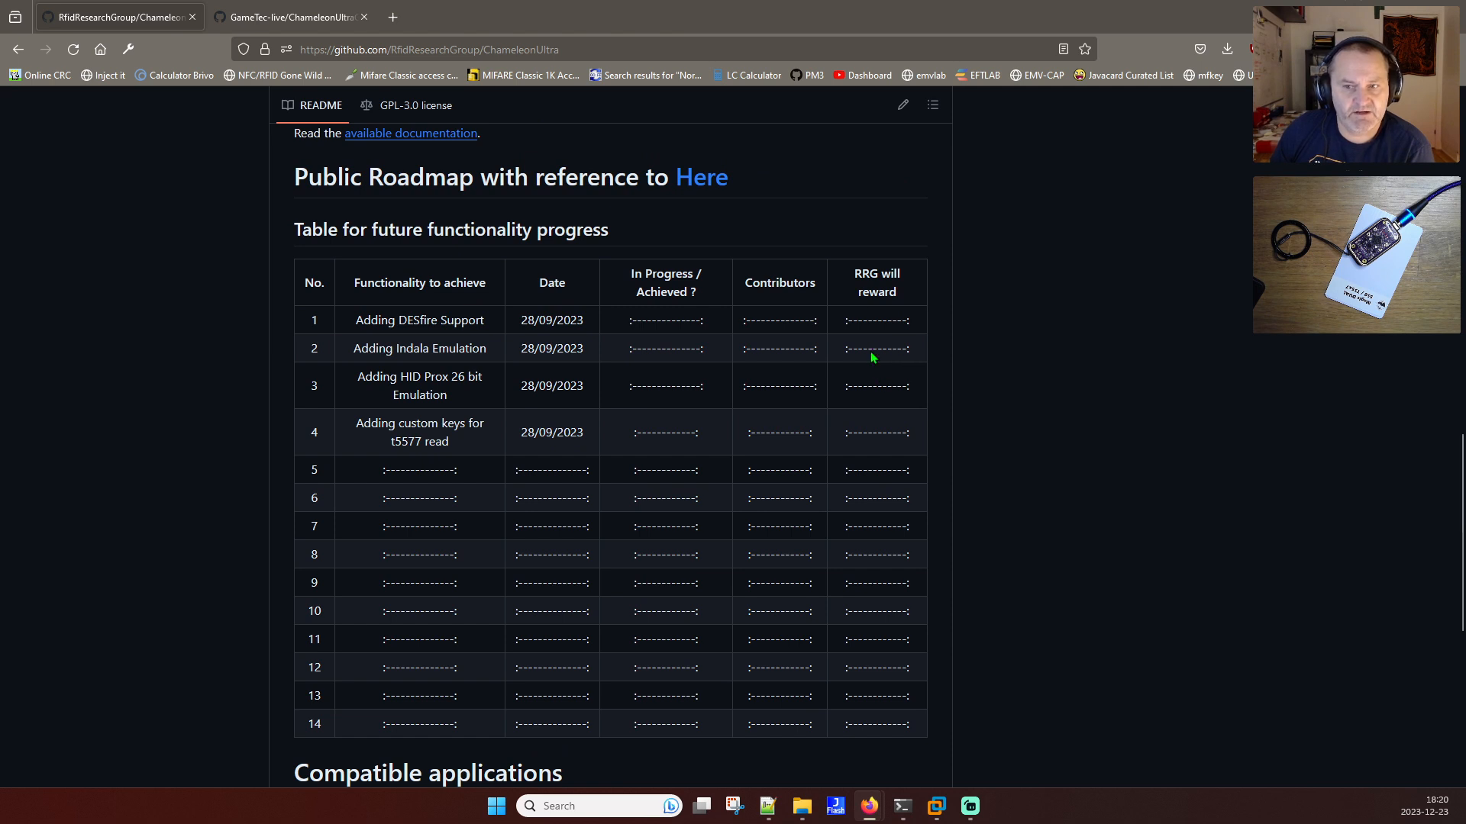
pyautogui.moveTo(862, 433)
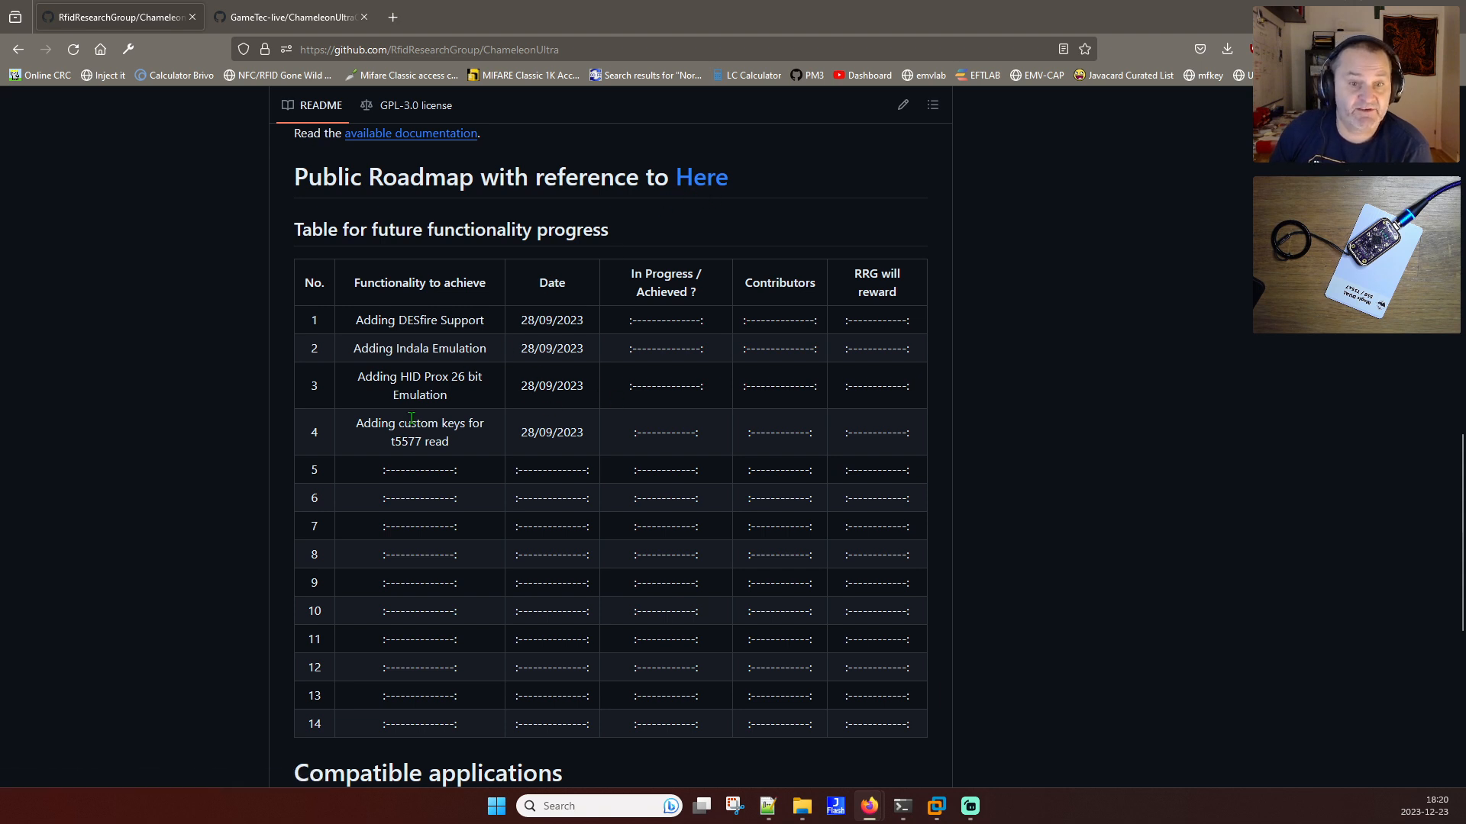
pyautogui.moveTo(701, 178)
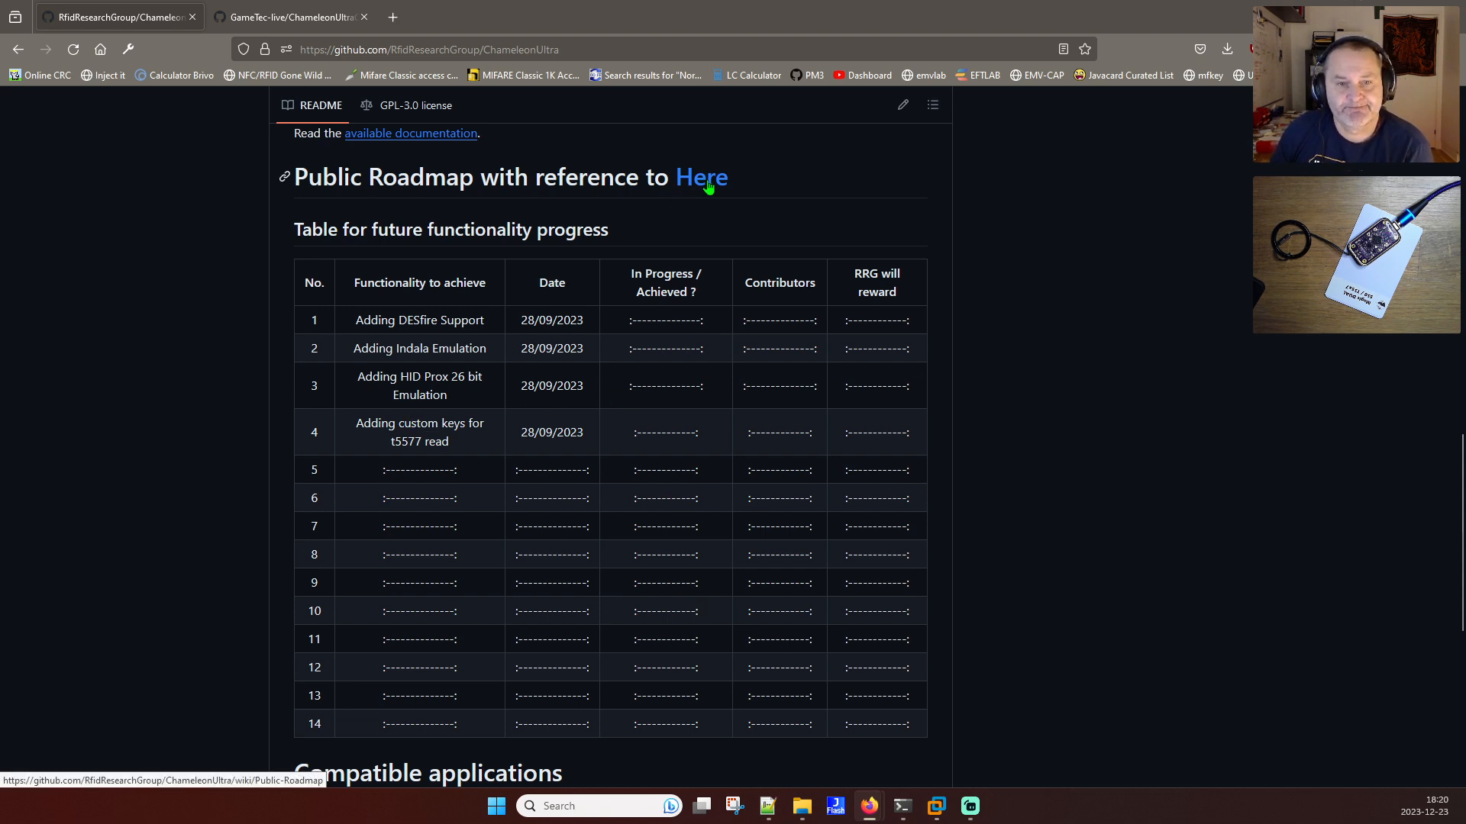
# - Open the Public Roadmap wiki via 'Here', visit the Wishlist page, and go back
pyautogui.click(700, 178)
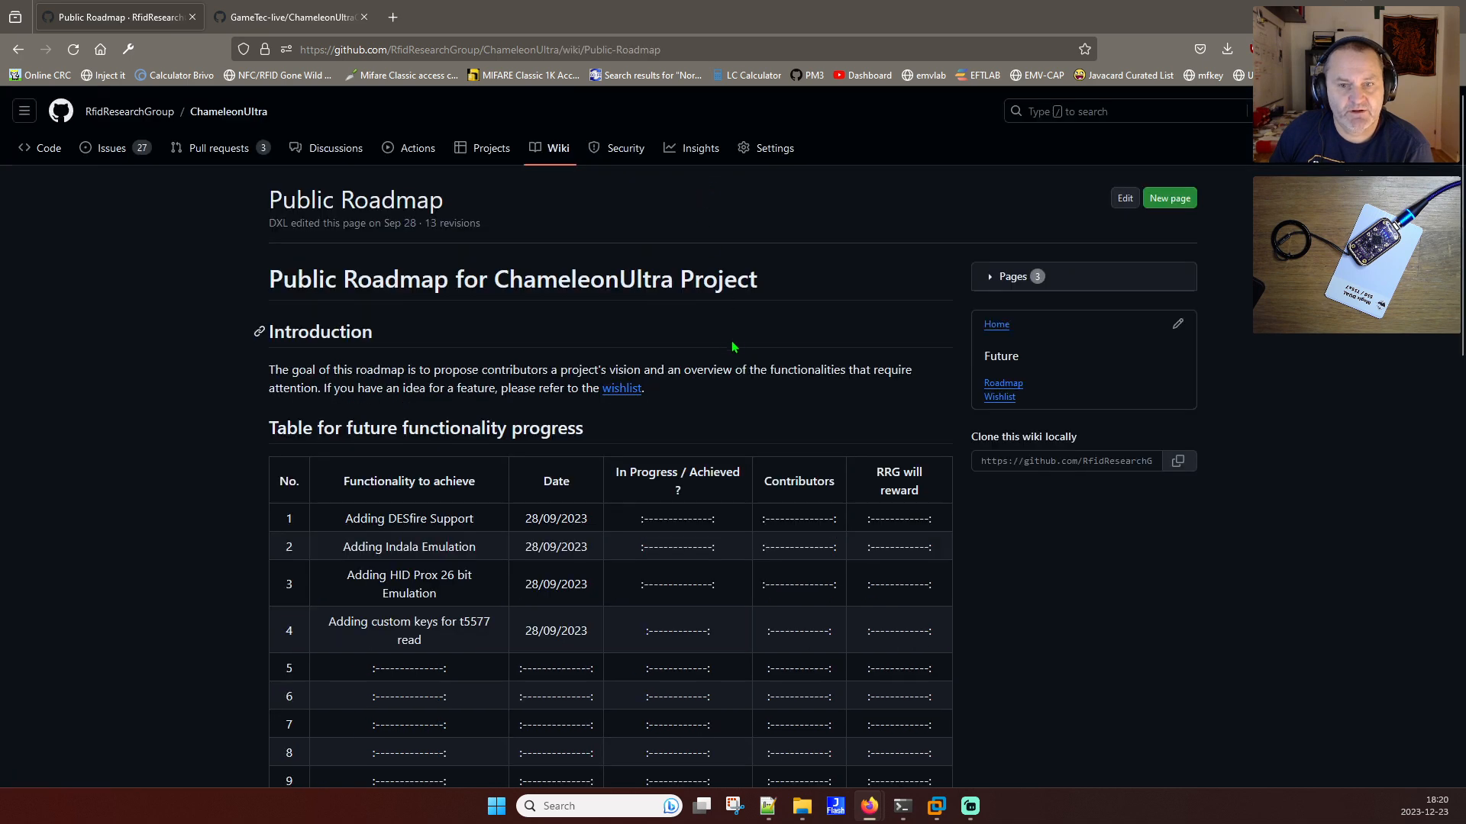
pyautogui.scroll(-3)
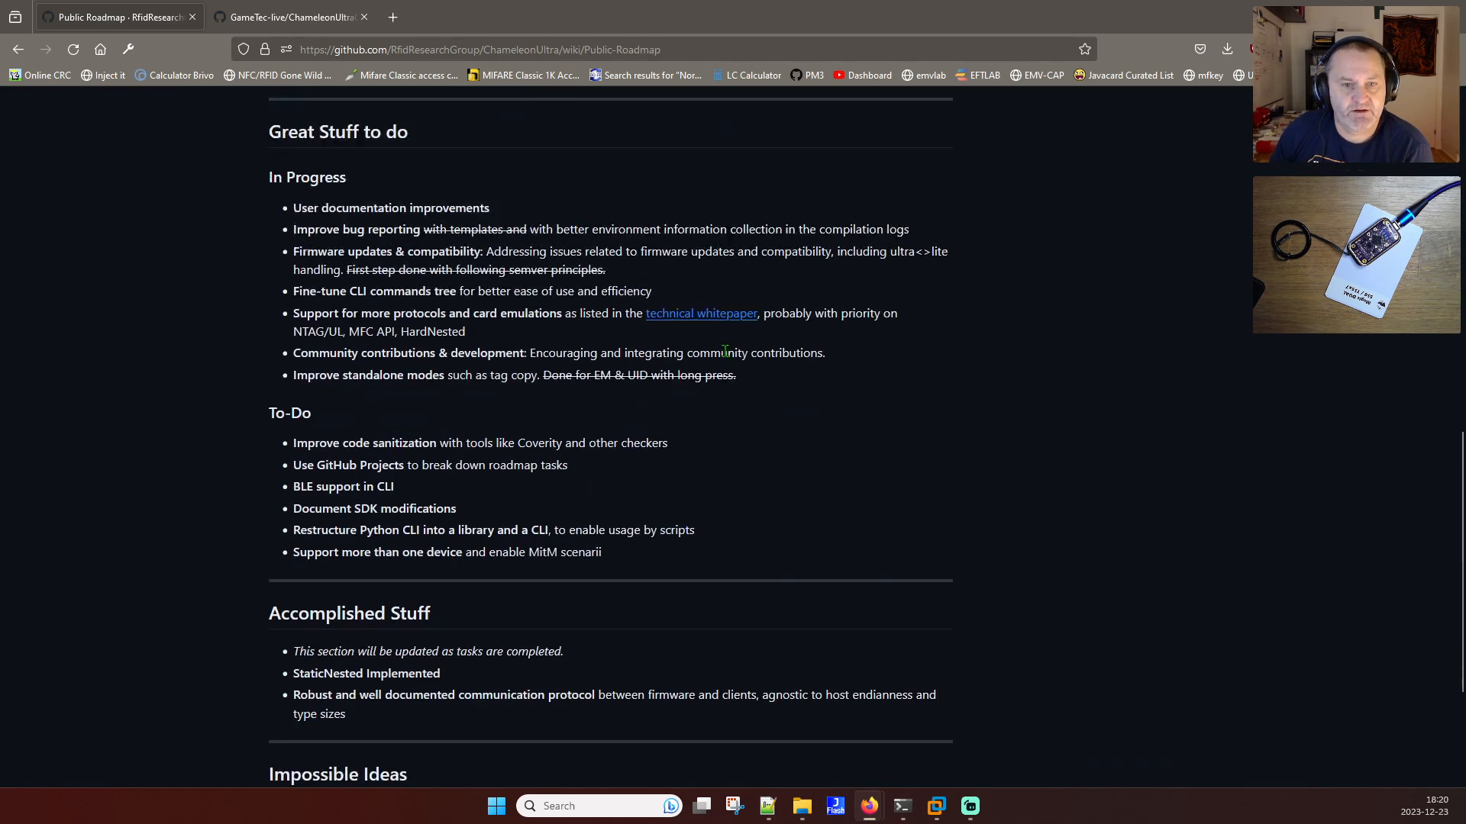
pyautogui.scroll(-3)
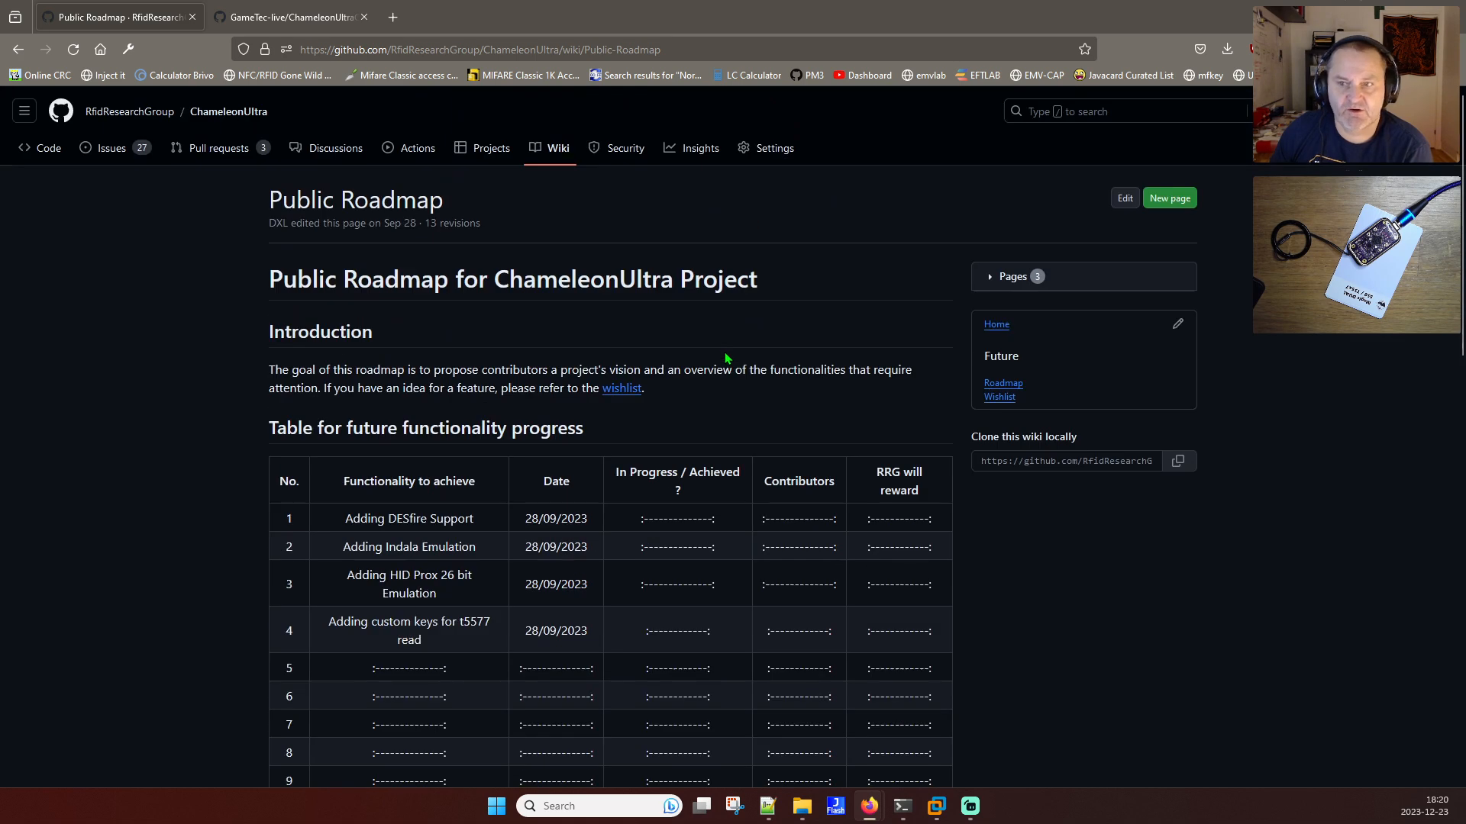
pyautogui.moveTo(620, 388)
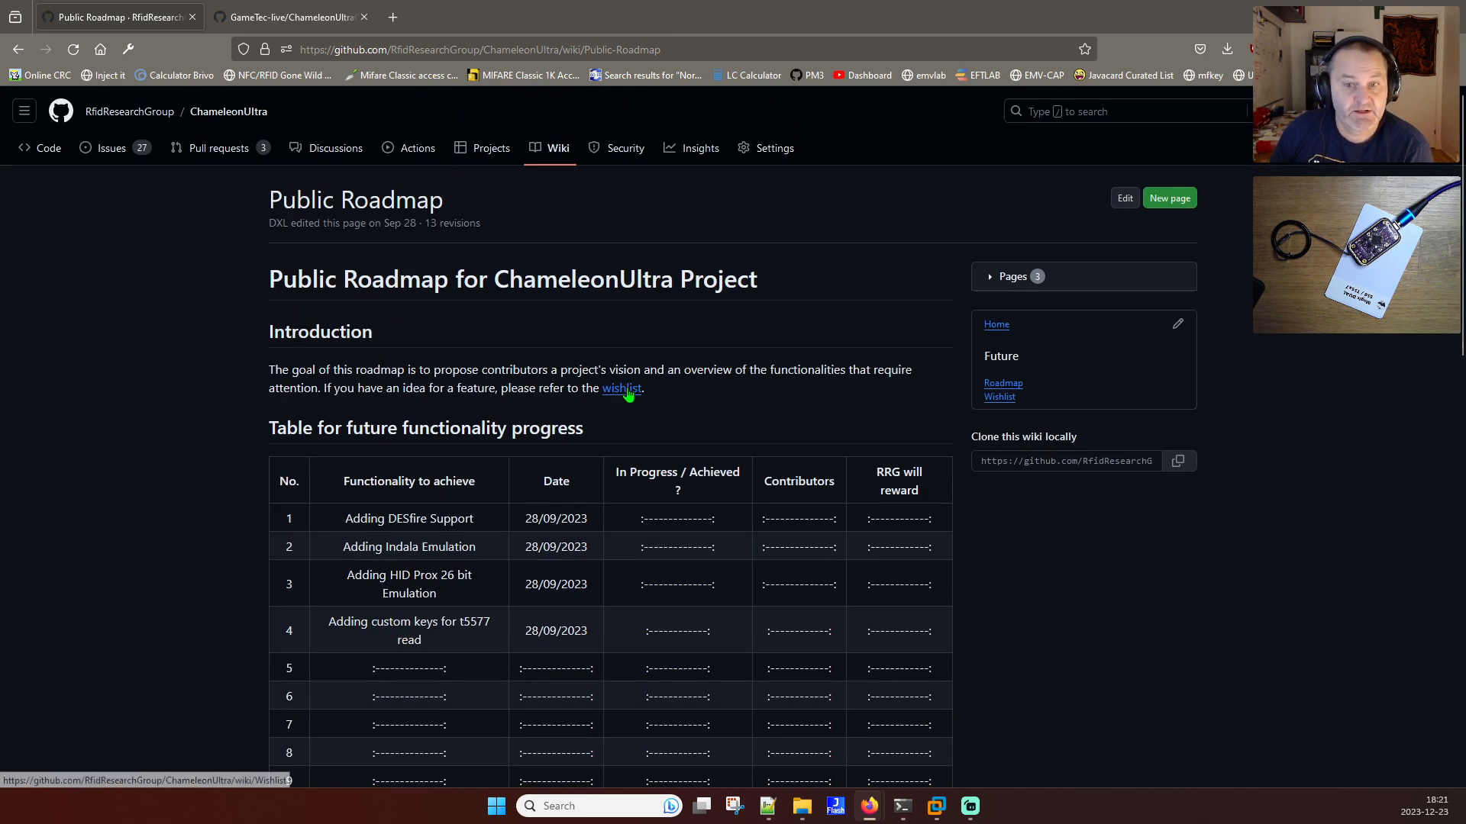
pyautogui.click(621, 388)
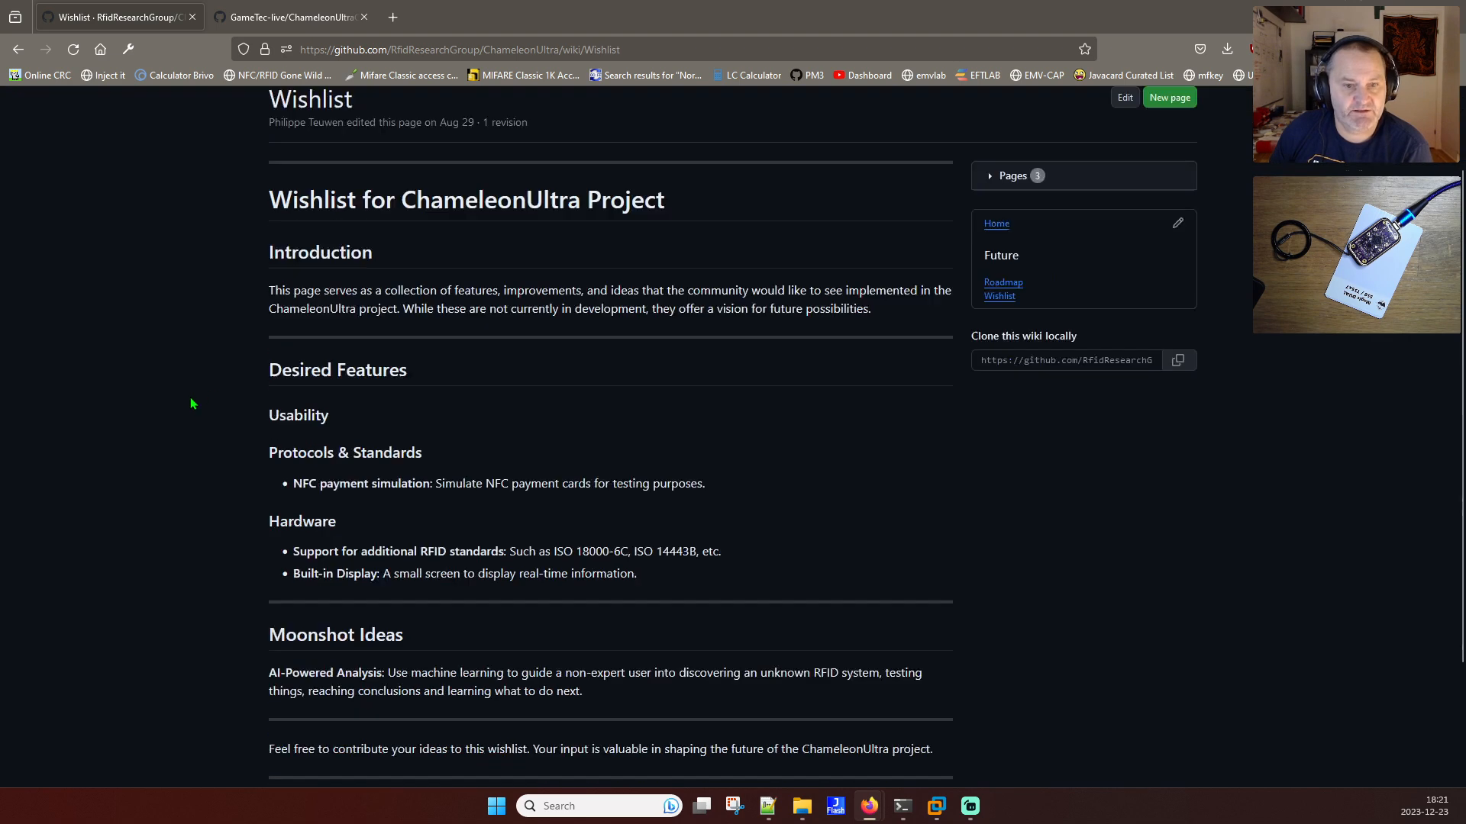
pyautogui.click(1002, 281)
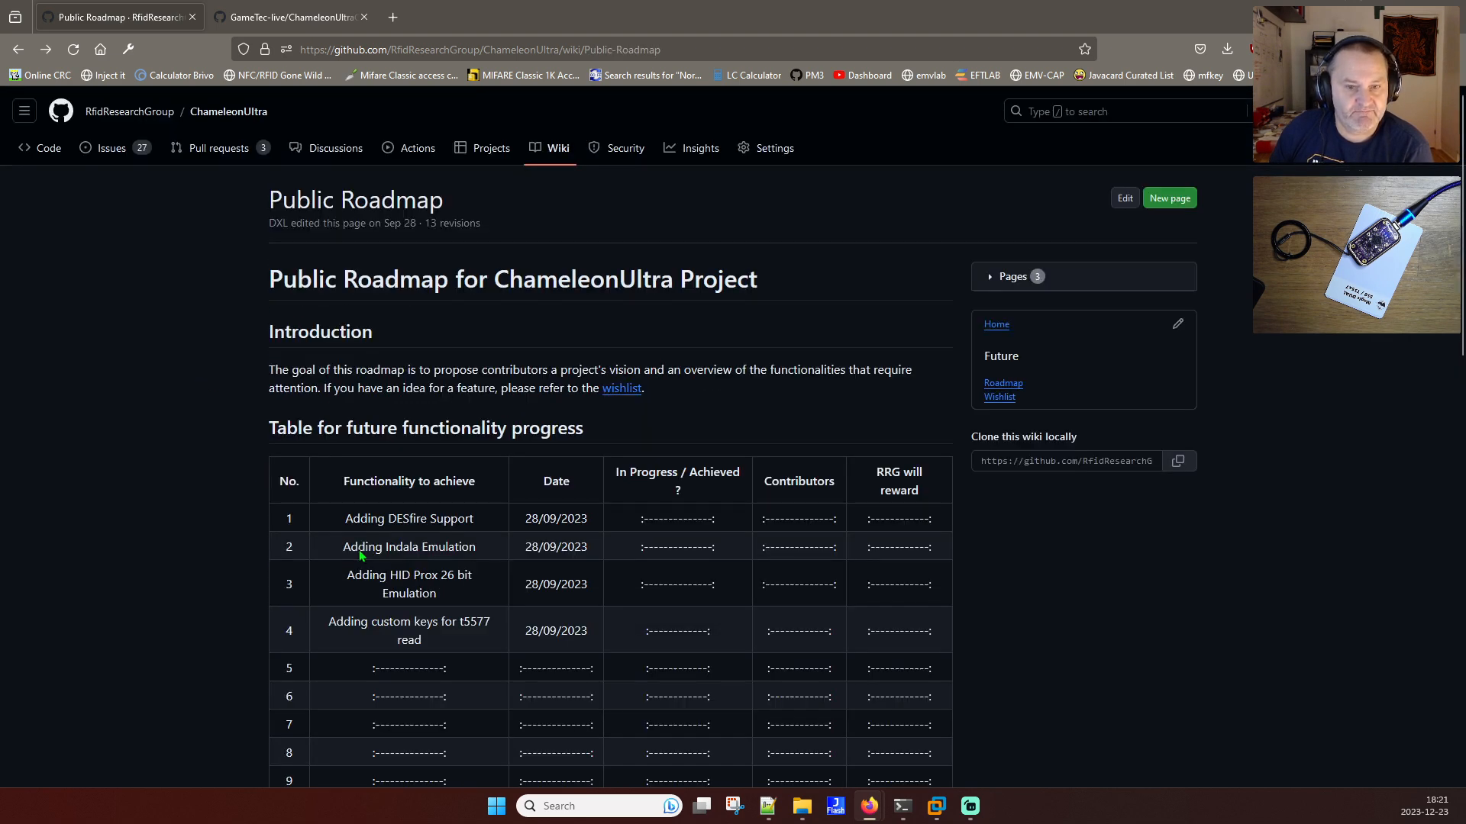